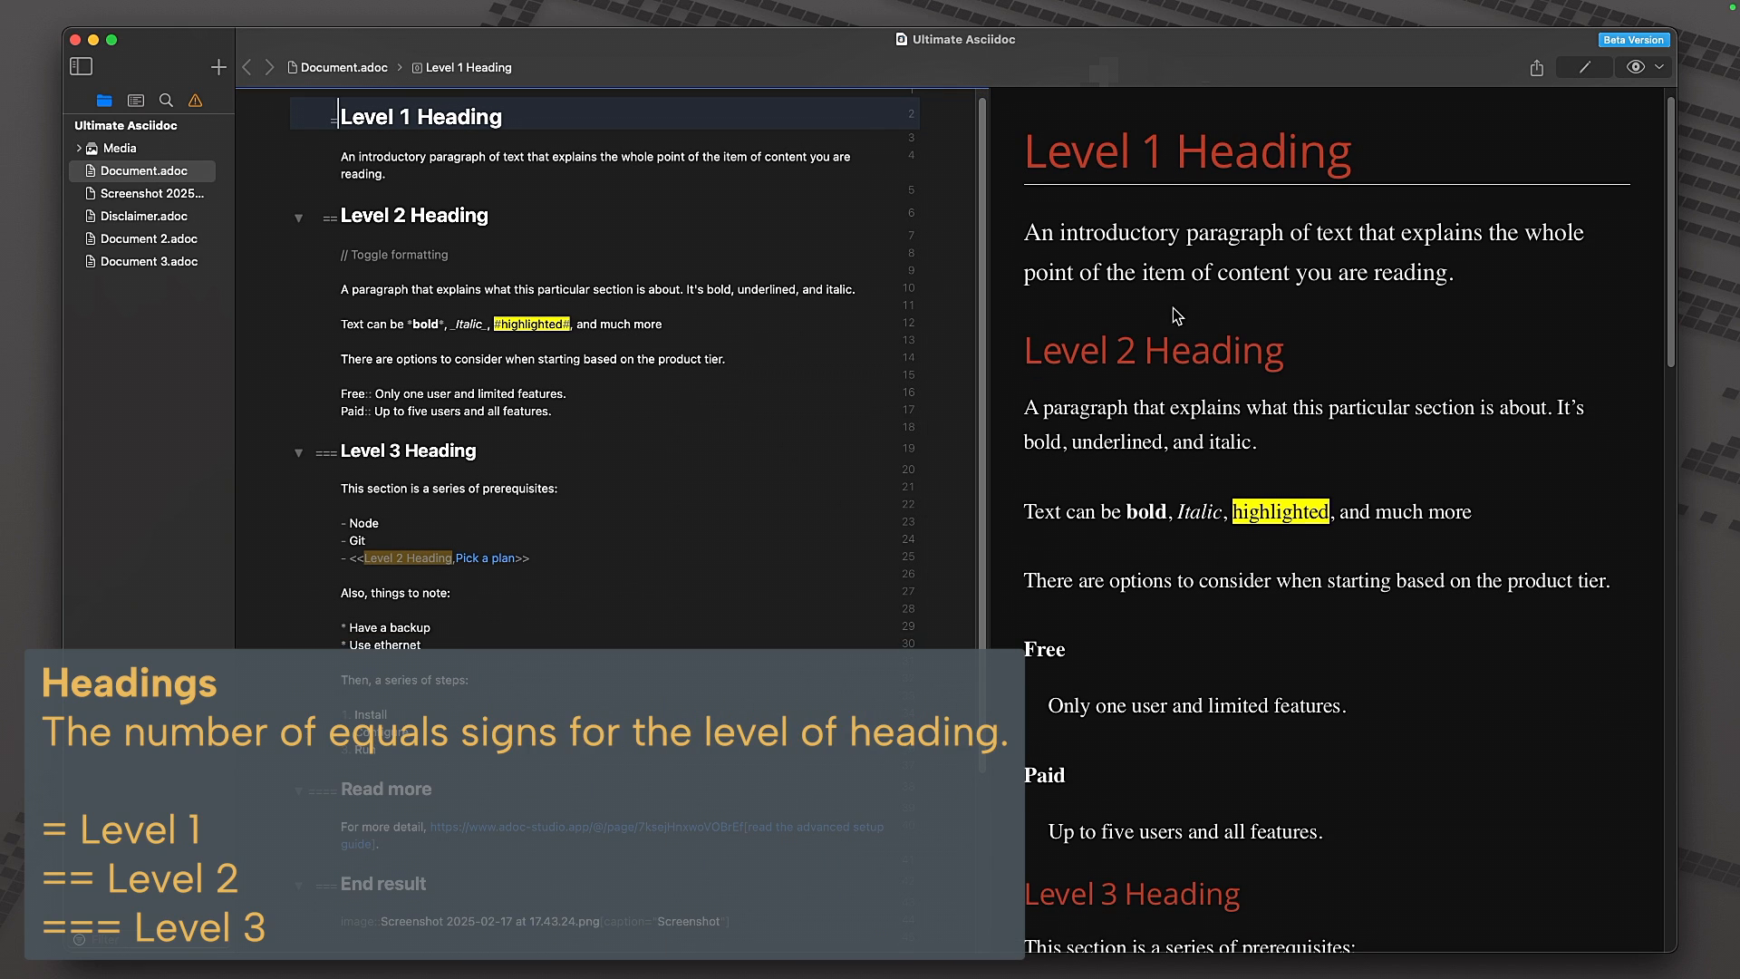
# - Choose the Default preview style from the preview settings' Style list
pyautogui.click(1635, 67)
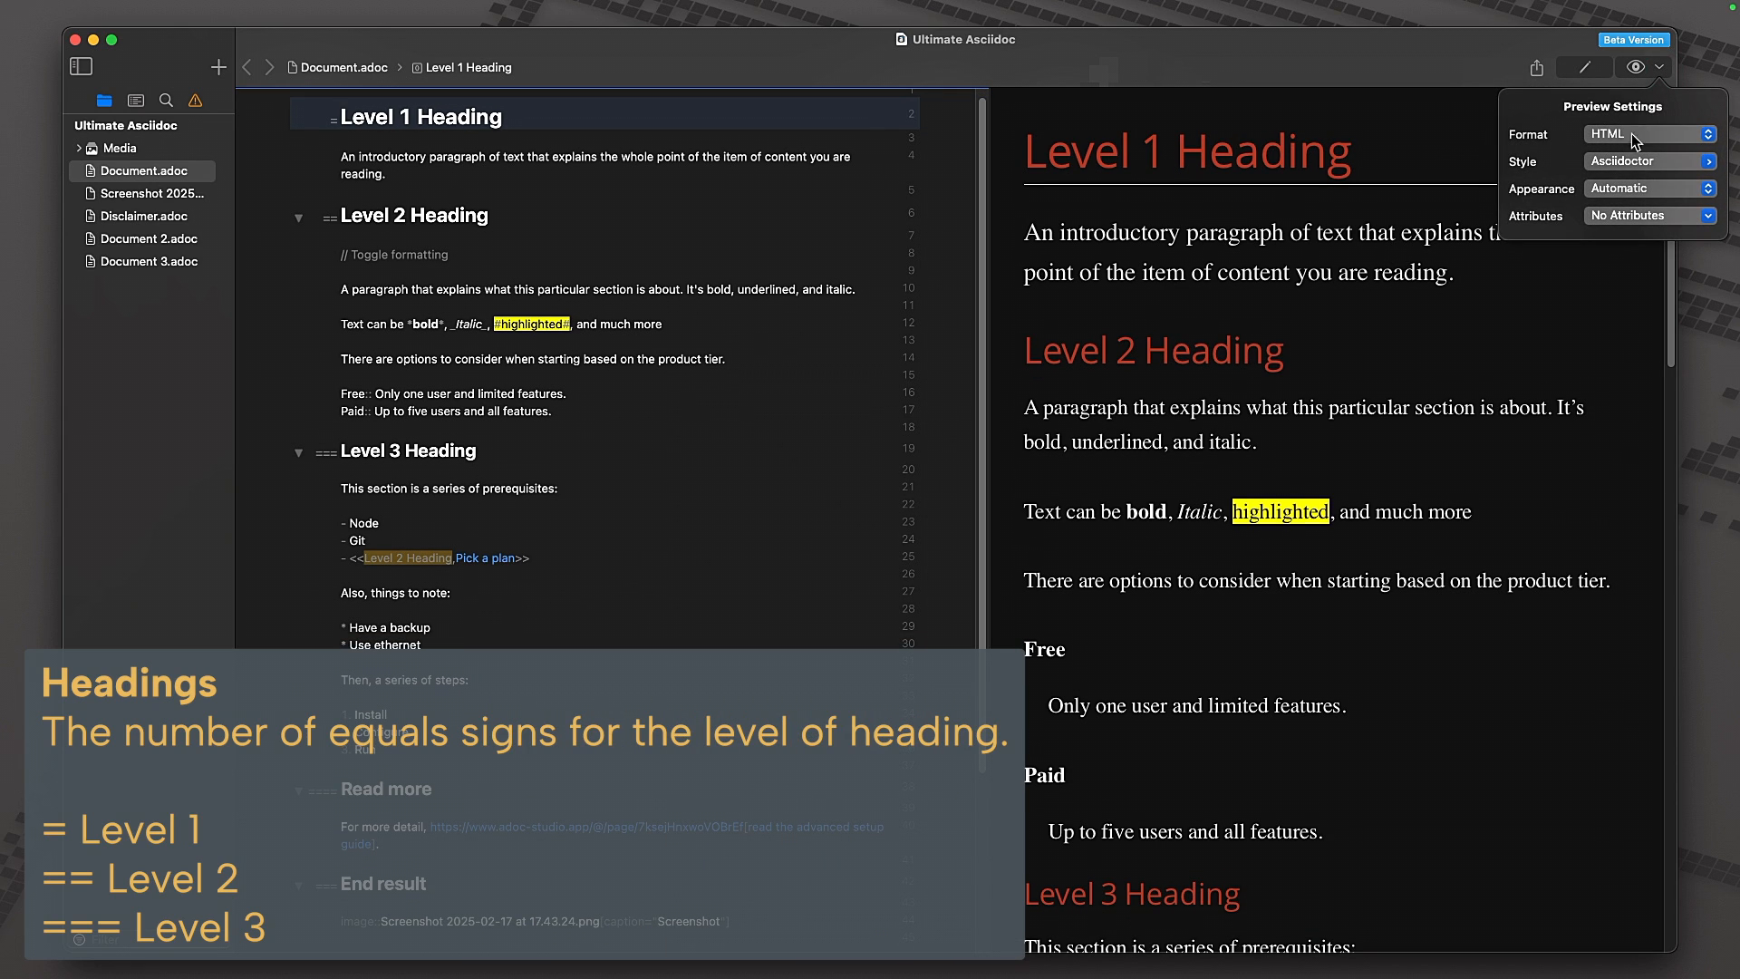
pyautogui.click(1647, 161)
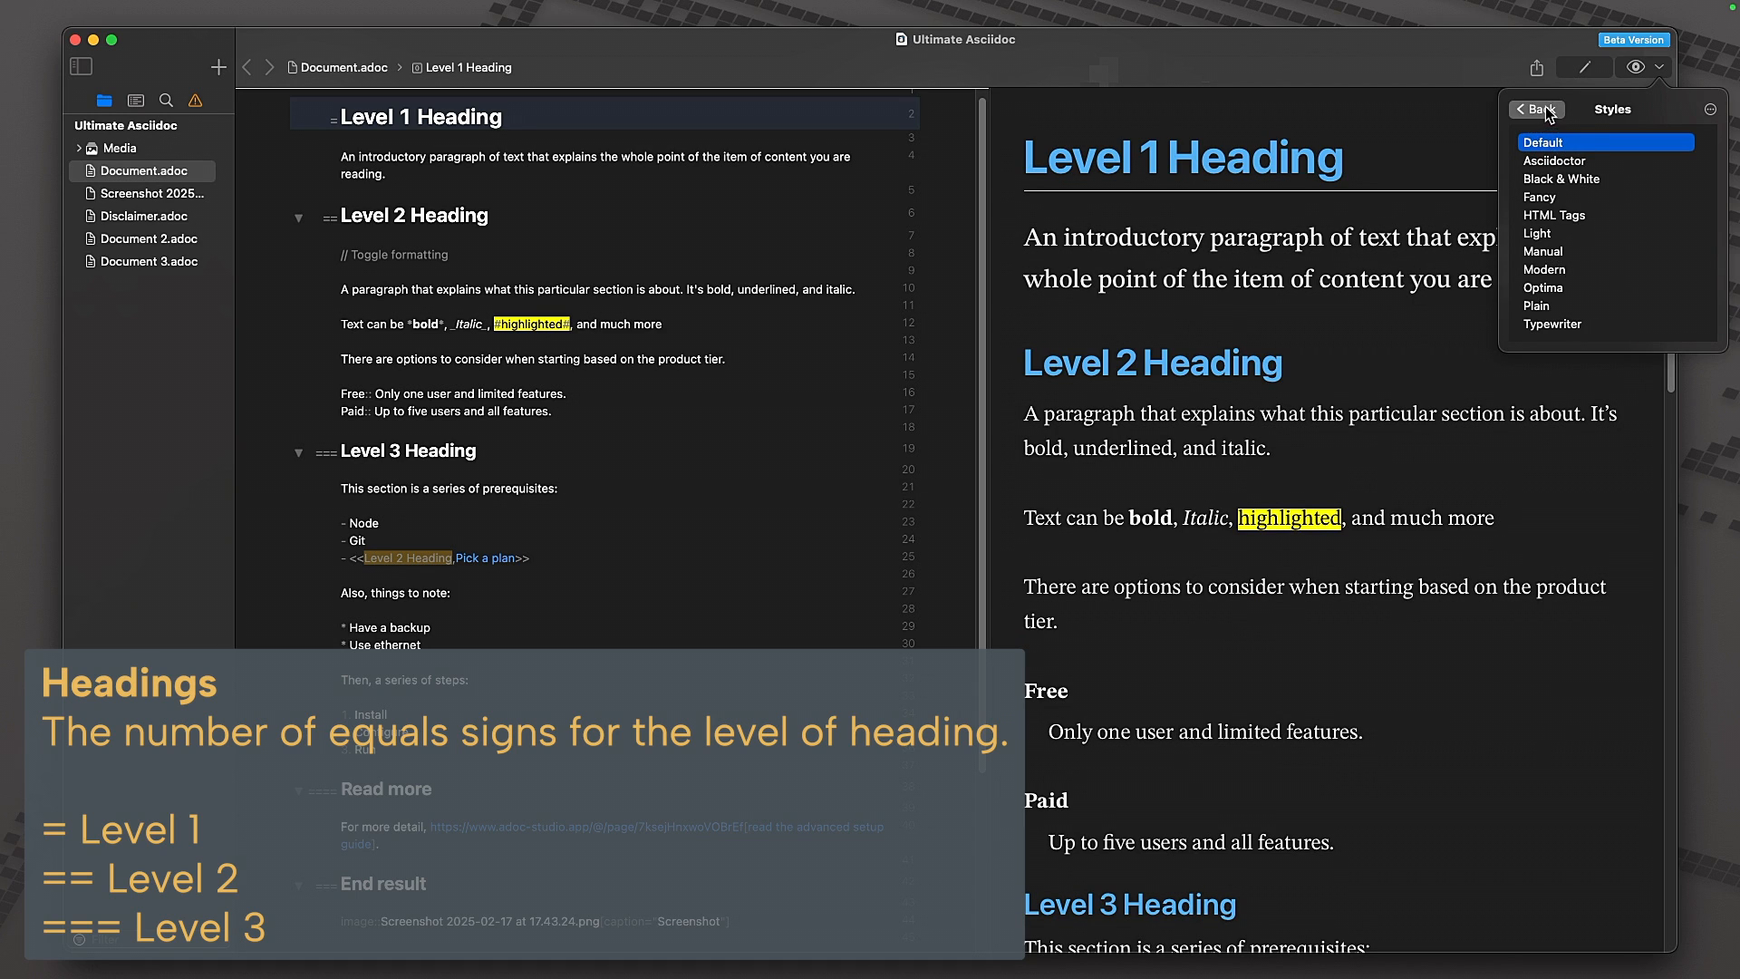
pyautogui.click(1537, 108)
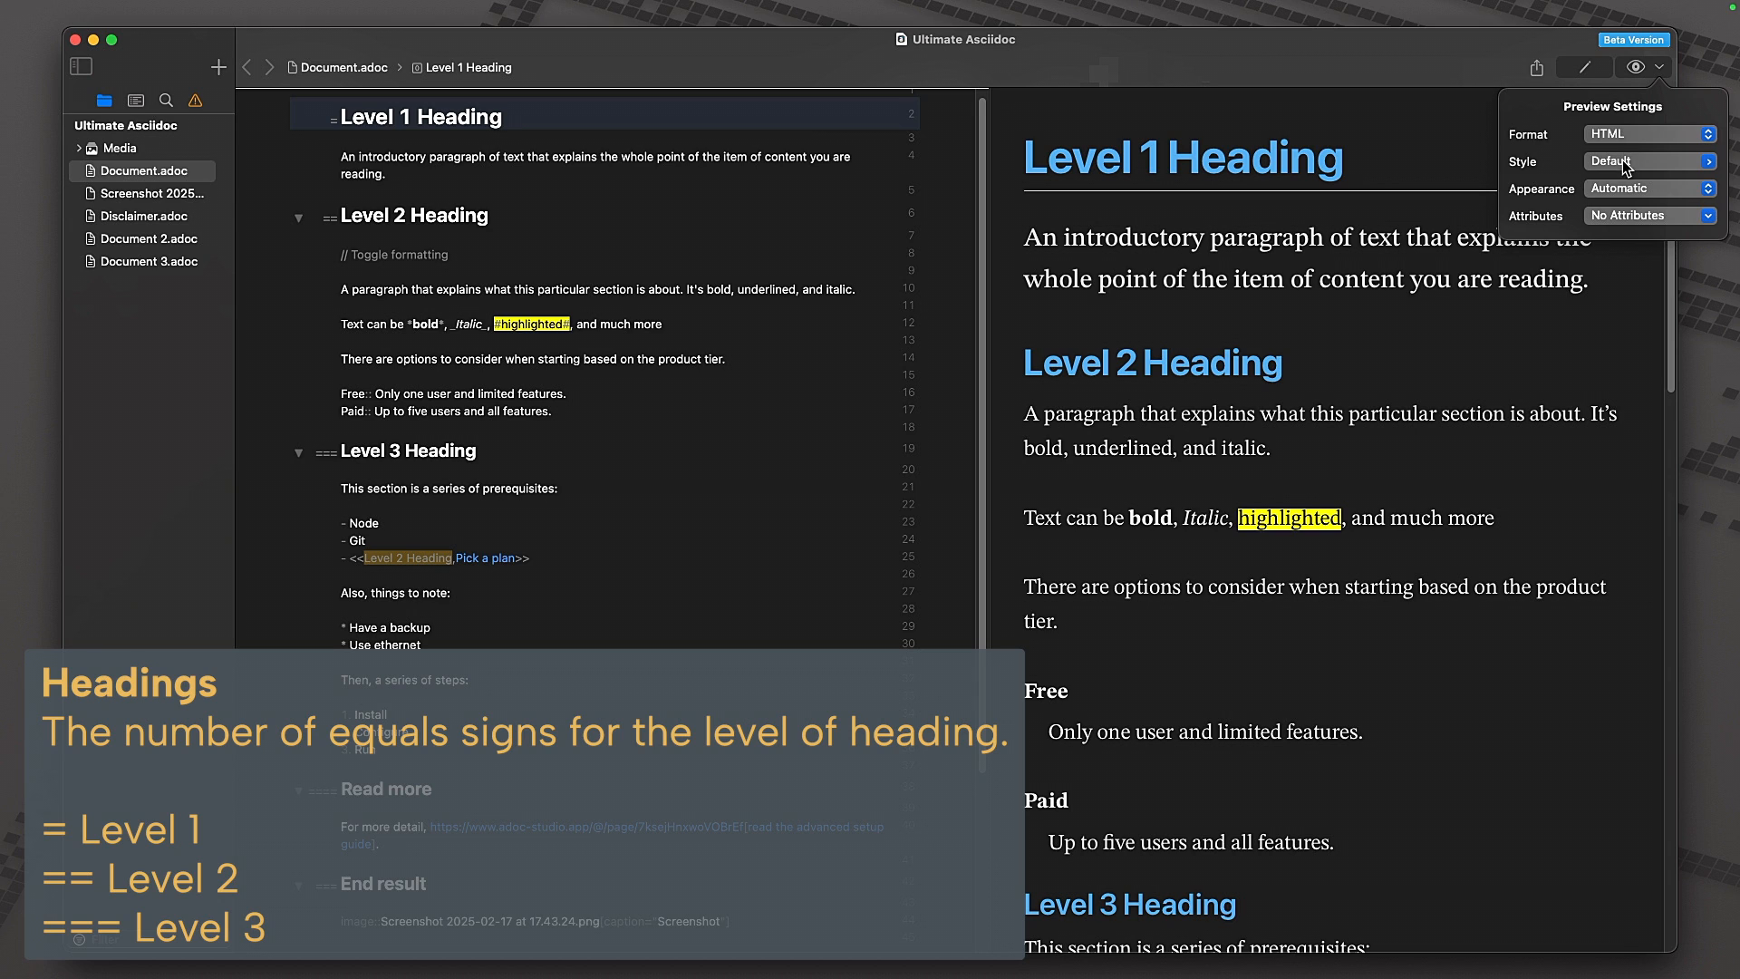
pyautogui.click(1648, 161)
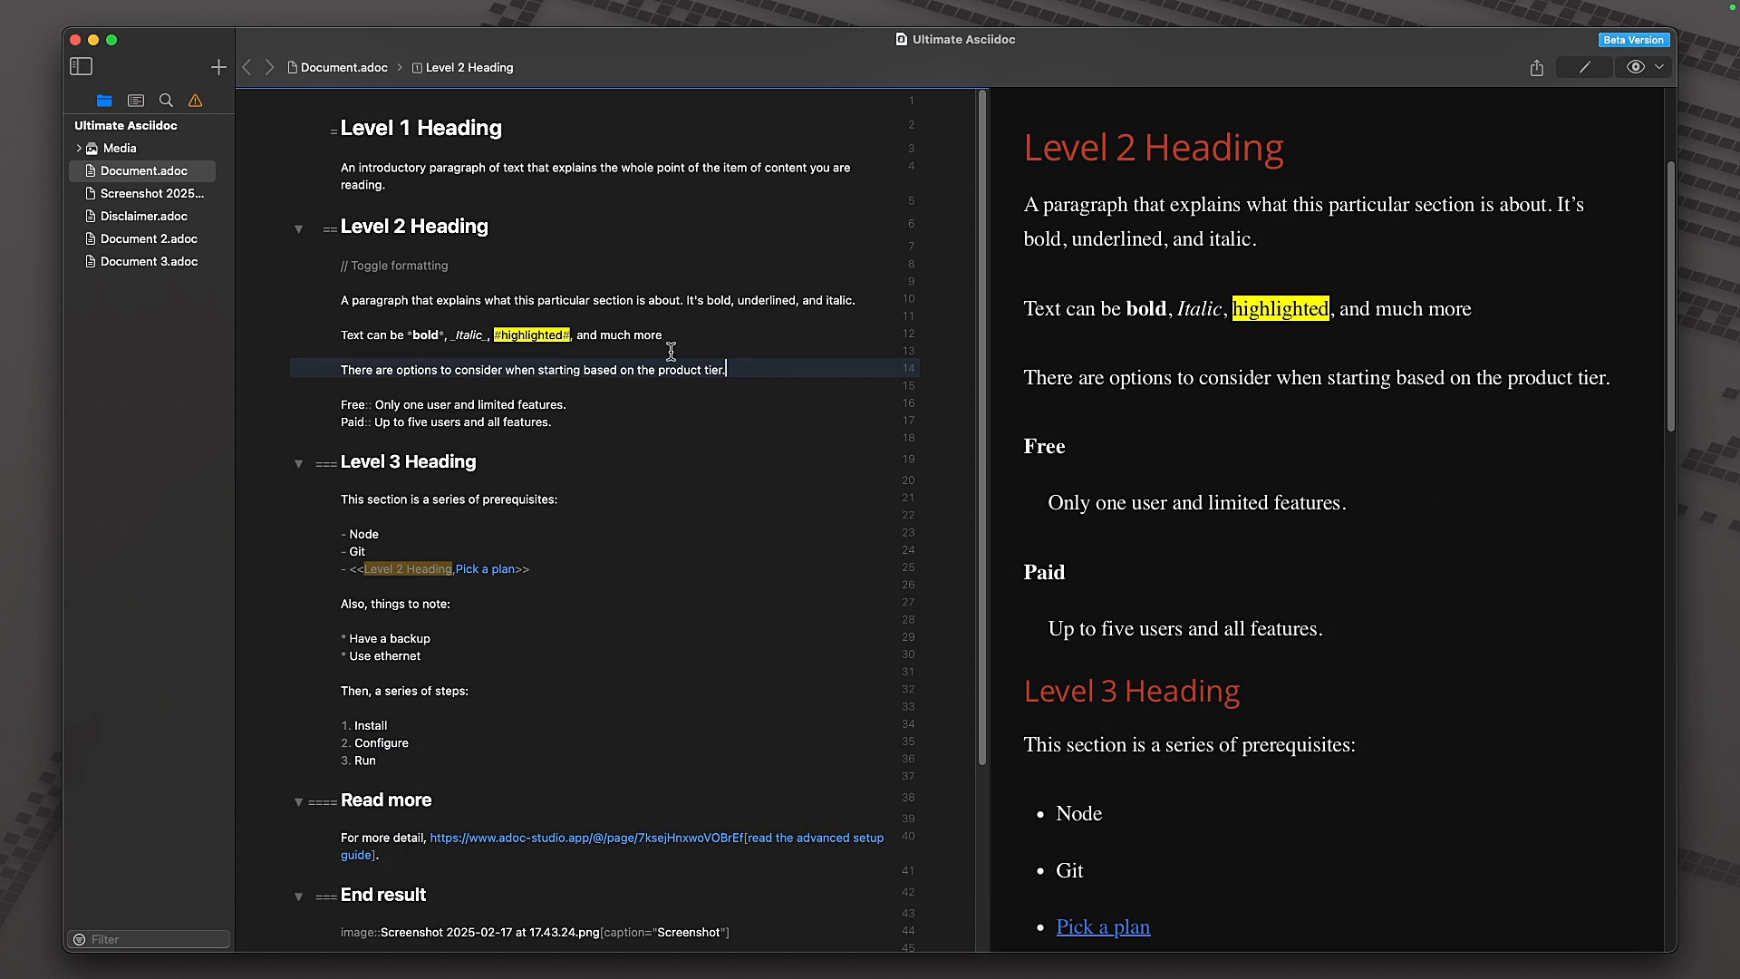
pyautogui.moveTo(571, 370)
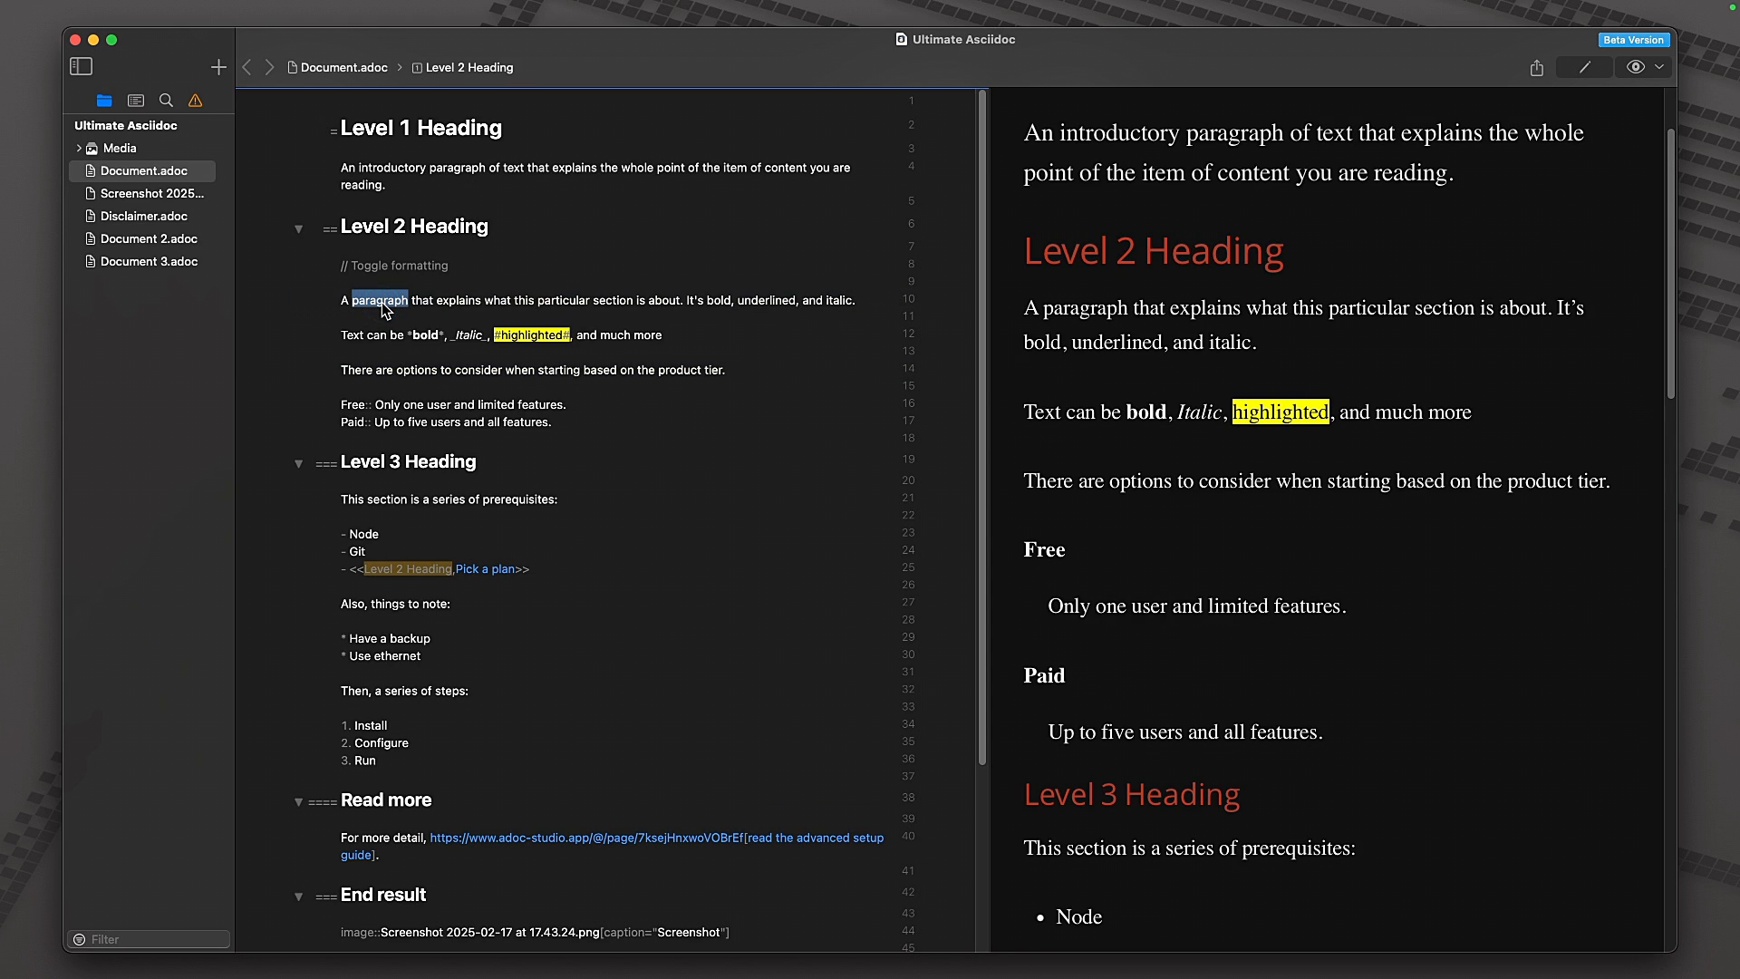
pyautogui.moveTo(201, 9)
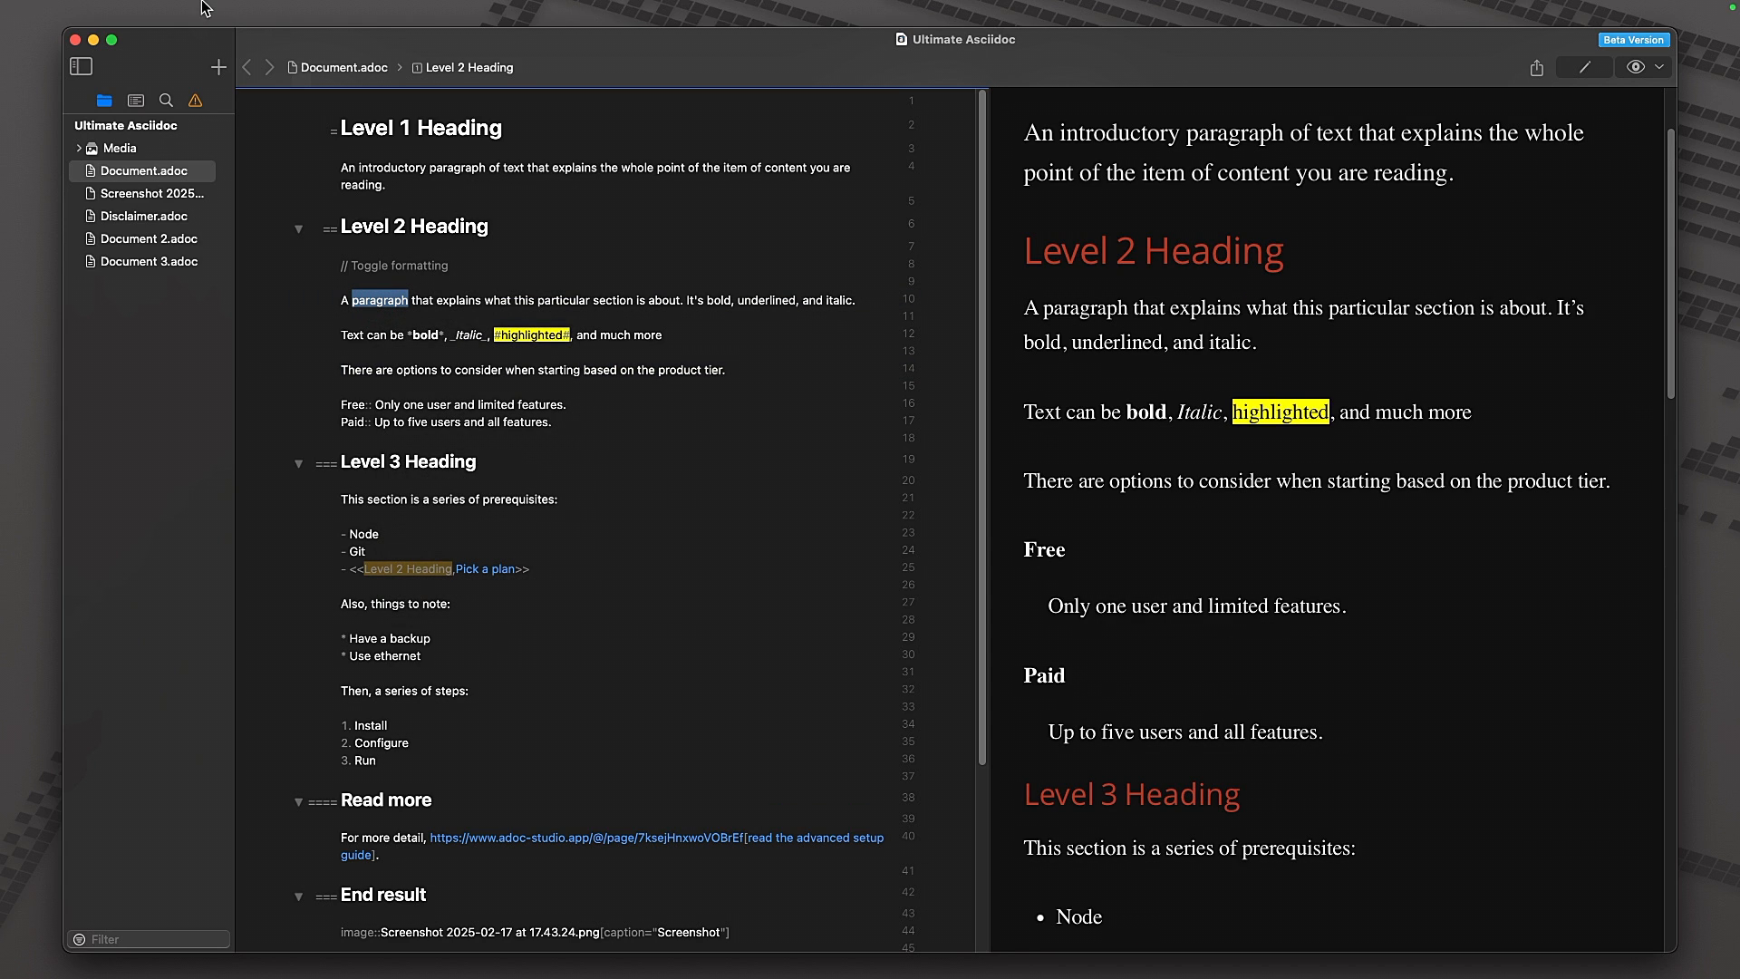
# - Make the word 'paragraph' bold via the Editor formatting menu, wrapping it in asterisks
pyautogui.click(275, 10)
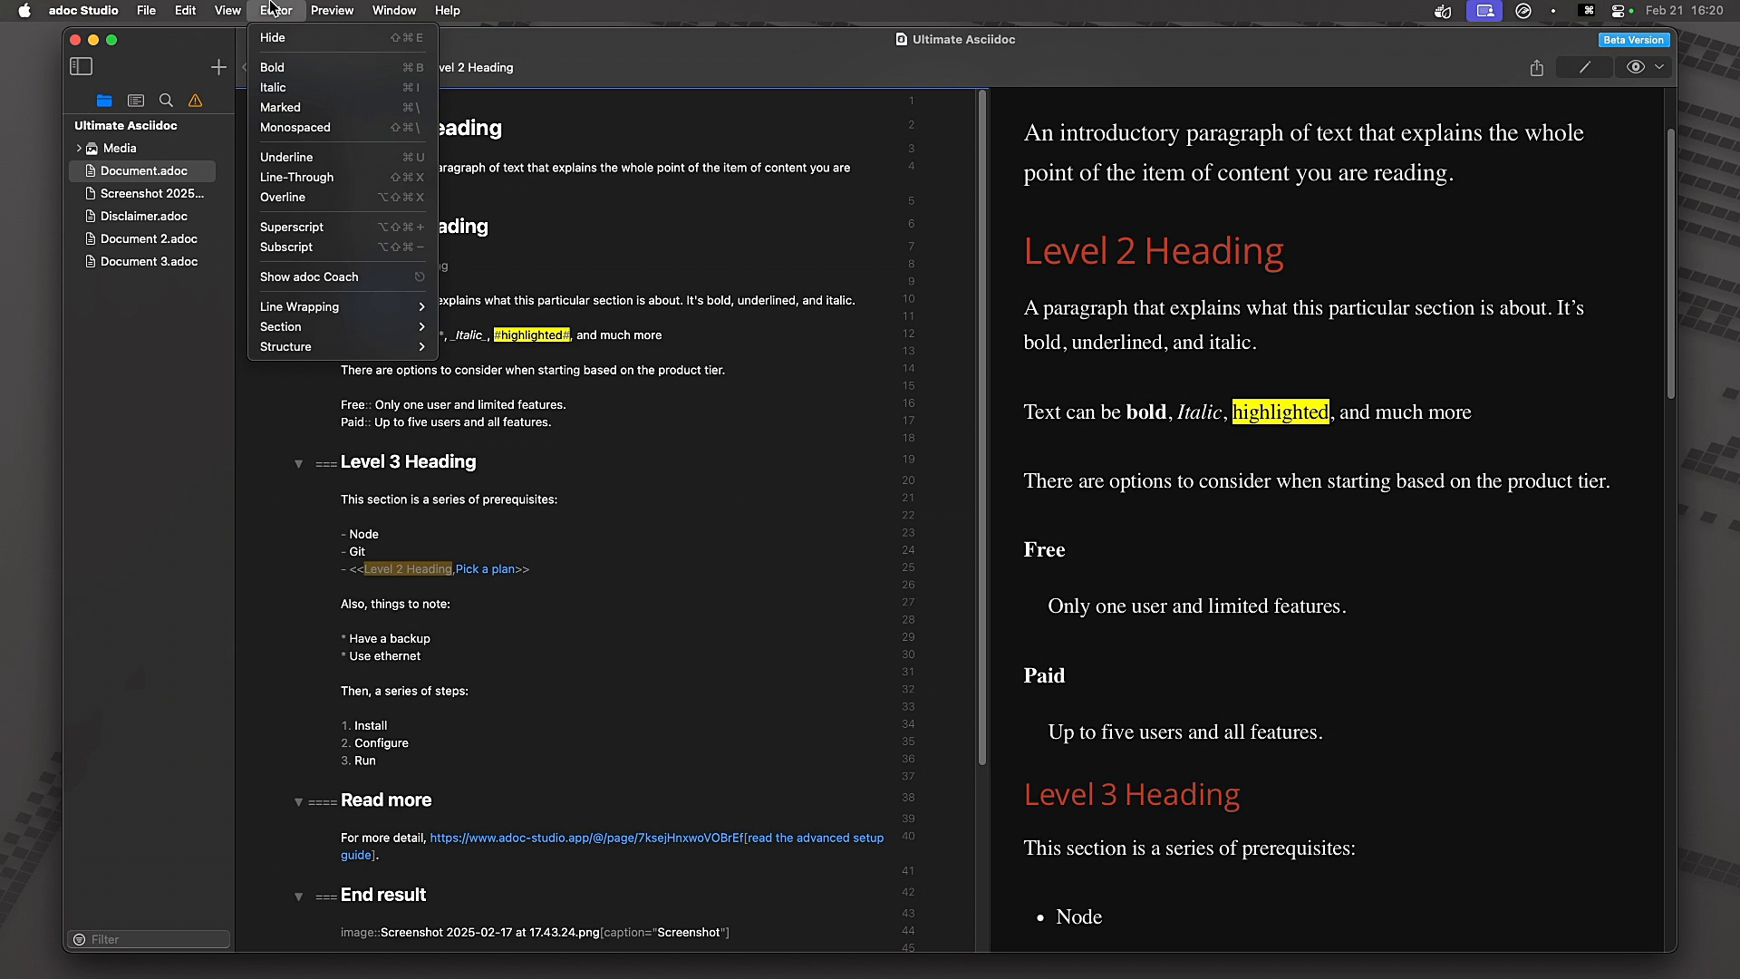
pyautogui.moveTo(319, 127)
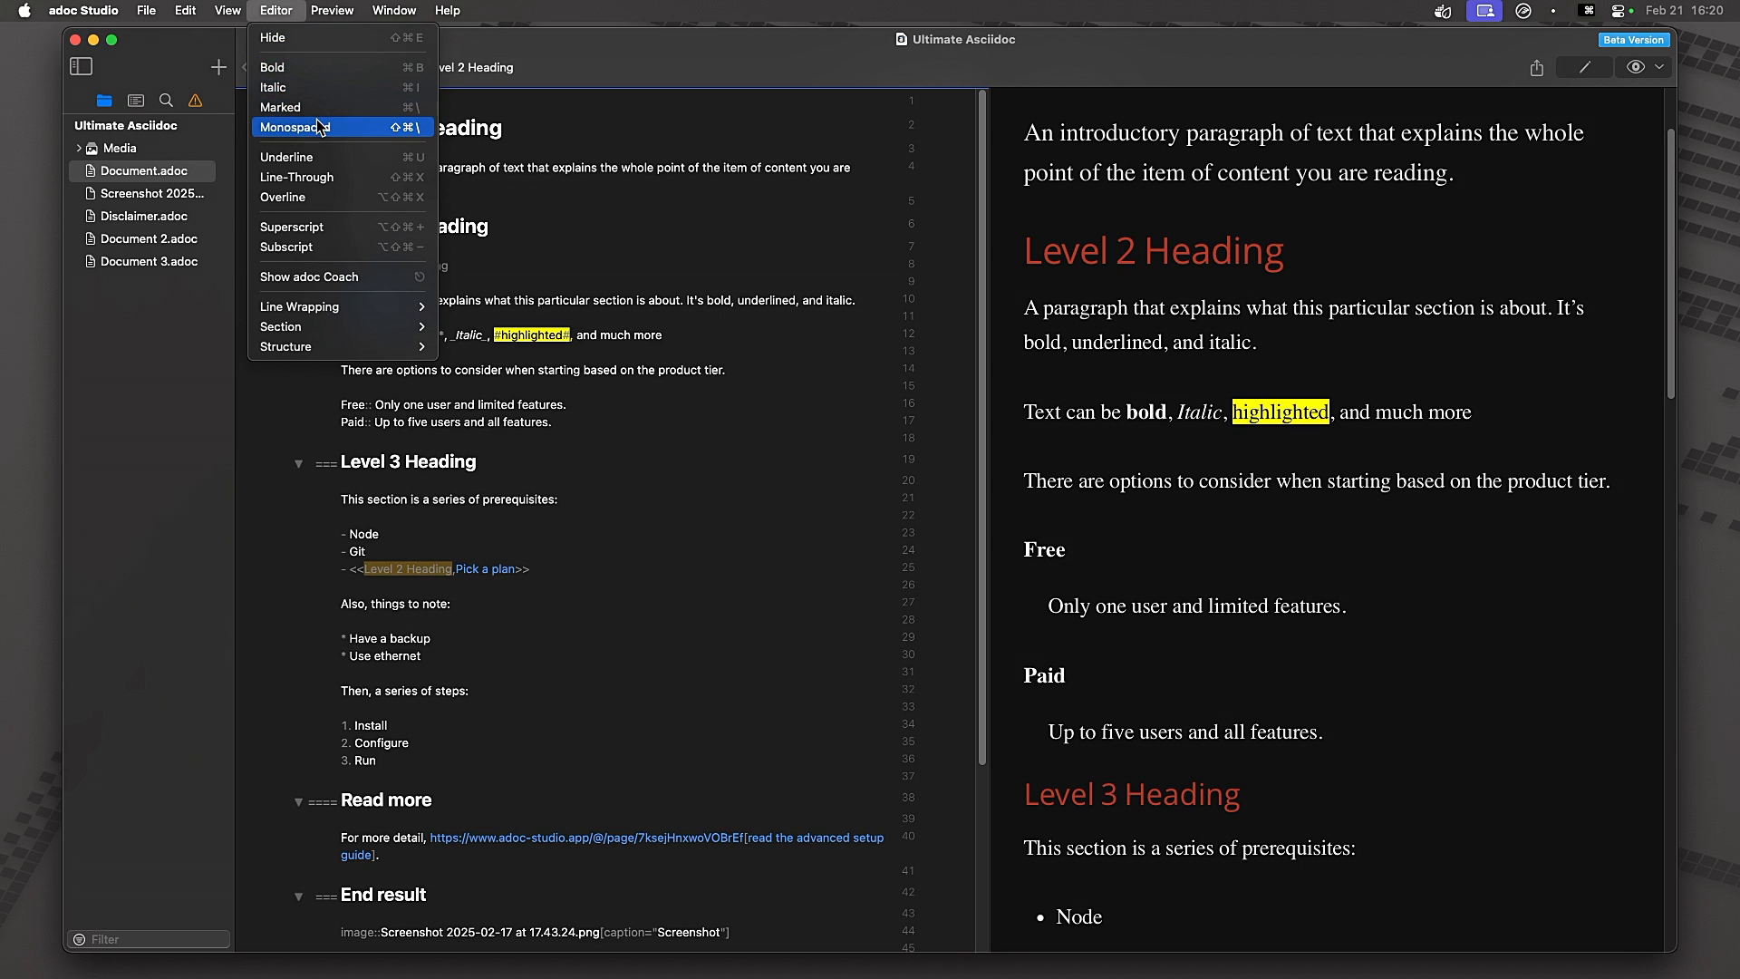
pyautogui.moveTo(315, 107)
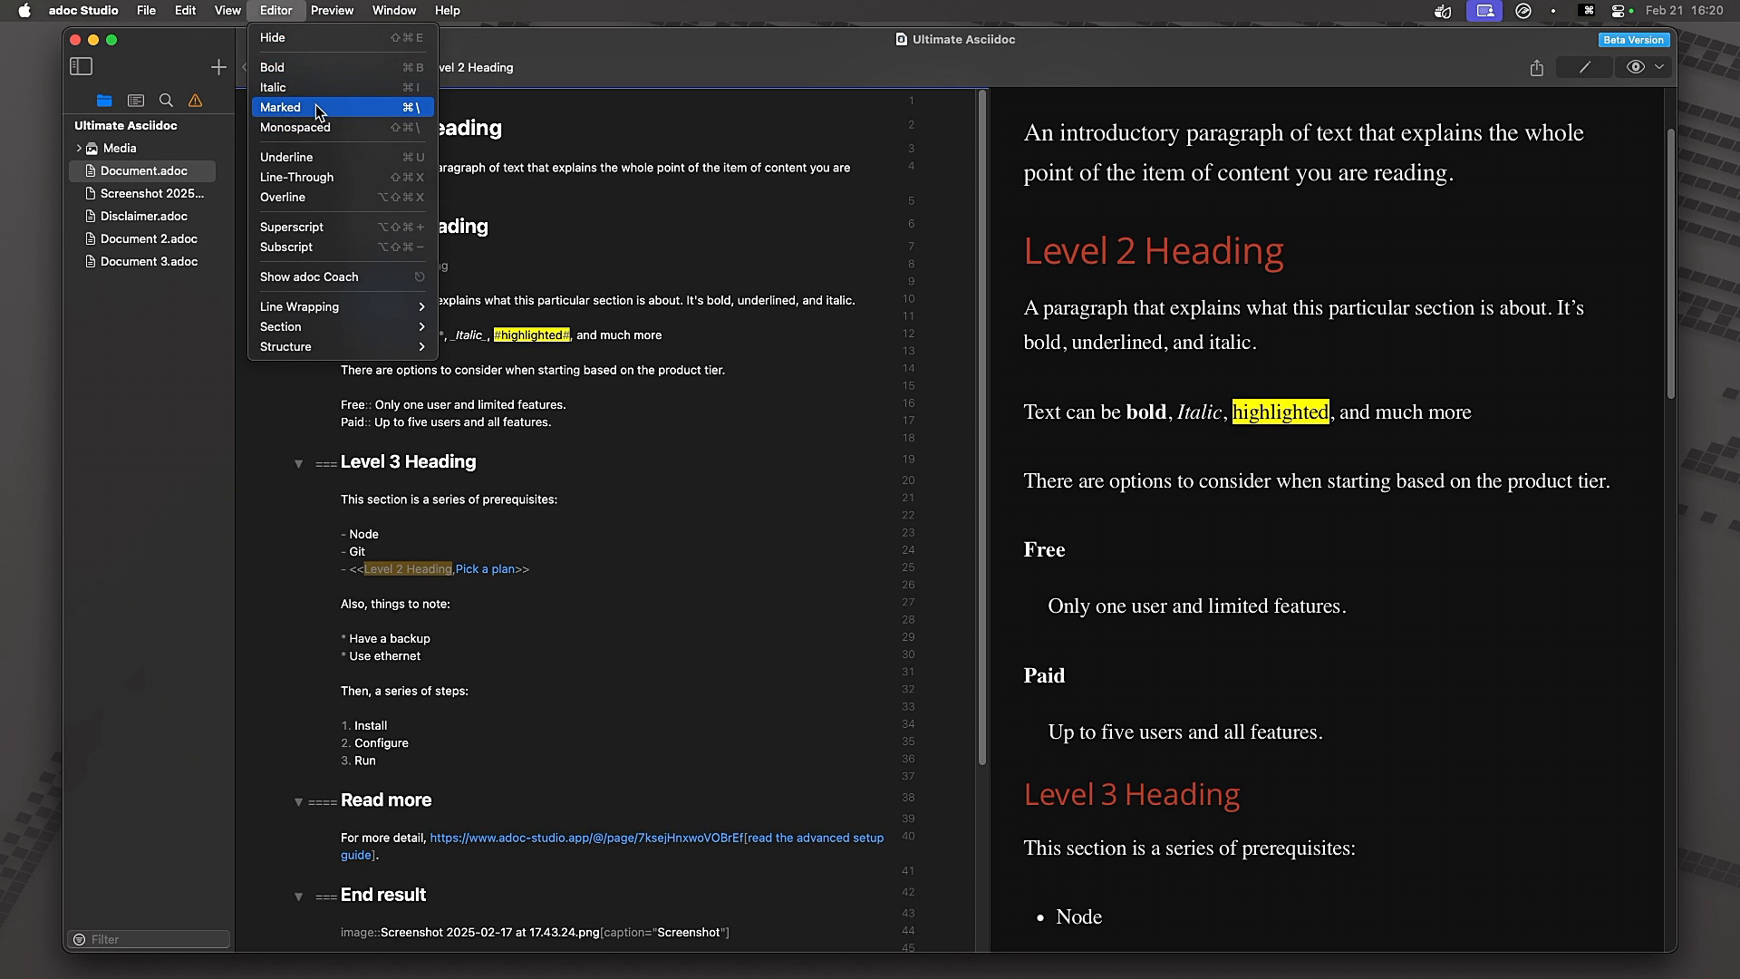
pyautogui.click(295, 127)
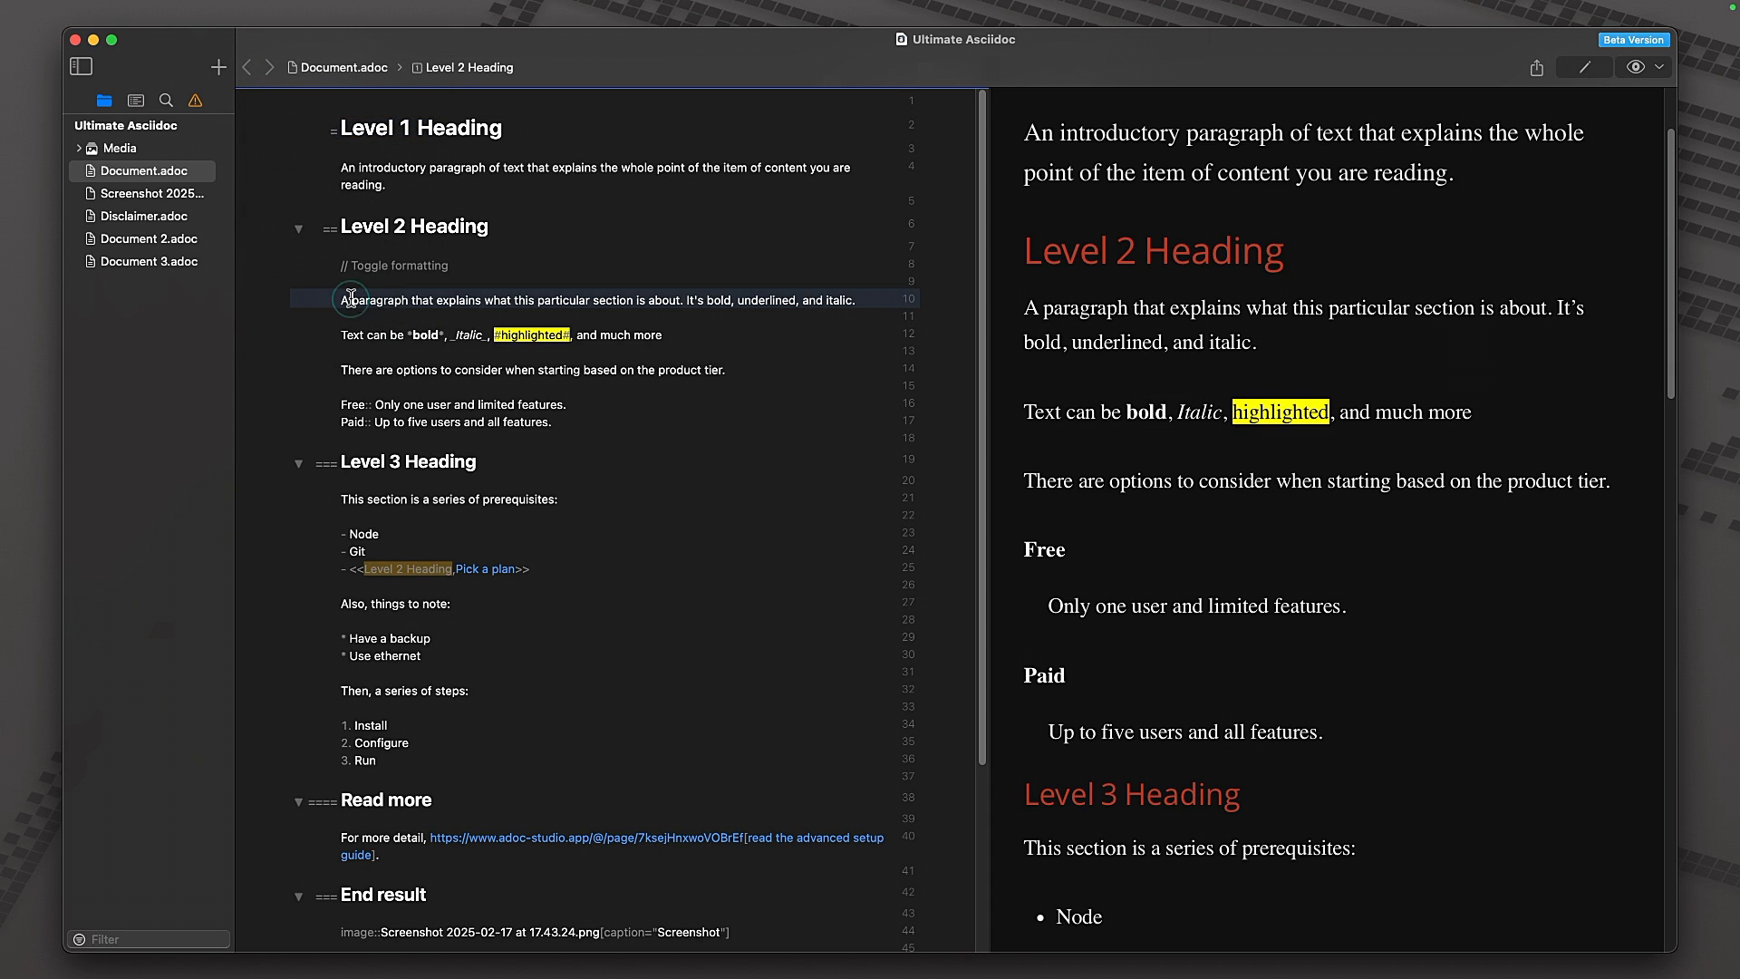
pyautogui.write('*')
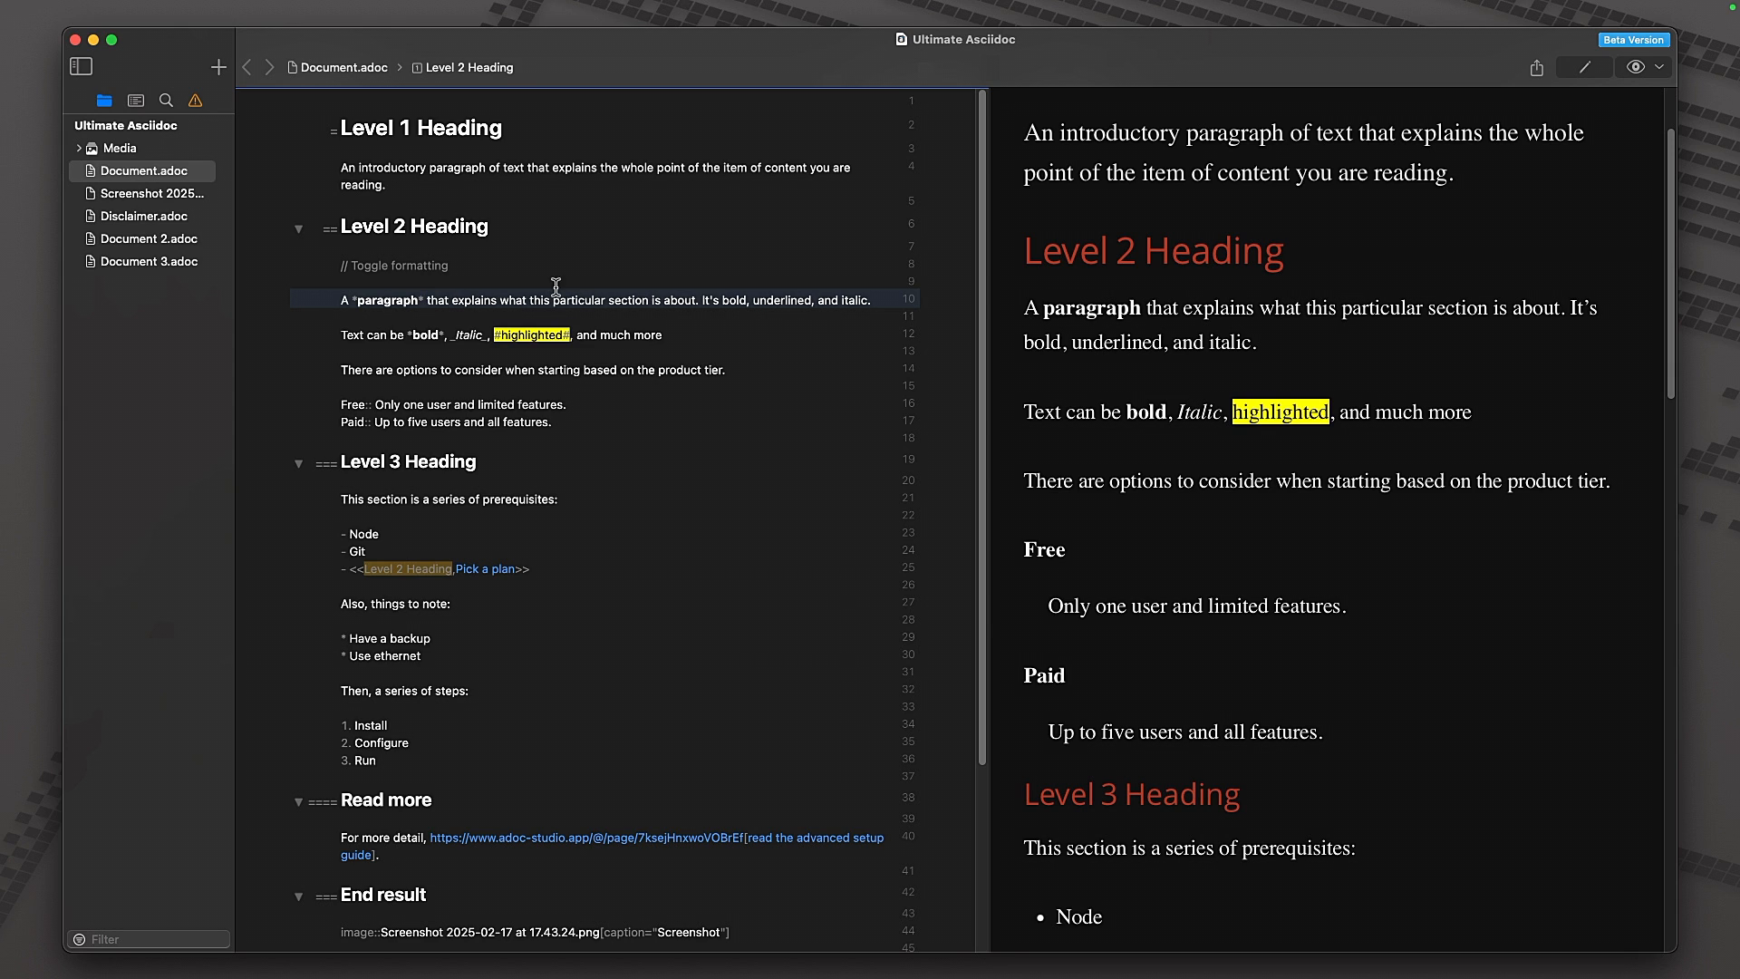
pyautogui.moveTo(370, 319)
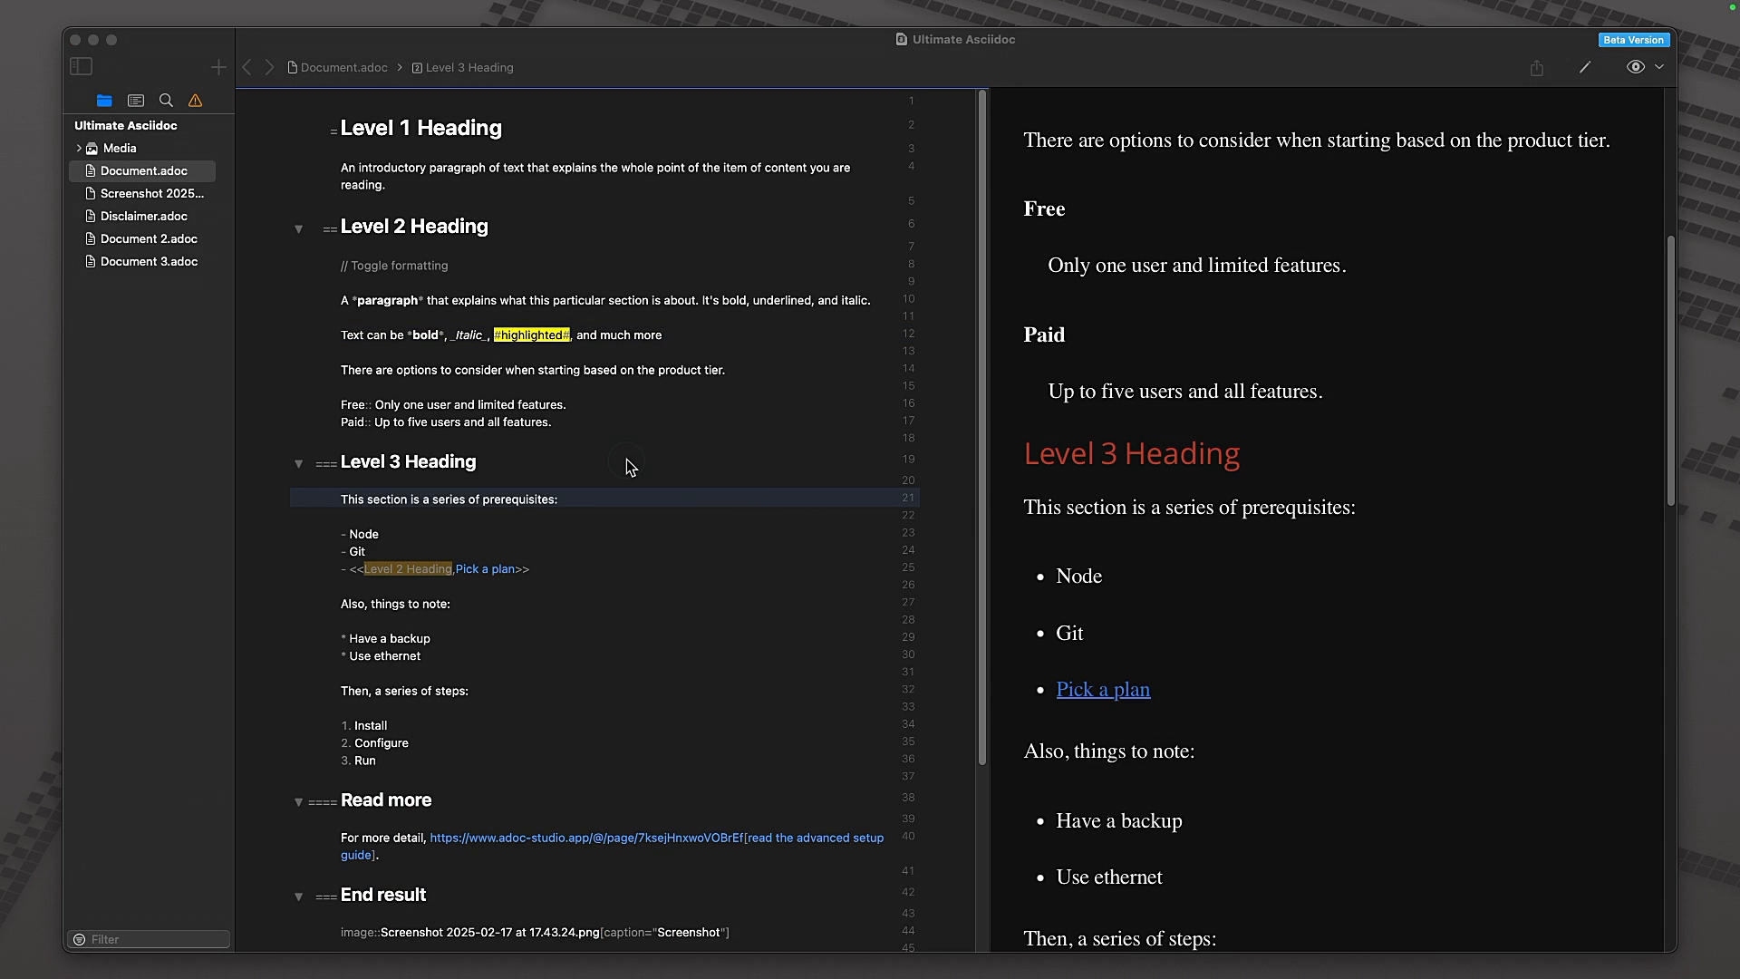
# - Add 'Profit' as step 4 after '3. Run' in the numbered list
pyautogui.scroll(-3)
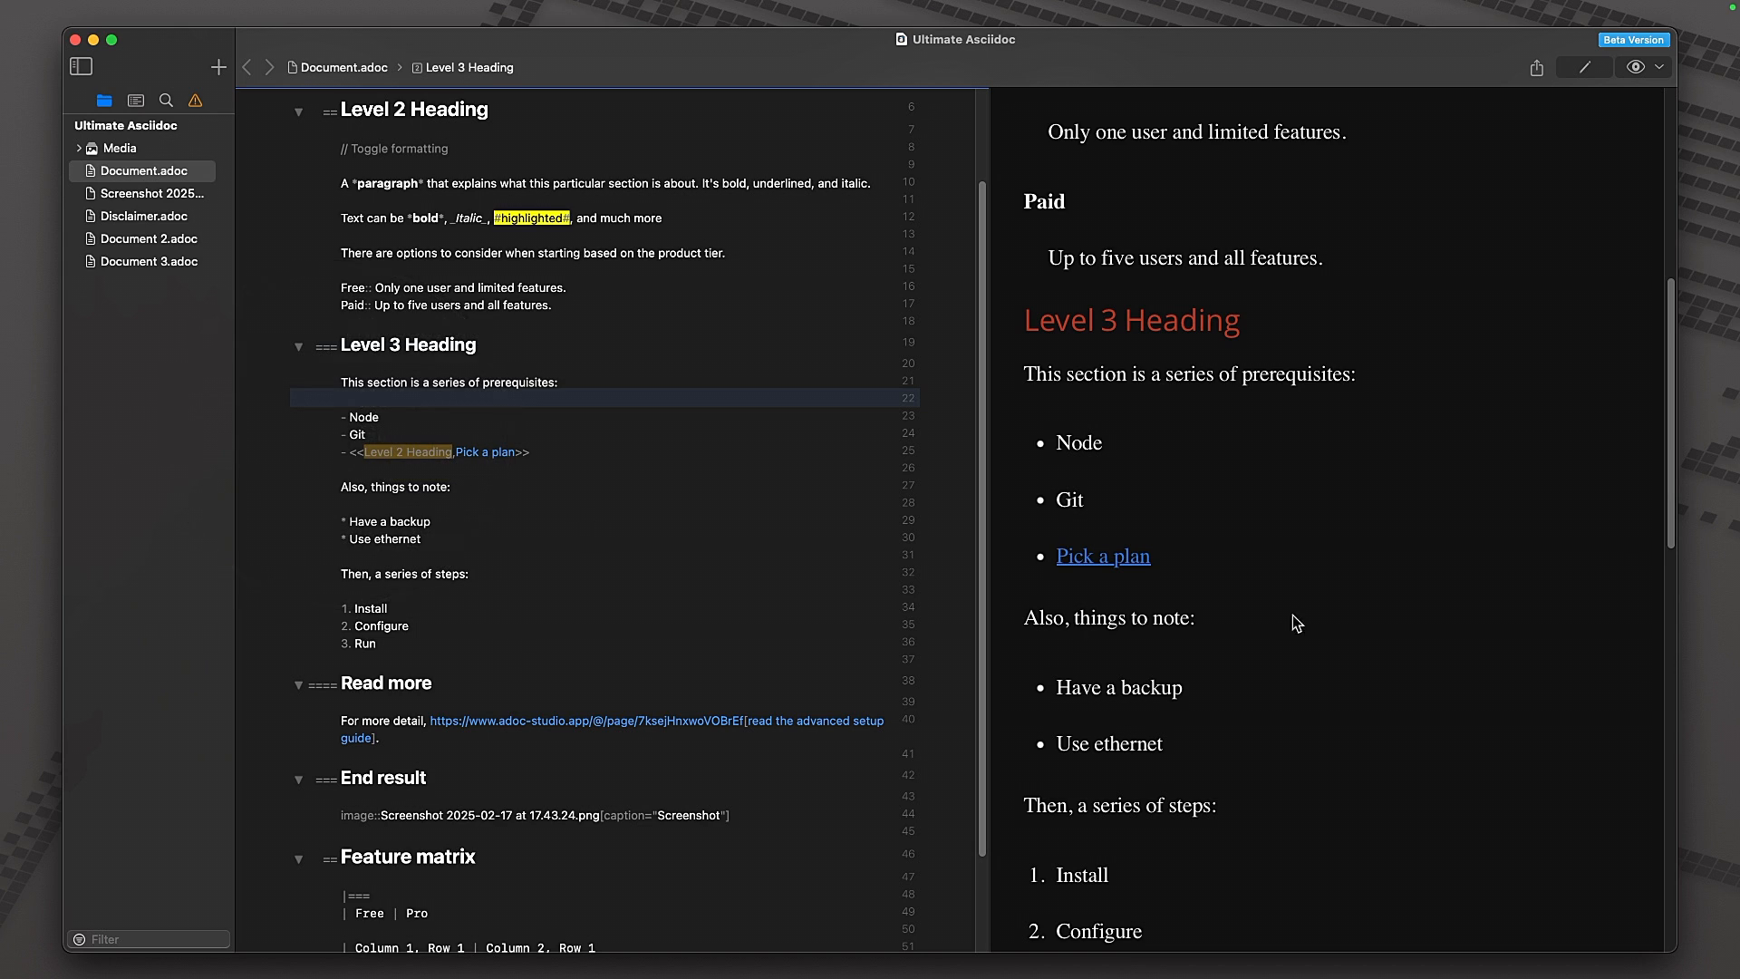
pyautogui.moveTo(1119, 852)
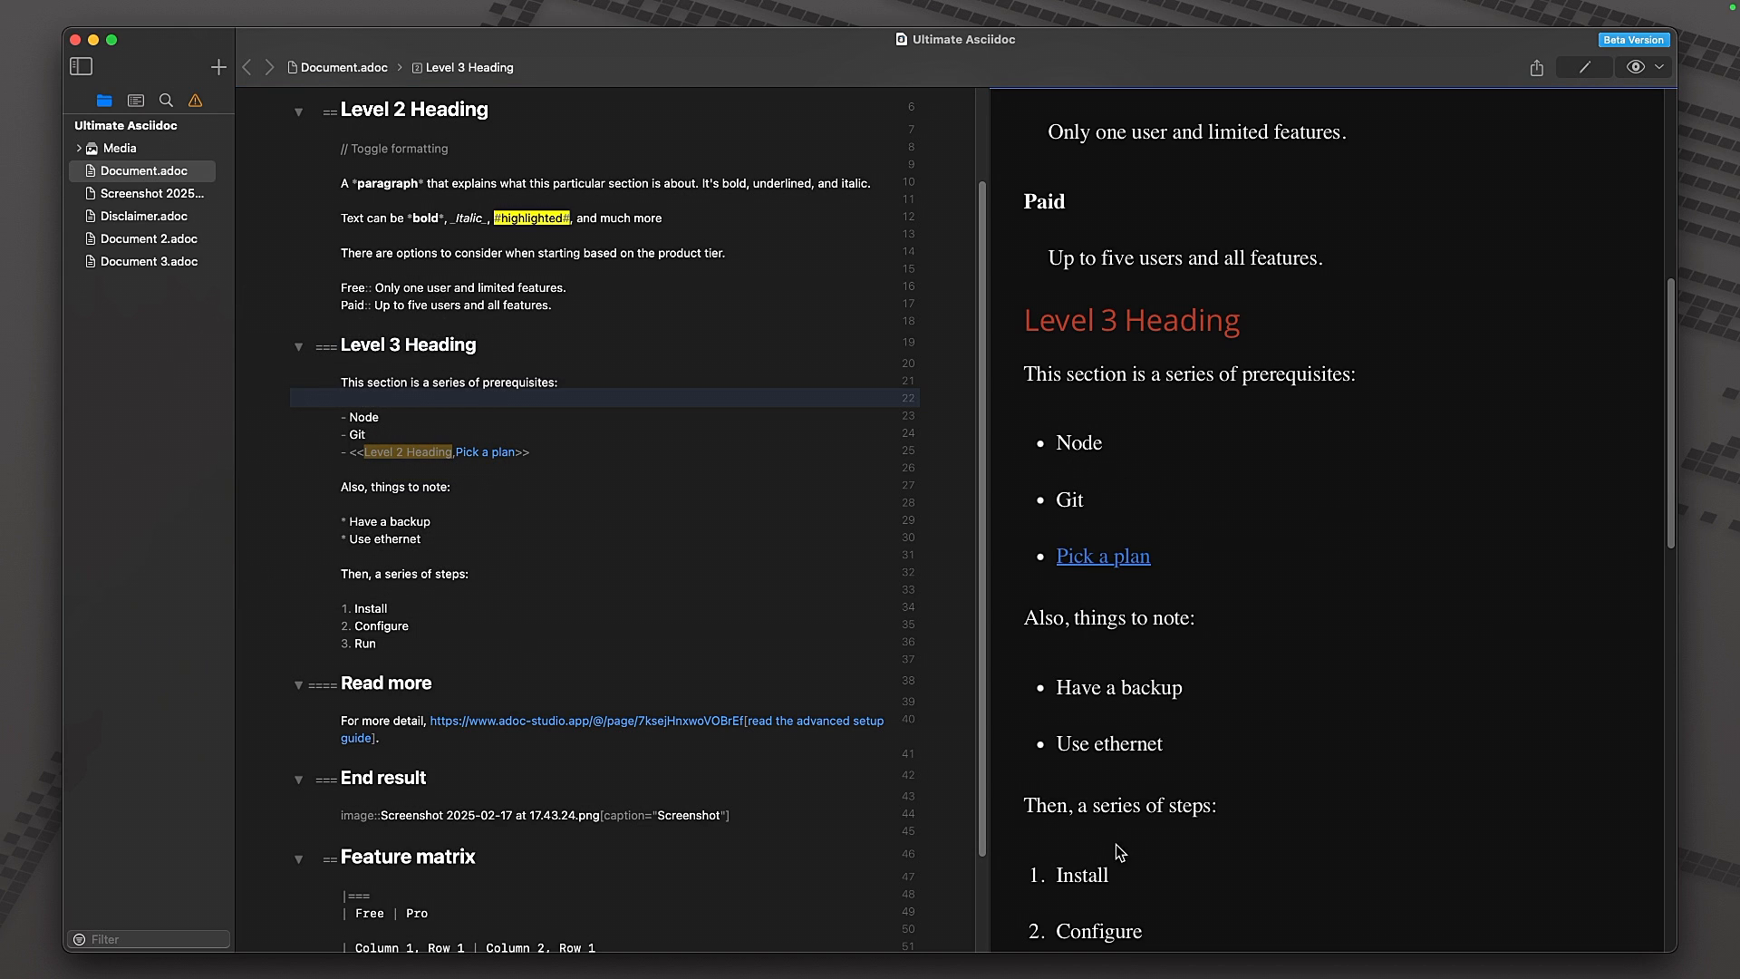
pyautogui.moveTo(1119, 653)
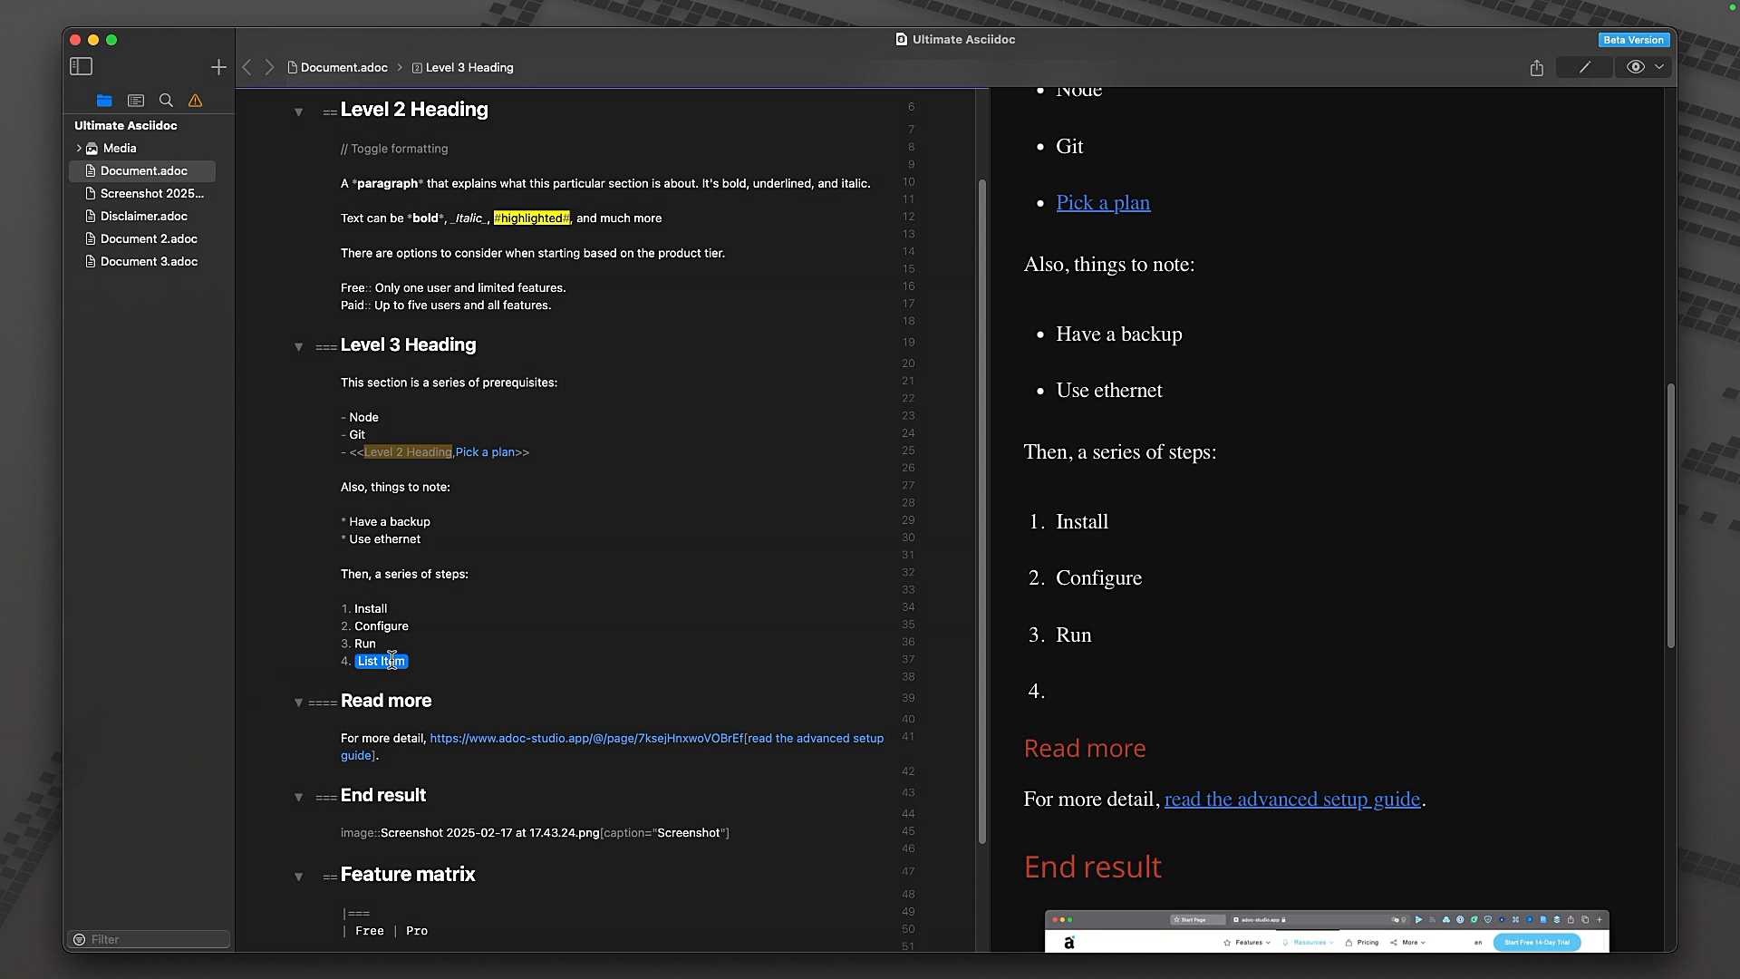
pyautogui.write('Profit')
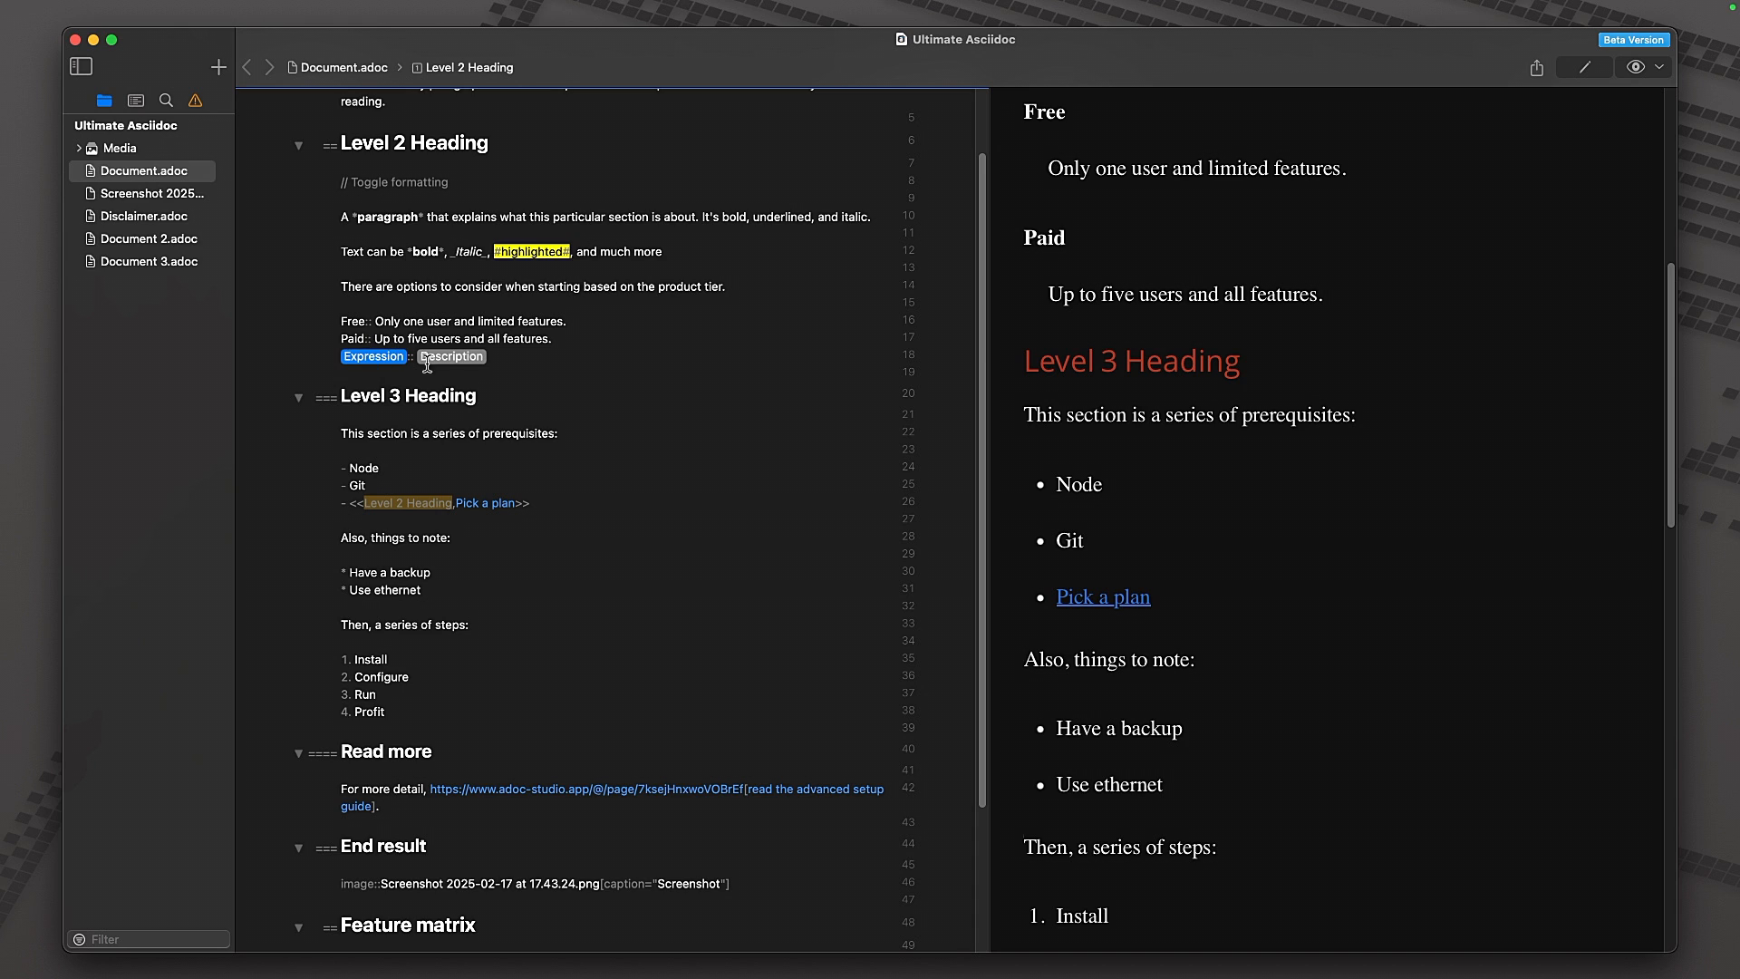
# - Add 'Mid:: Up to two users' and insert a List (Description) template from autocomplete
pyautogui.write('Mid:: Up to two users')
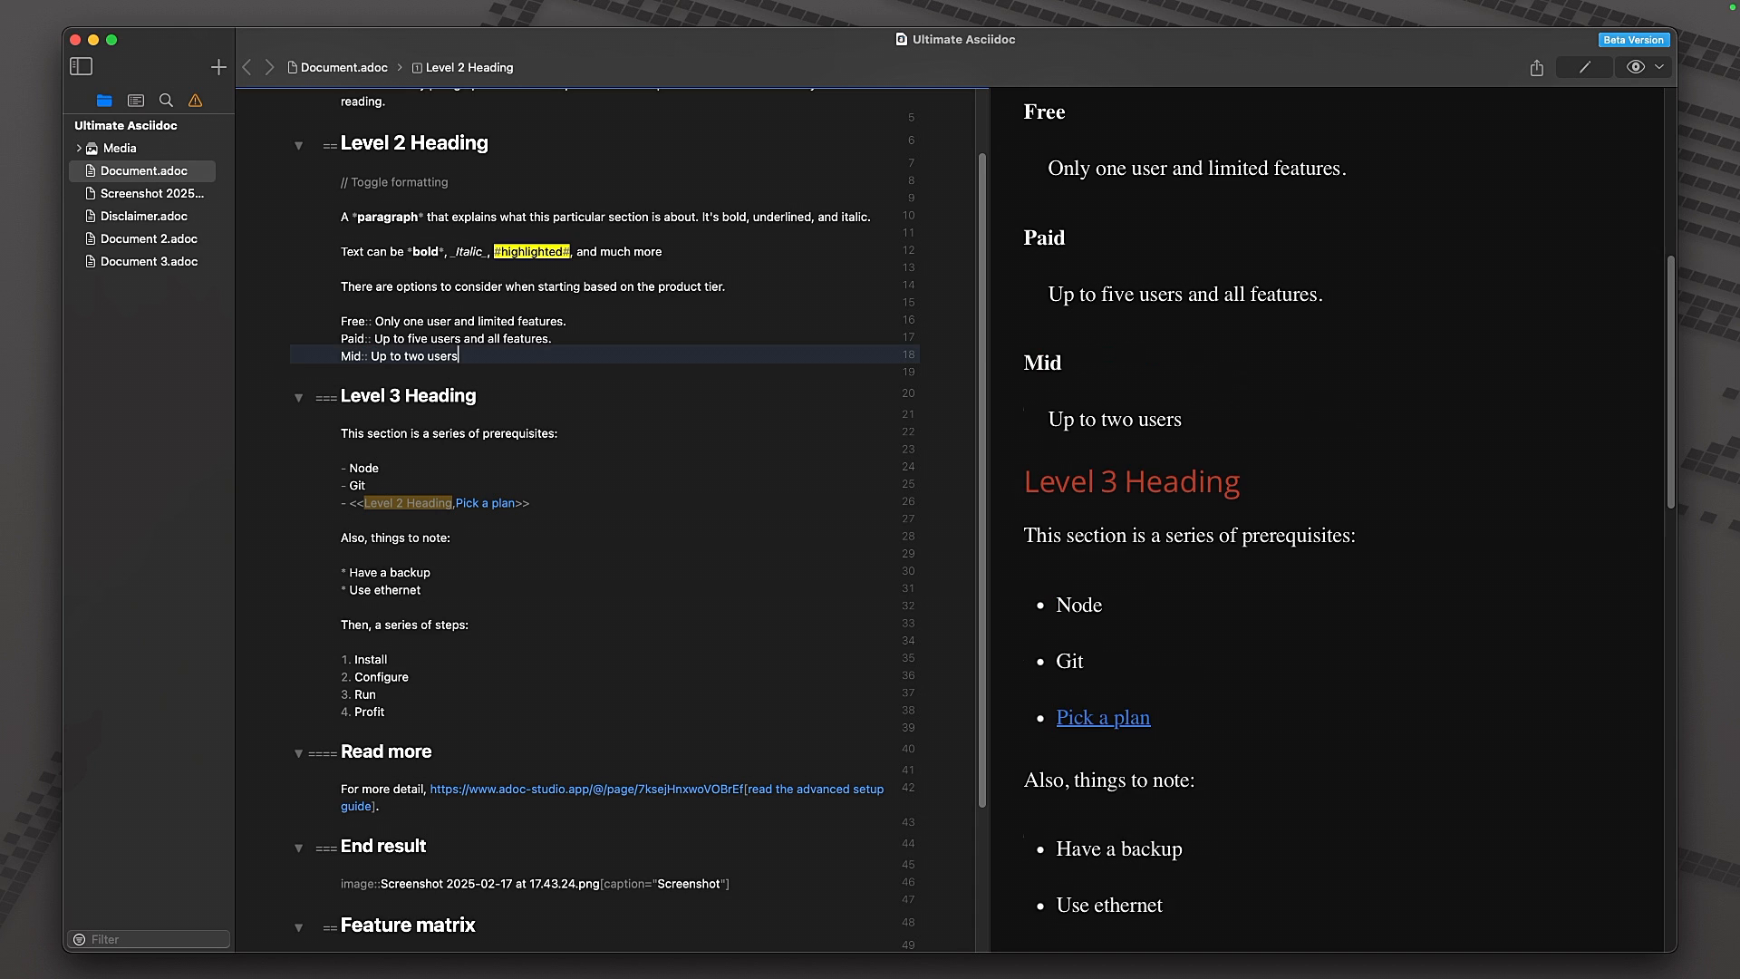
pyautogui.write('des')
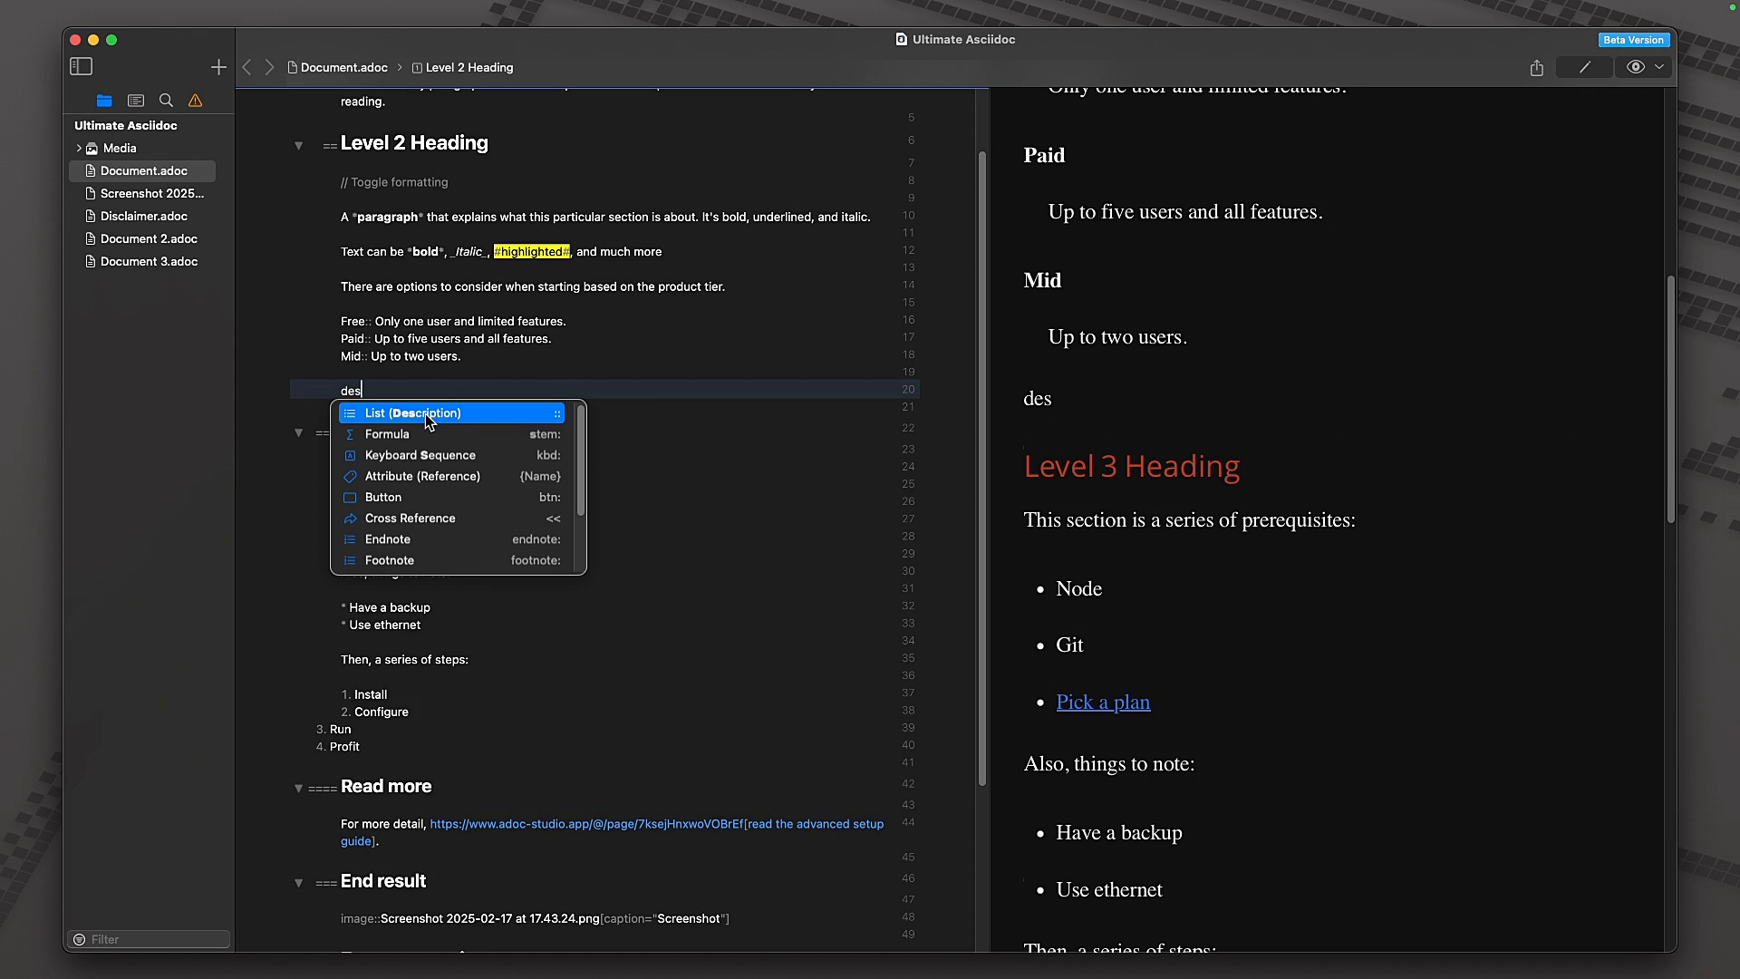
pyautogui.click(415, 413)
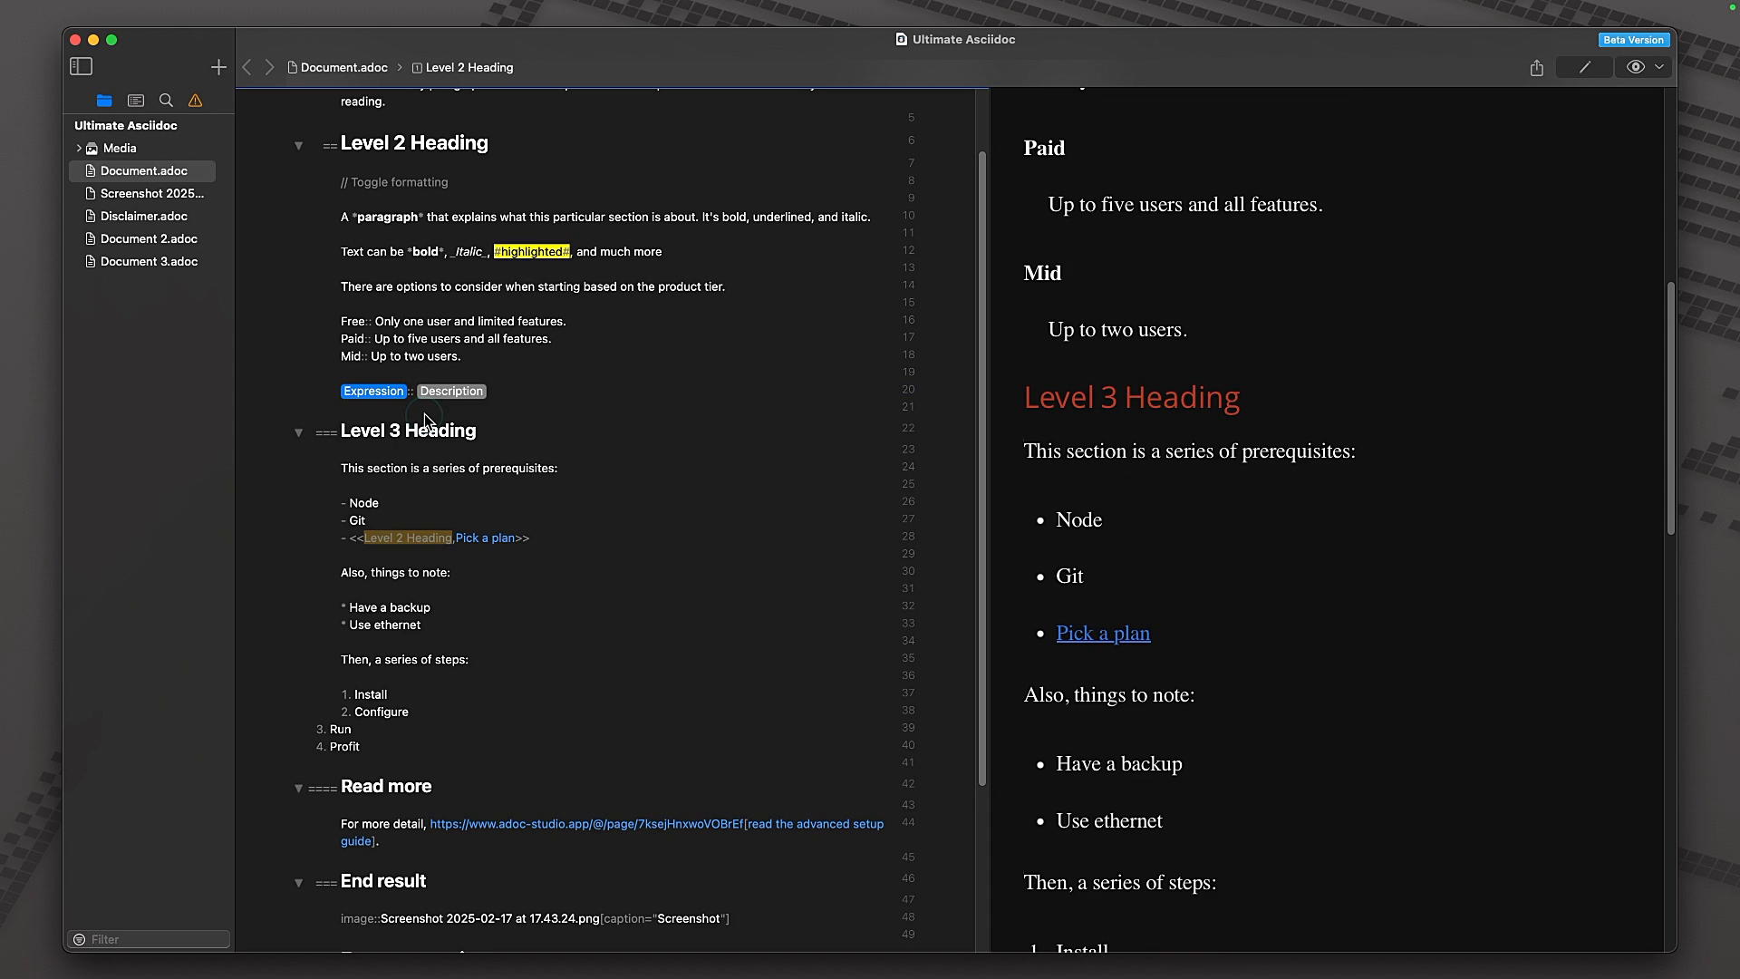
pyautogui.write('ord')
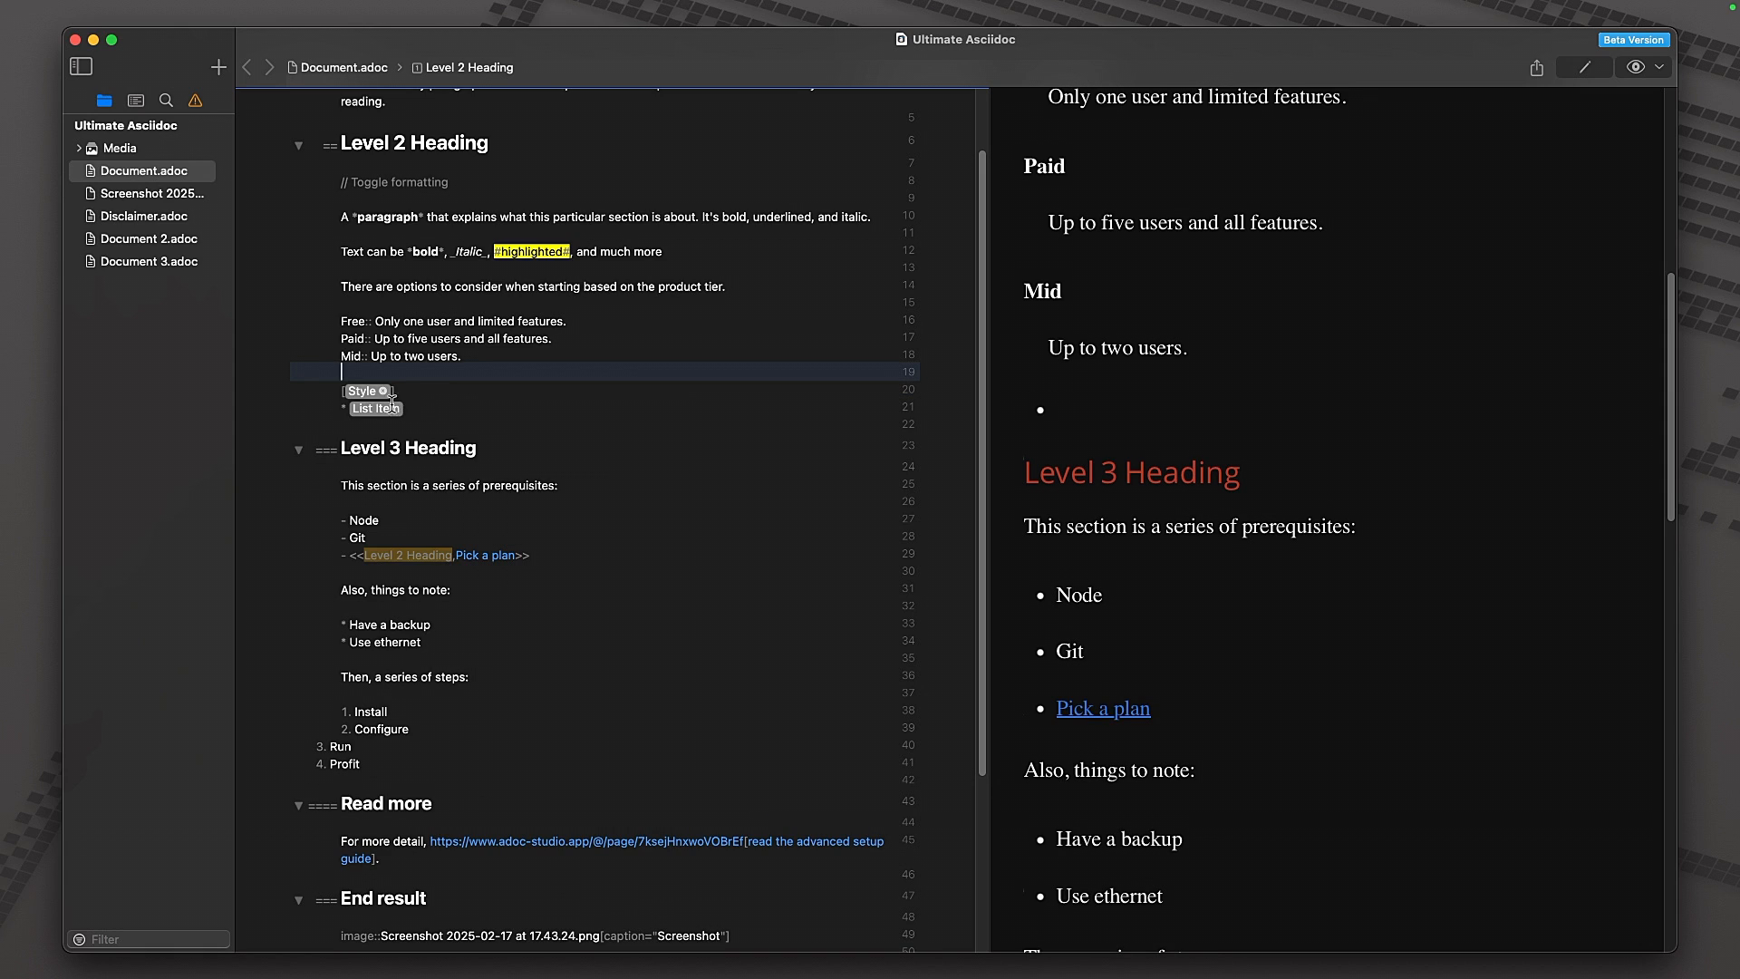
# - Give the new bulleted list Square bullets via its Style placeholder
pyautogui.click(367, 392)
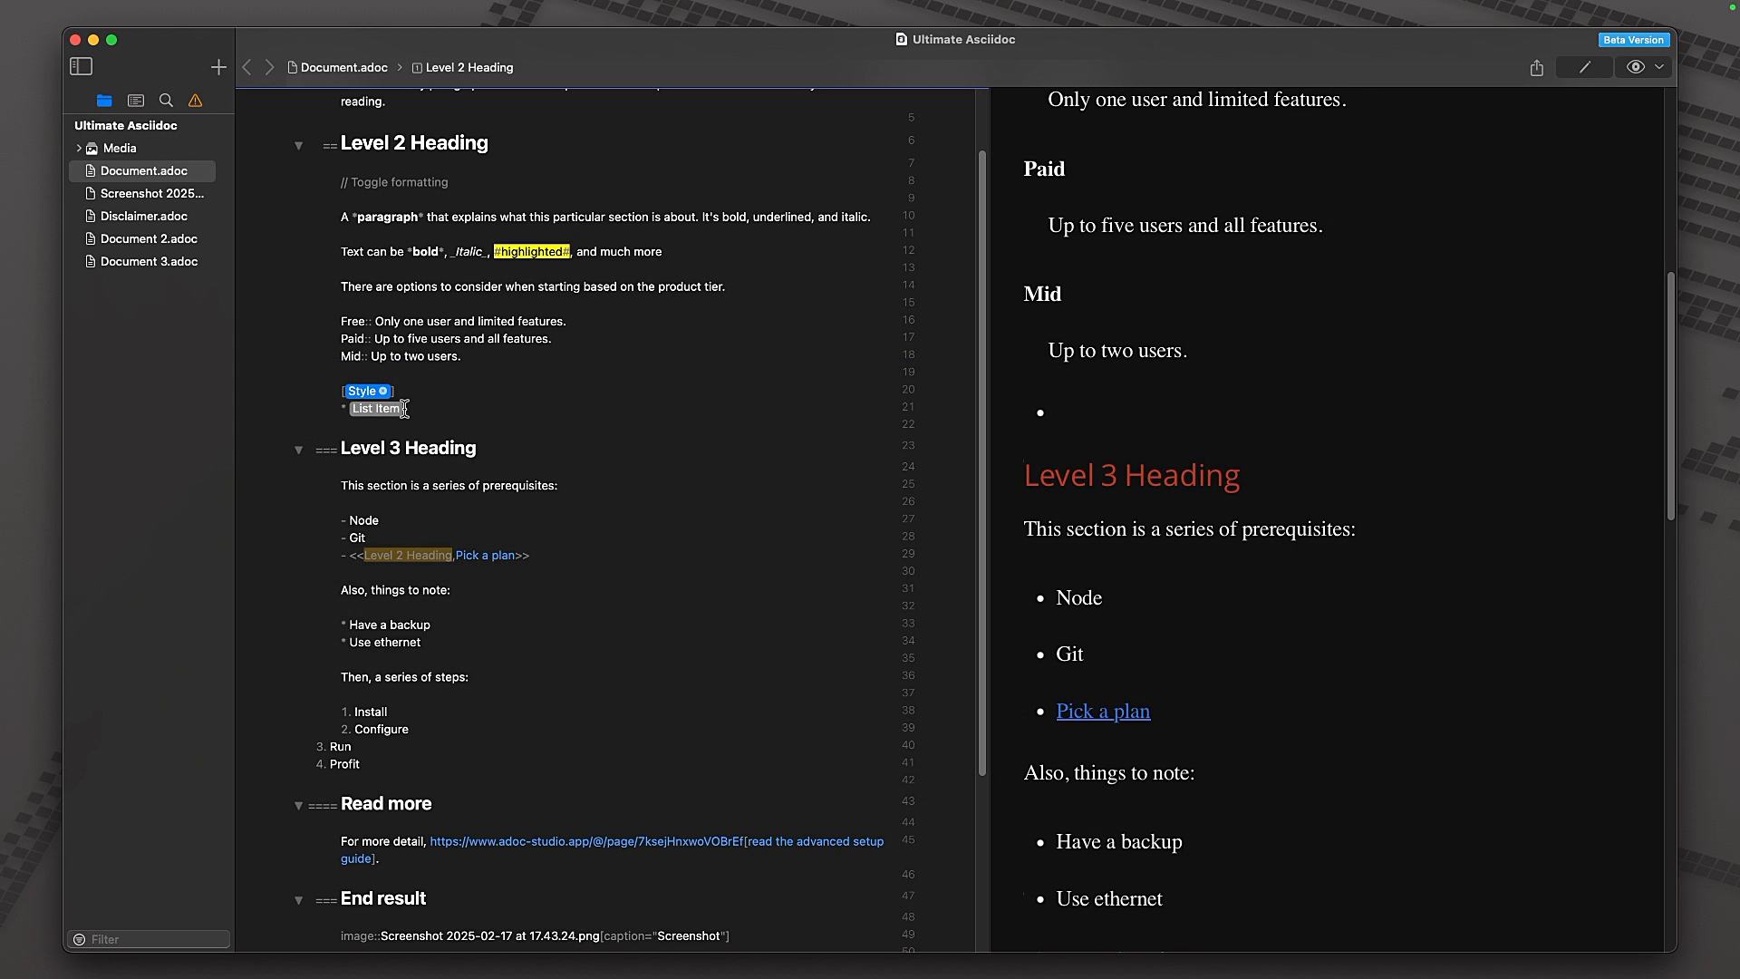
pyautogui.click(366, 391)
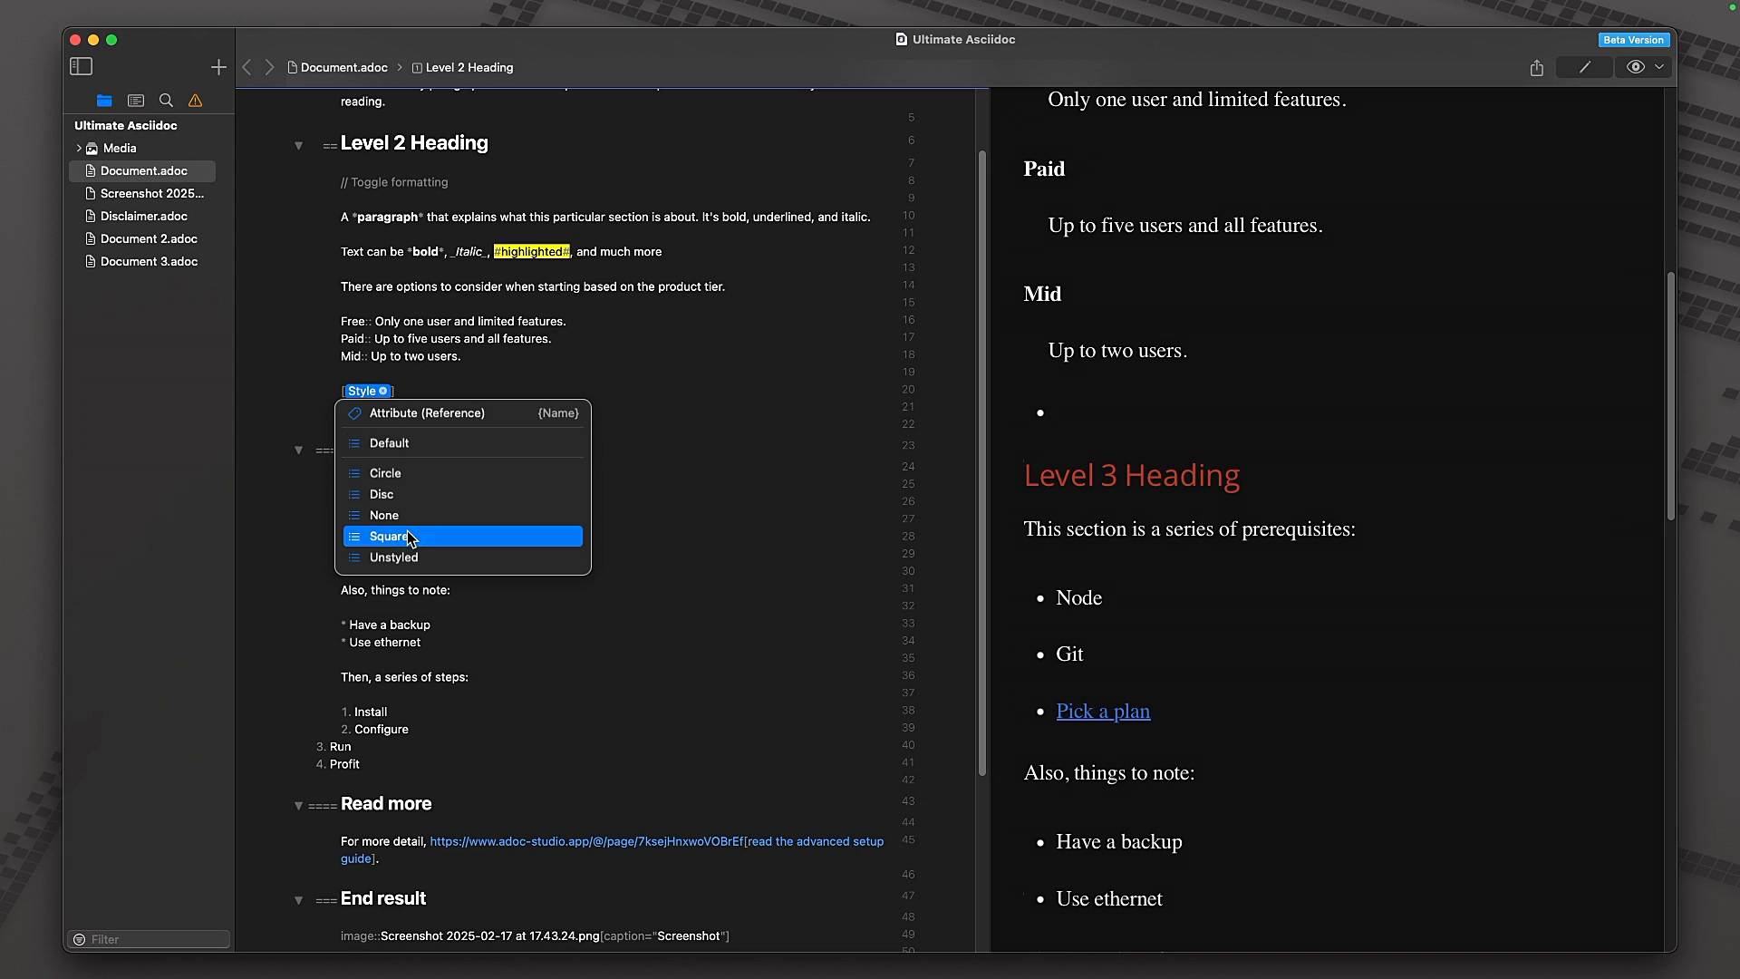
pyautogui.click(391, 536)
pyautogui.write(', start=3')
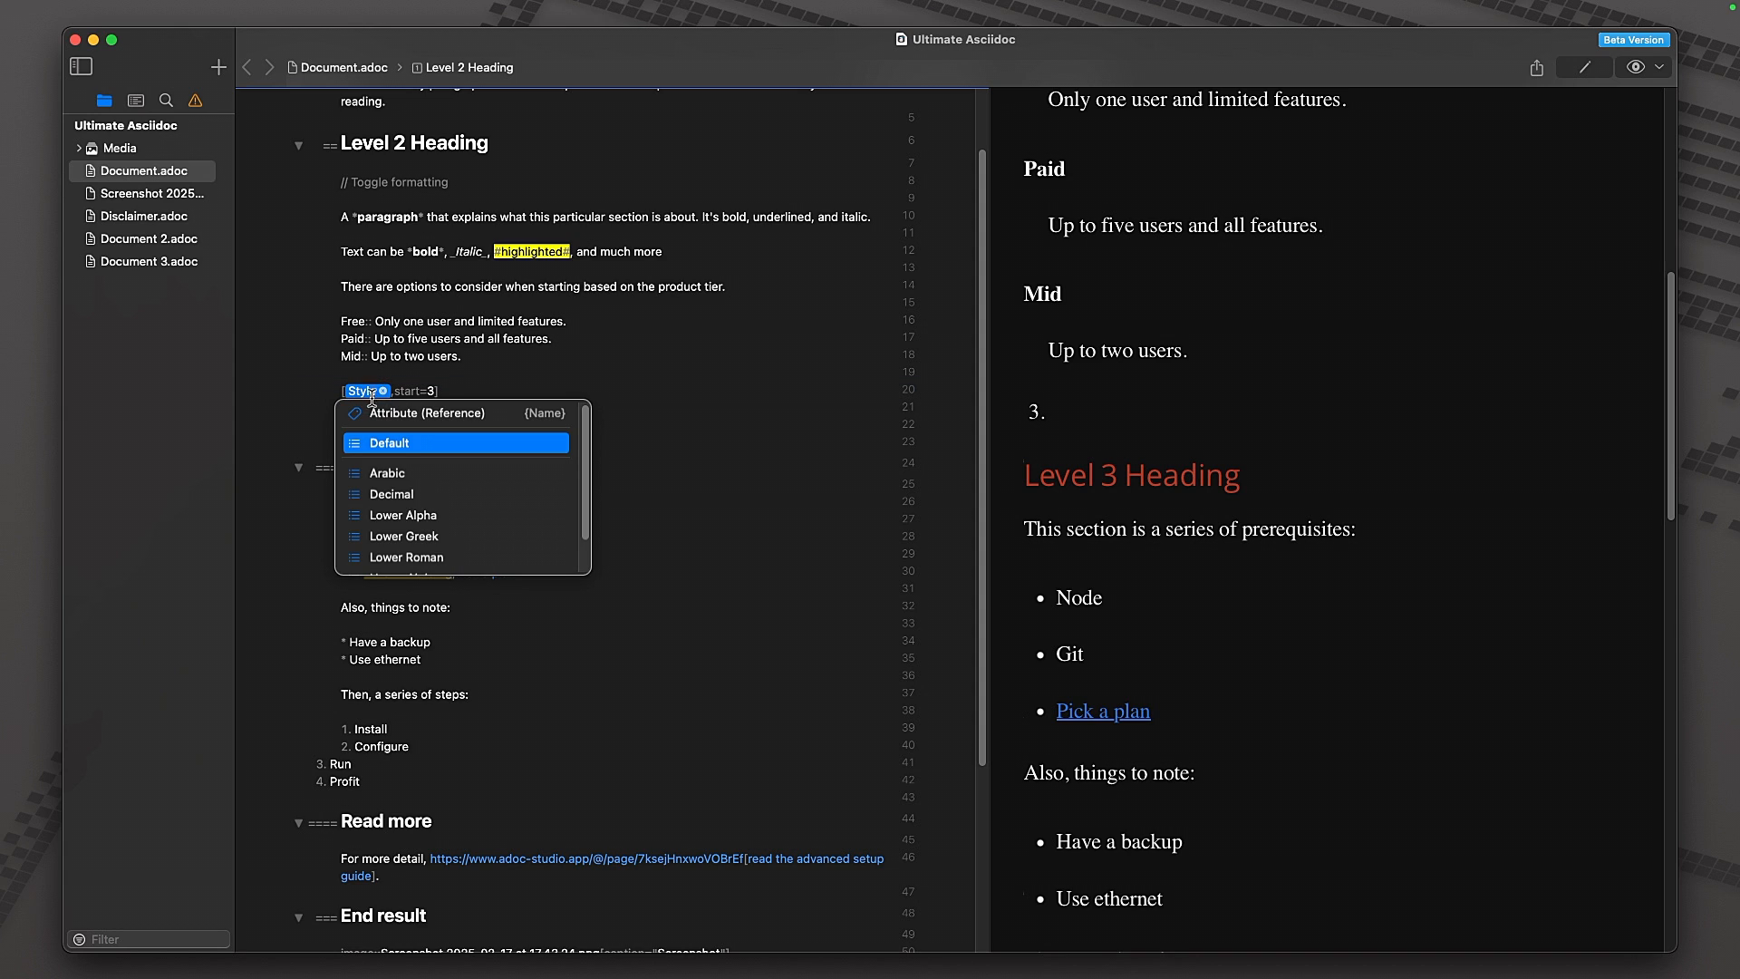
# - Number the ordered list with Lower Greek letters starting at 1
pyautogui.click(405, 536)
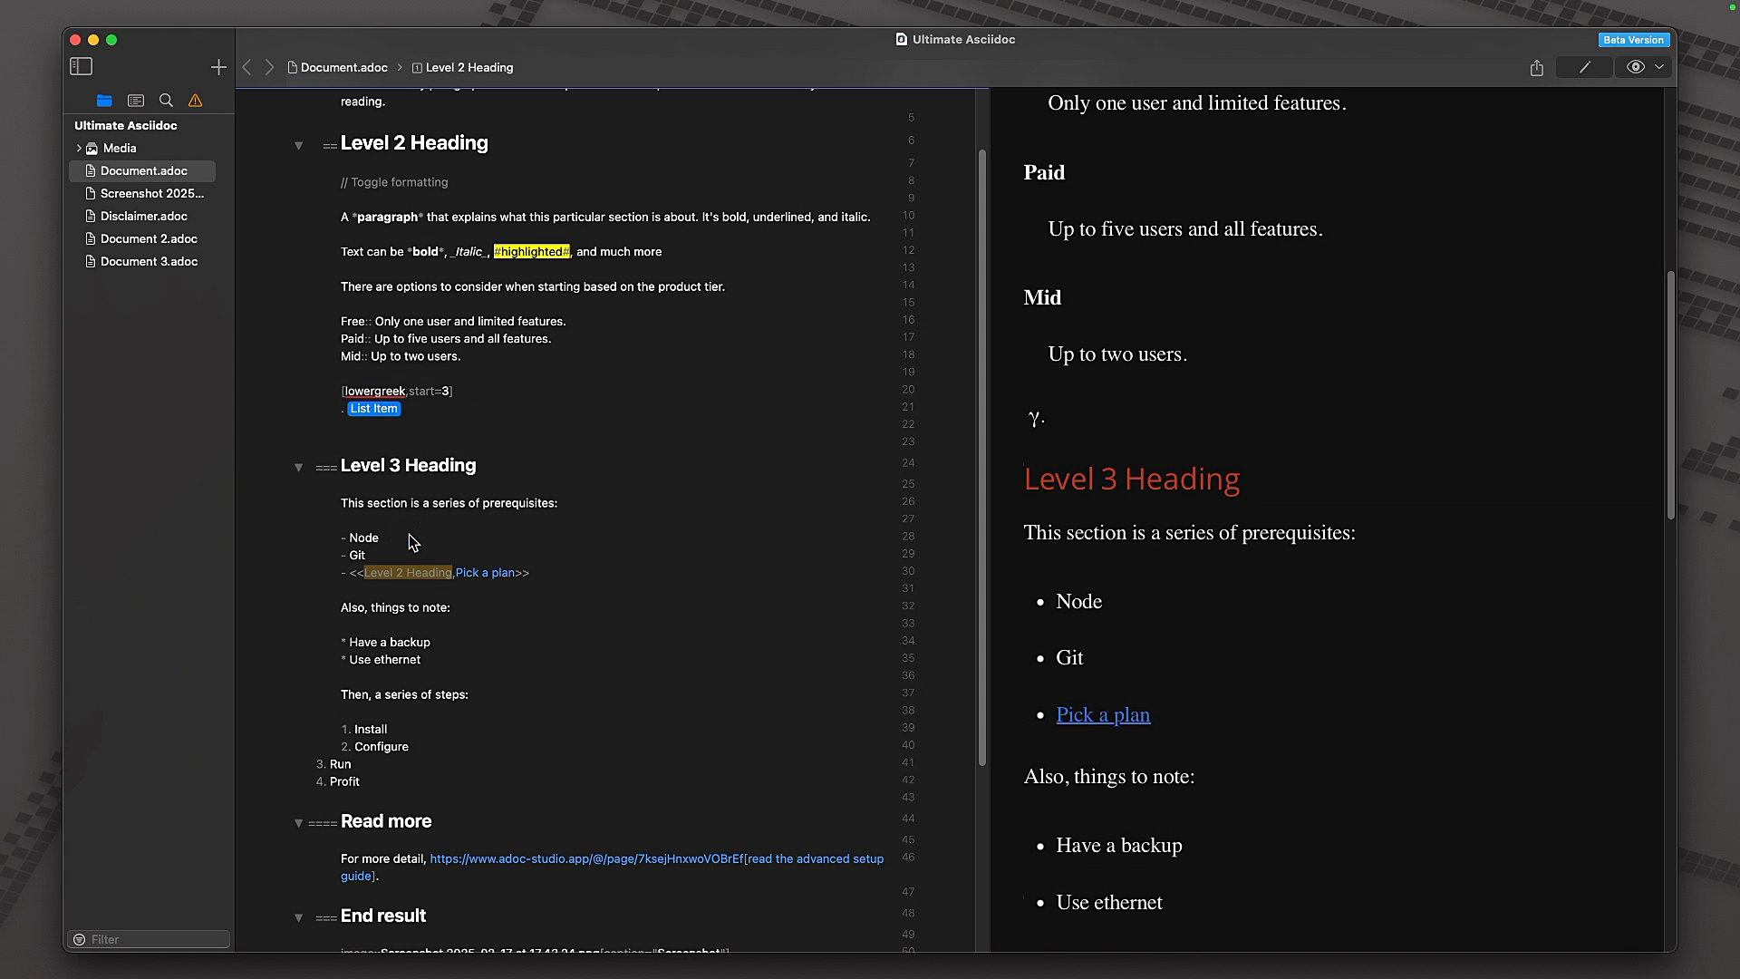
pyautogui.click(422, 408)
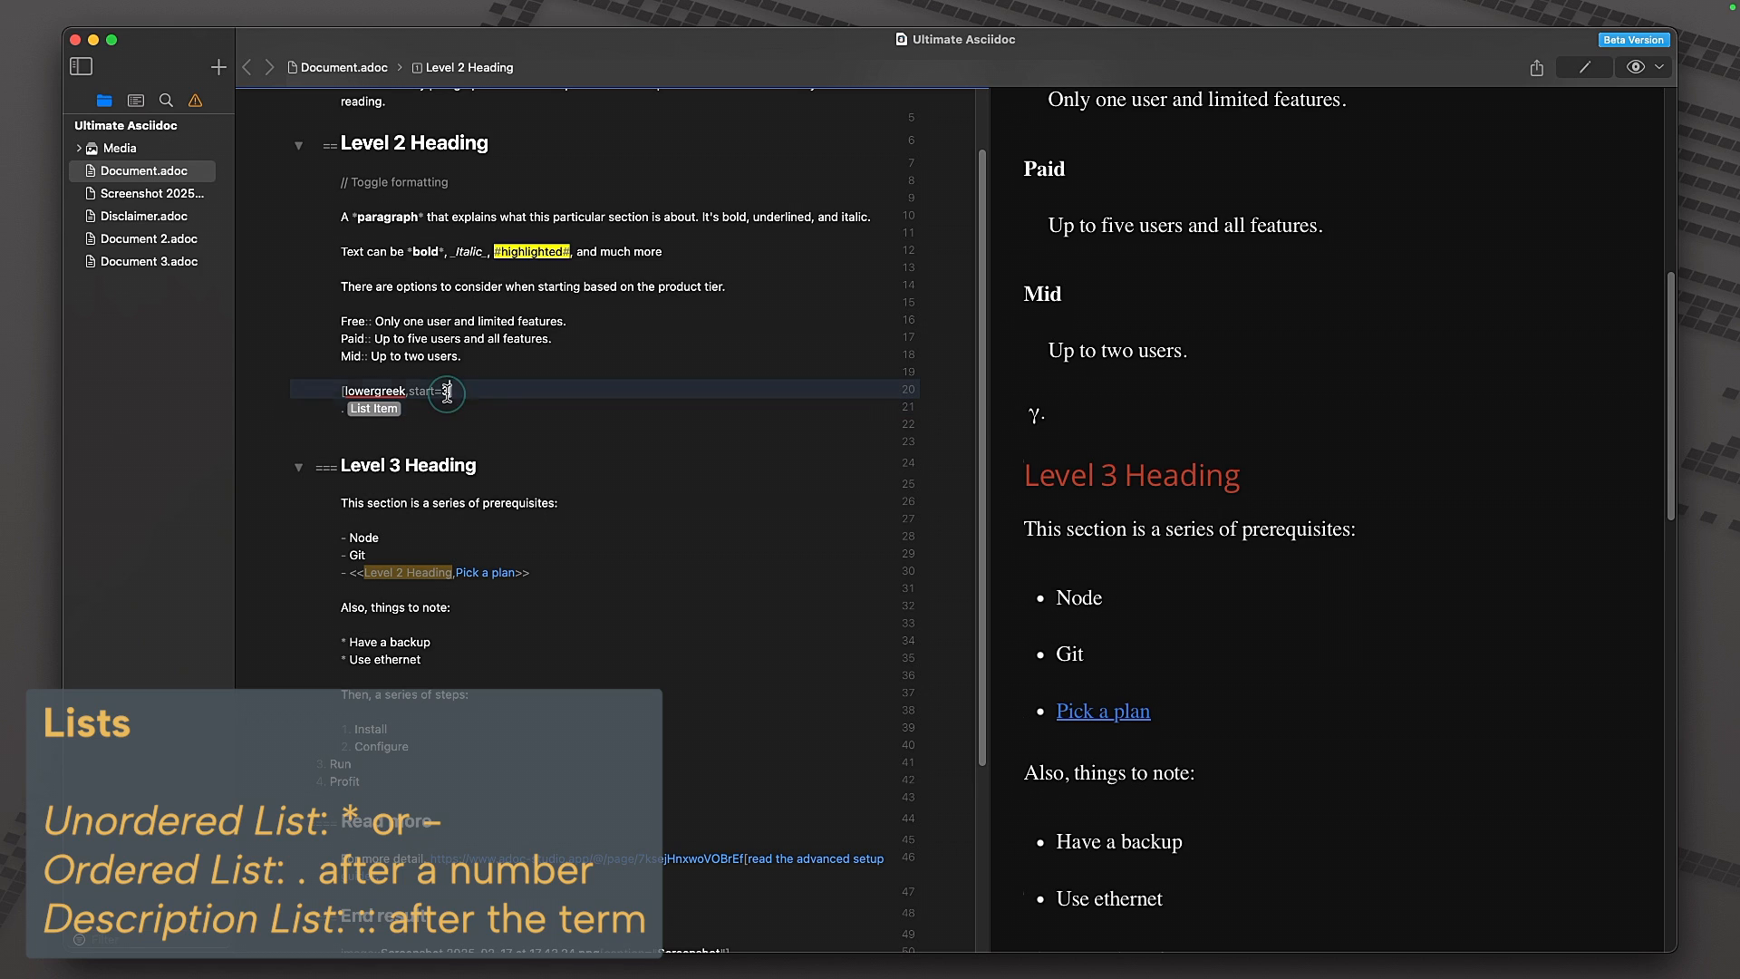
pyautogui.write('1]')
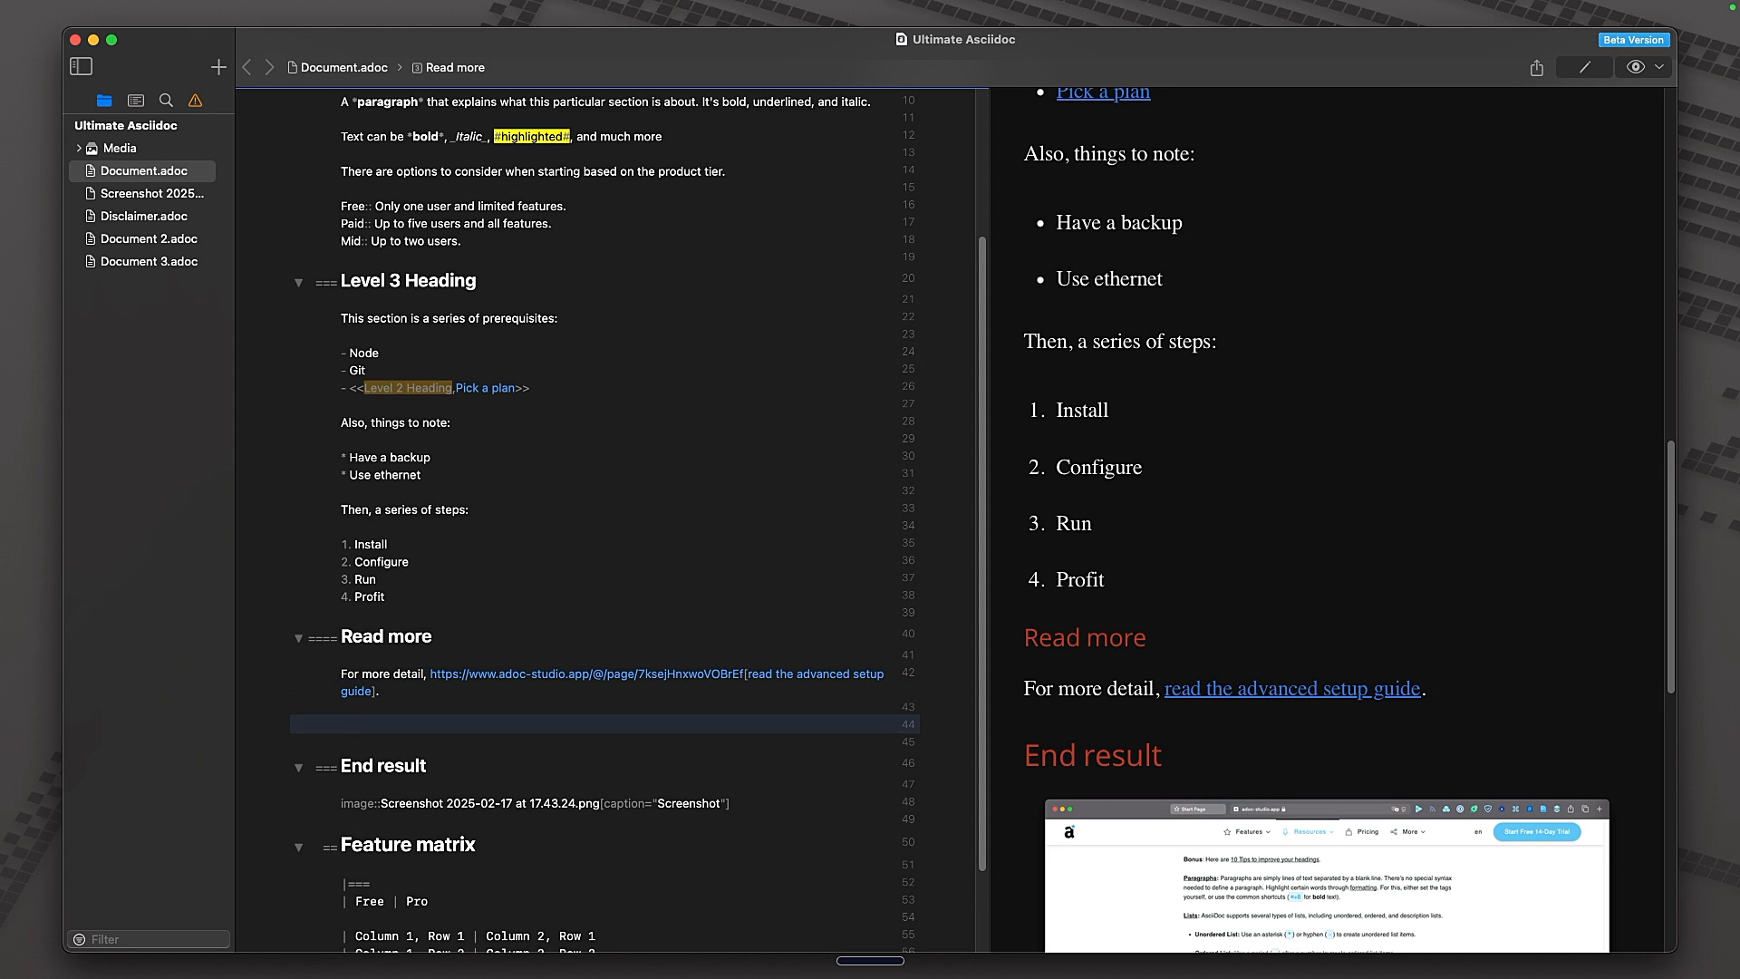
pyautogui.write('https://google.com')
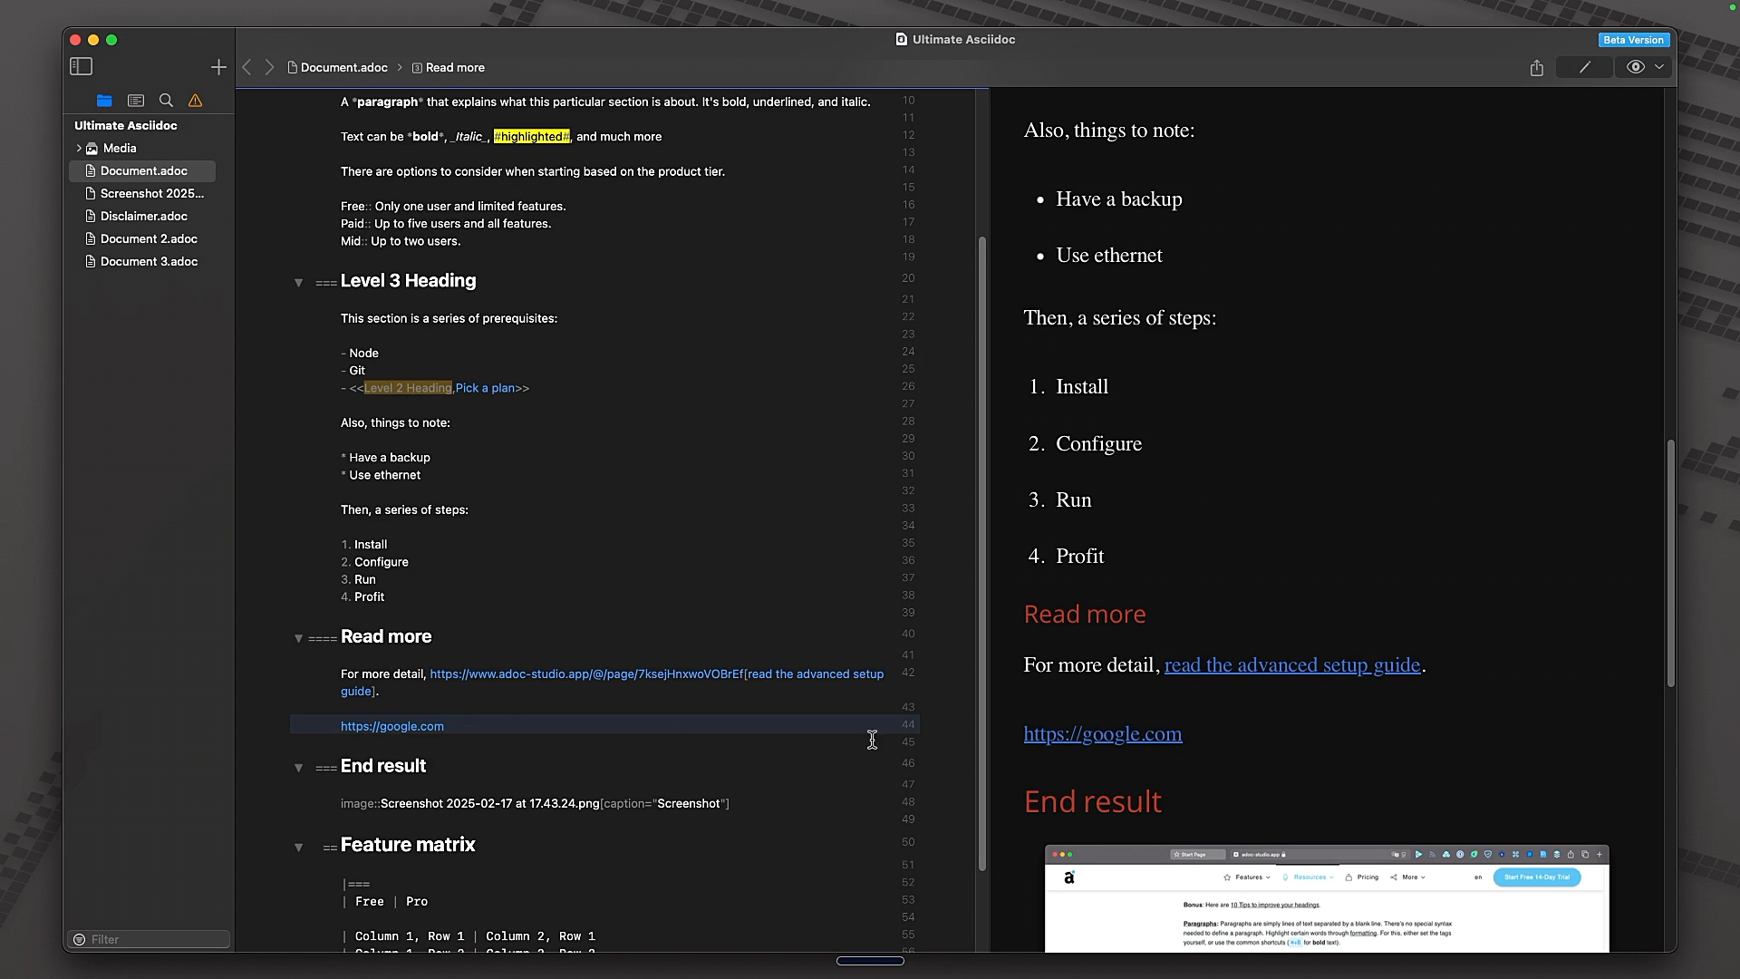
pyautogui.write('[')
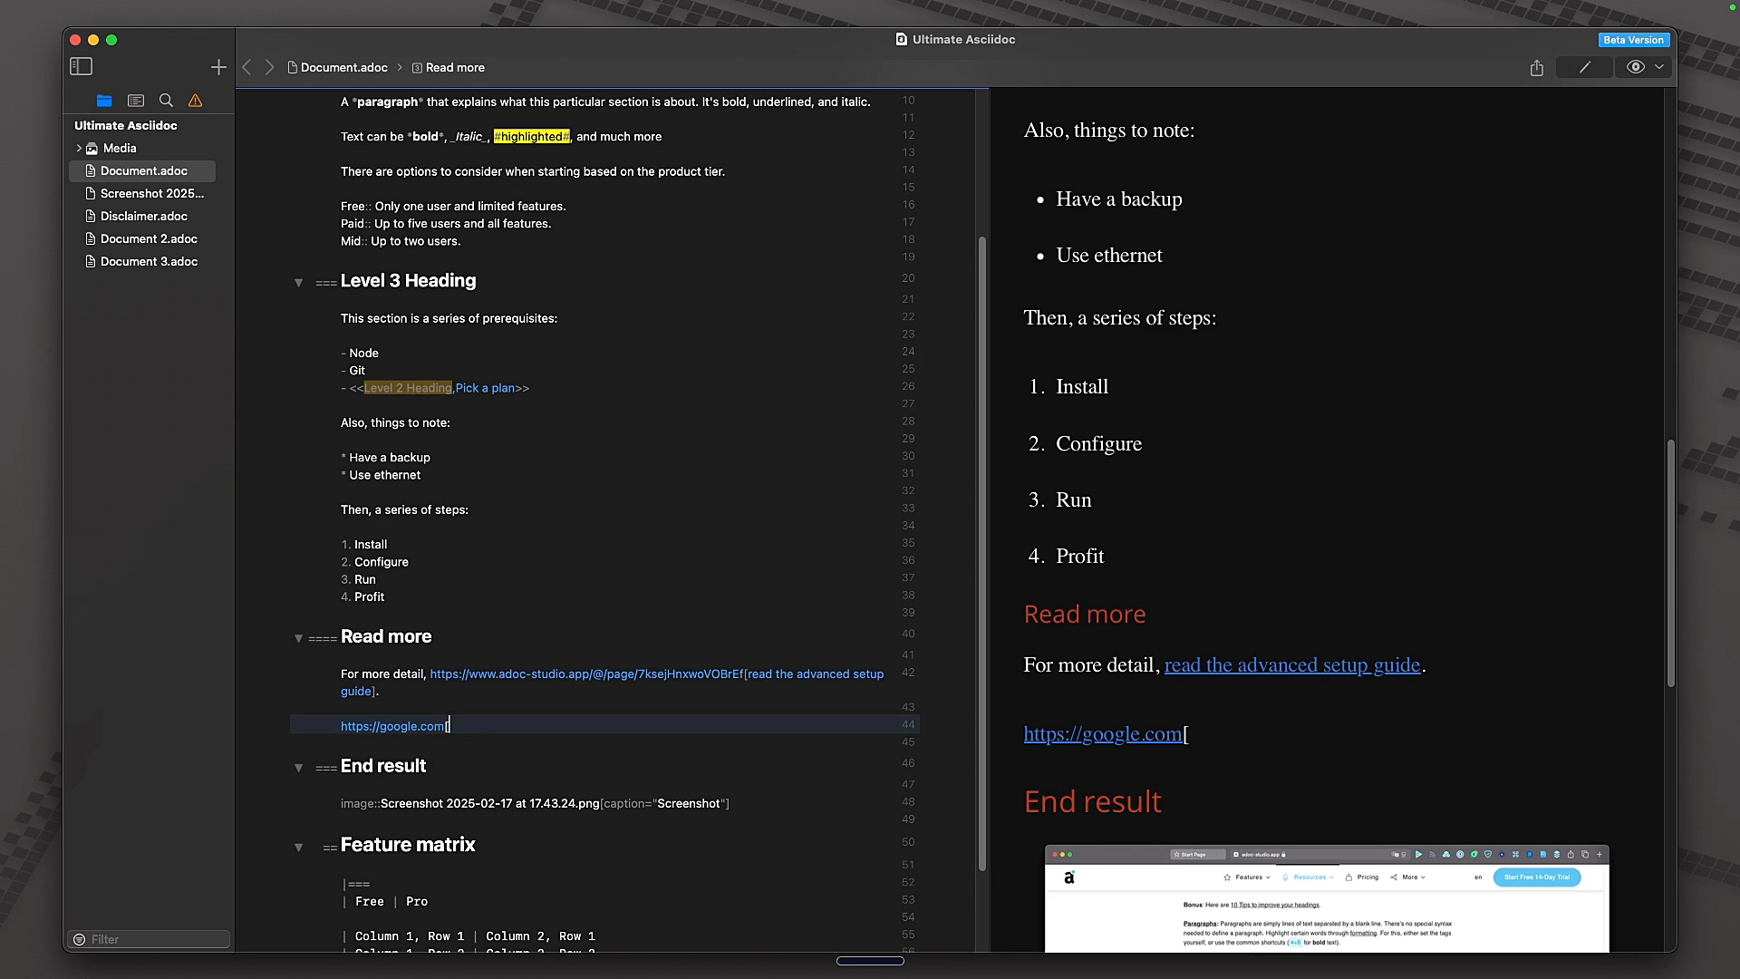
pyautogui.write('goog]')
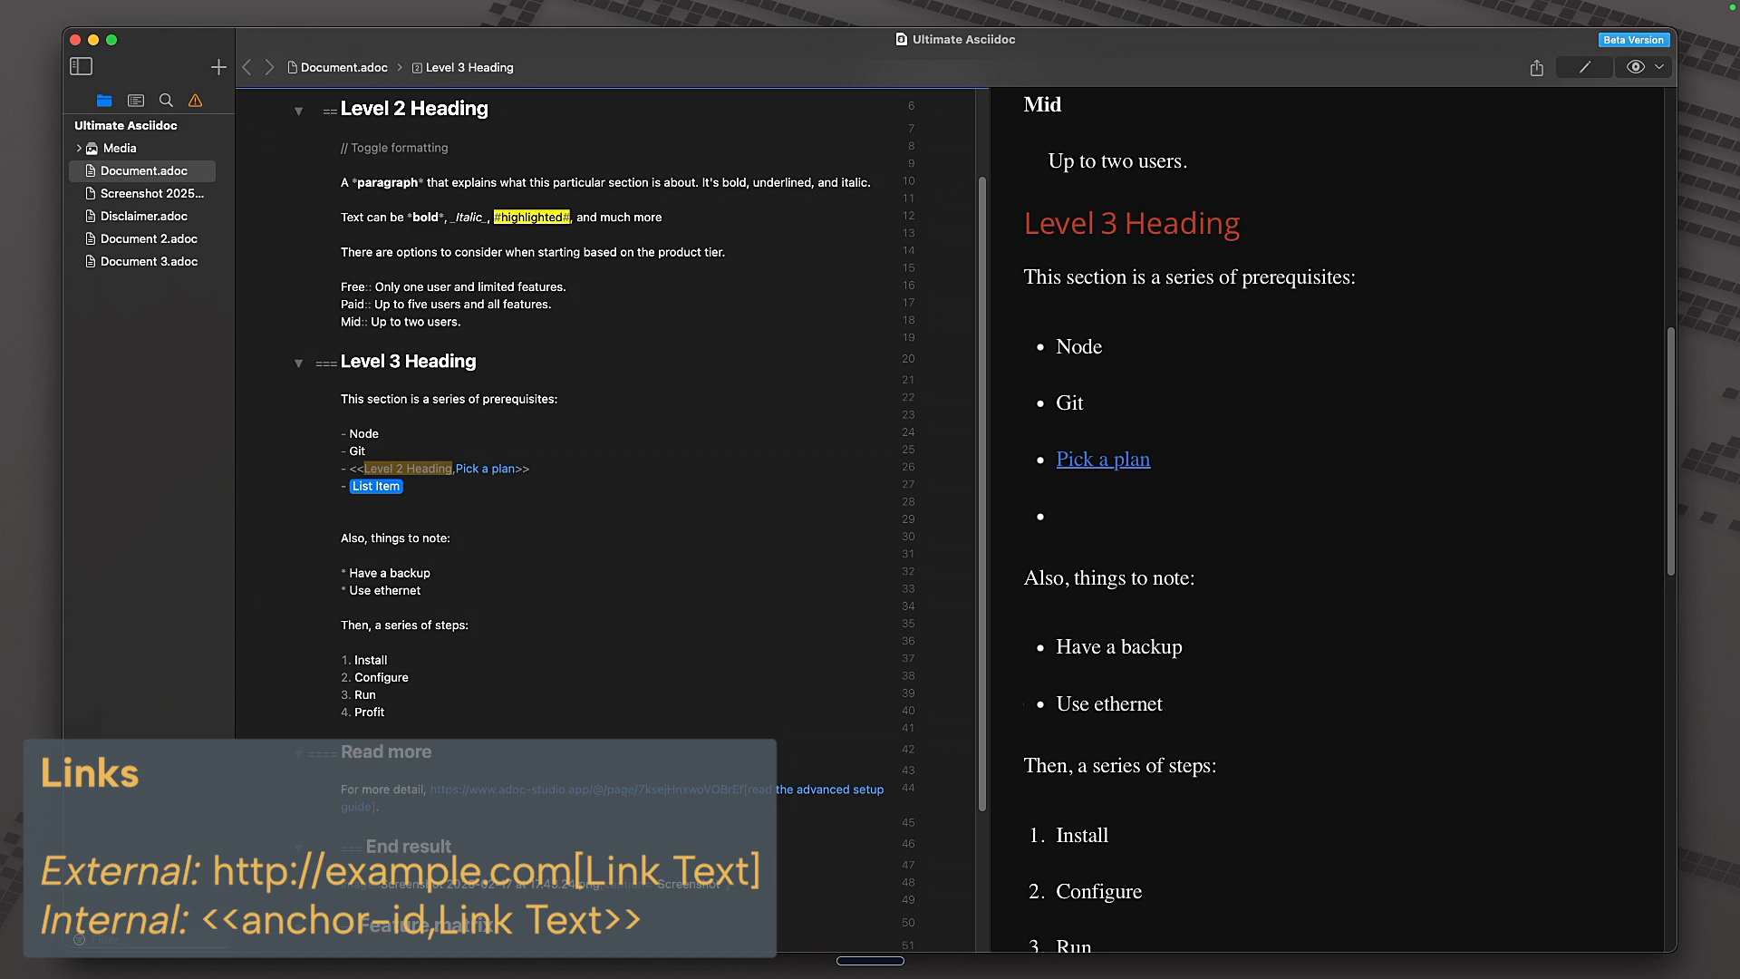
# - Insert a '<<' cross-reference targeting the Feature matrix section
pyautogui.write('<<')
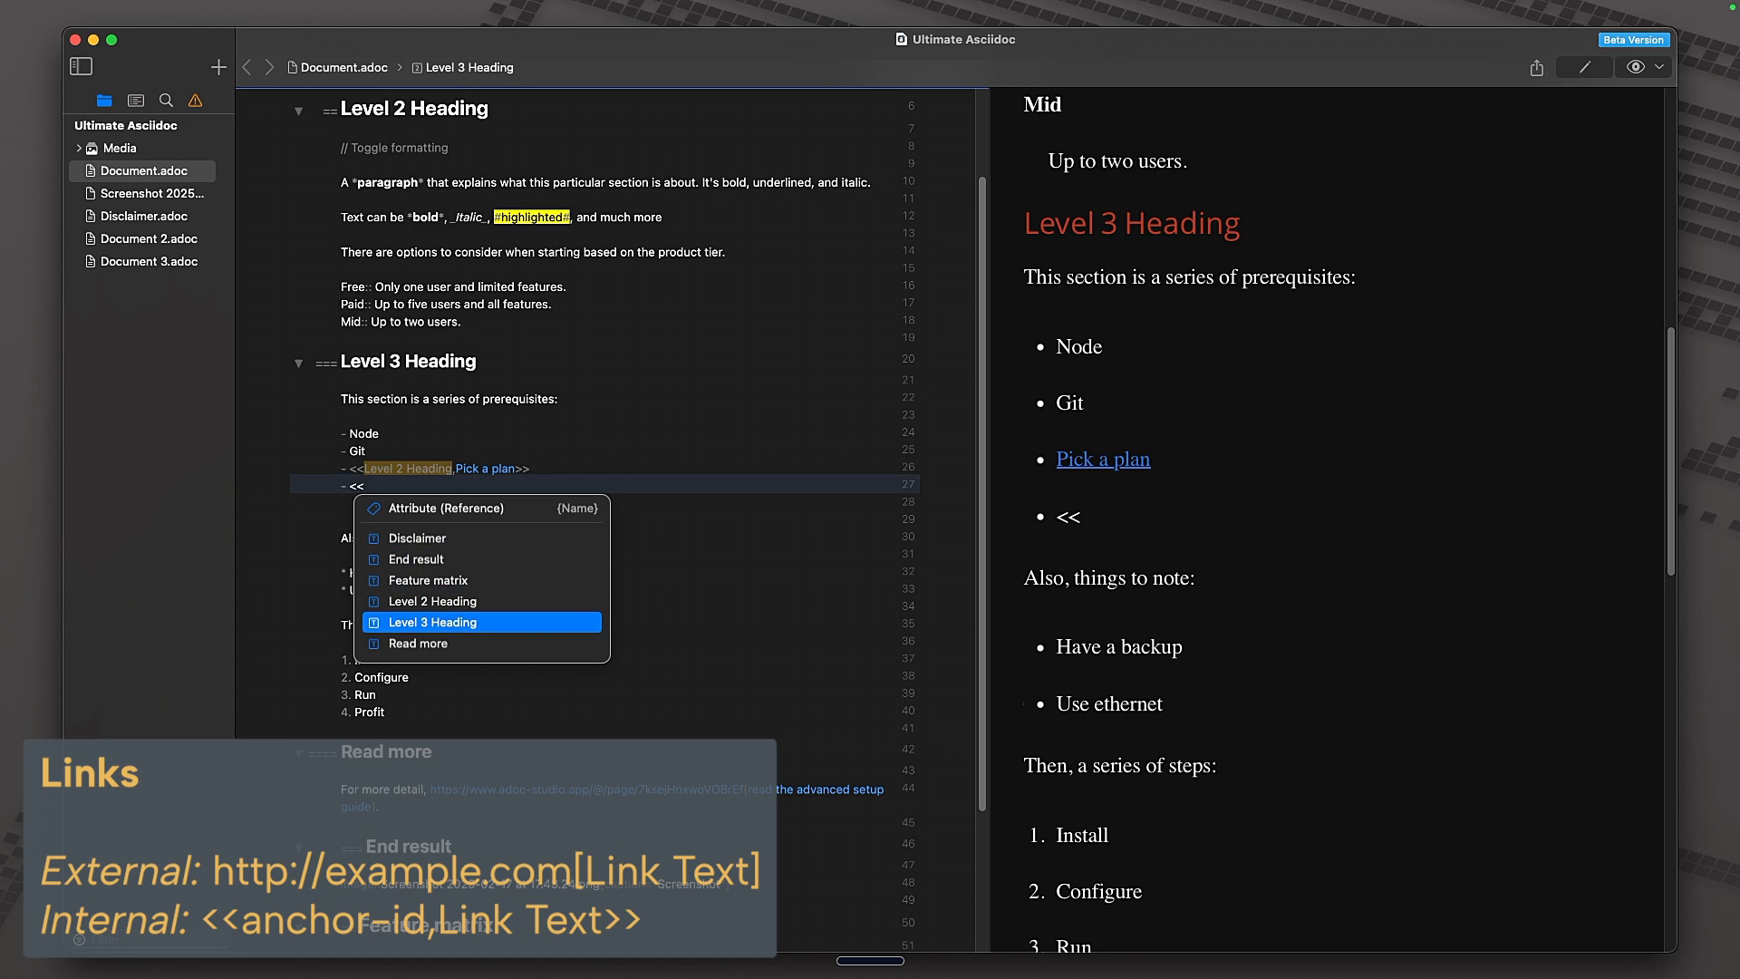
pyautogui.press('Up')
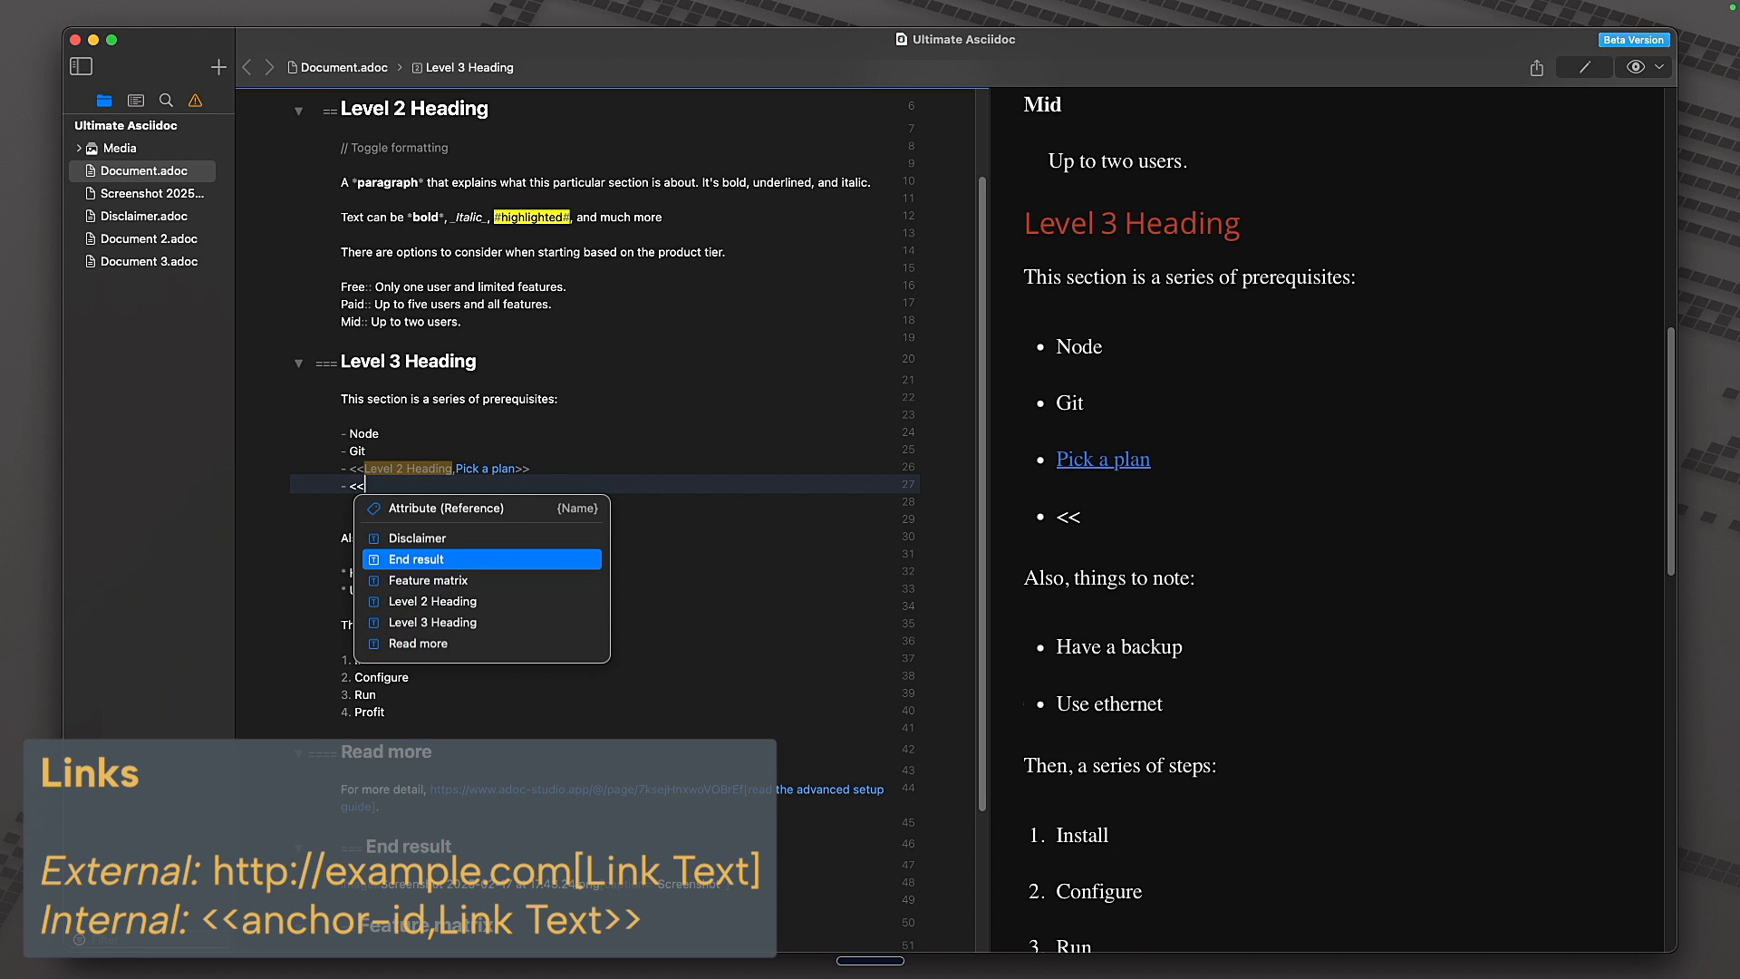
pyautogui.click(428, 580)
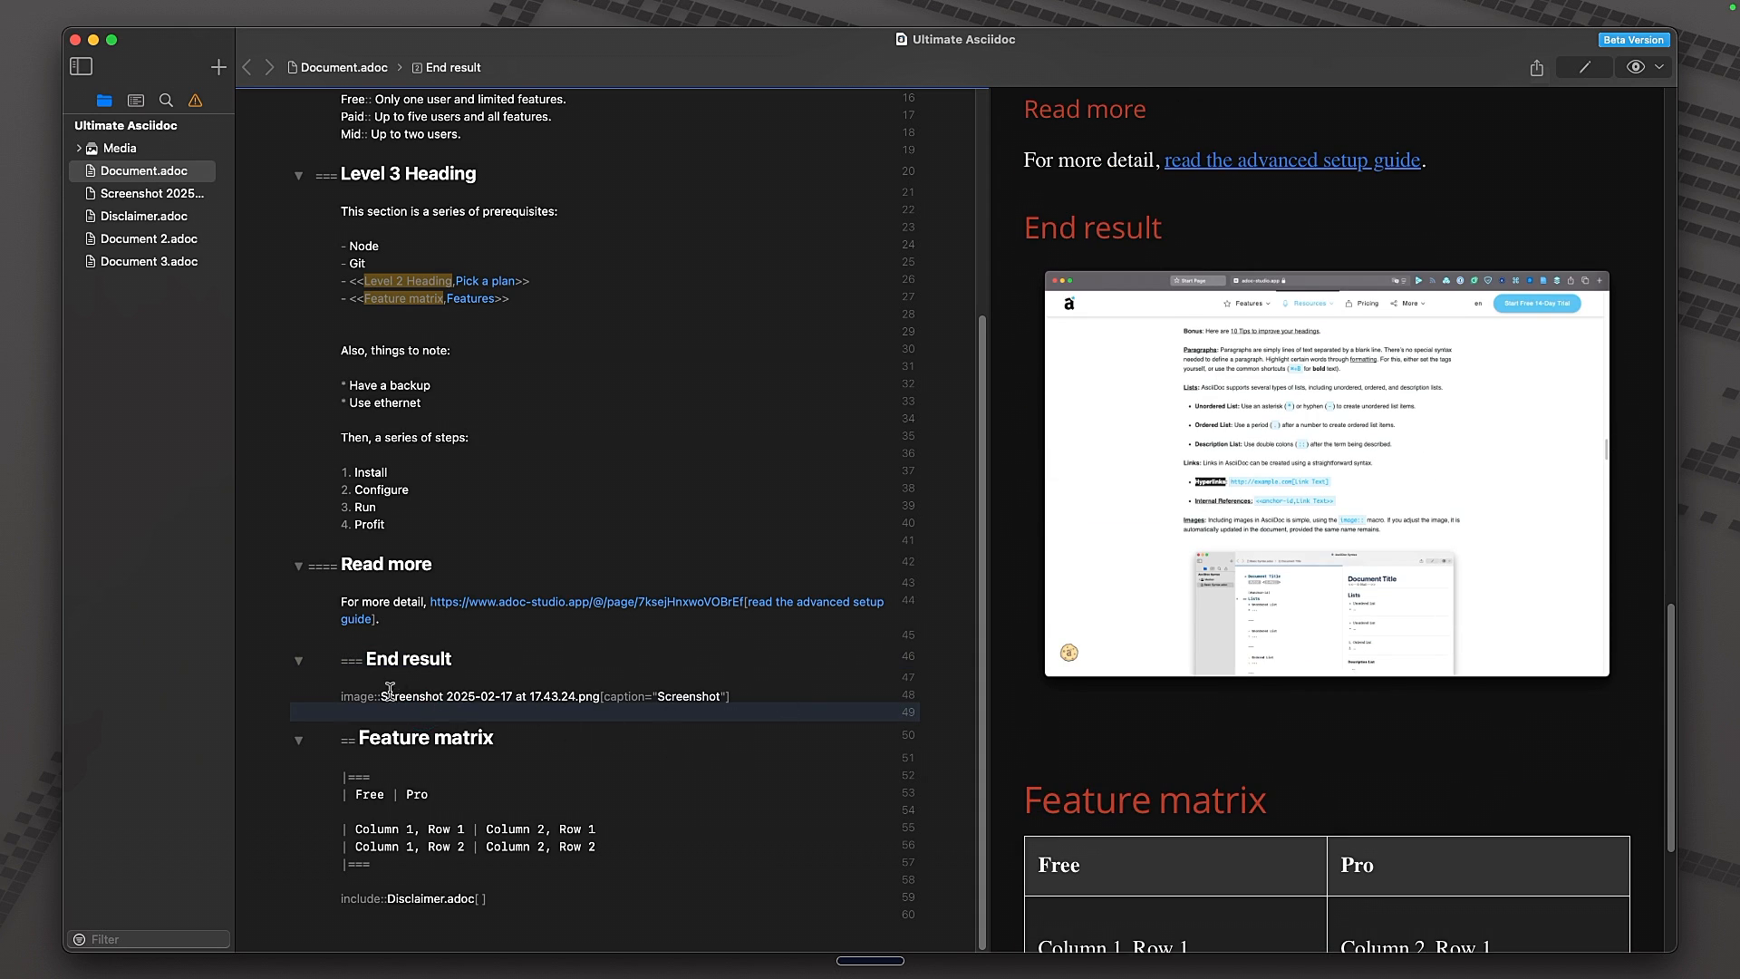
pyautogui.moveTo(373, 696)
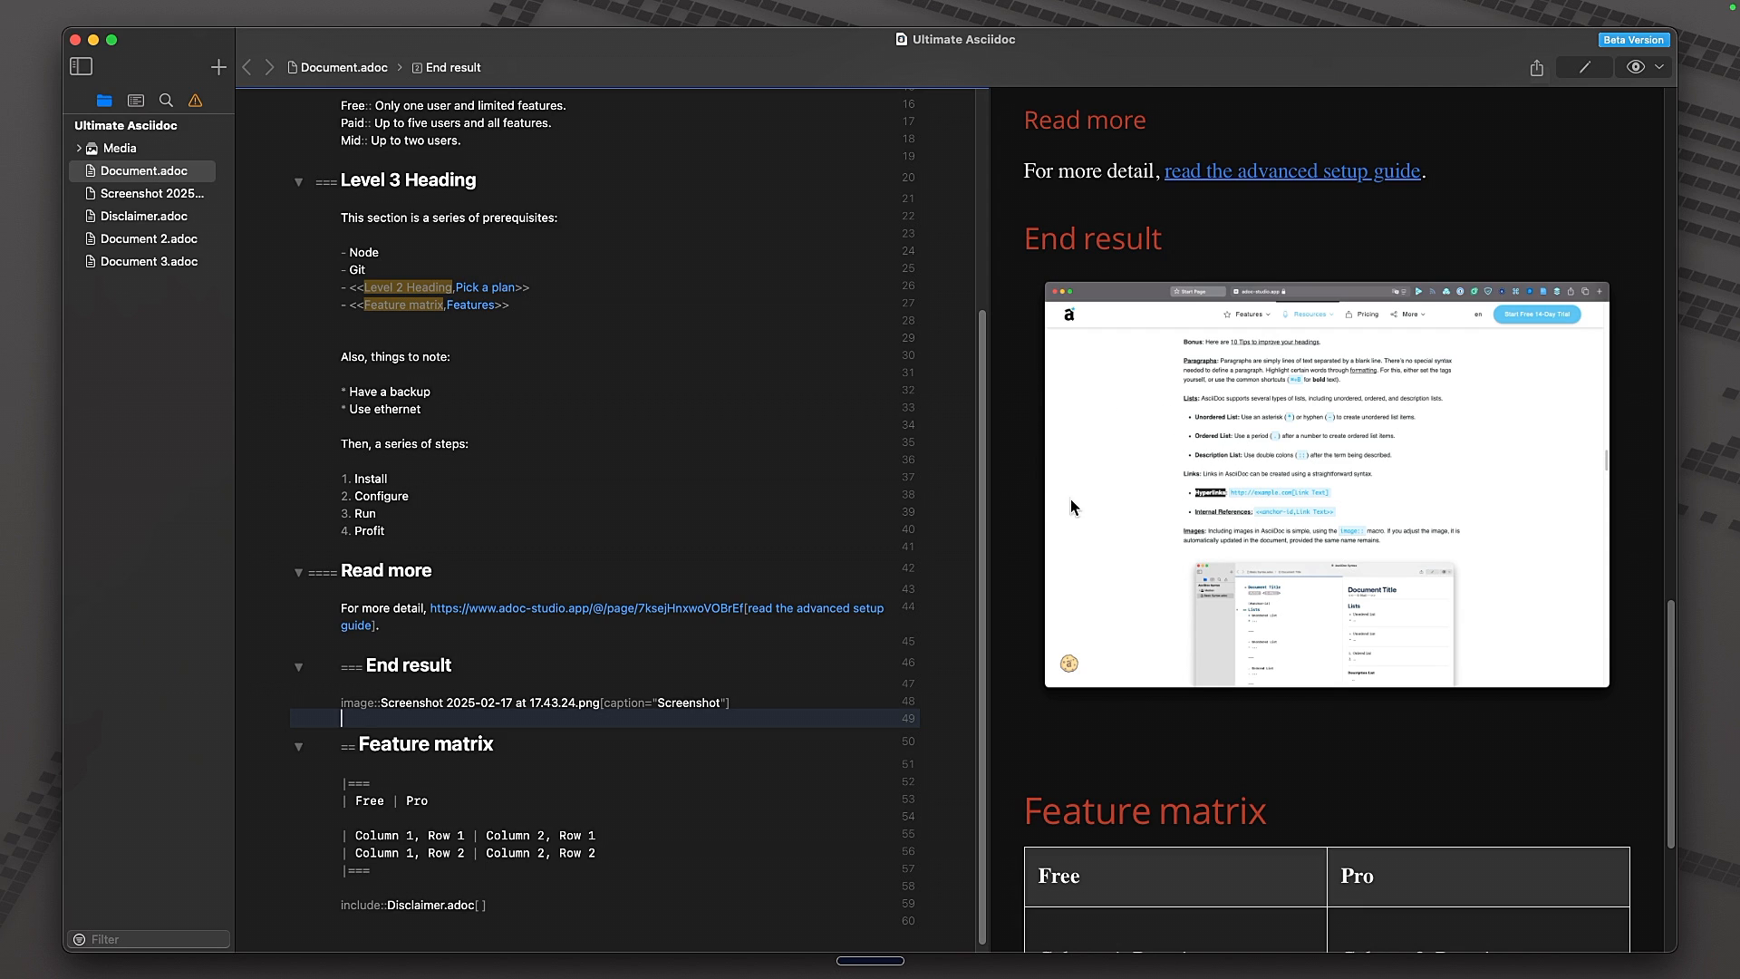
pyautogui.moveTo(1078, 248)
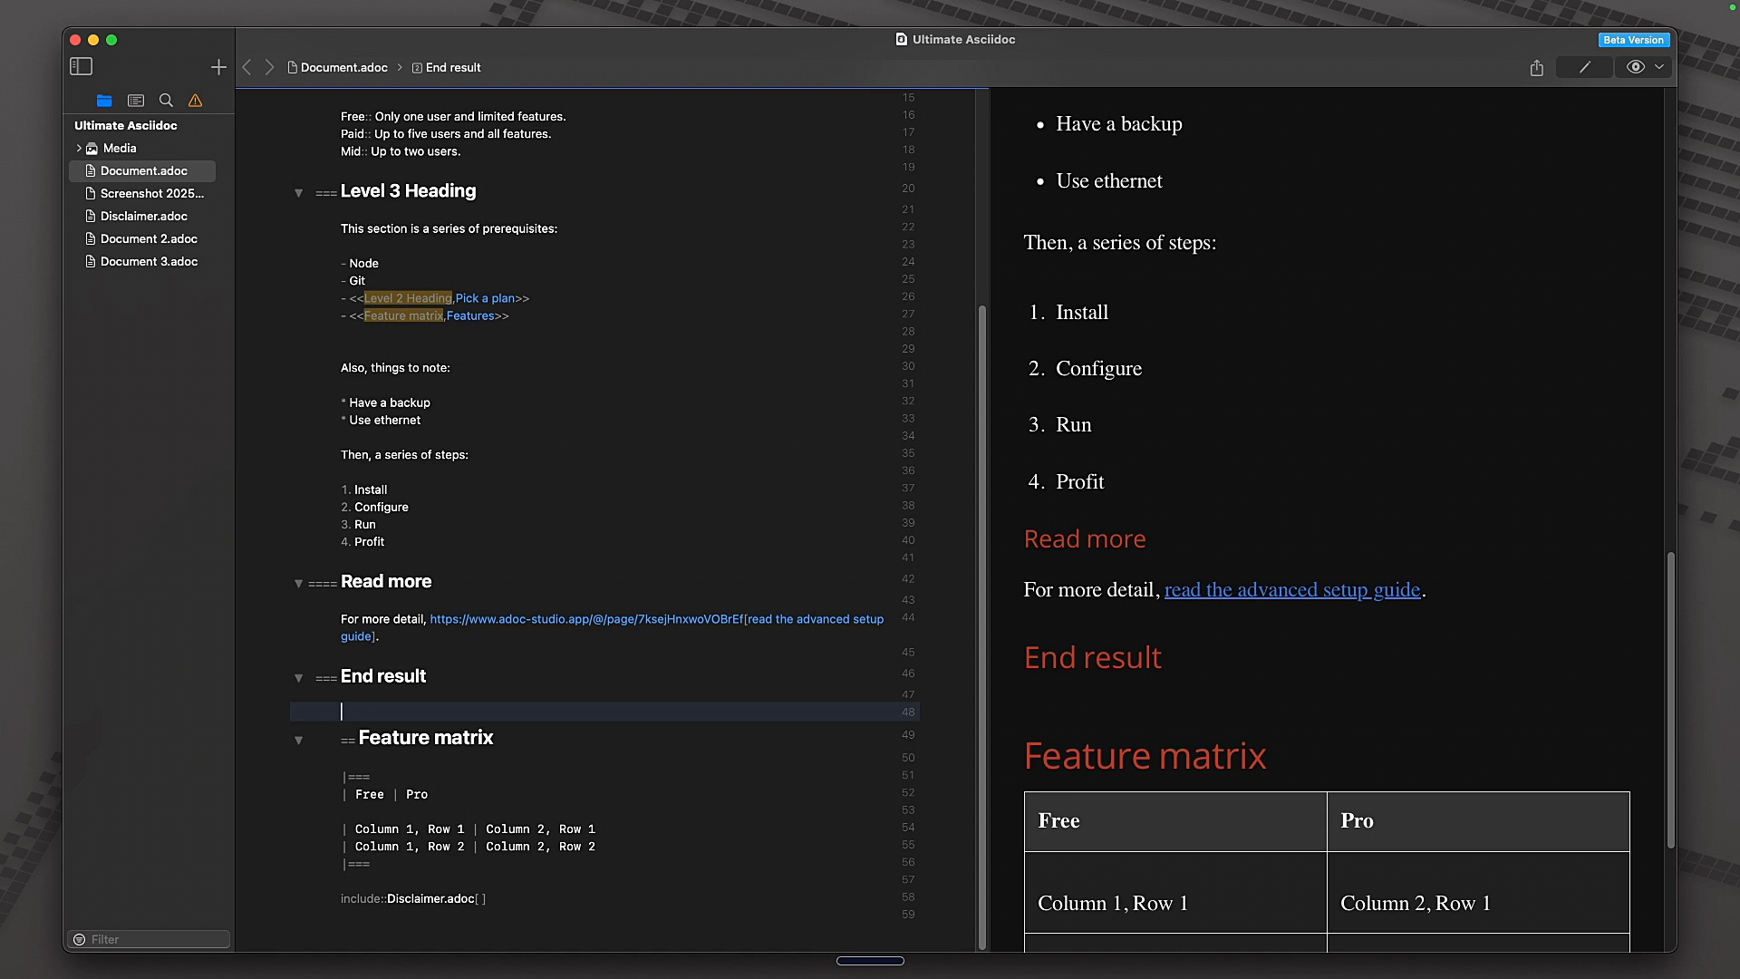
# - Insert an Image (Block) template using Screenshot 2025-02-17 at 17.43.24.png
pyautogui.write('ima')
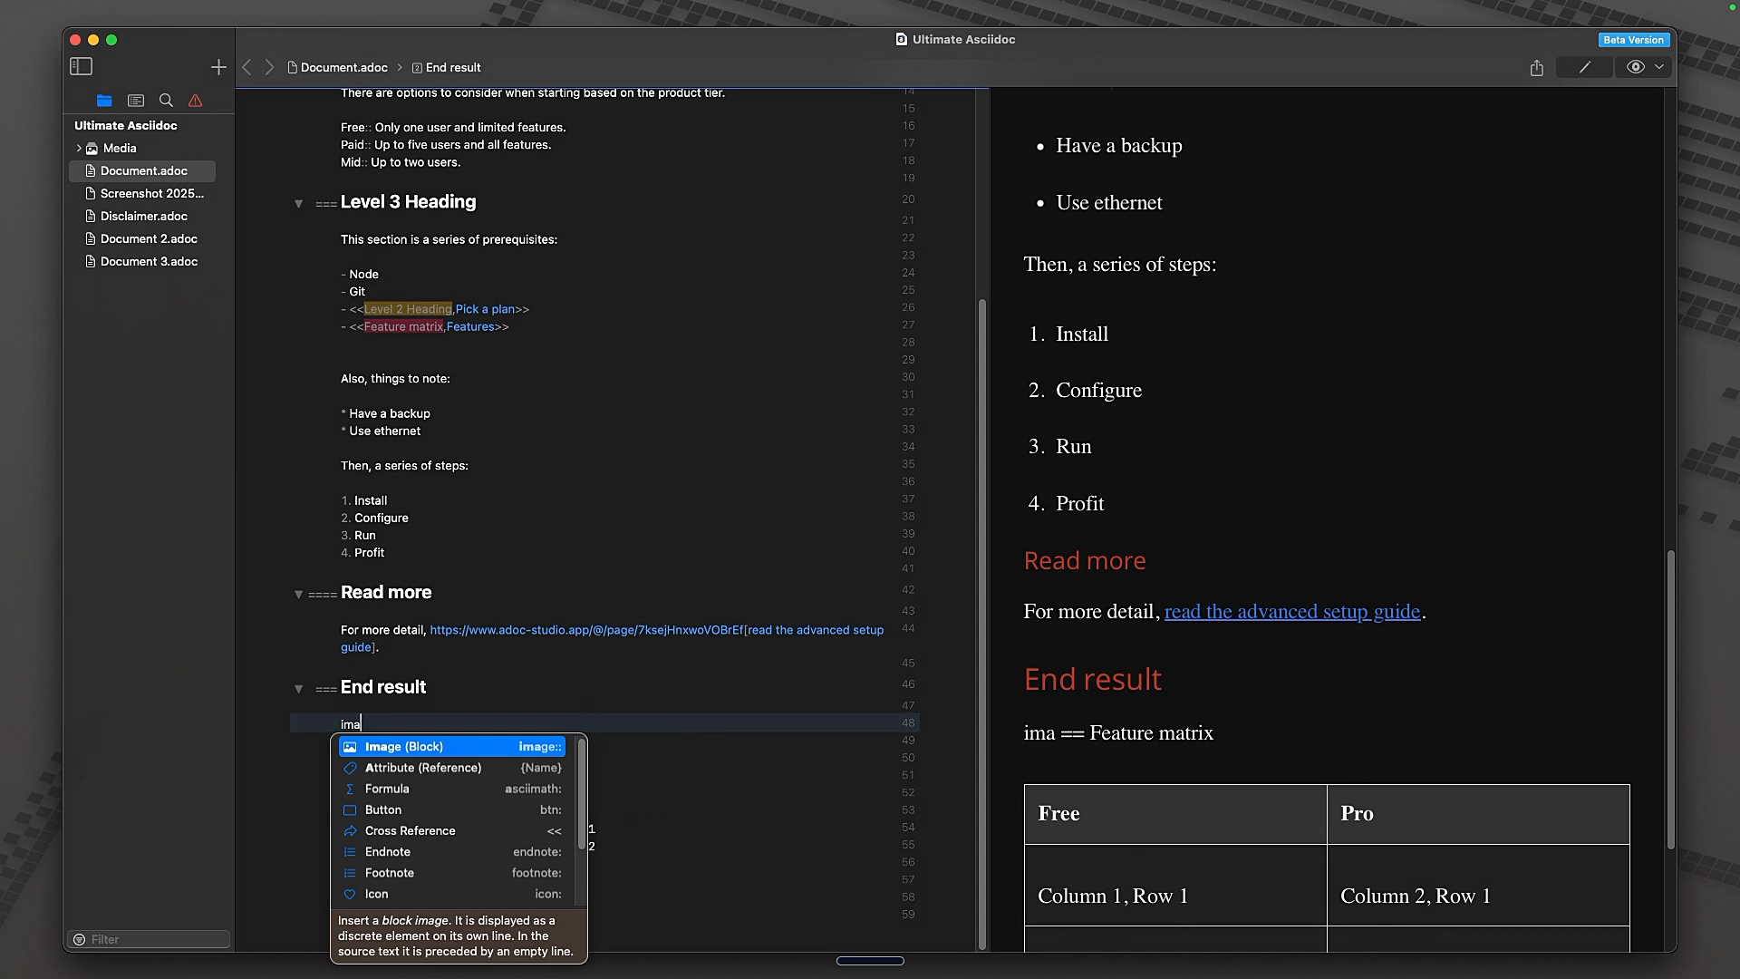
pyautogui.click(404, 745)
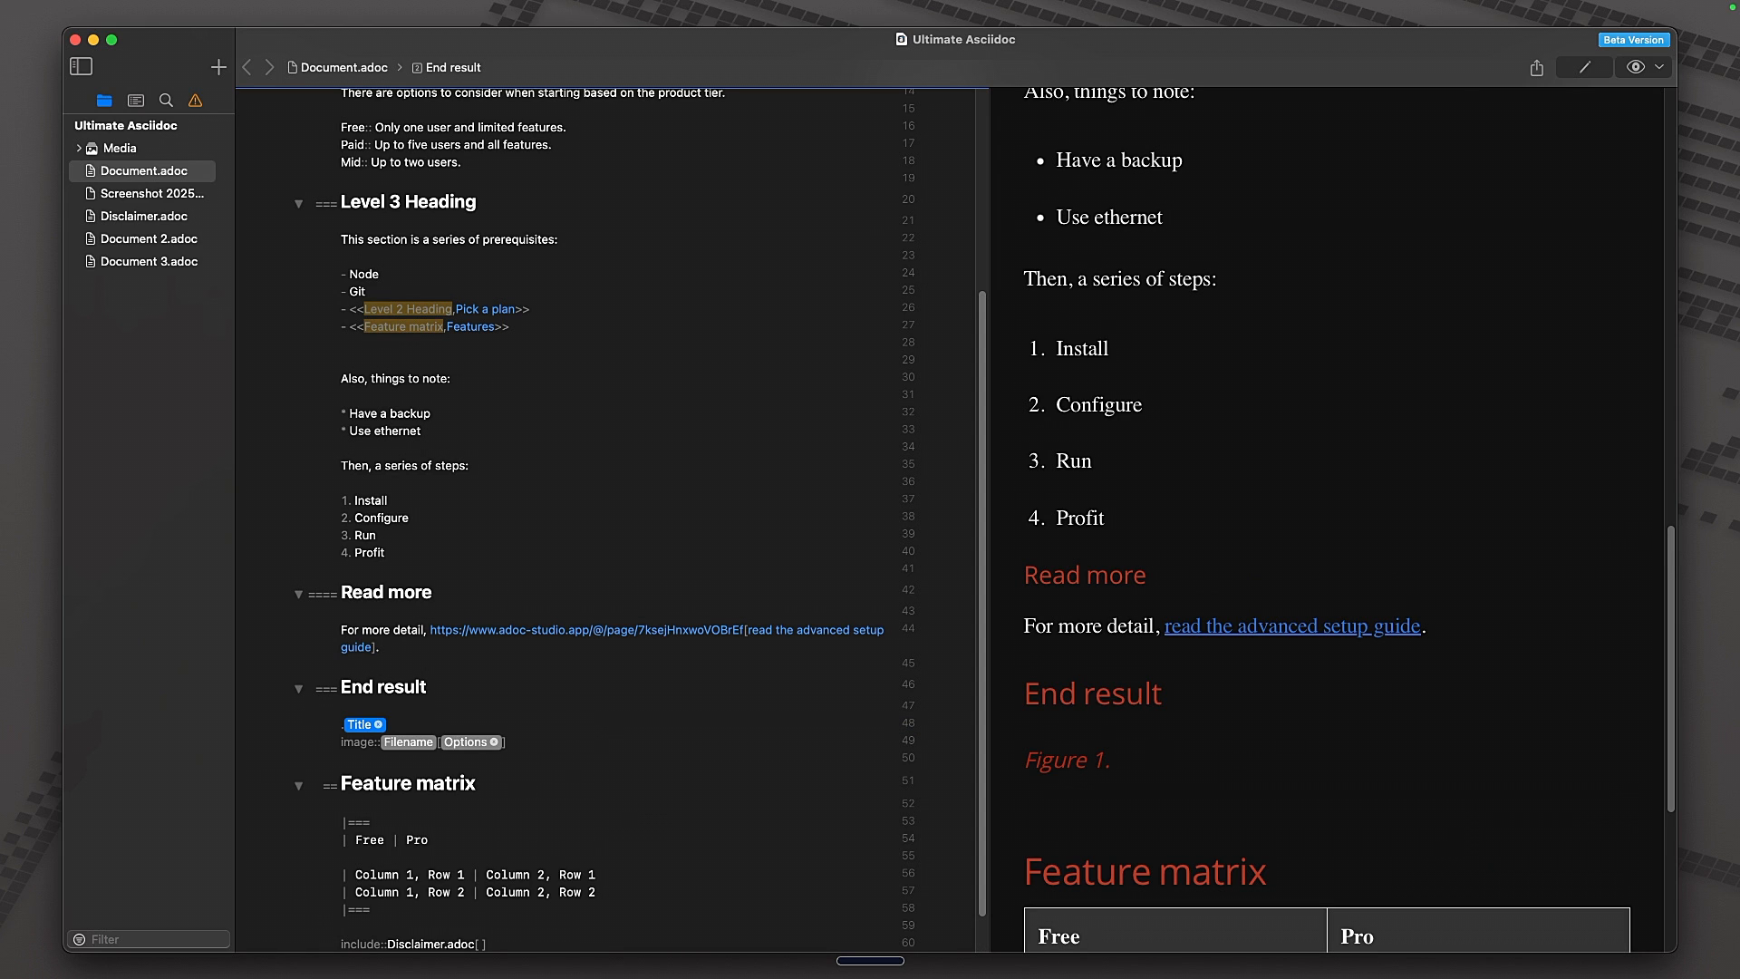
pyautogui.click(408, 741)
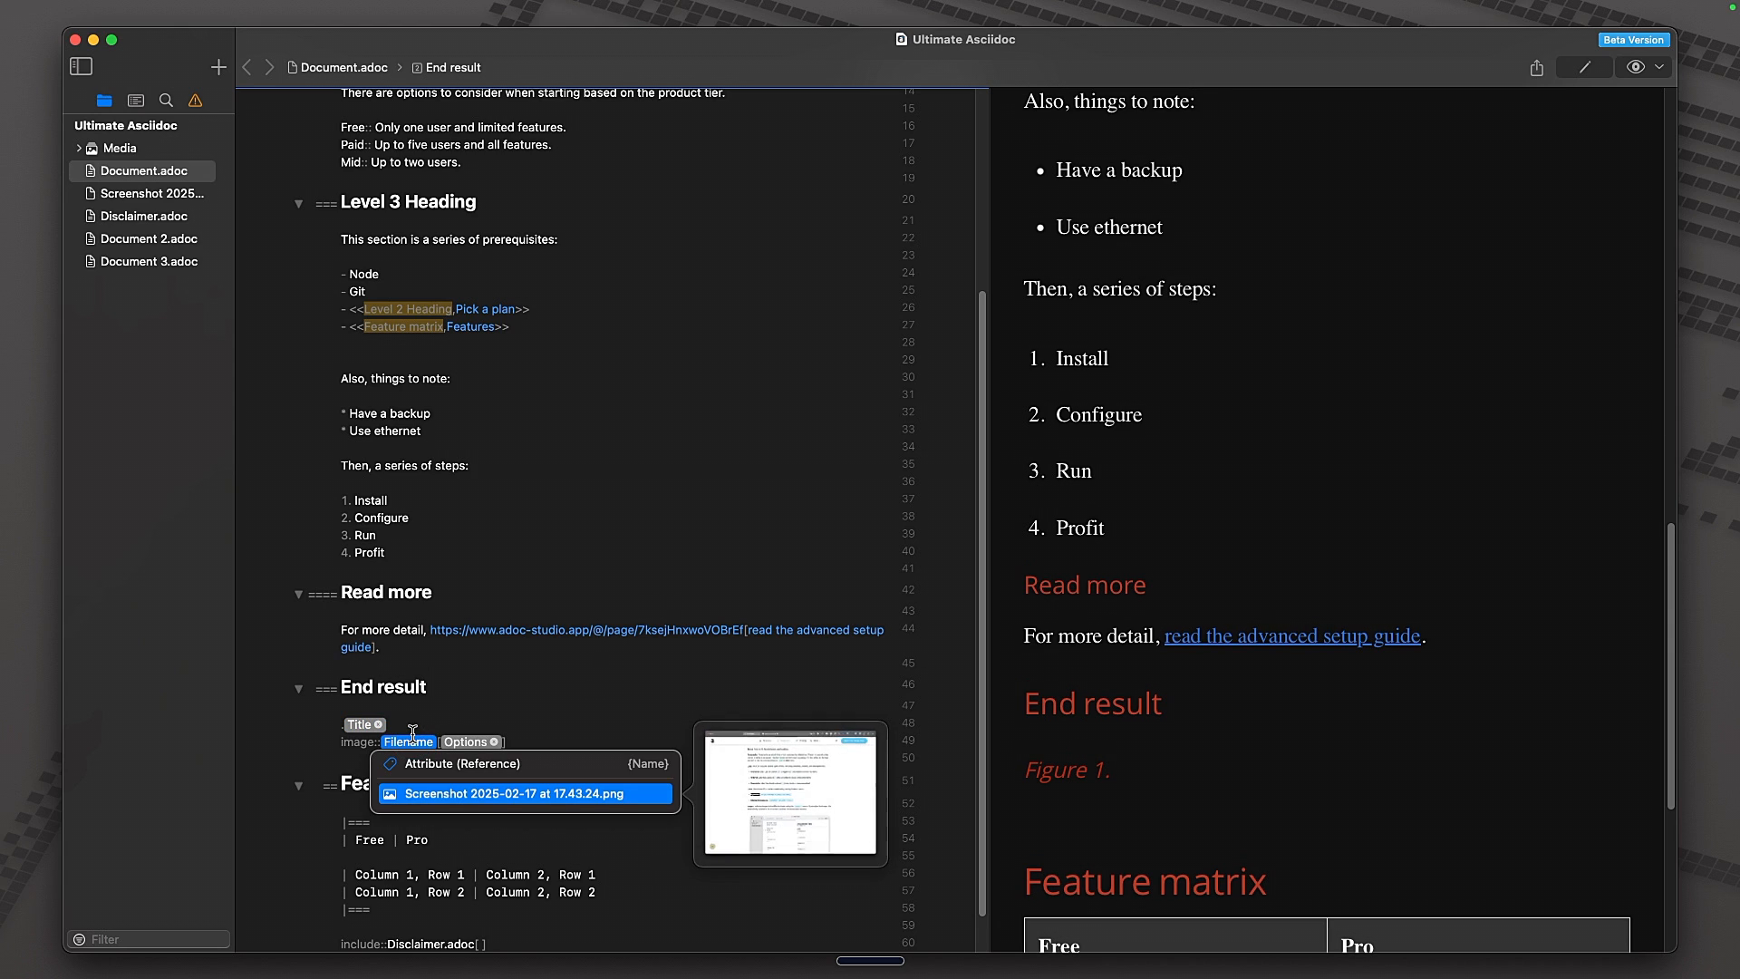
pyautogui.moveTo(544, 798)
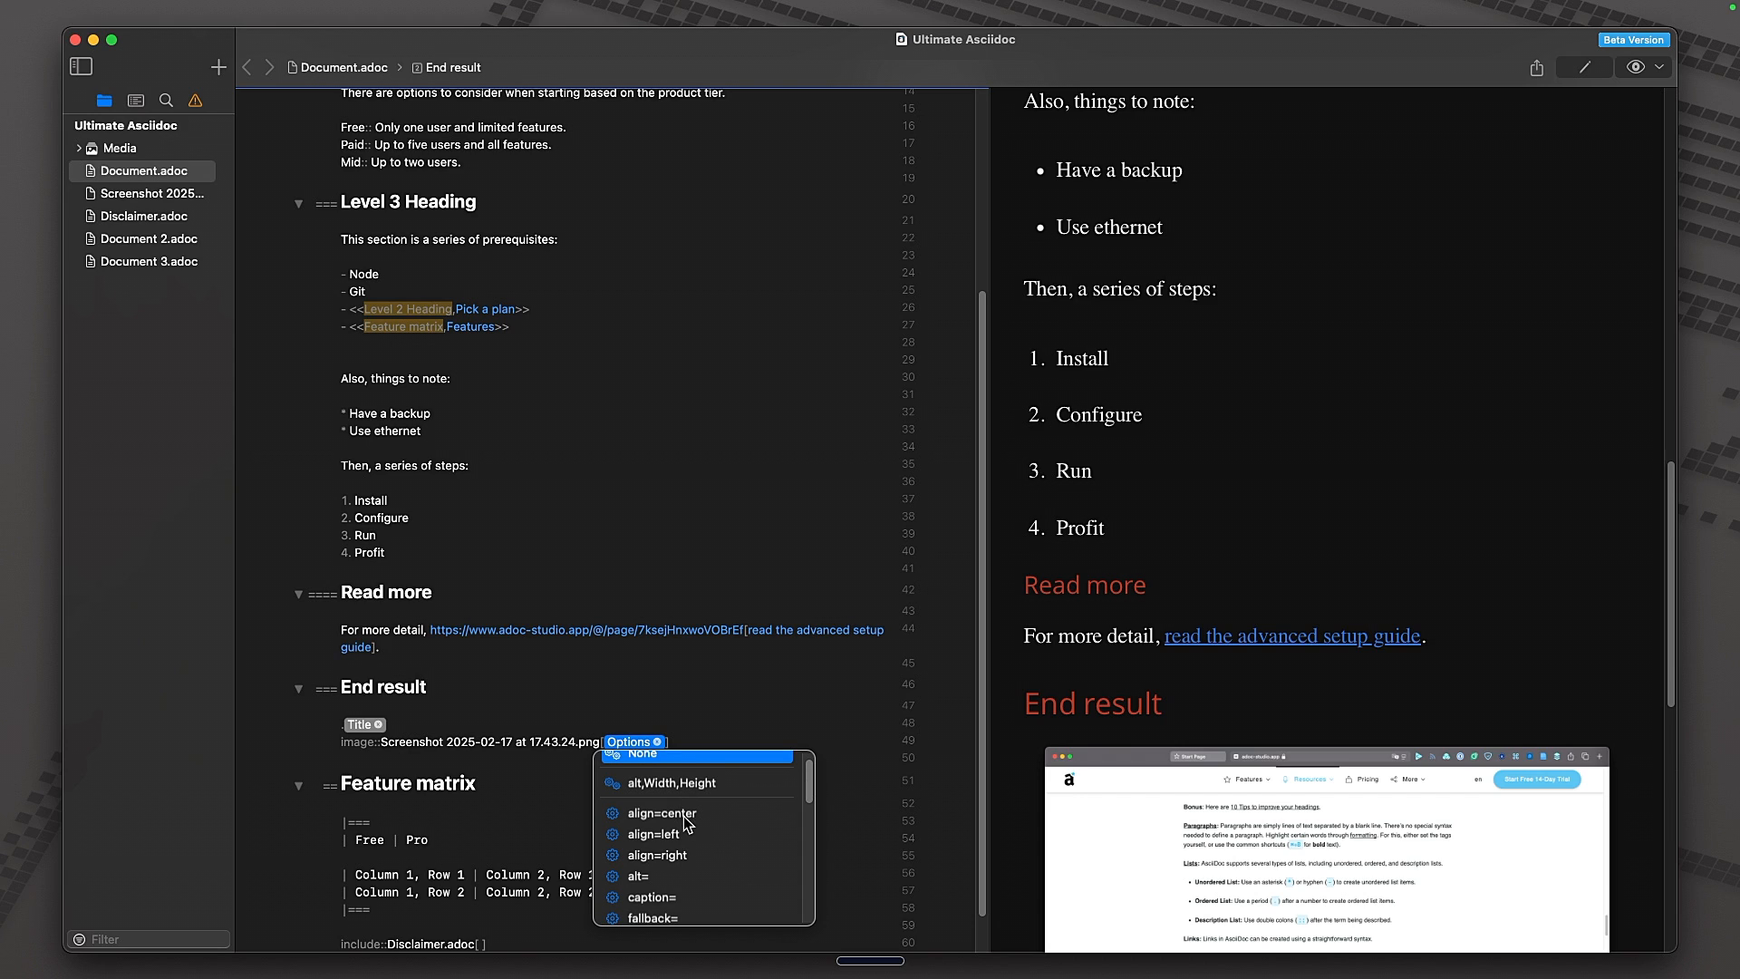
# - Try an alt='Screenshot' option on the image, then clear its options
pyautogui.scroll(-3)
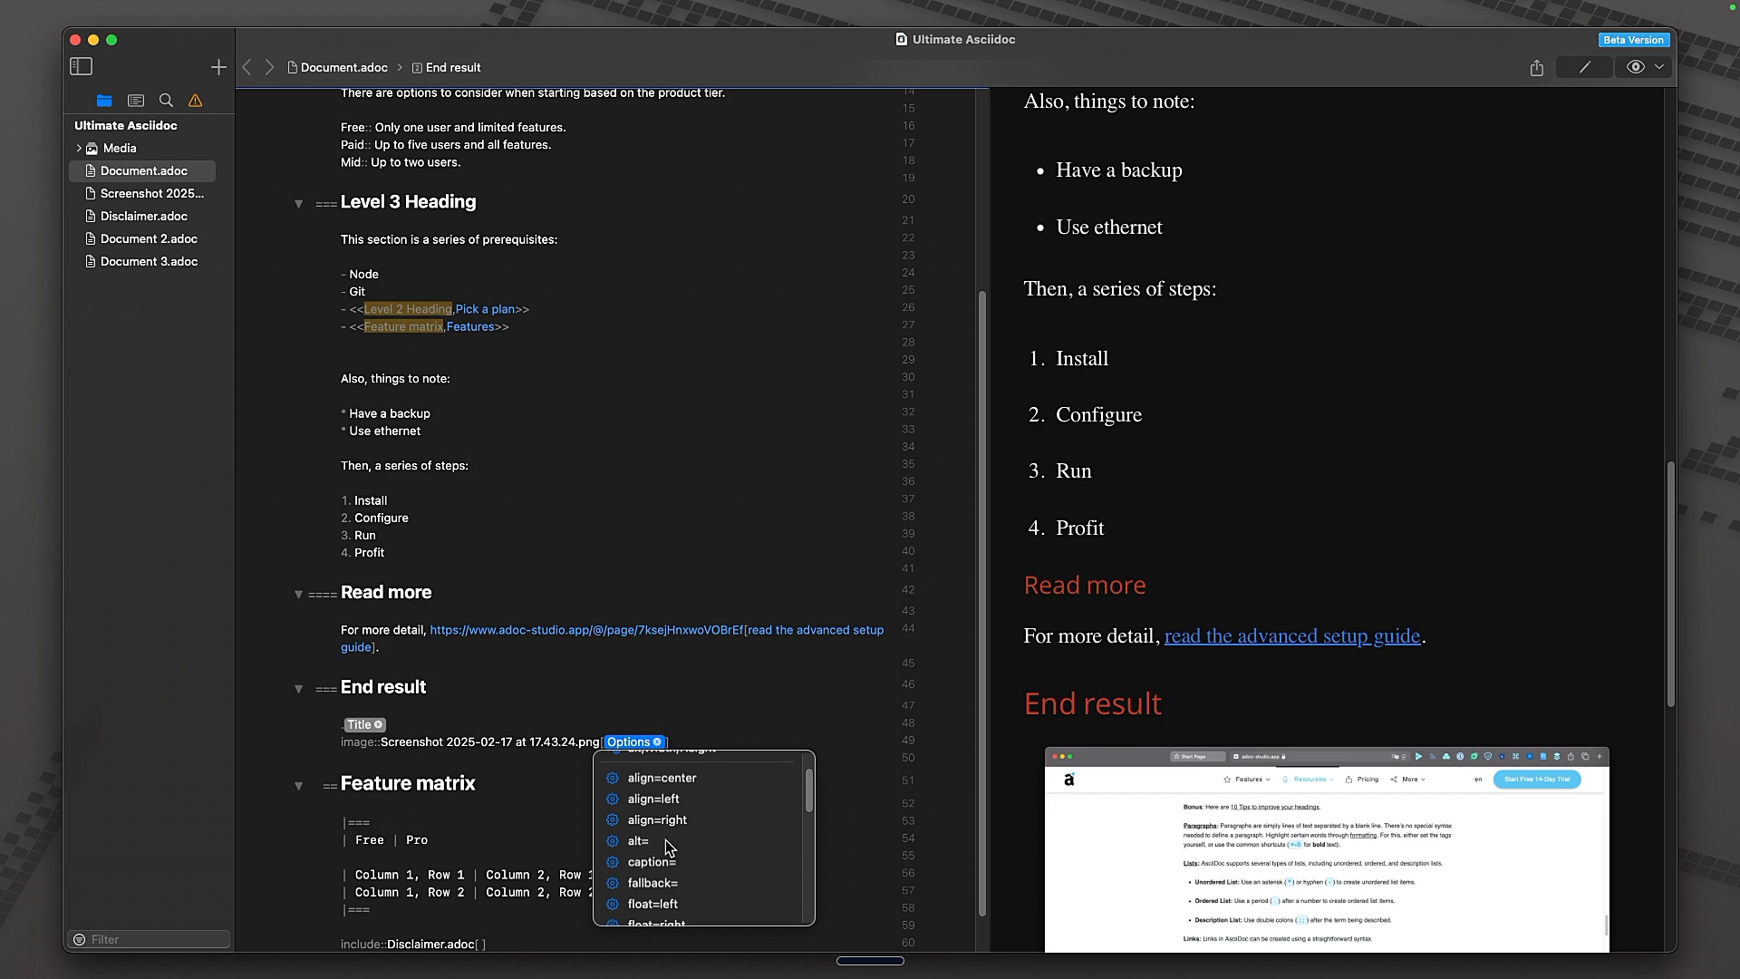
pyautogui.click(638, 839)
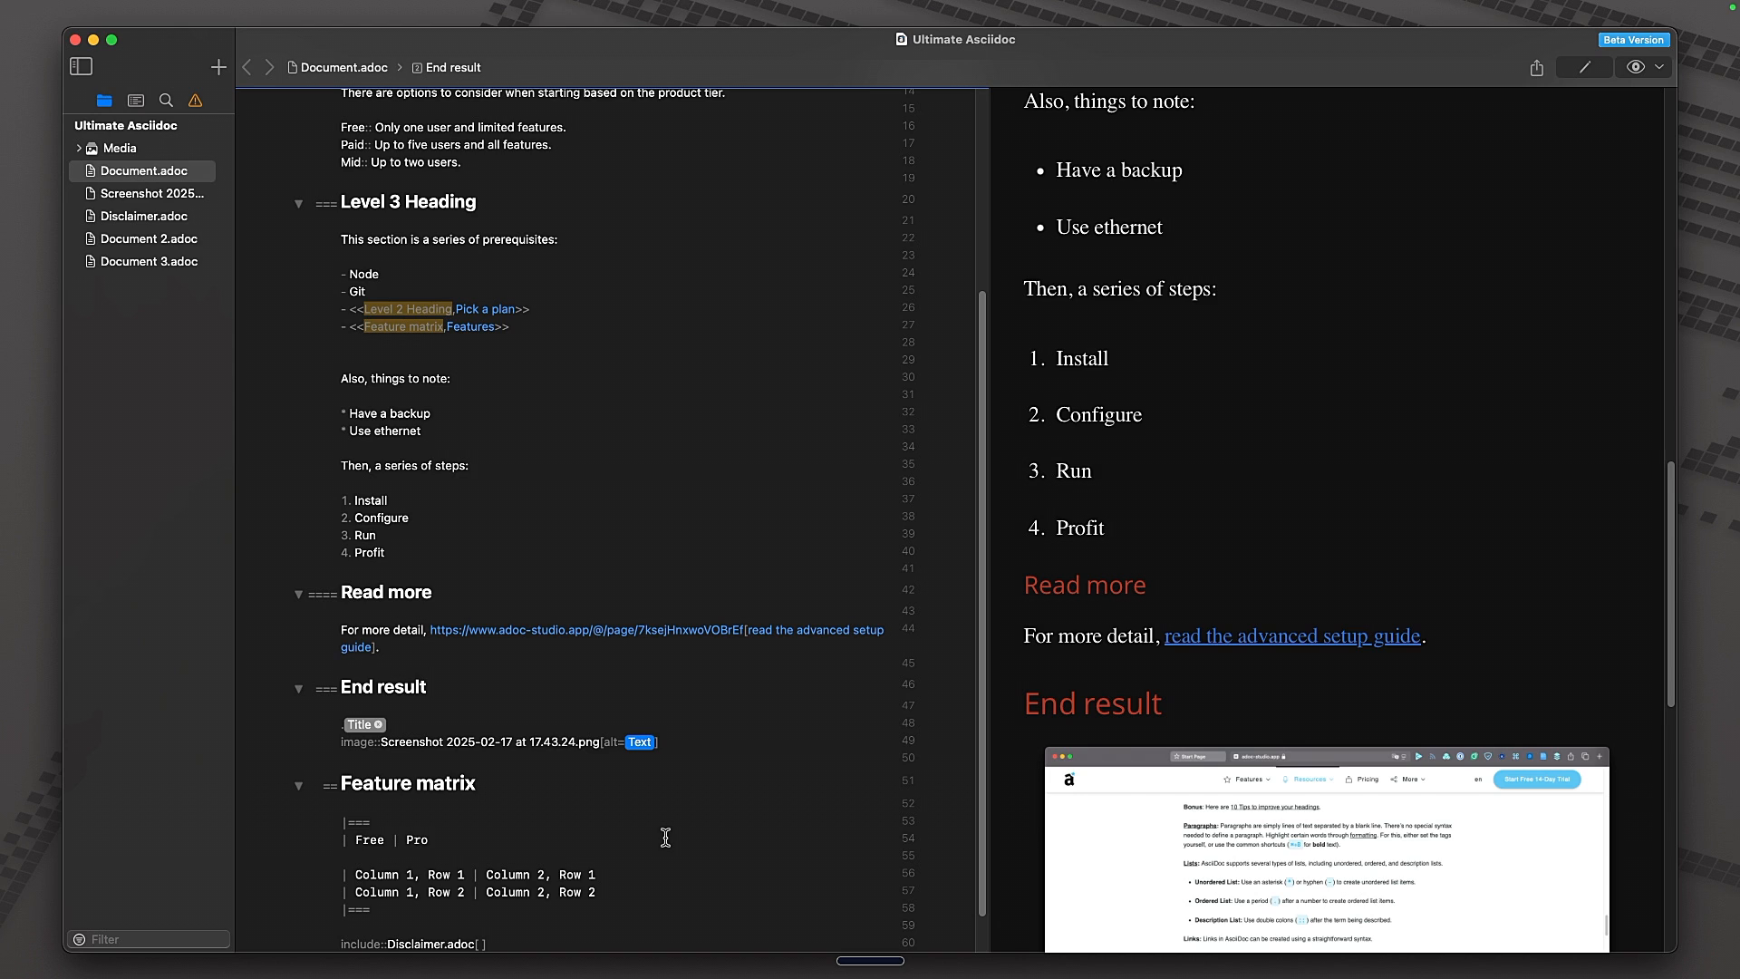
pyautogui.write('Screenshot')
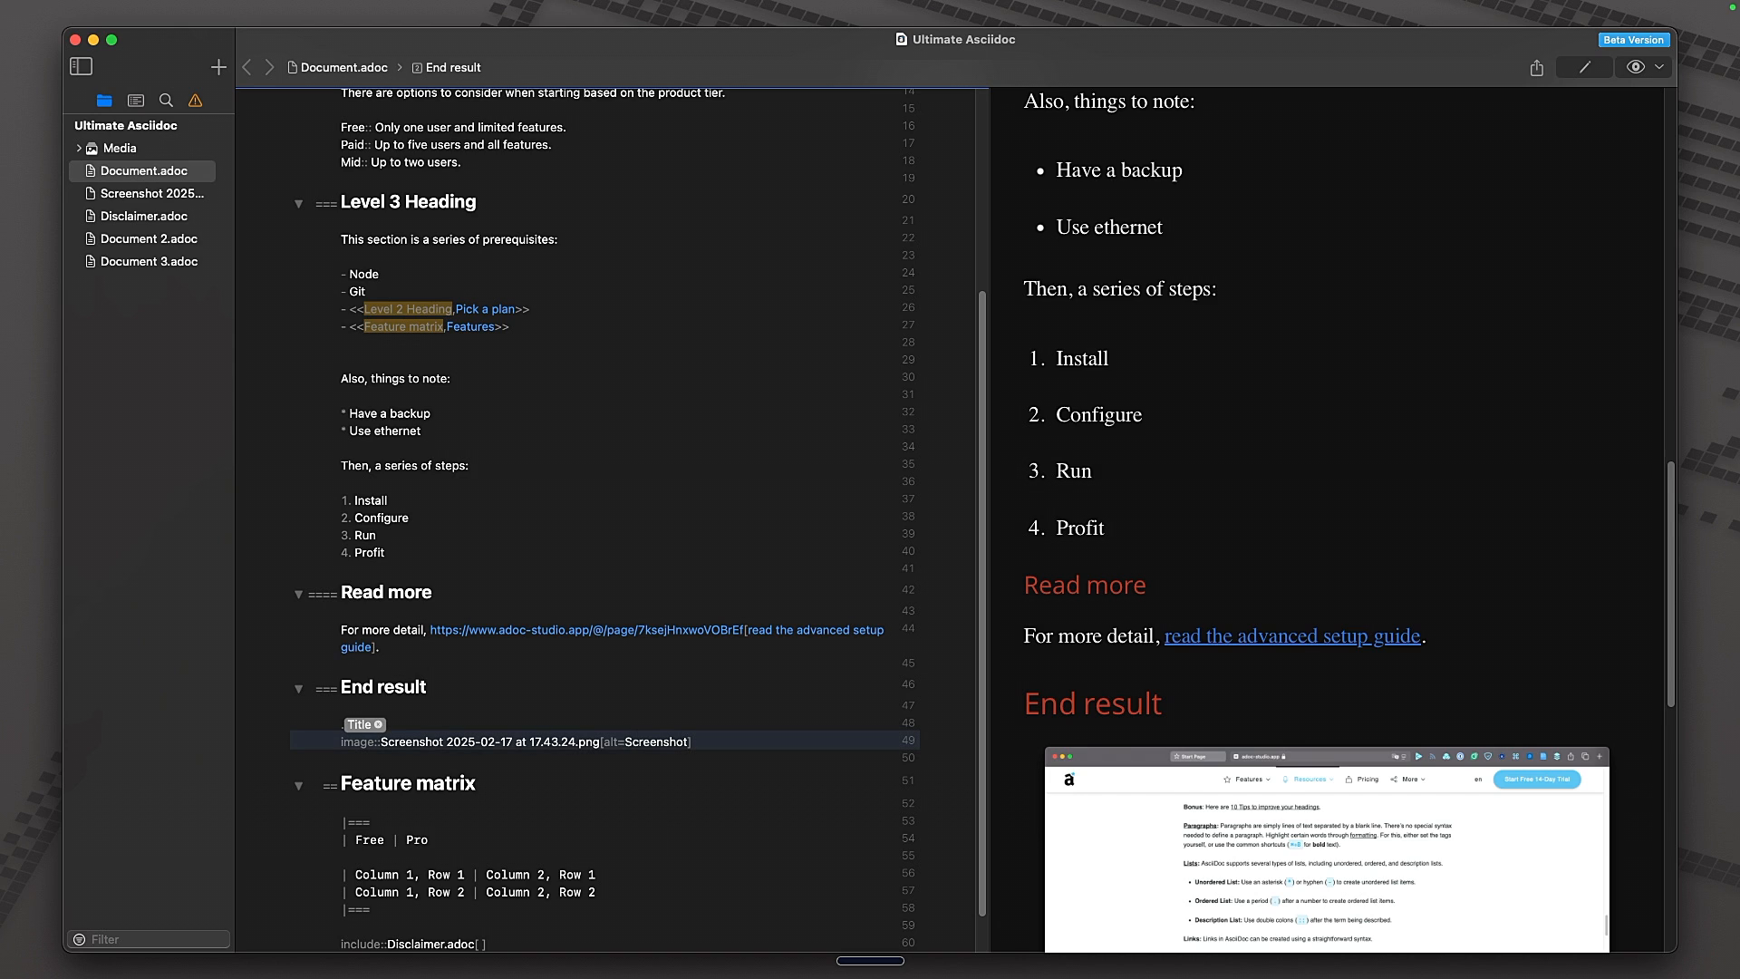
pyautogui.click(689, 741)
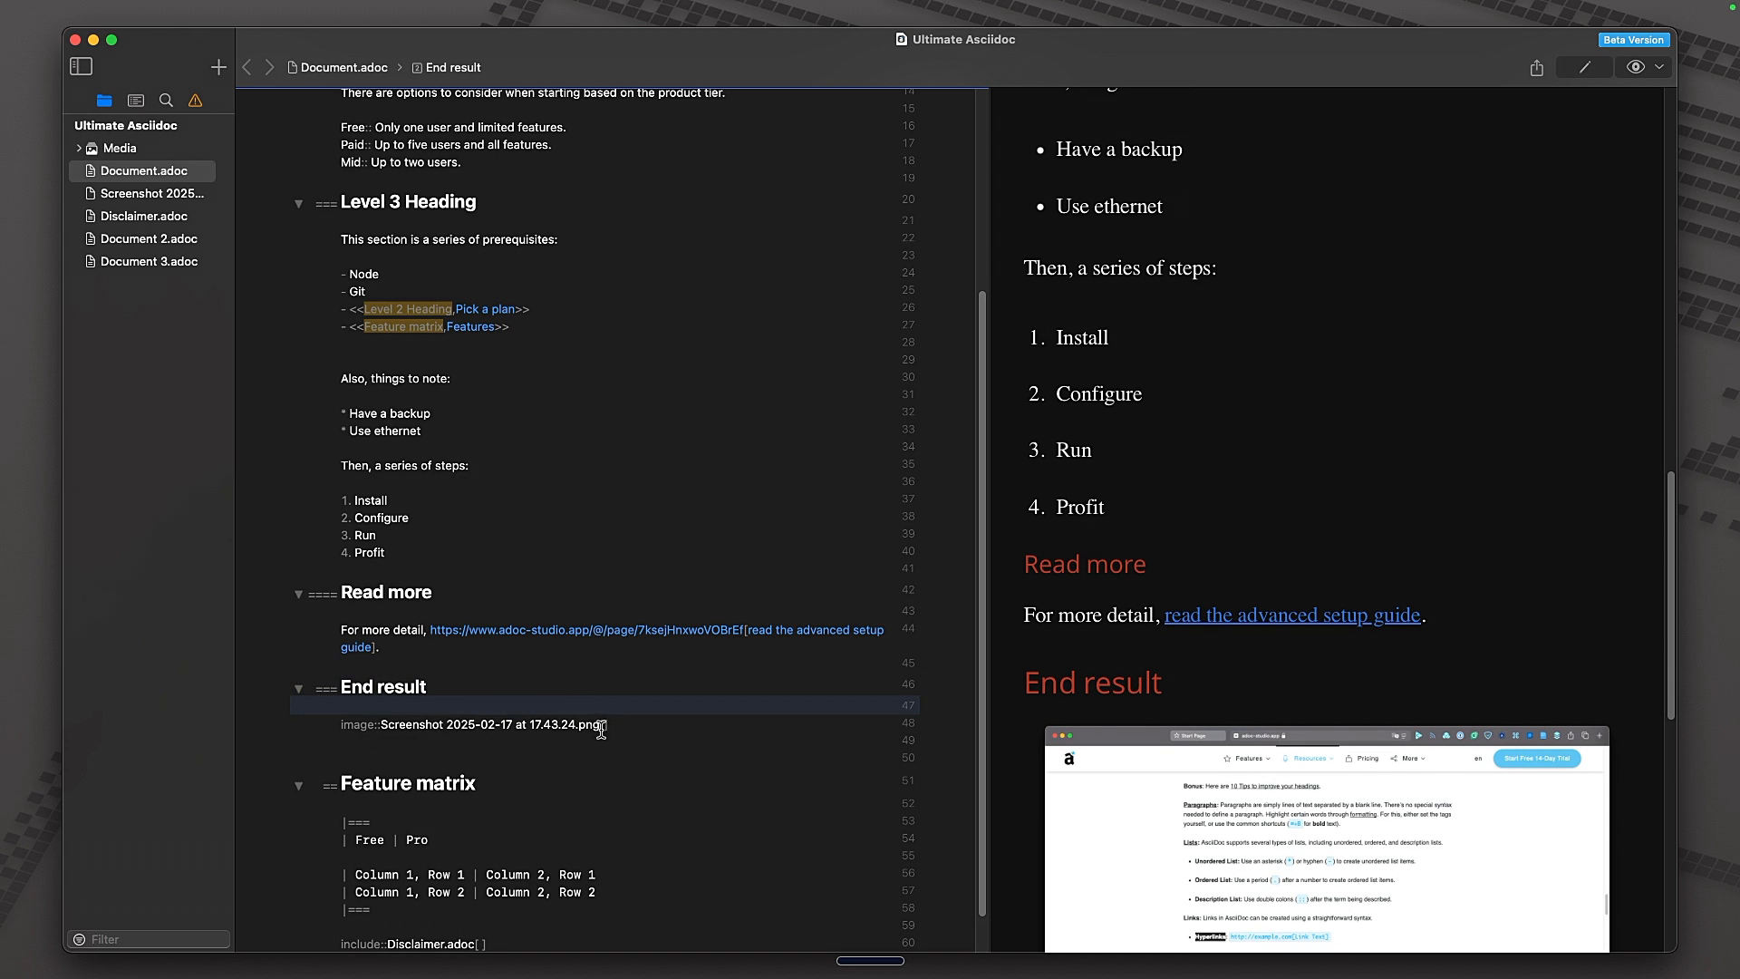
# - Browse the image options, try id=img with a <<img>> cross-reference, then set caption="Screenshot"
pyautogui.click(602, 723)
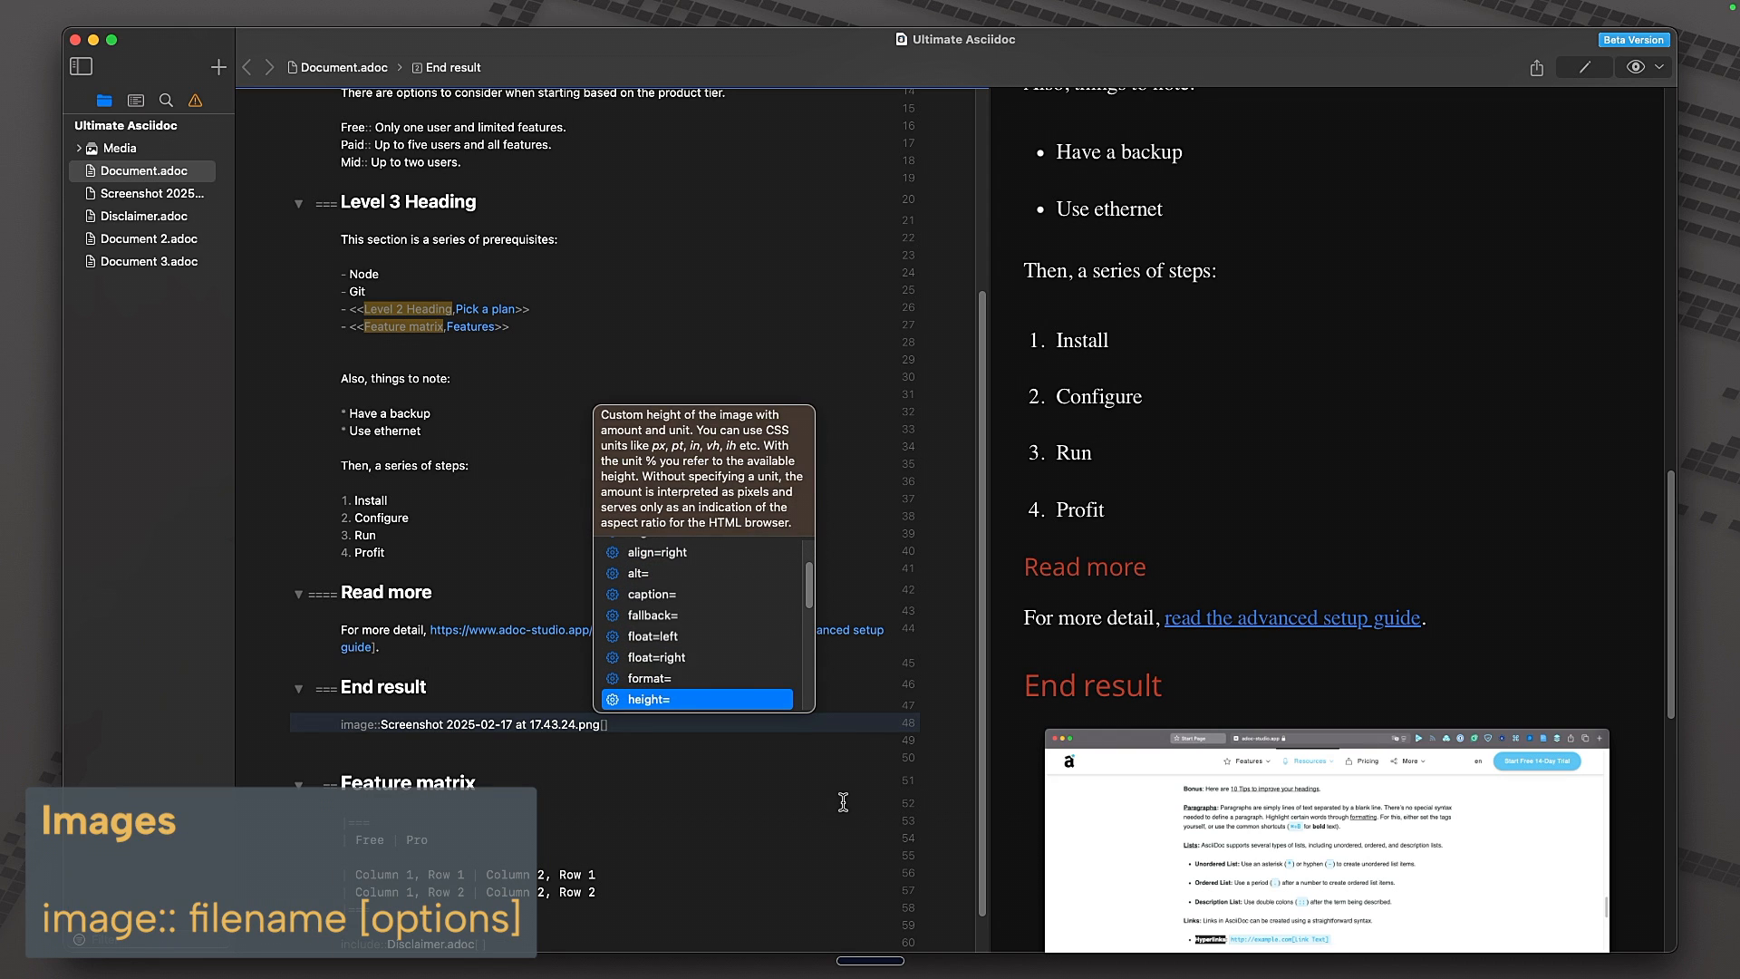
pyautogui.scroll(-3)
pyautogui.write('id=img')
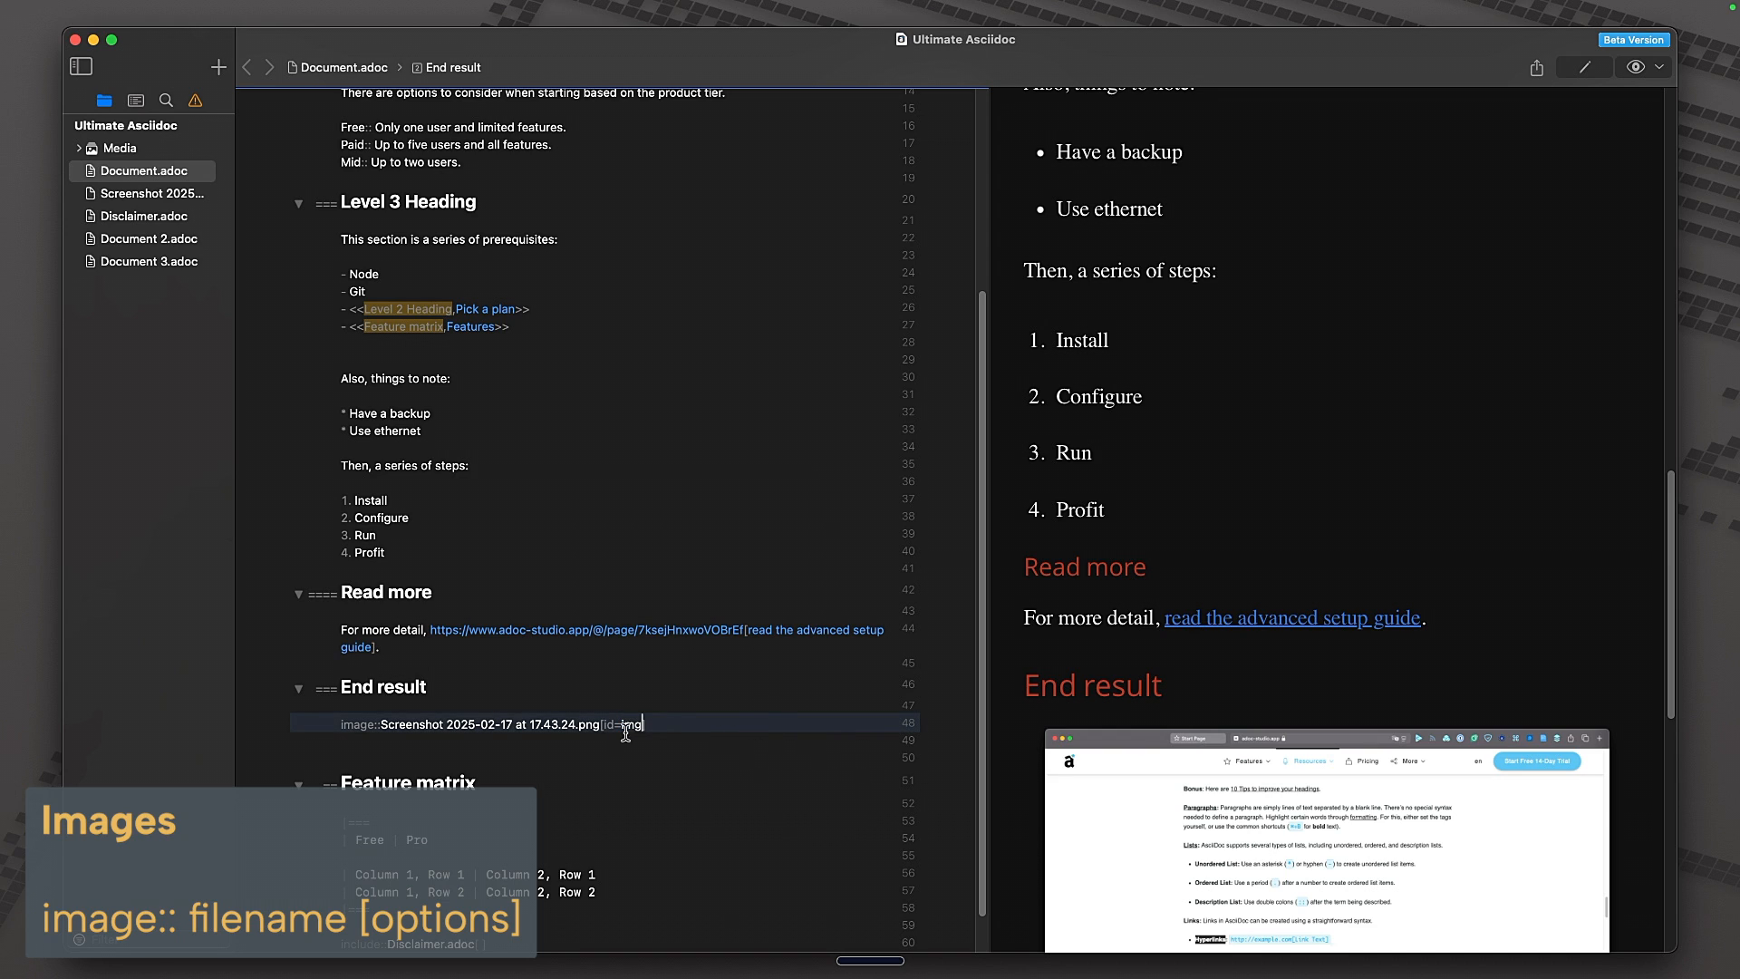
pyautogui.click(509, 327)
pyautogui.write('- <<>>')
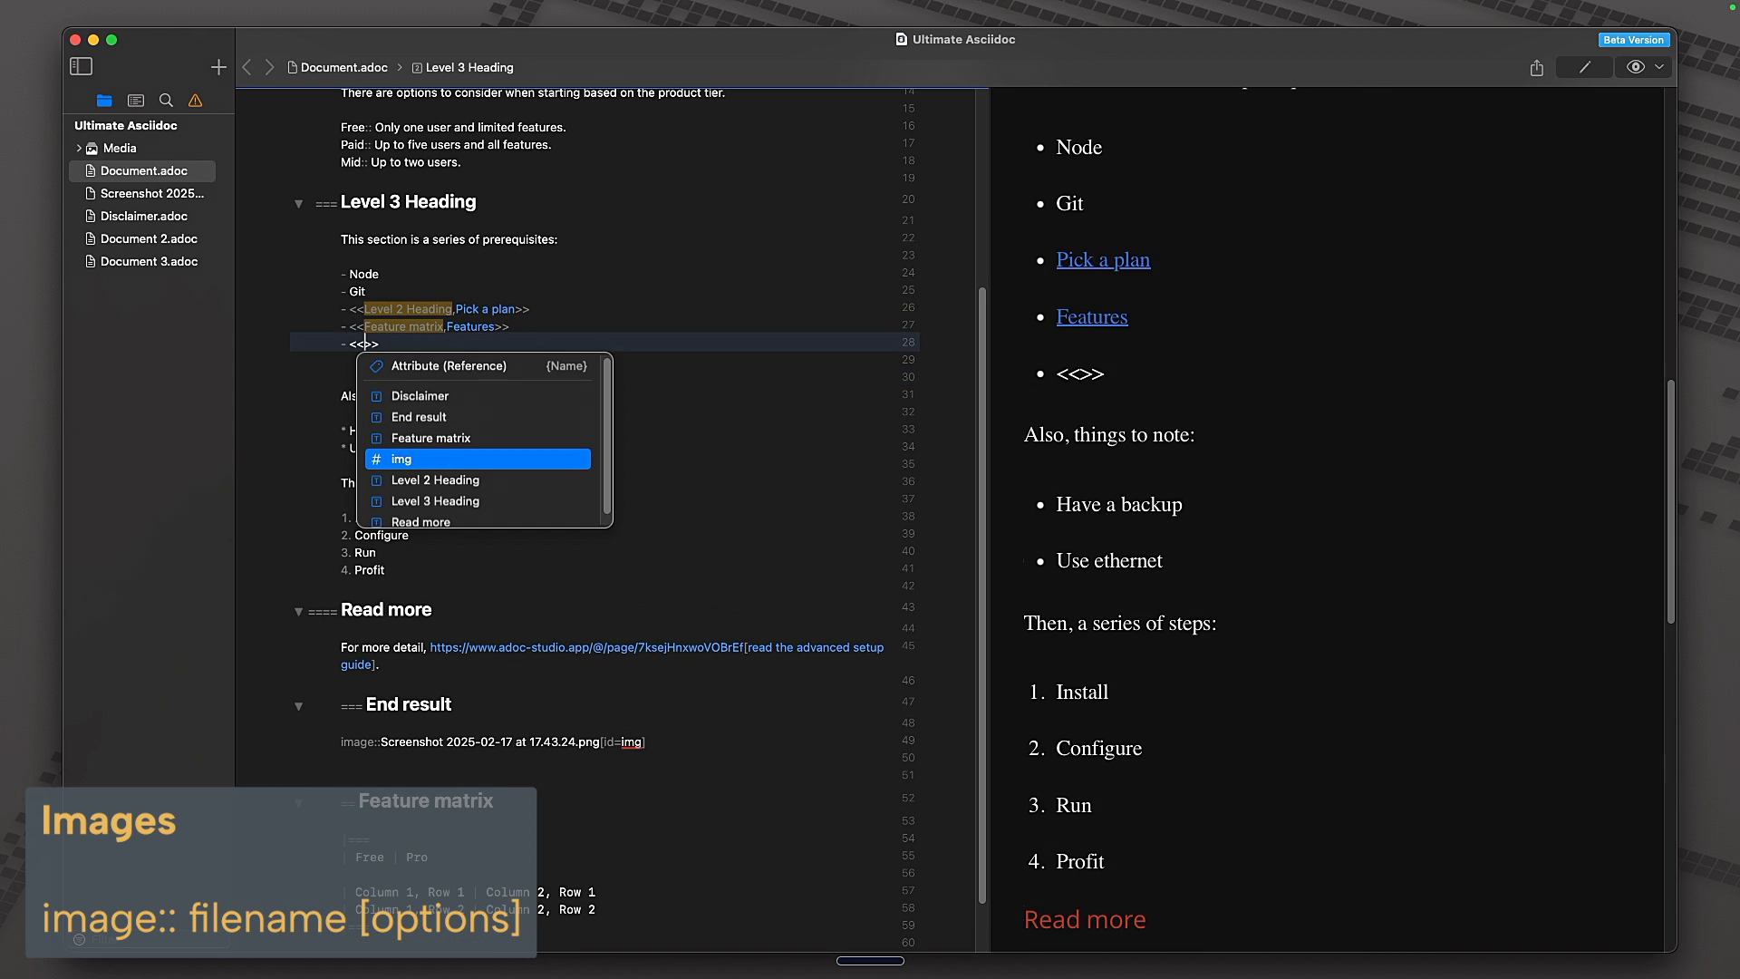
pyautogui.click(399, 458)
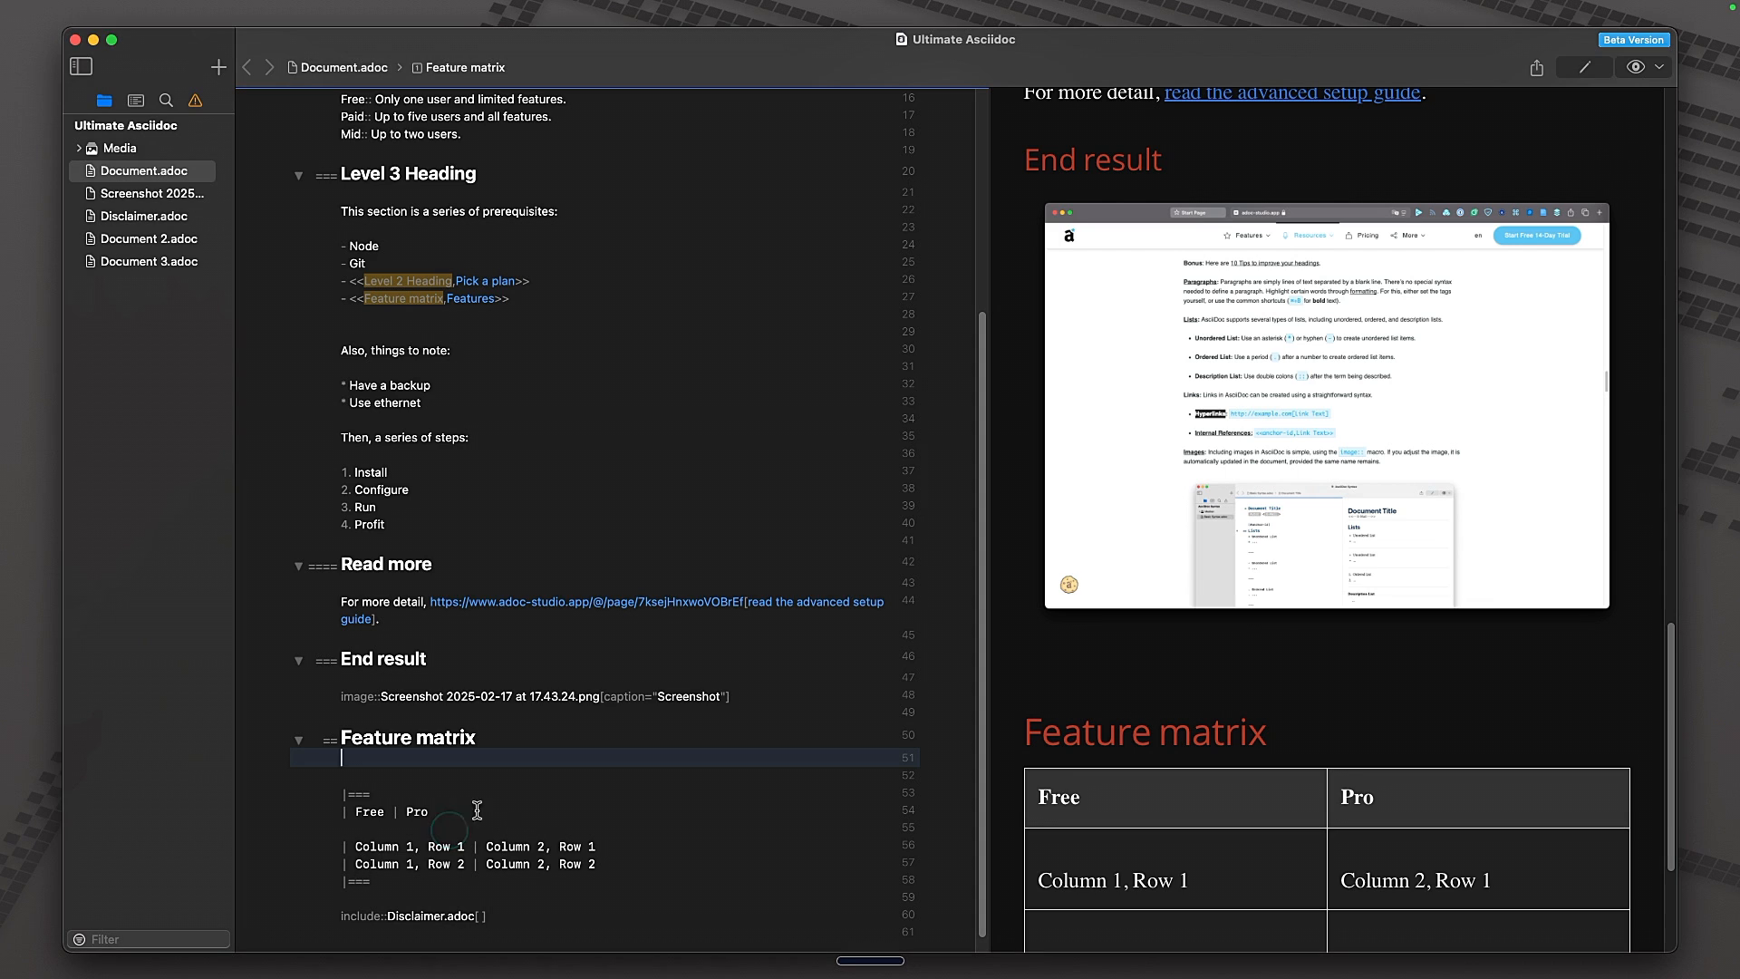
# - Insert blank lines between the Feature matrix table rows and '[]' above |===
pyautogui.scroll(-3)
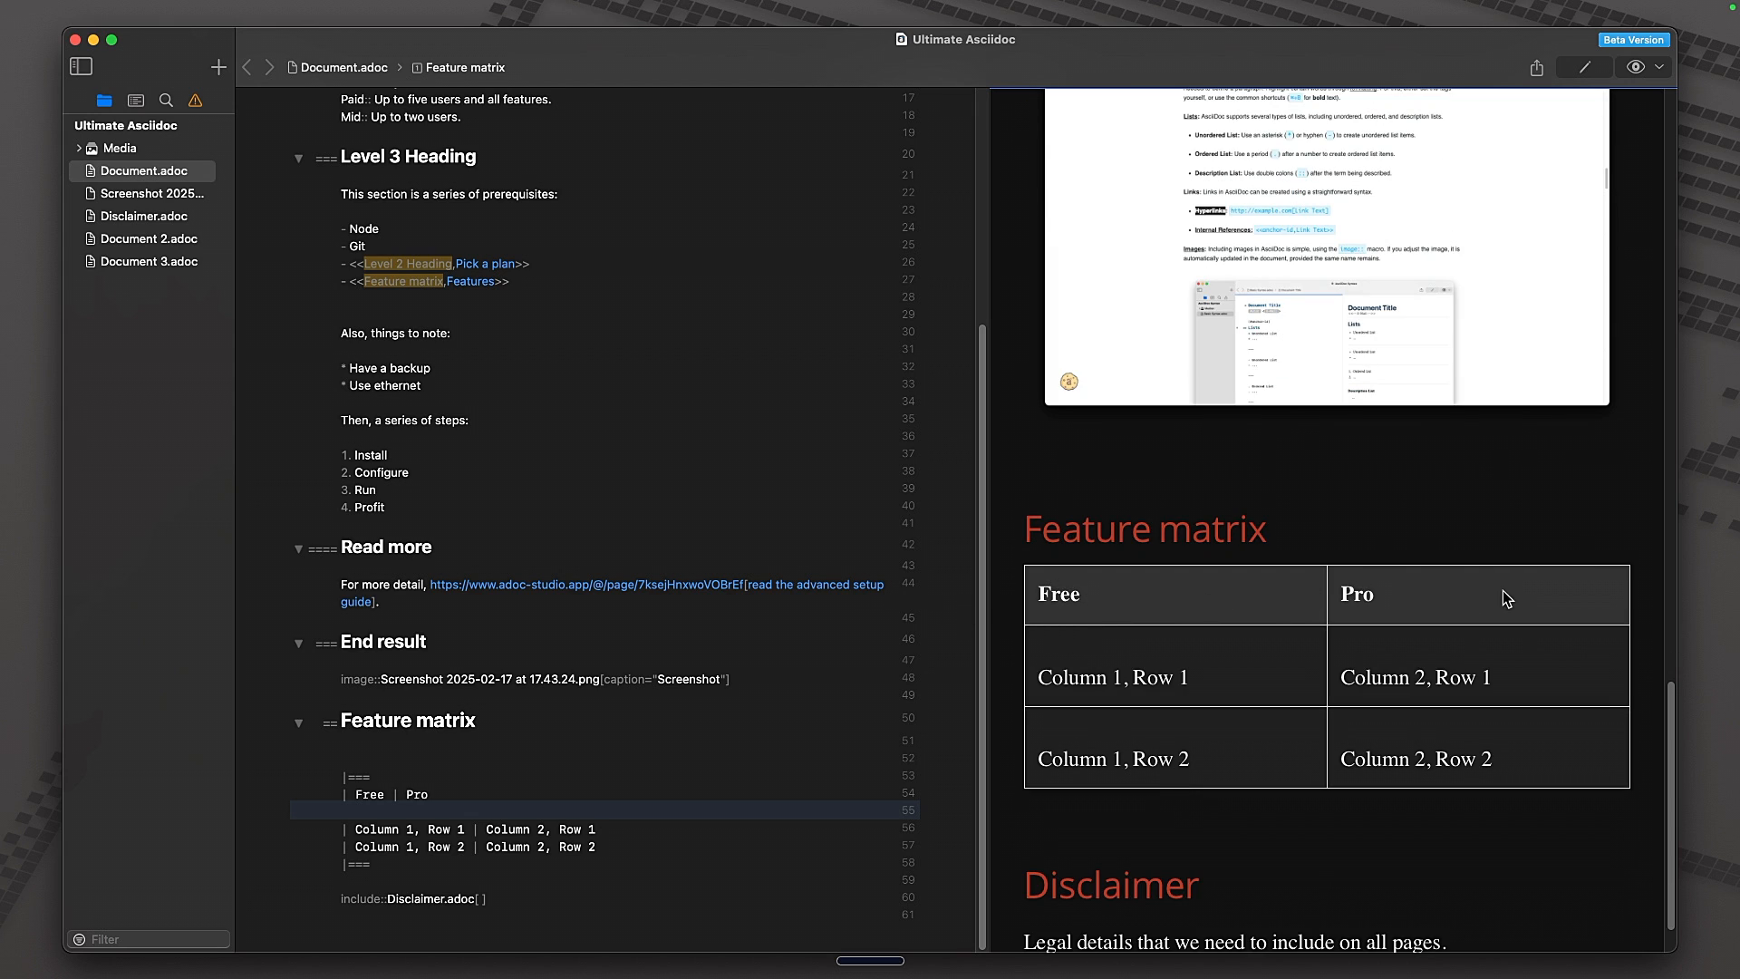
pyautogui.moveTo(1272, 729)
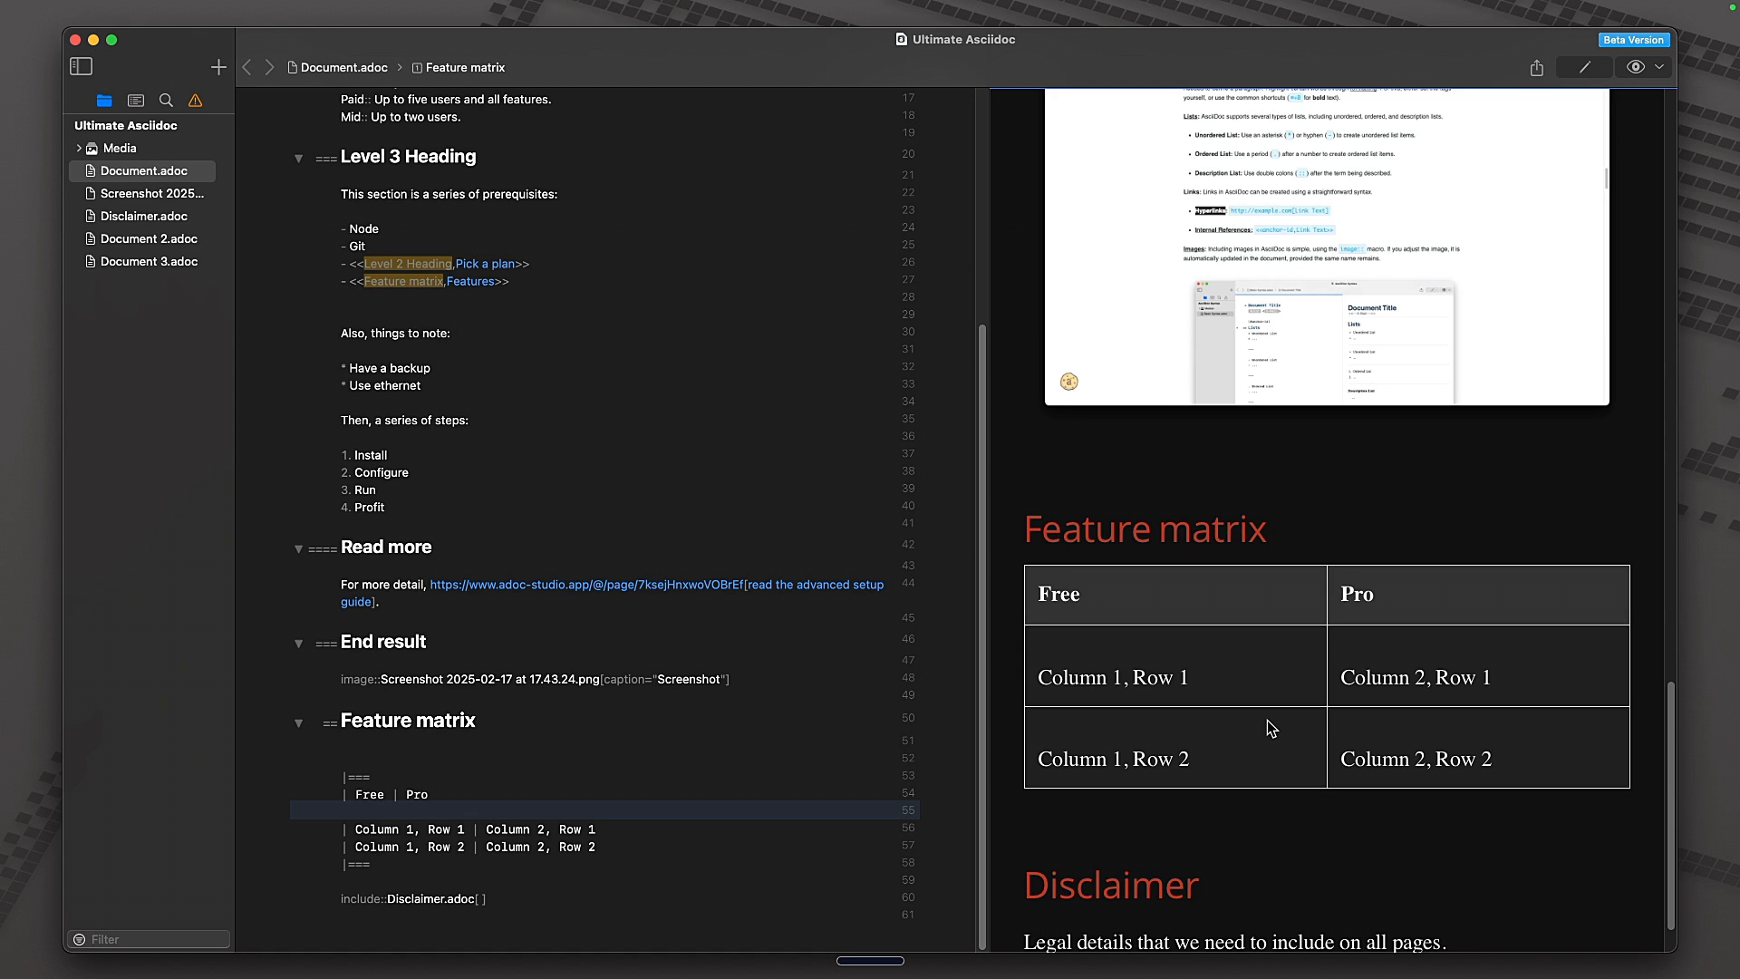
pyautogui.scroll(-3)
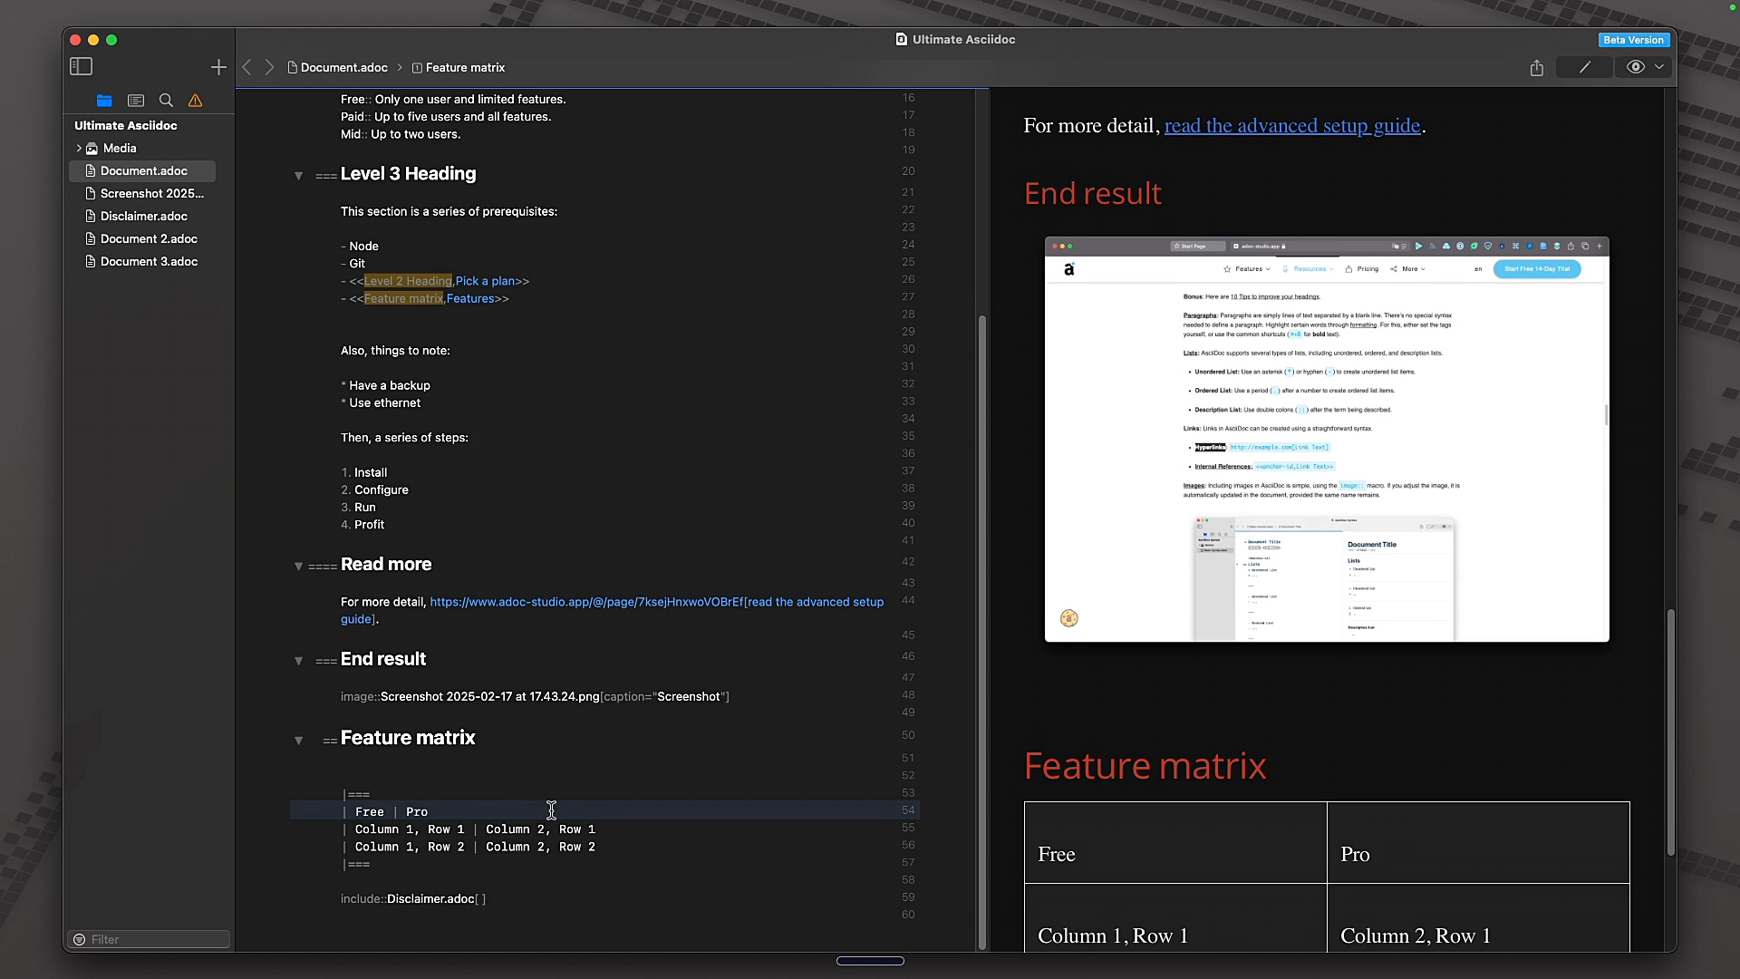
pyautogui.scroll(-3)
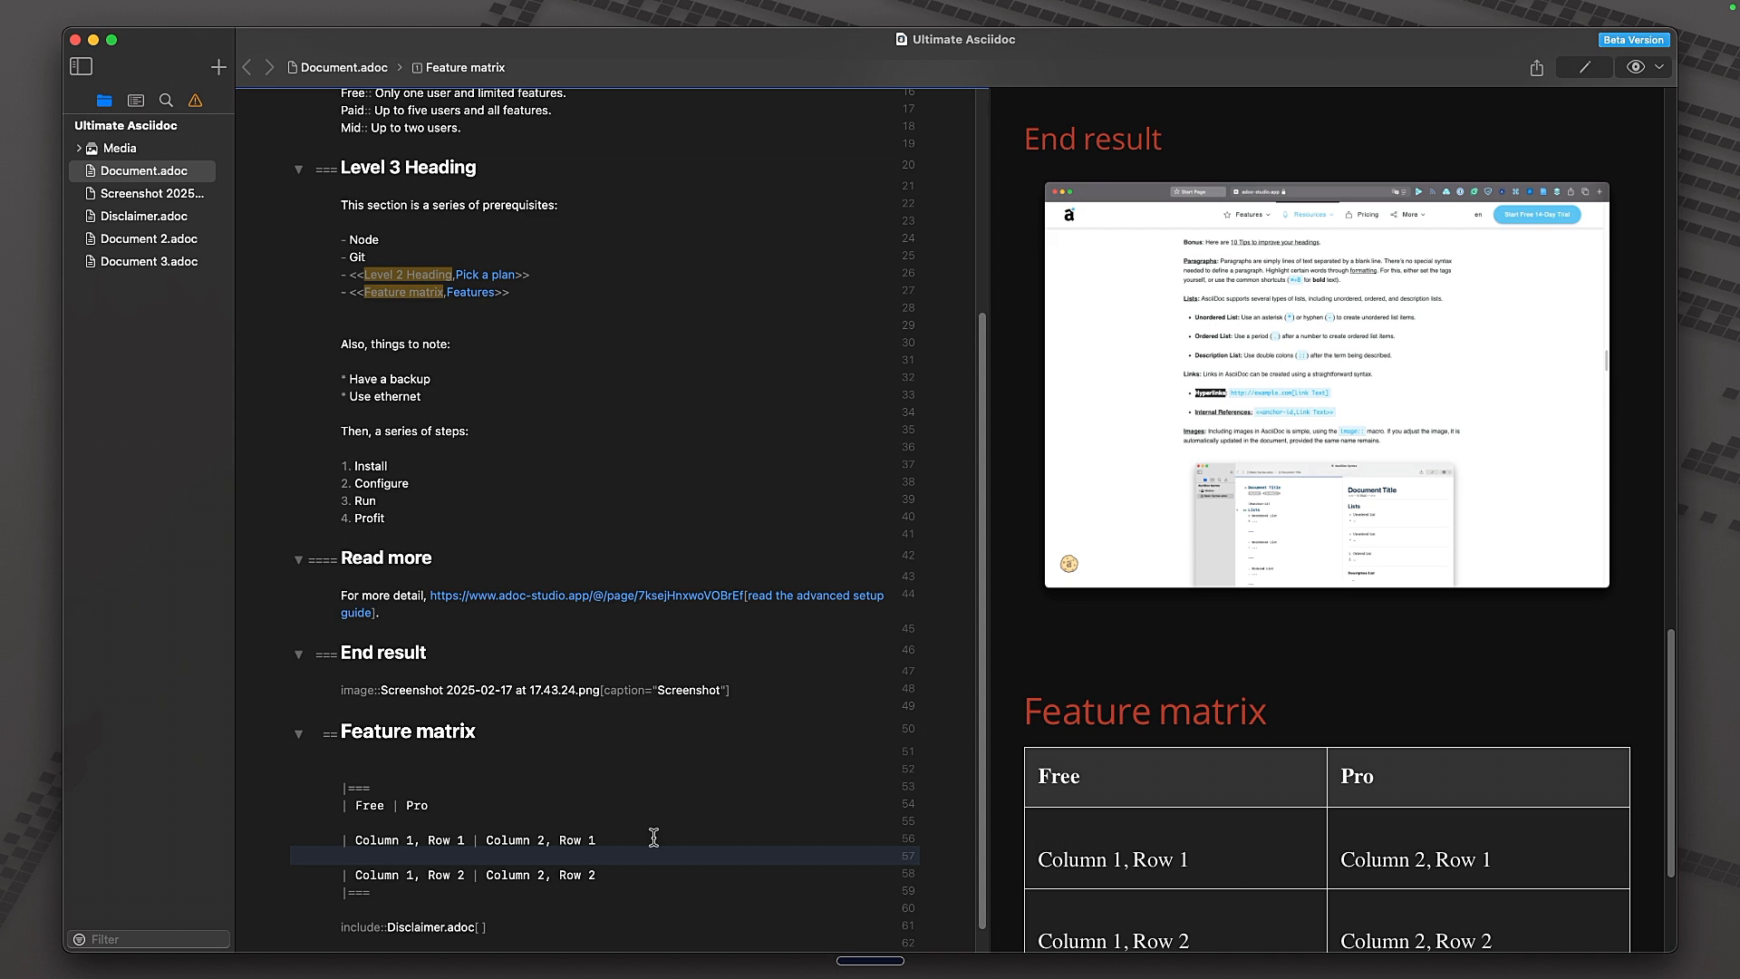
pyautogui.moveTo(920, 905)
pyautogui.write('[')
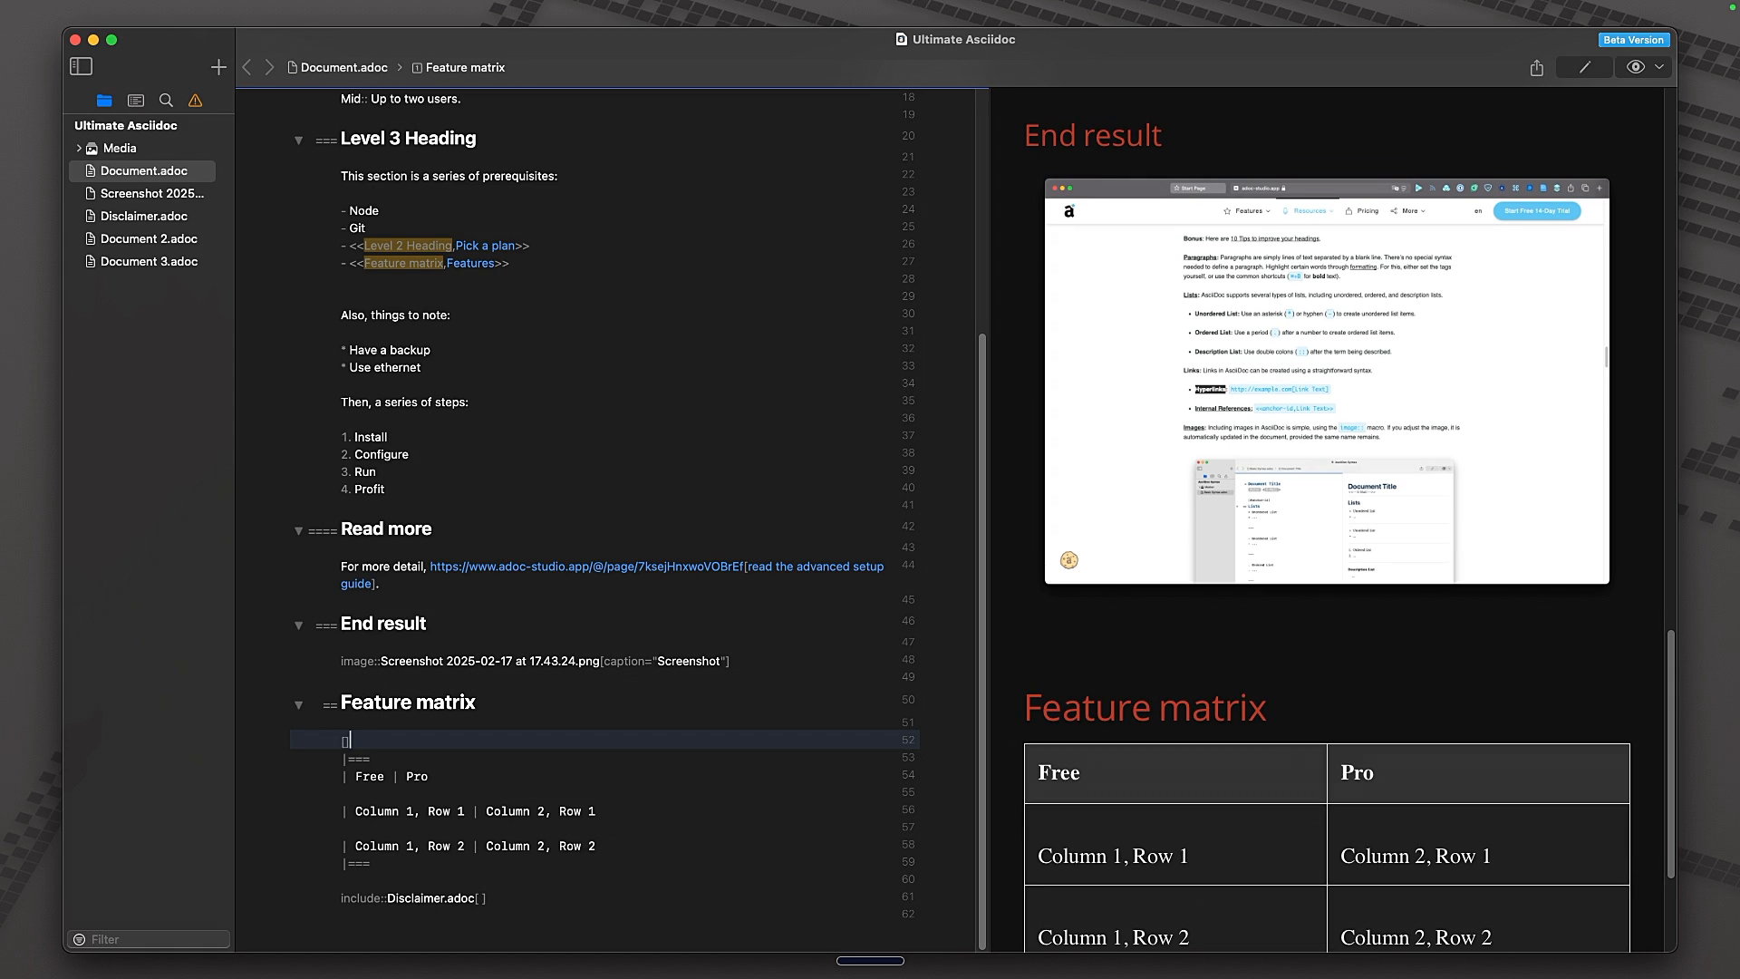
# - Add frame and grid attributes to the feature matrix table, changing grid from none to rows
pyautogui.write('f')
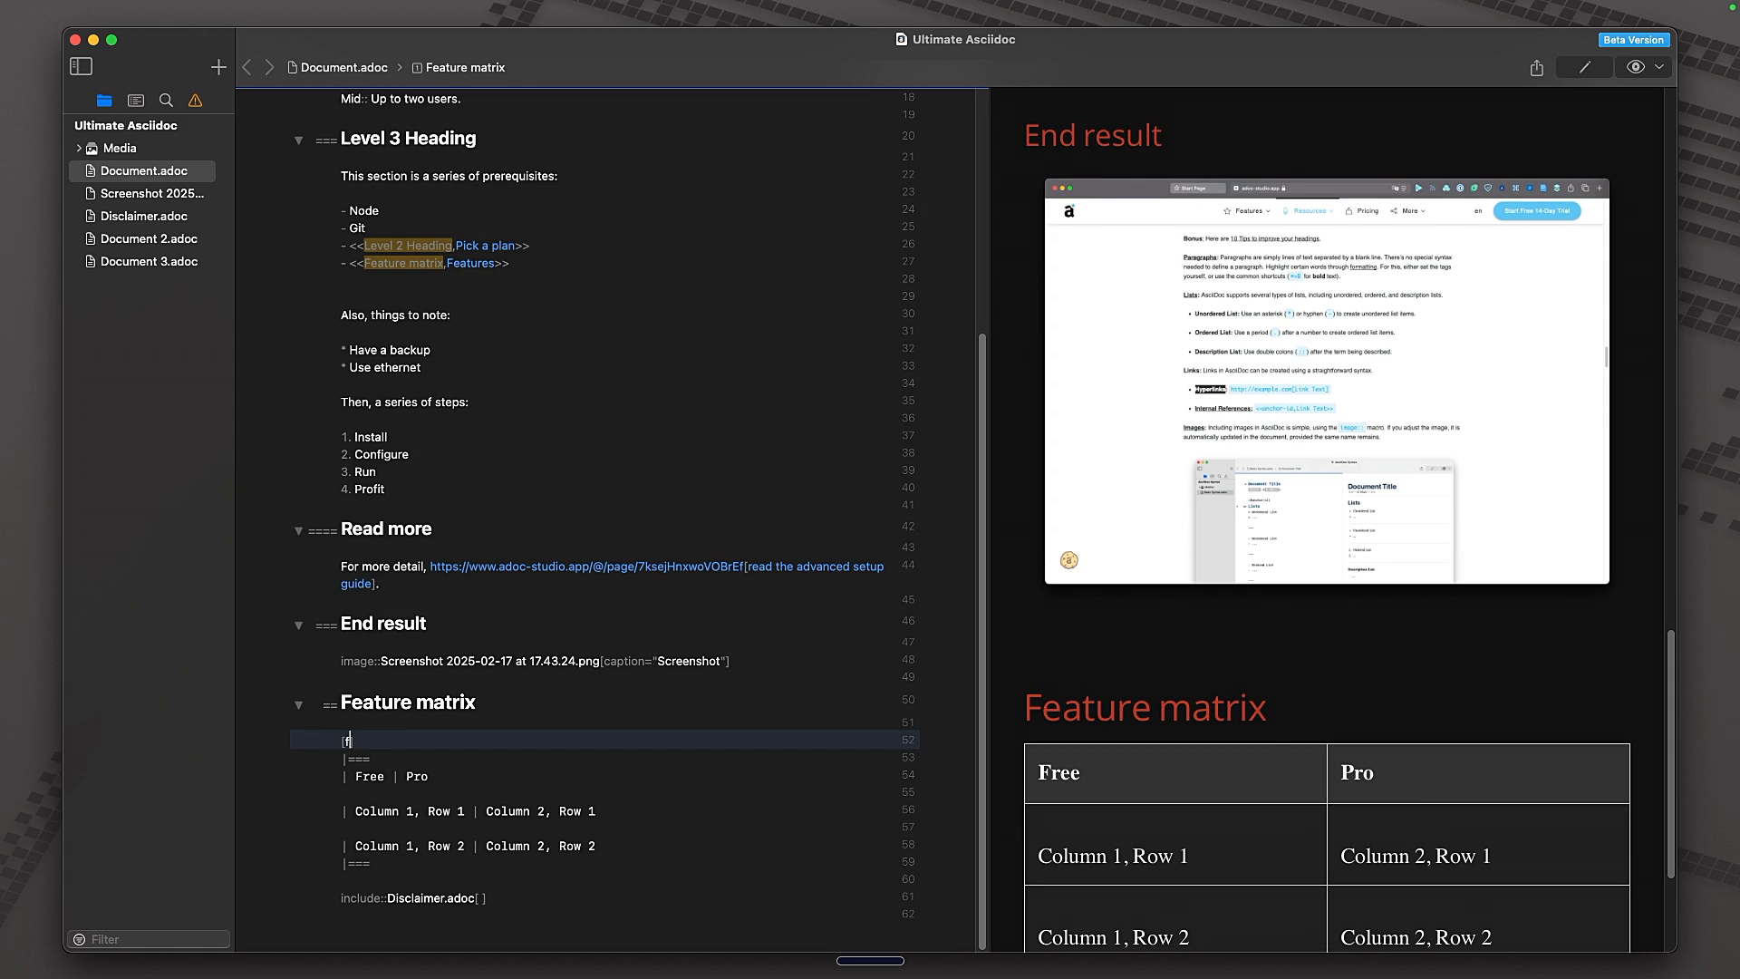
pyautogui.write('grid=none')
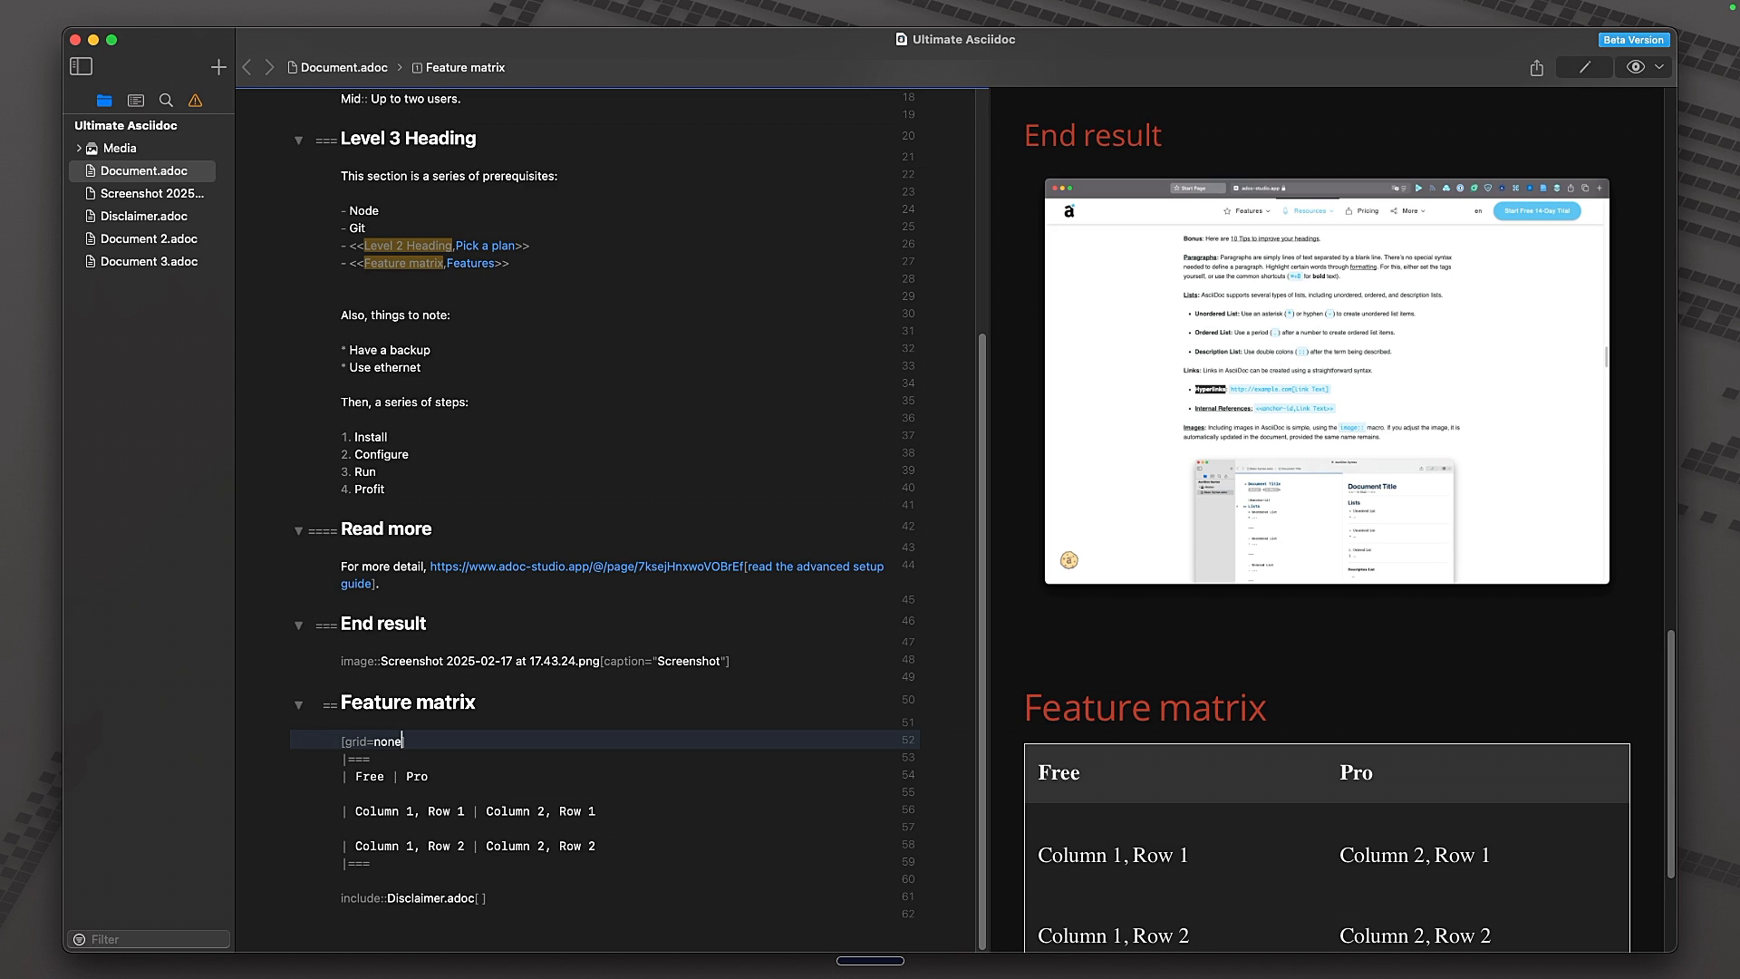
pyautogui.scroll(-3)
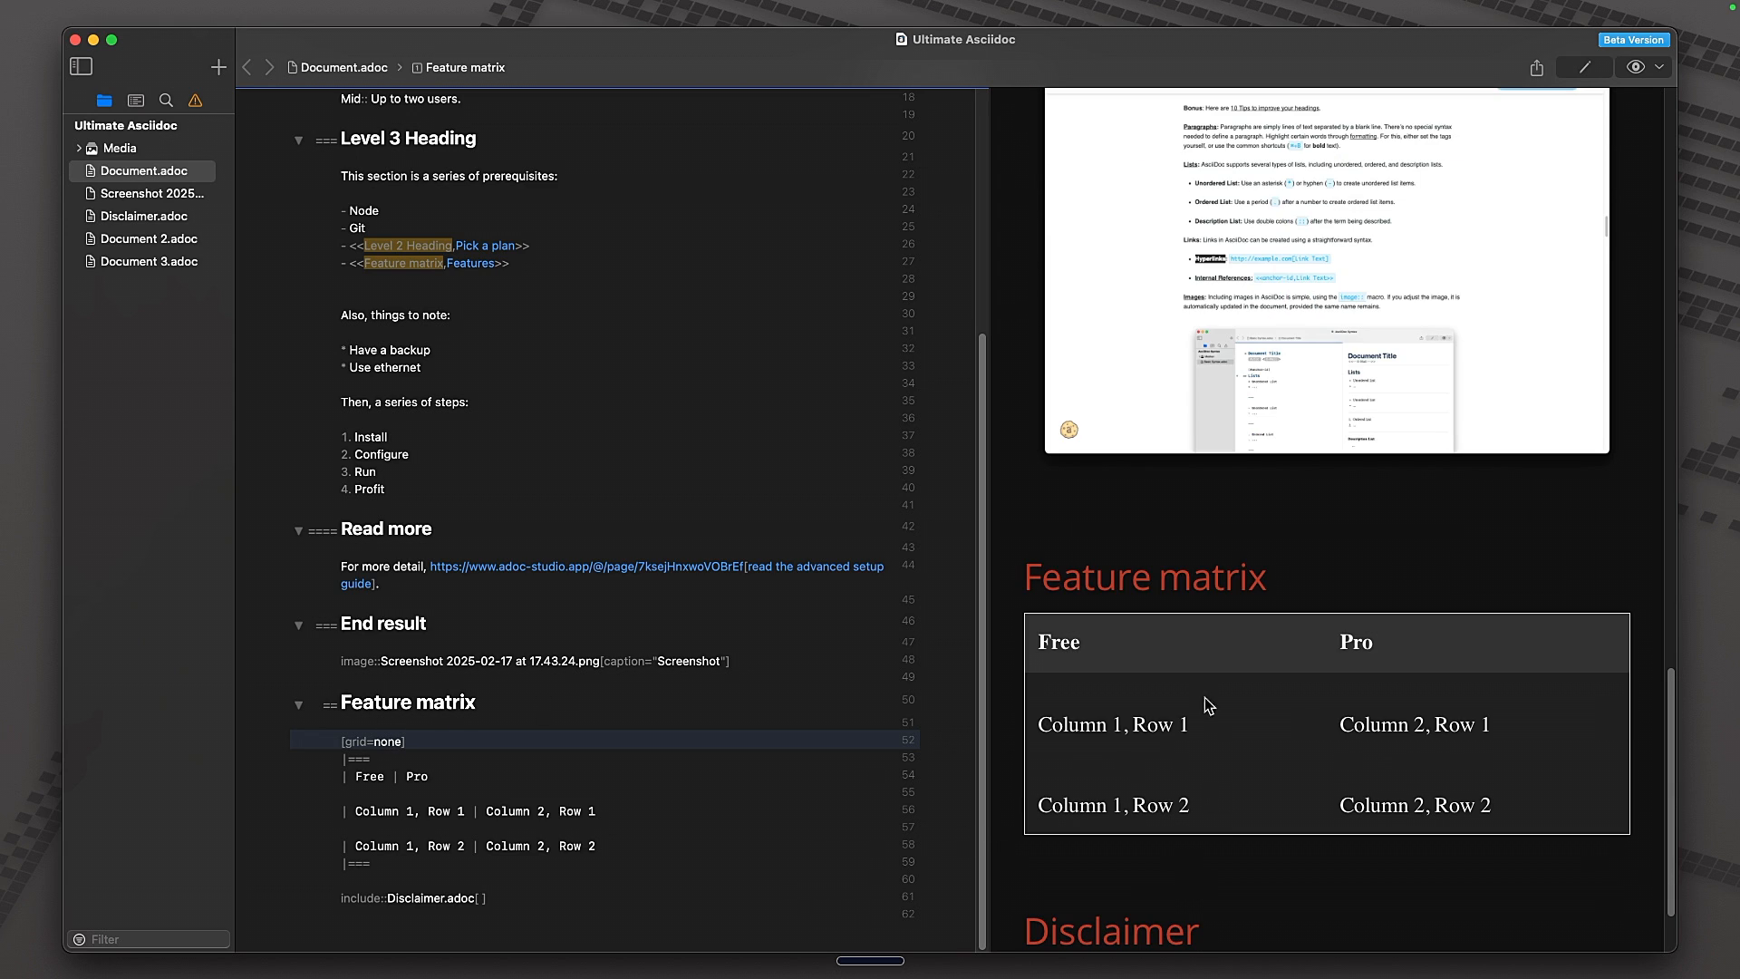
pyautogui.doubleClick(388, 742)
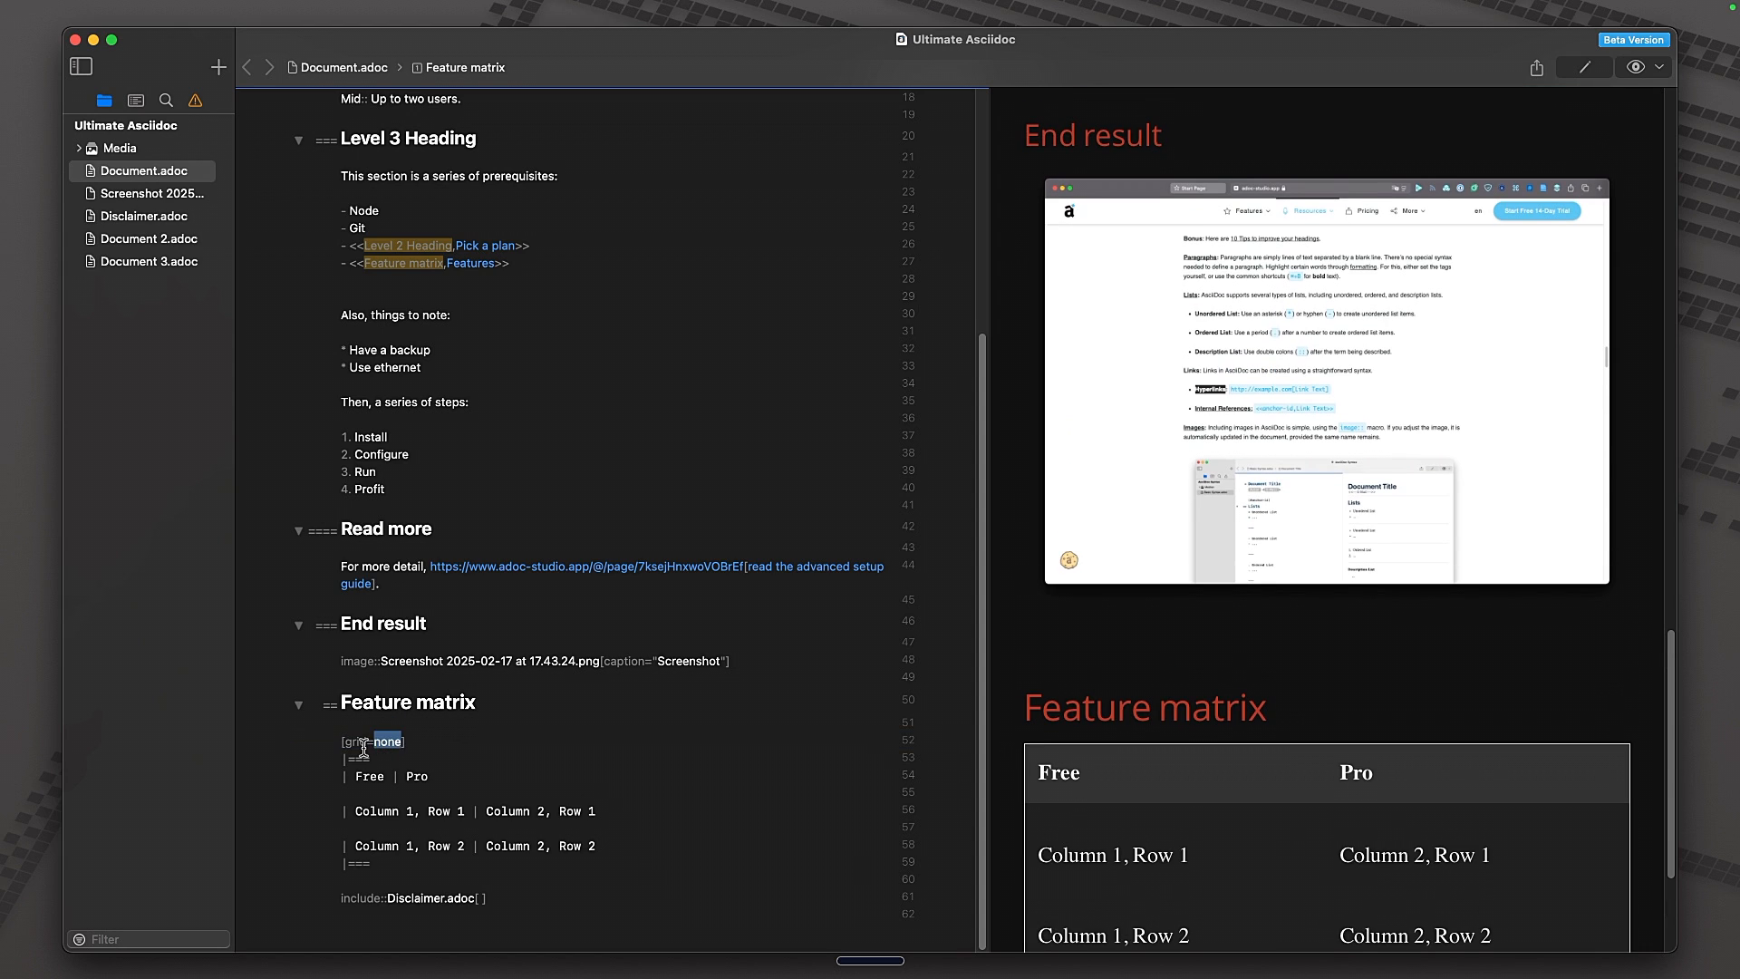
pyautogui.write('rows, frame=')
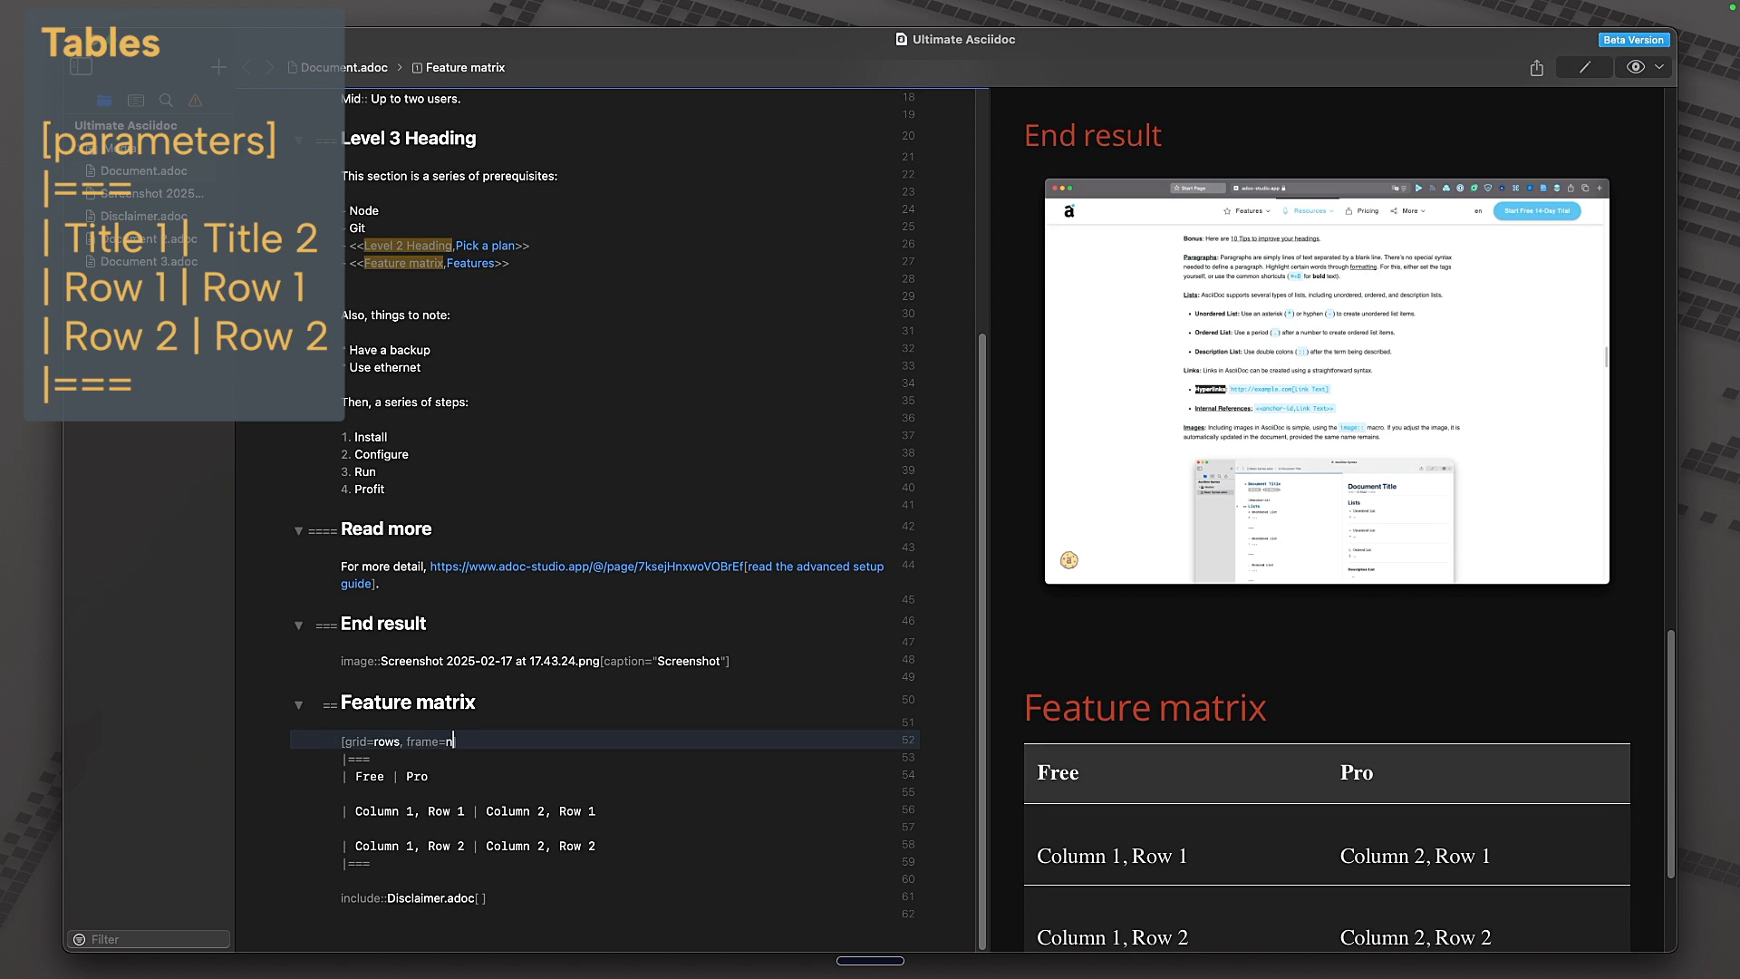
# - Try the none value for the table border attributes and review the rendered borders in the preview
pyautogui.write('one')
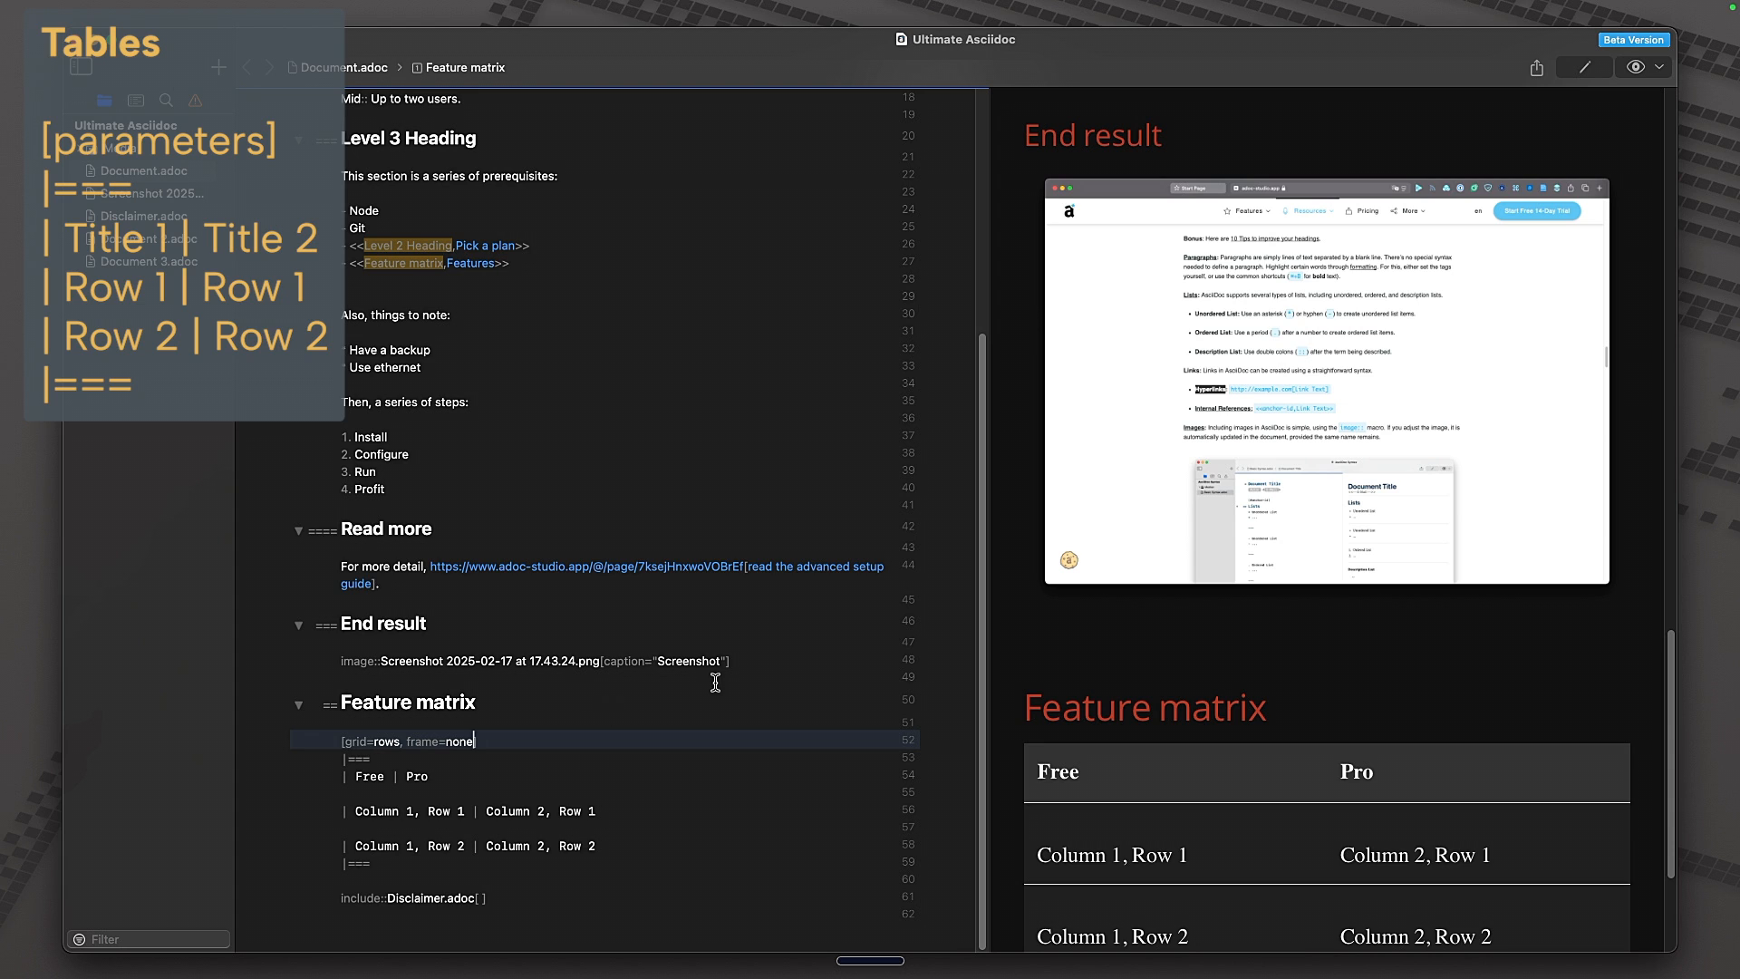
pyautogui.scroll(-3)
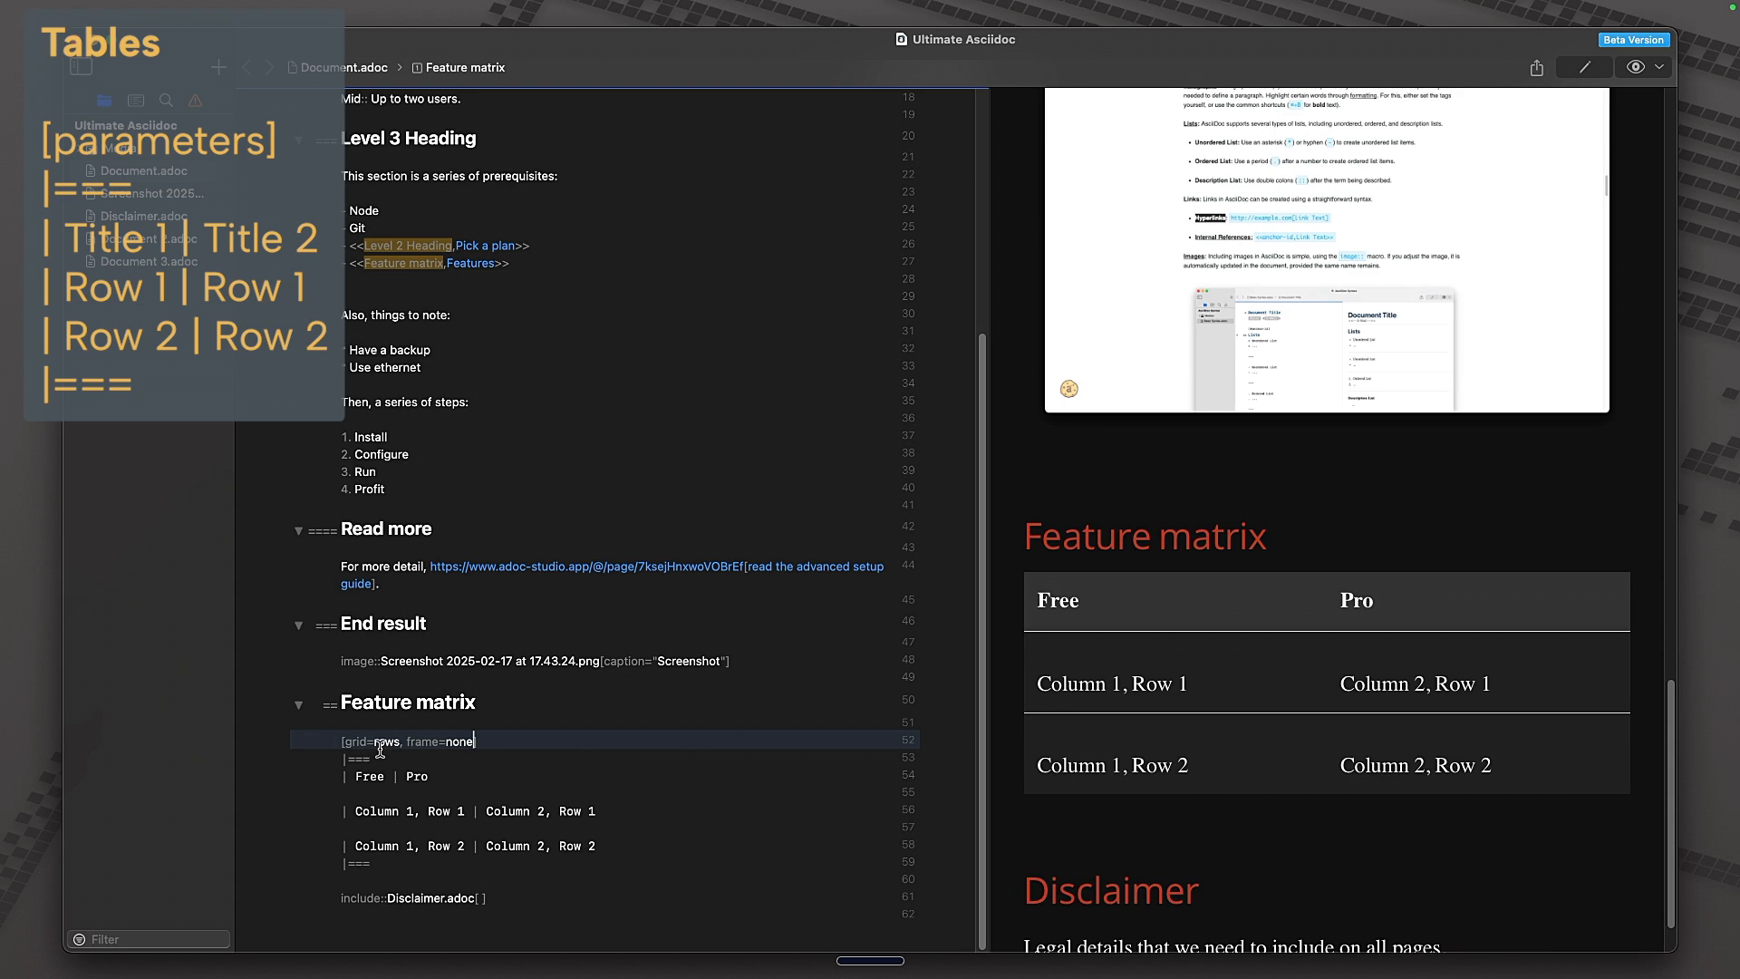
pyautogui.write('none')
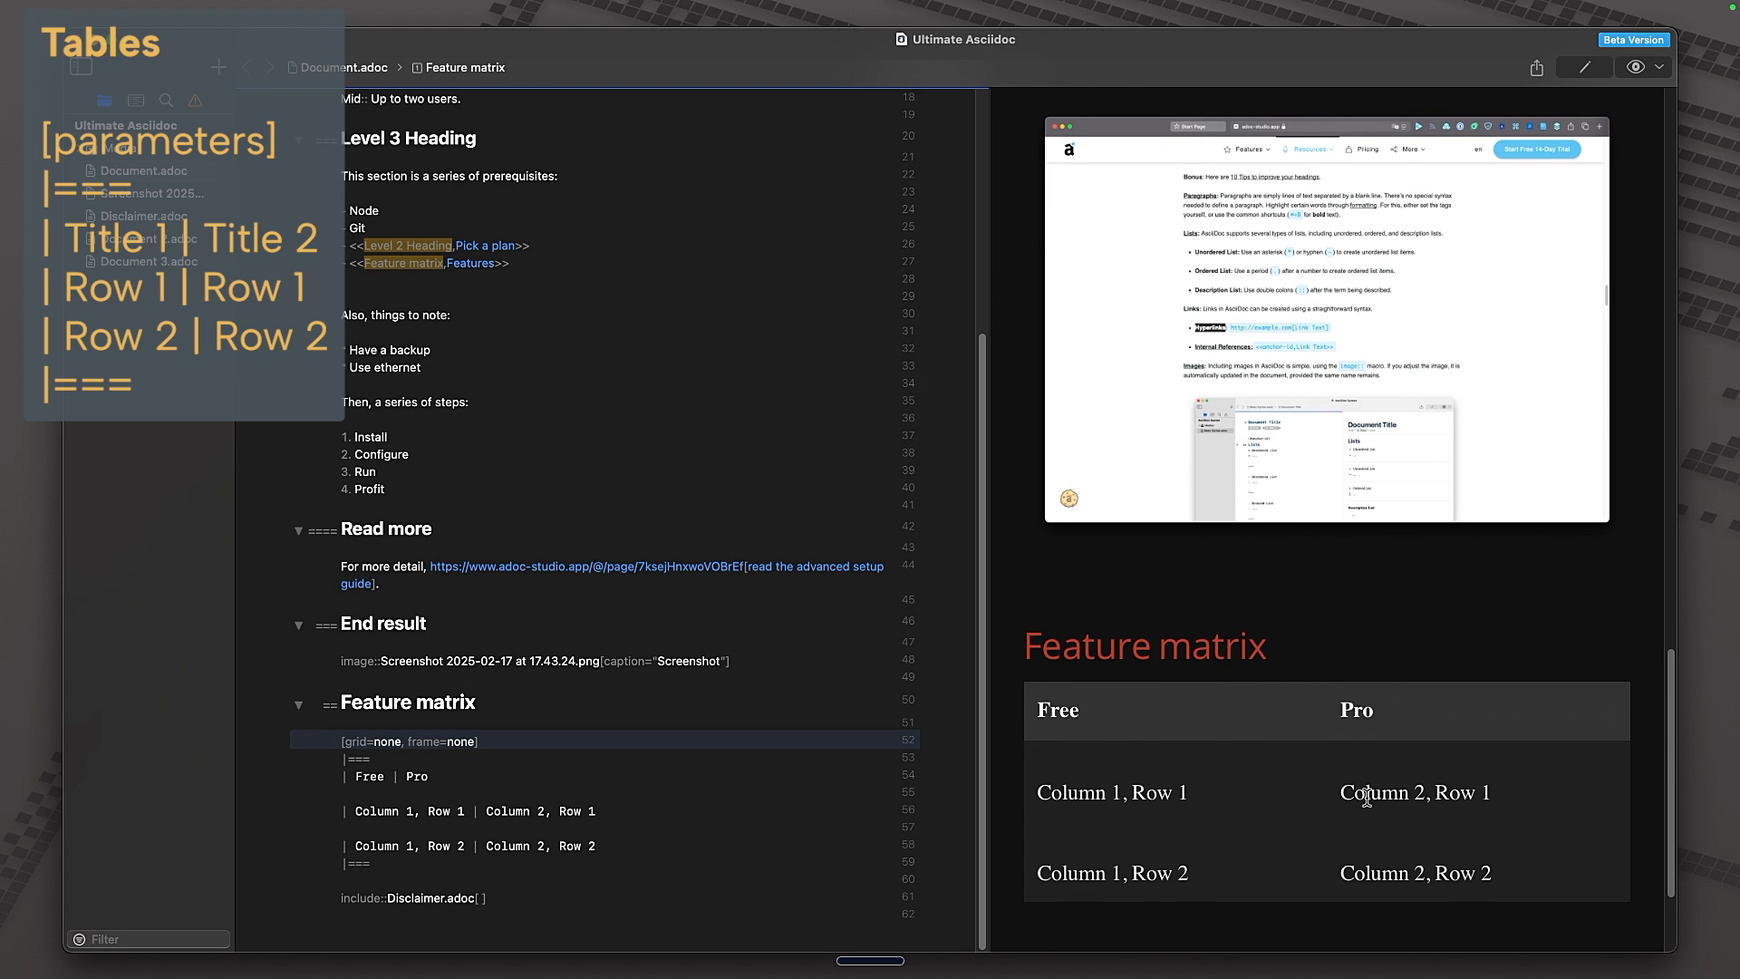
pyautogui.scroll(-3)
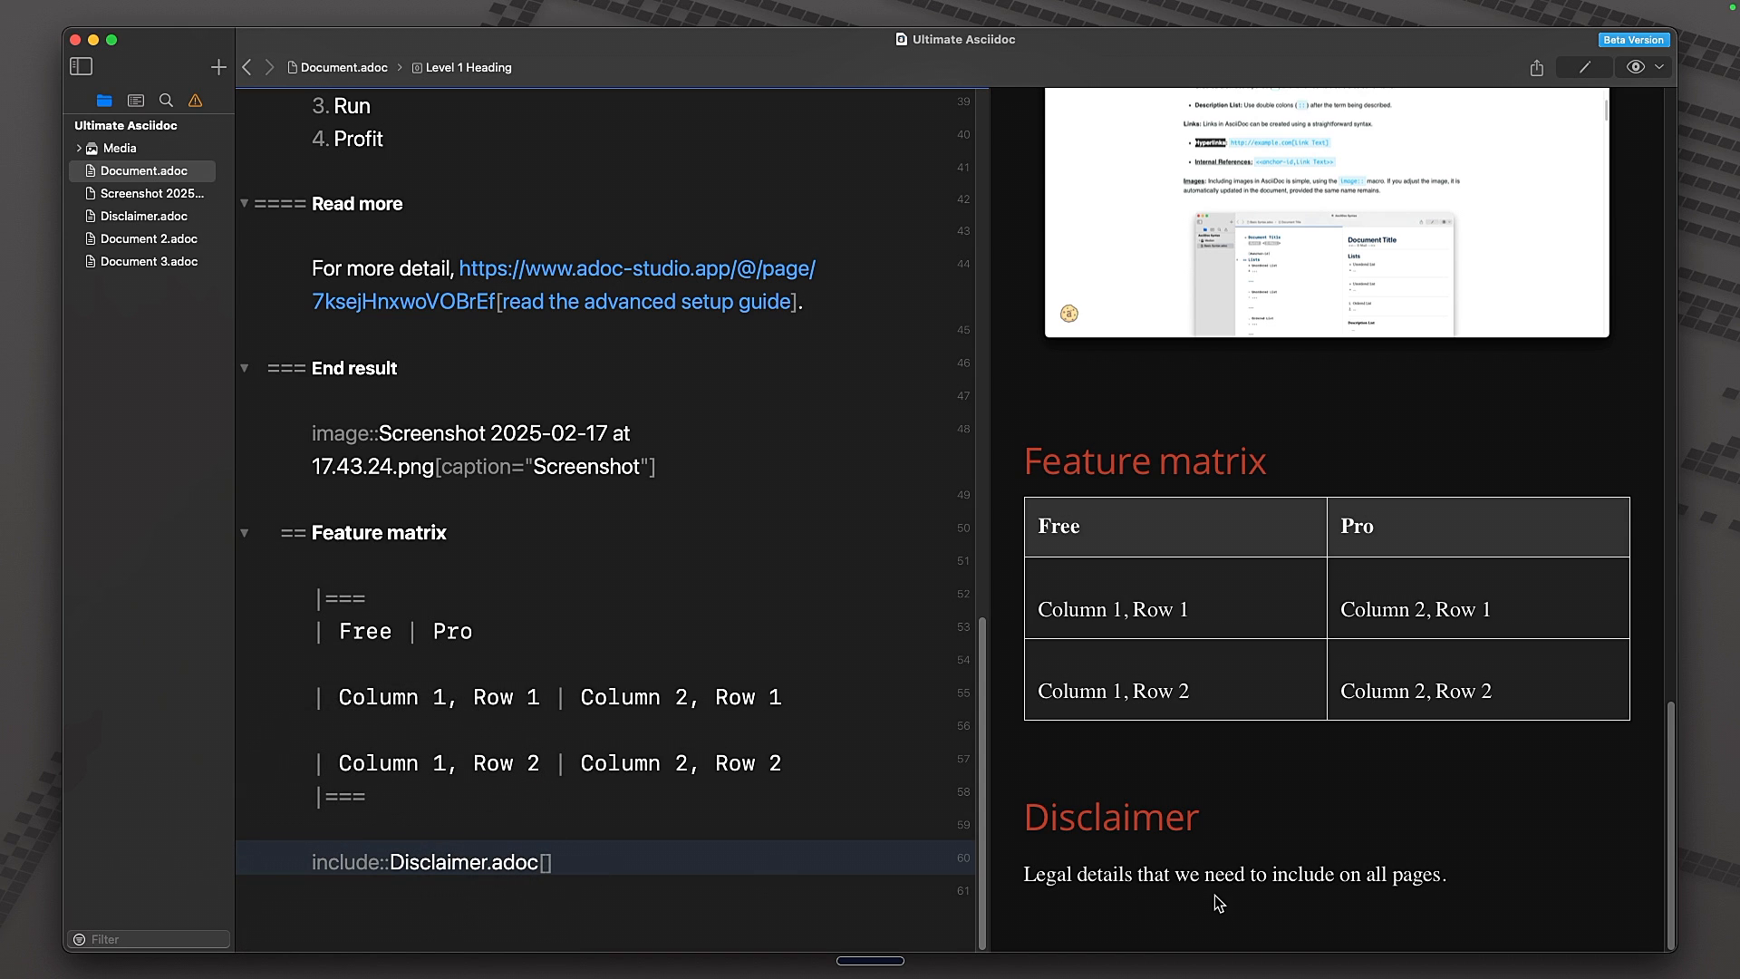
pyautogui.click(334, 368)
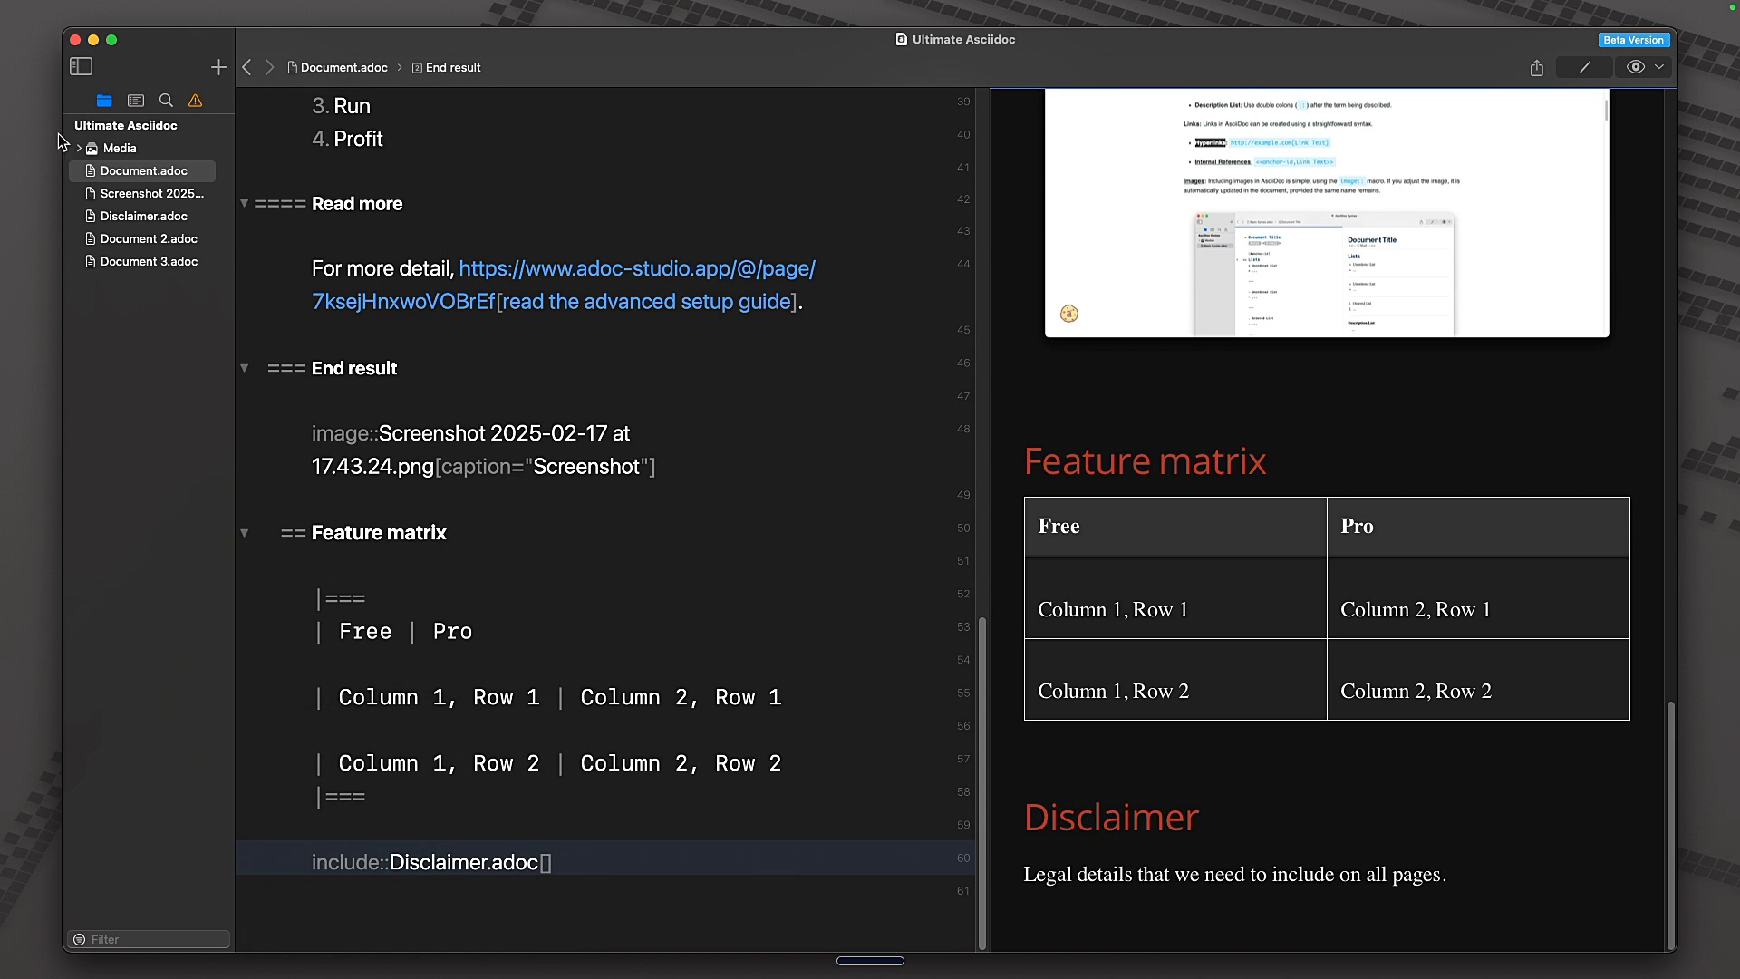
pyautogui.click(145, 216)
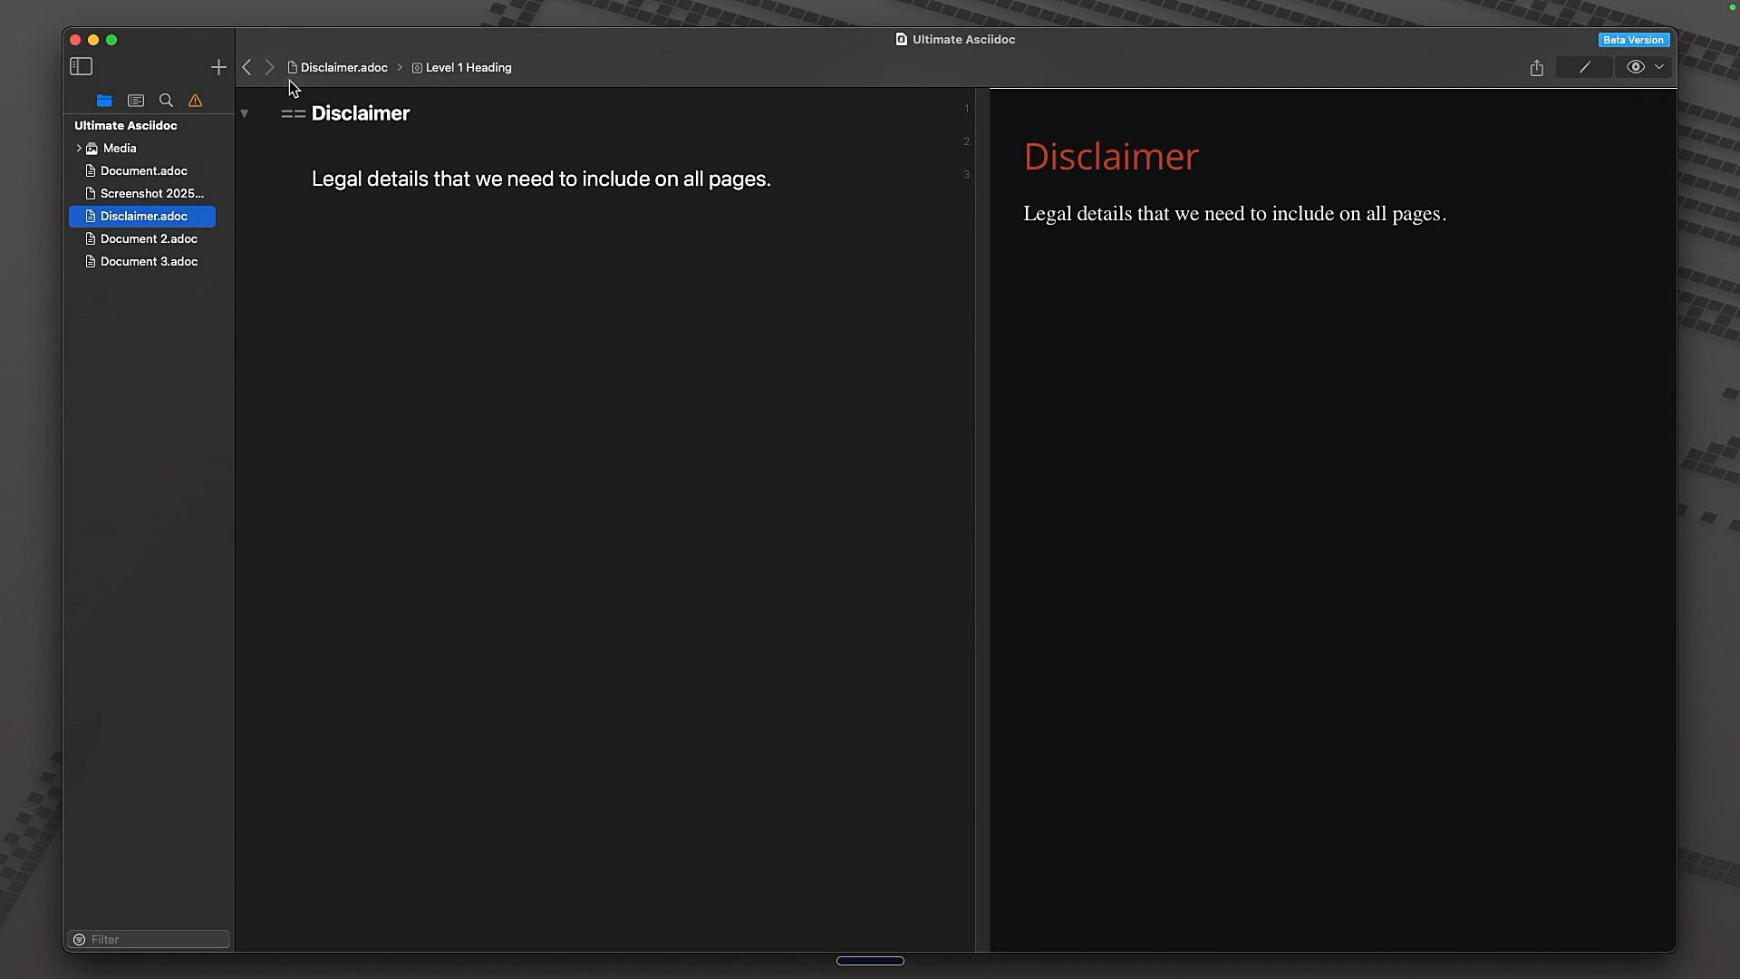
pyautogui.click(145, 171)
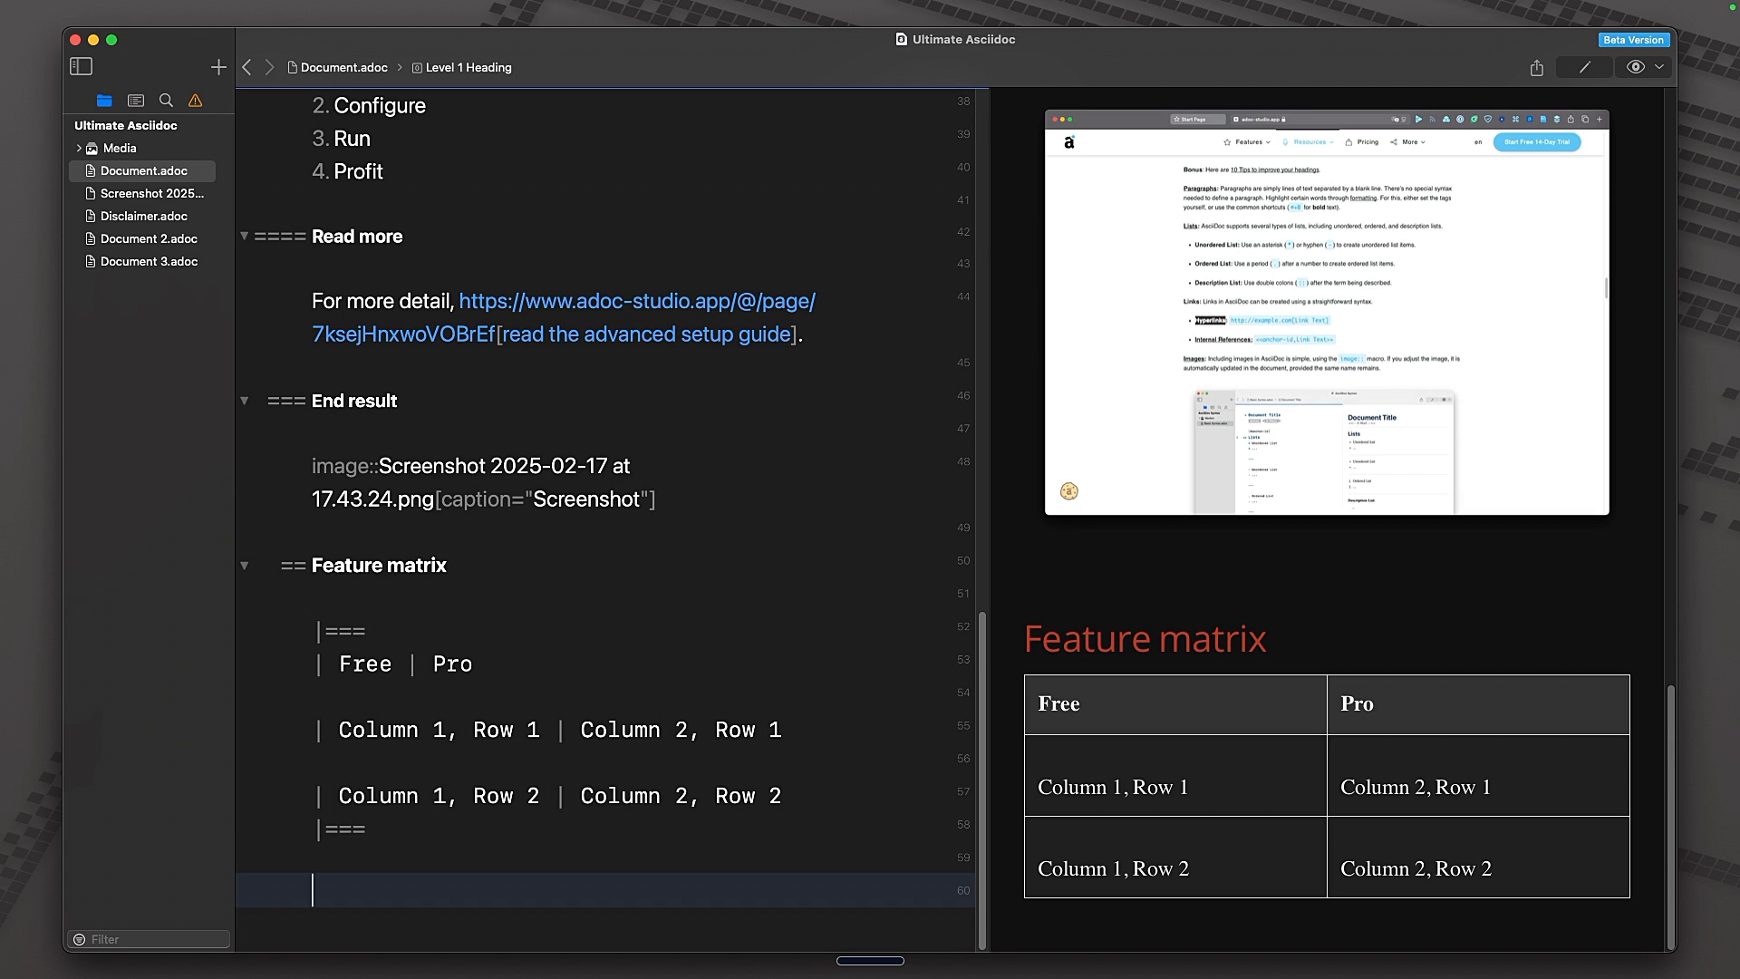
pyautogui.write('include::Name[')
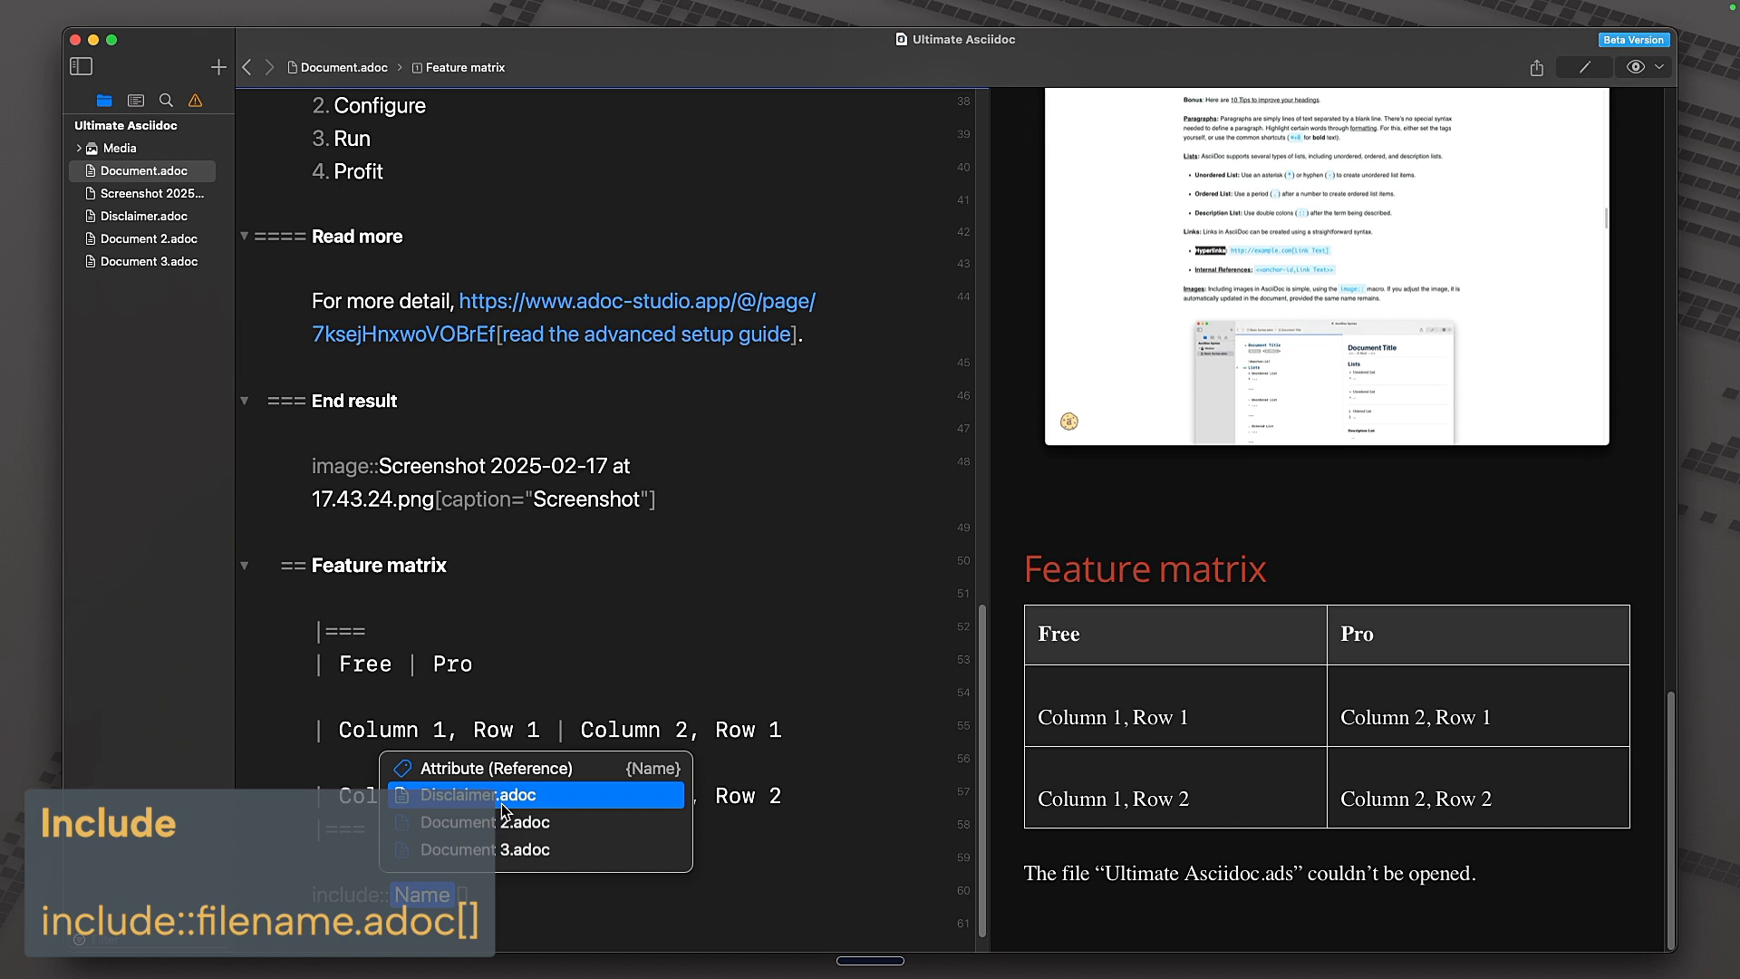
pyautogui.click(482, 794)
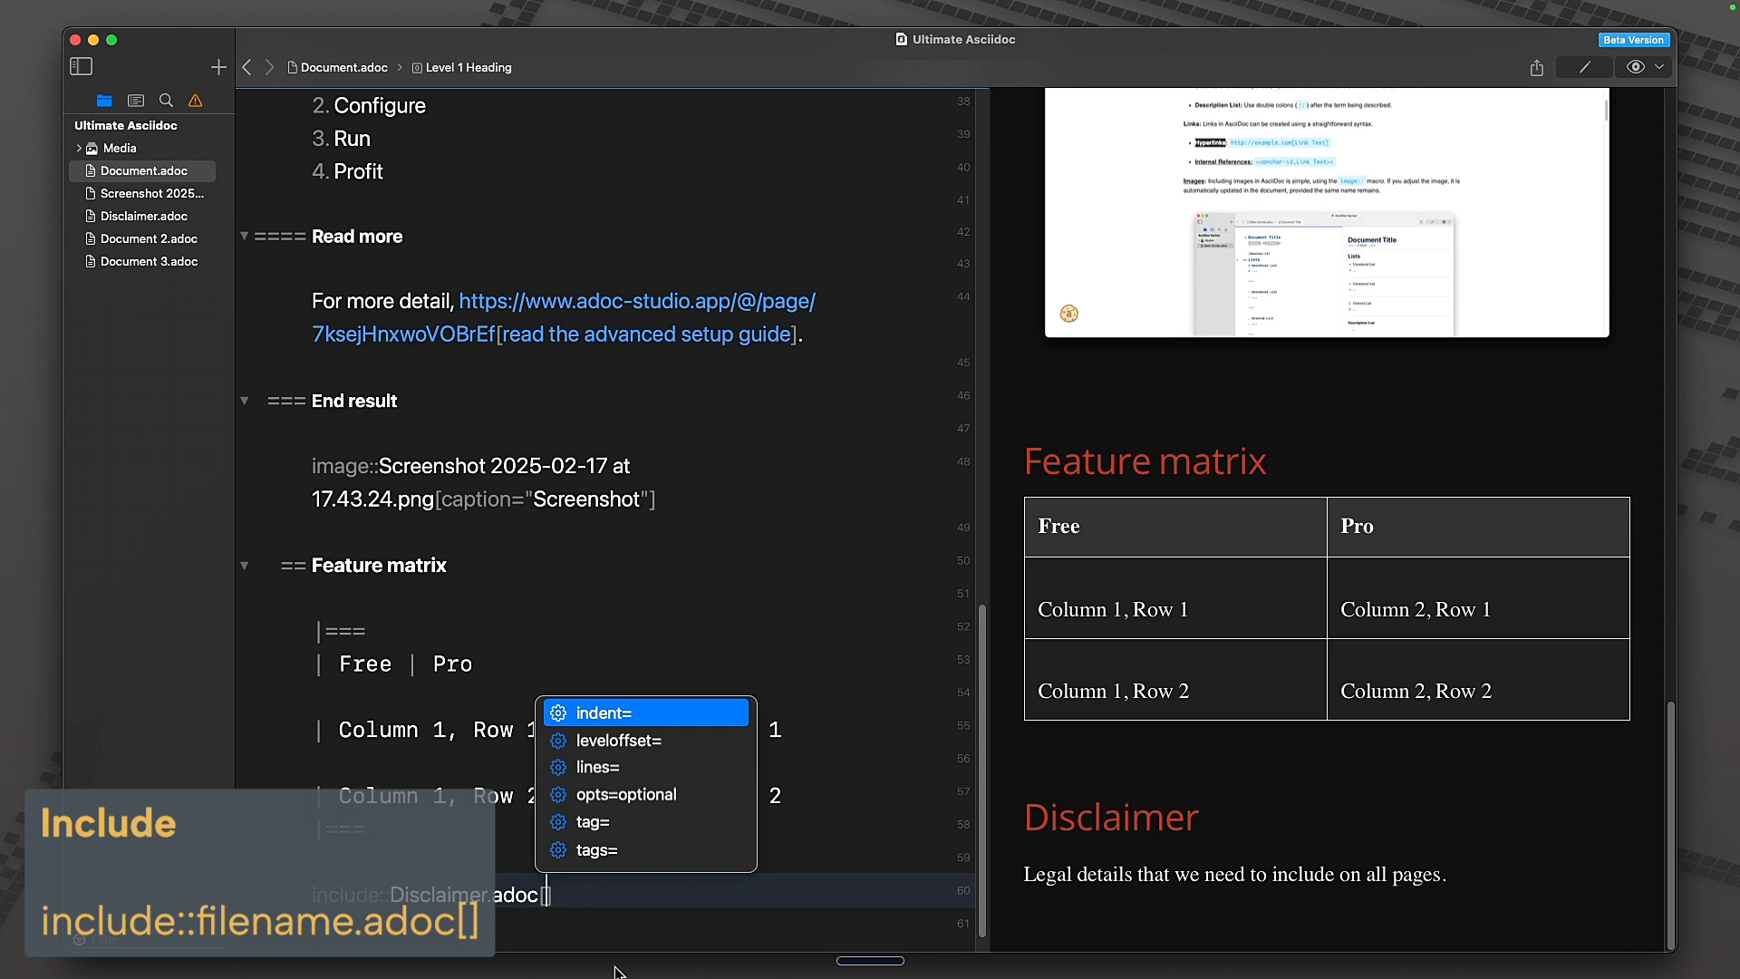
pyautogui.moveTo(620, 759)
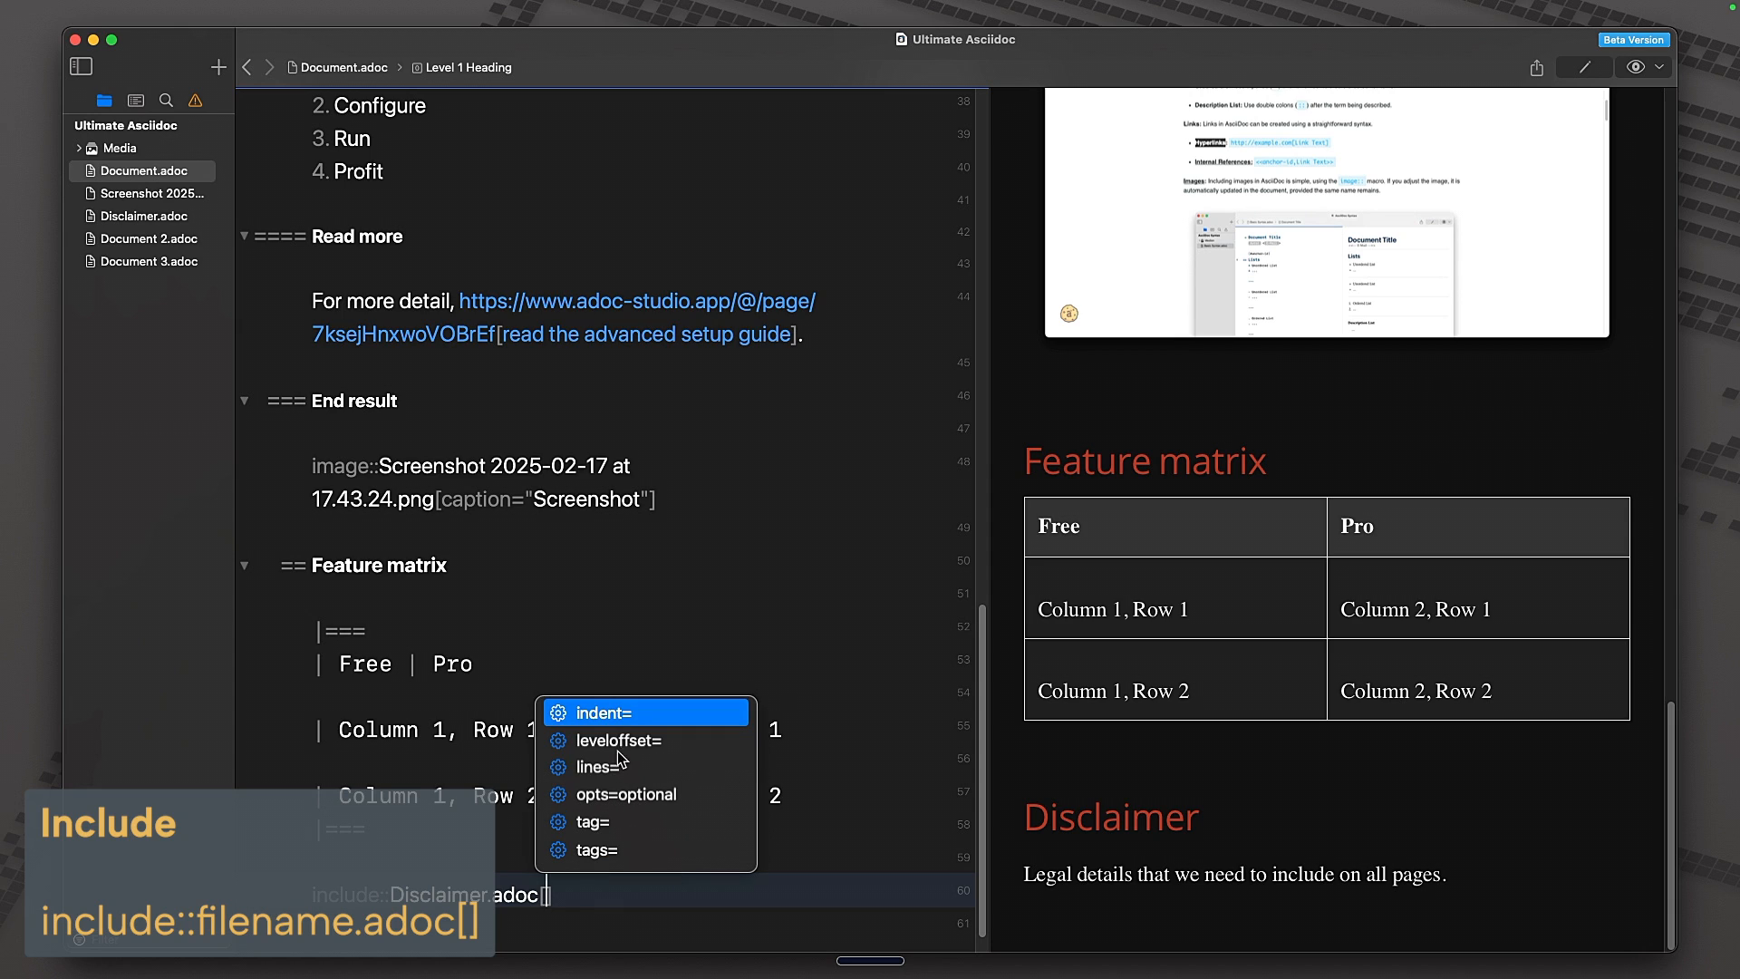
pyautogui.moveTo(556, 786)
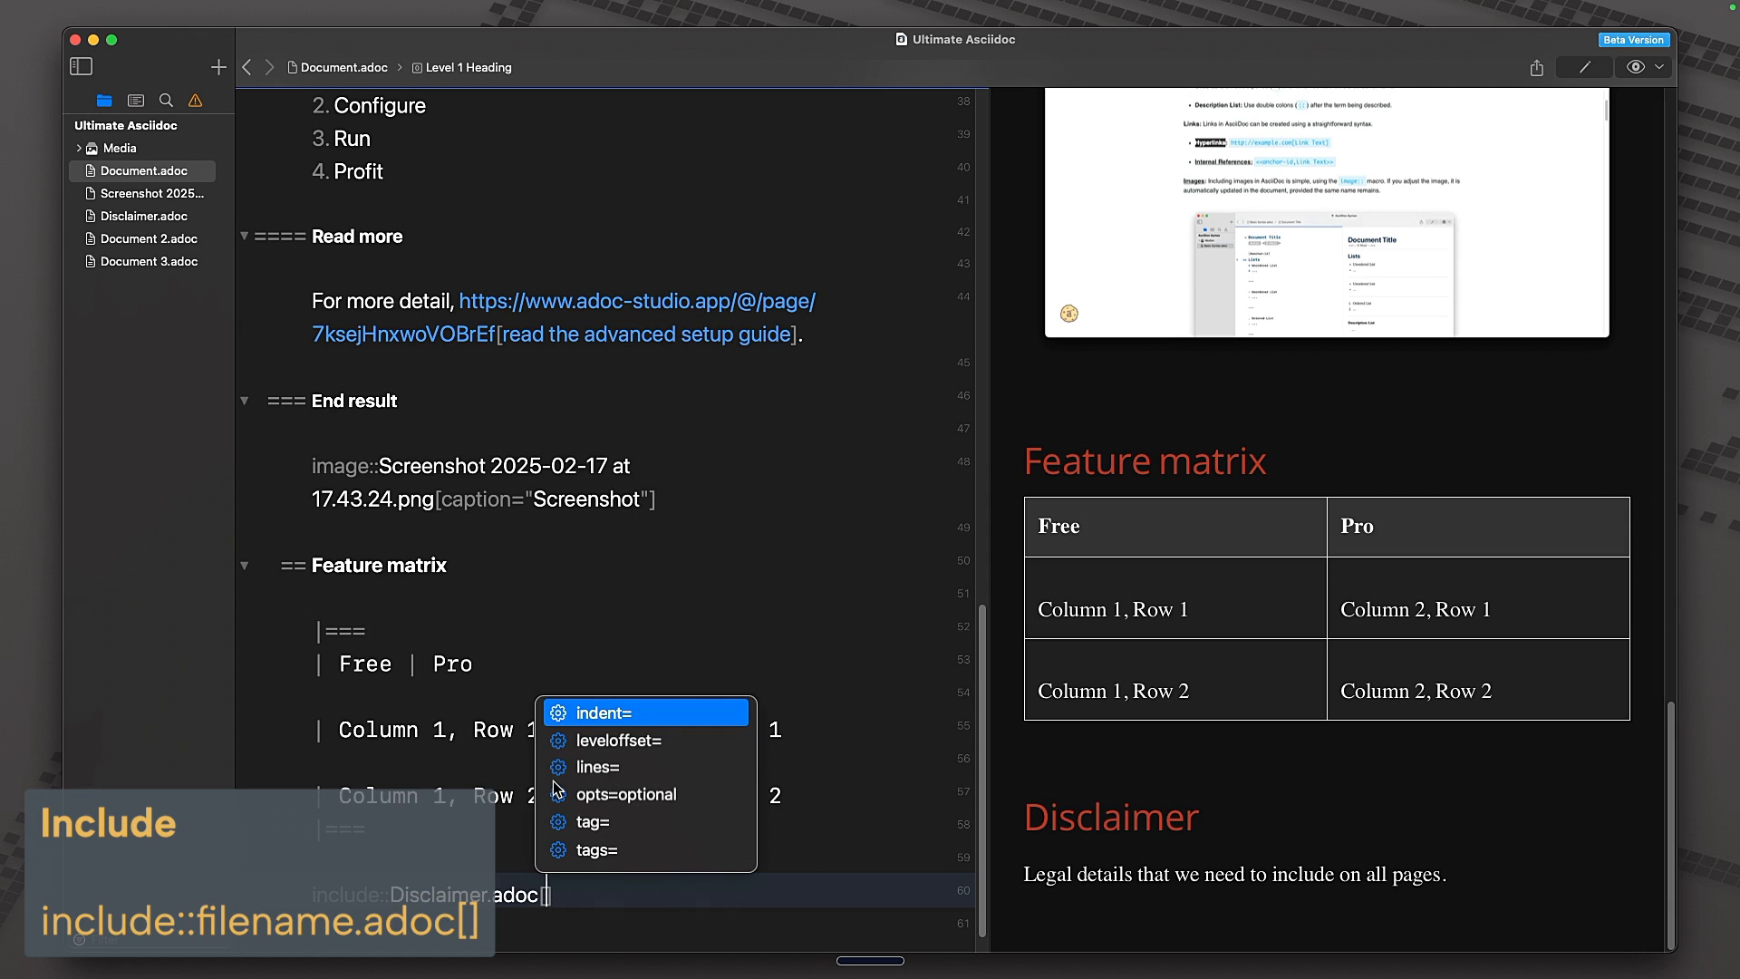
pyautogui.click(149, 237)
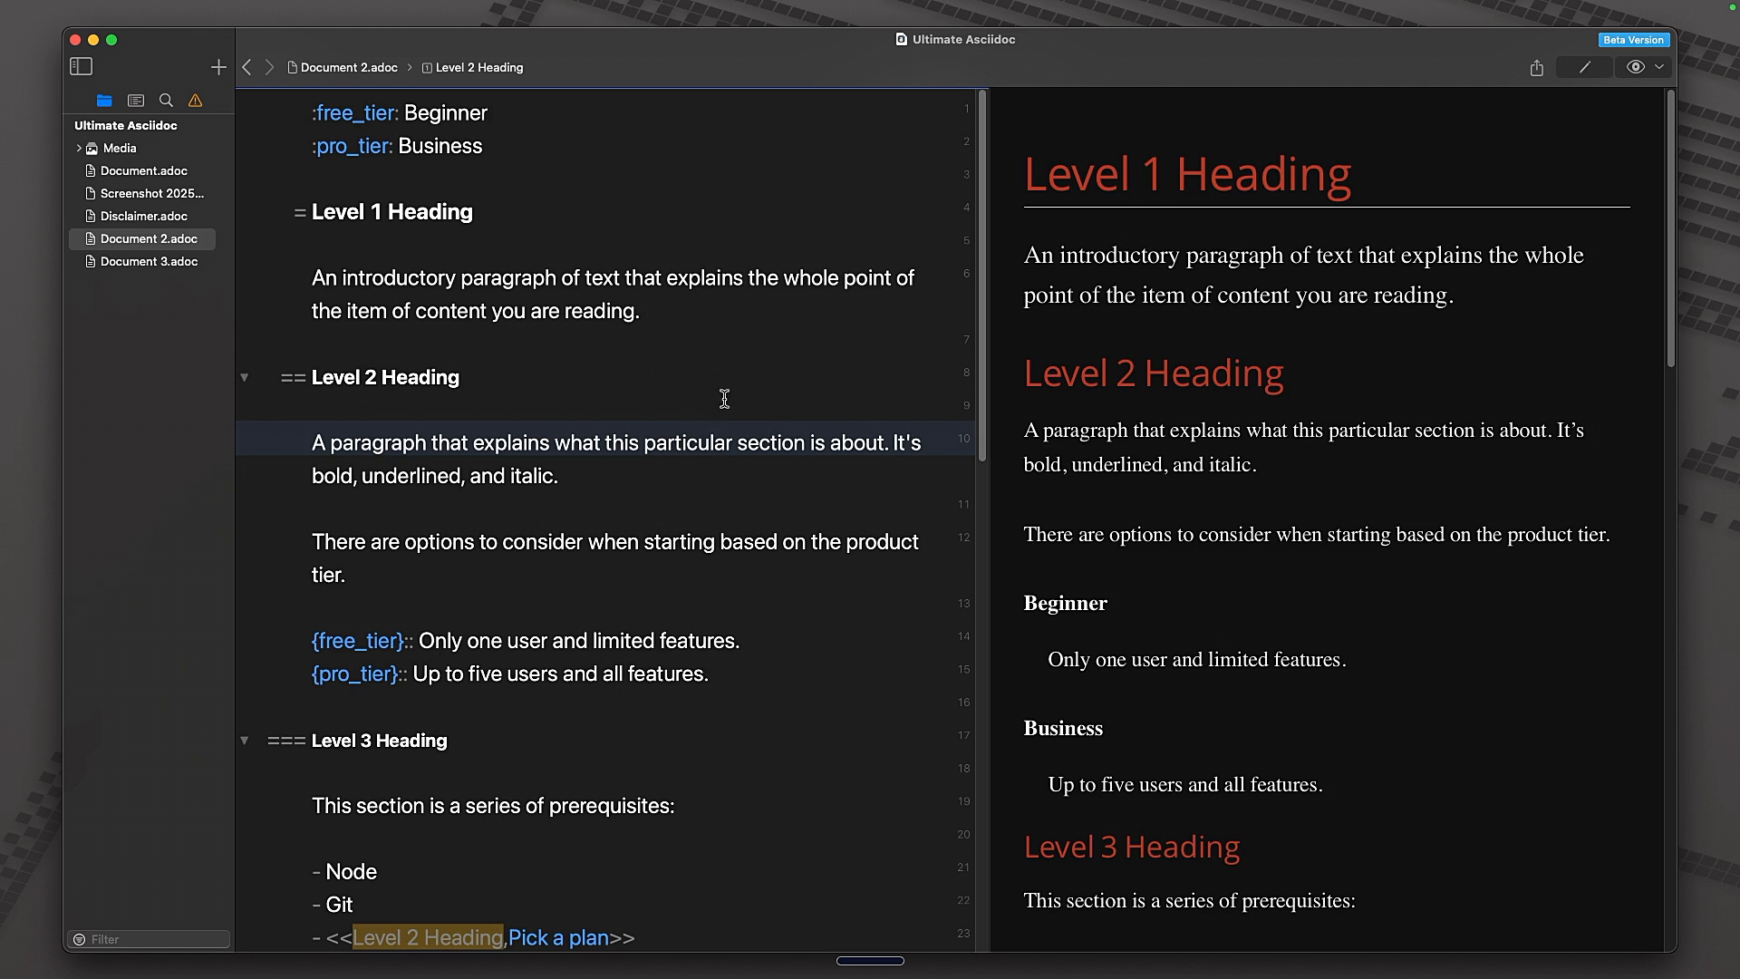
pyautogui.moveTo(700, 366)
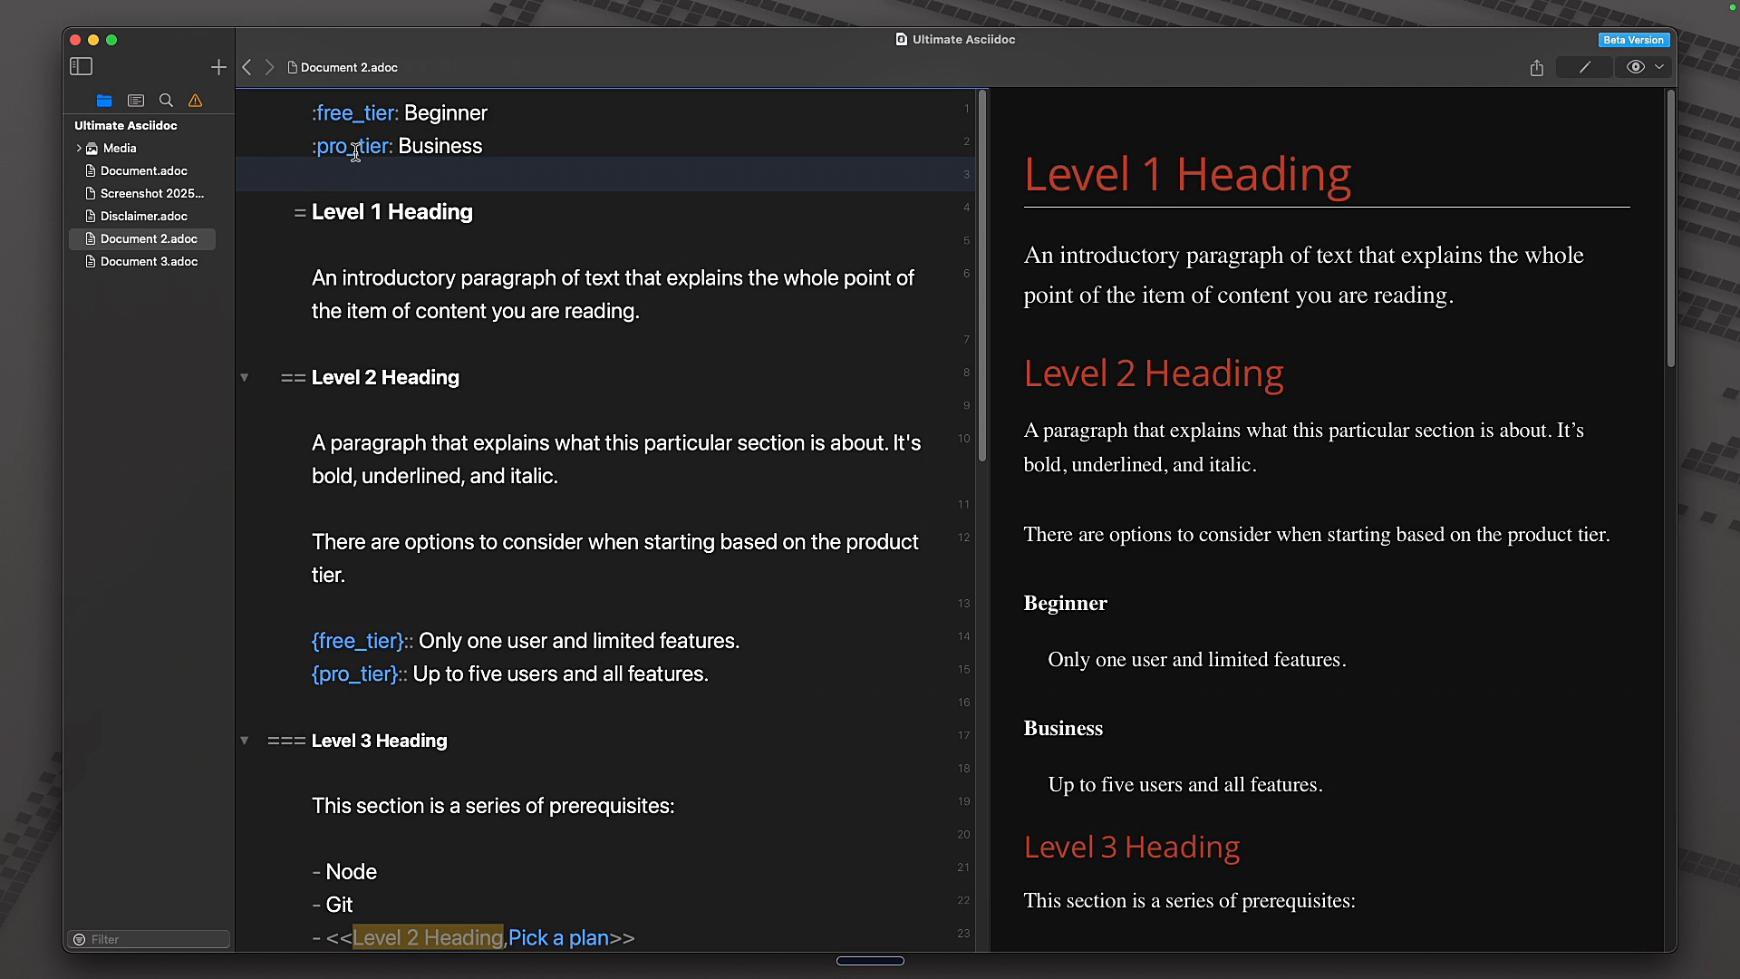
# - Define a new header attribute :mid_tier: Mid below the existing tier attributes
pyautogui.doubleClick(438, 145)
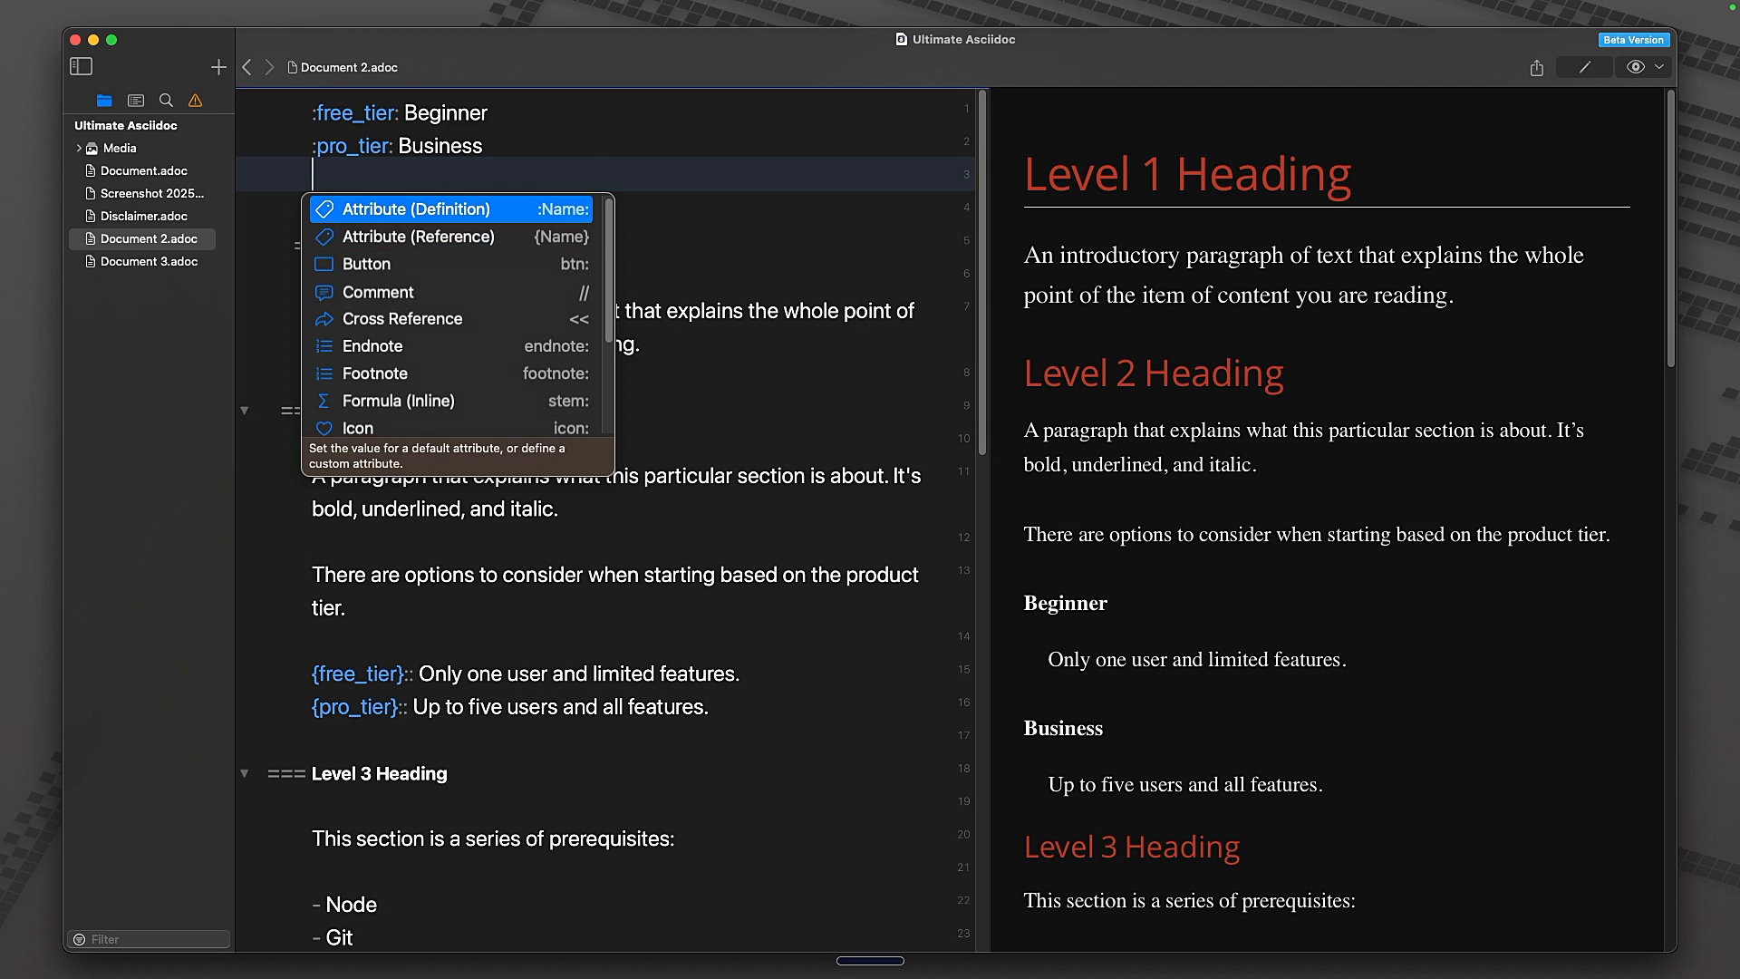
pyautogui.click(420, 209)
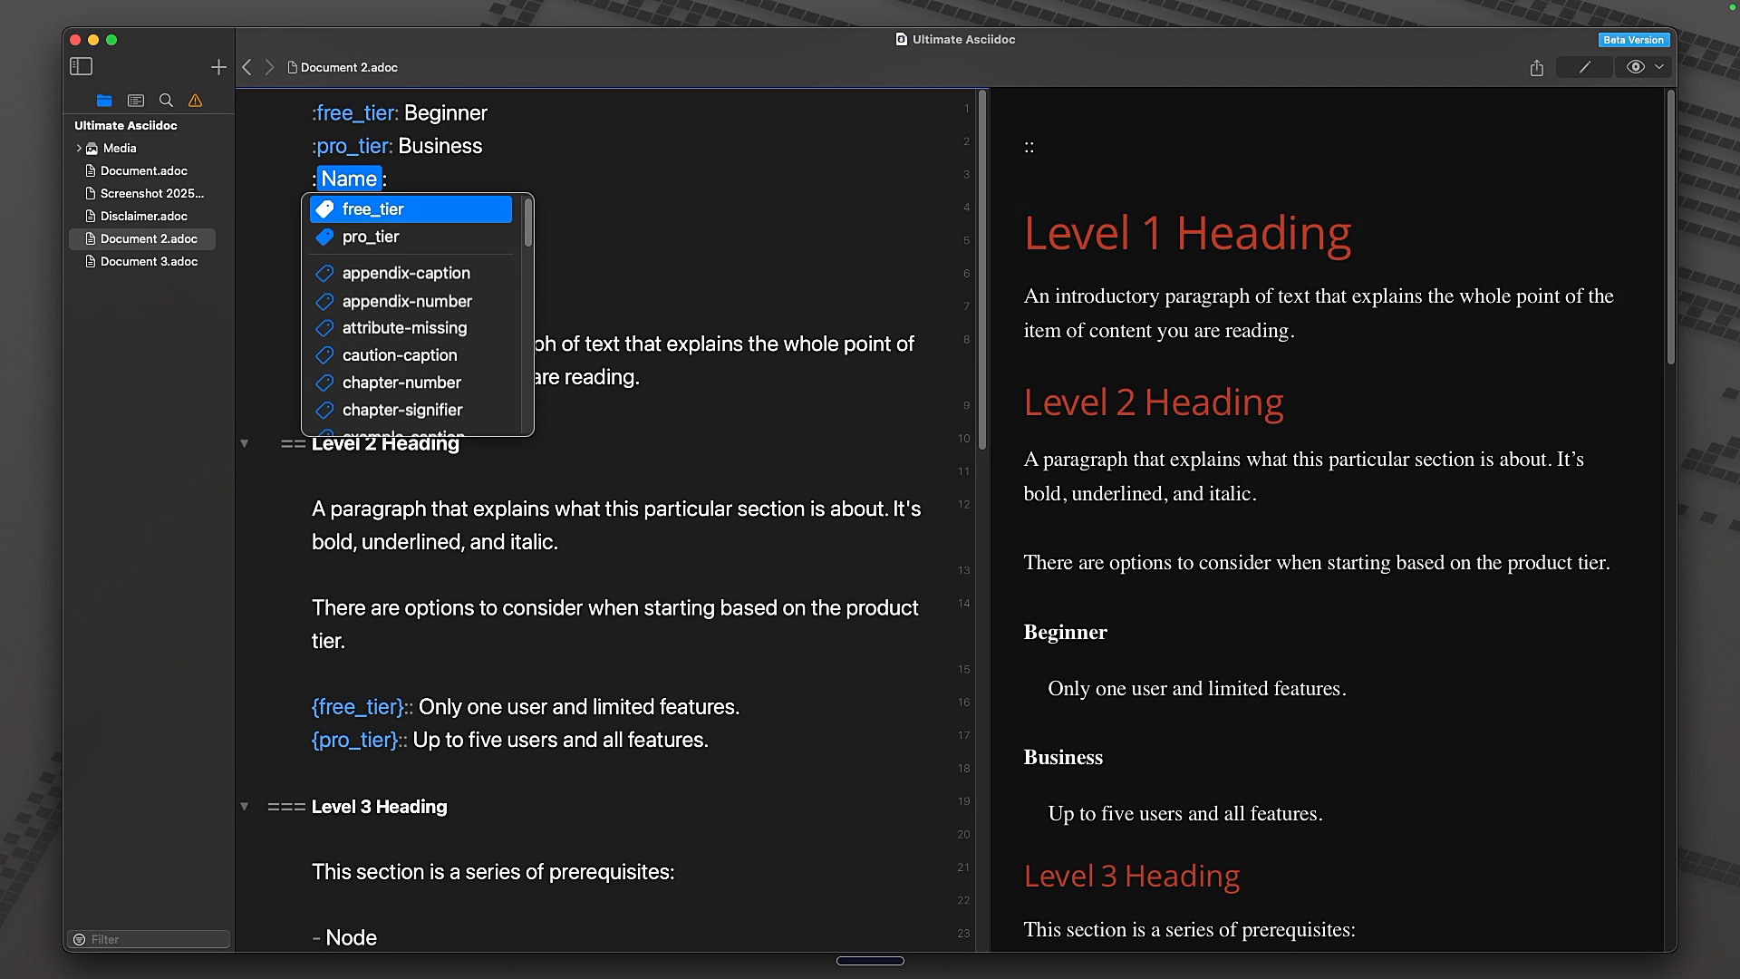
pyautogui.write('mid')
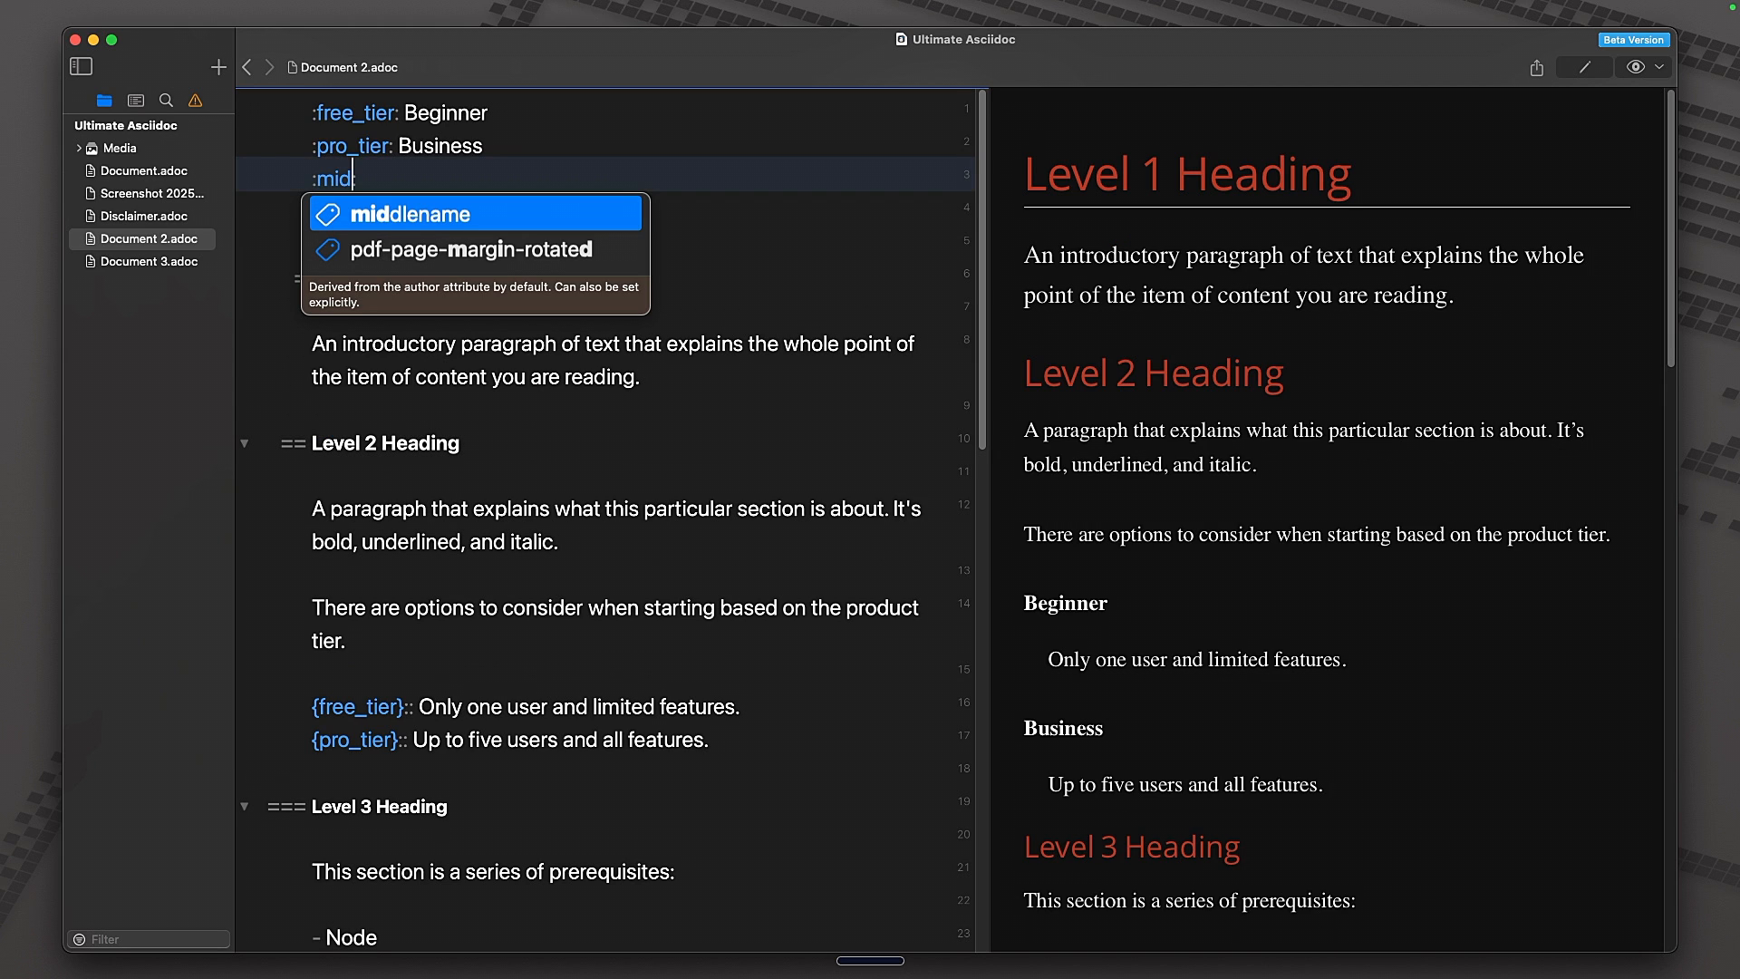
pyautogui.write('_tier: Mid')
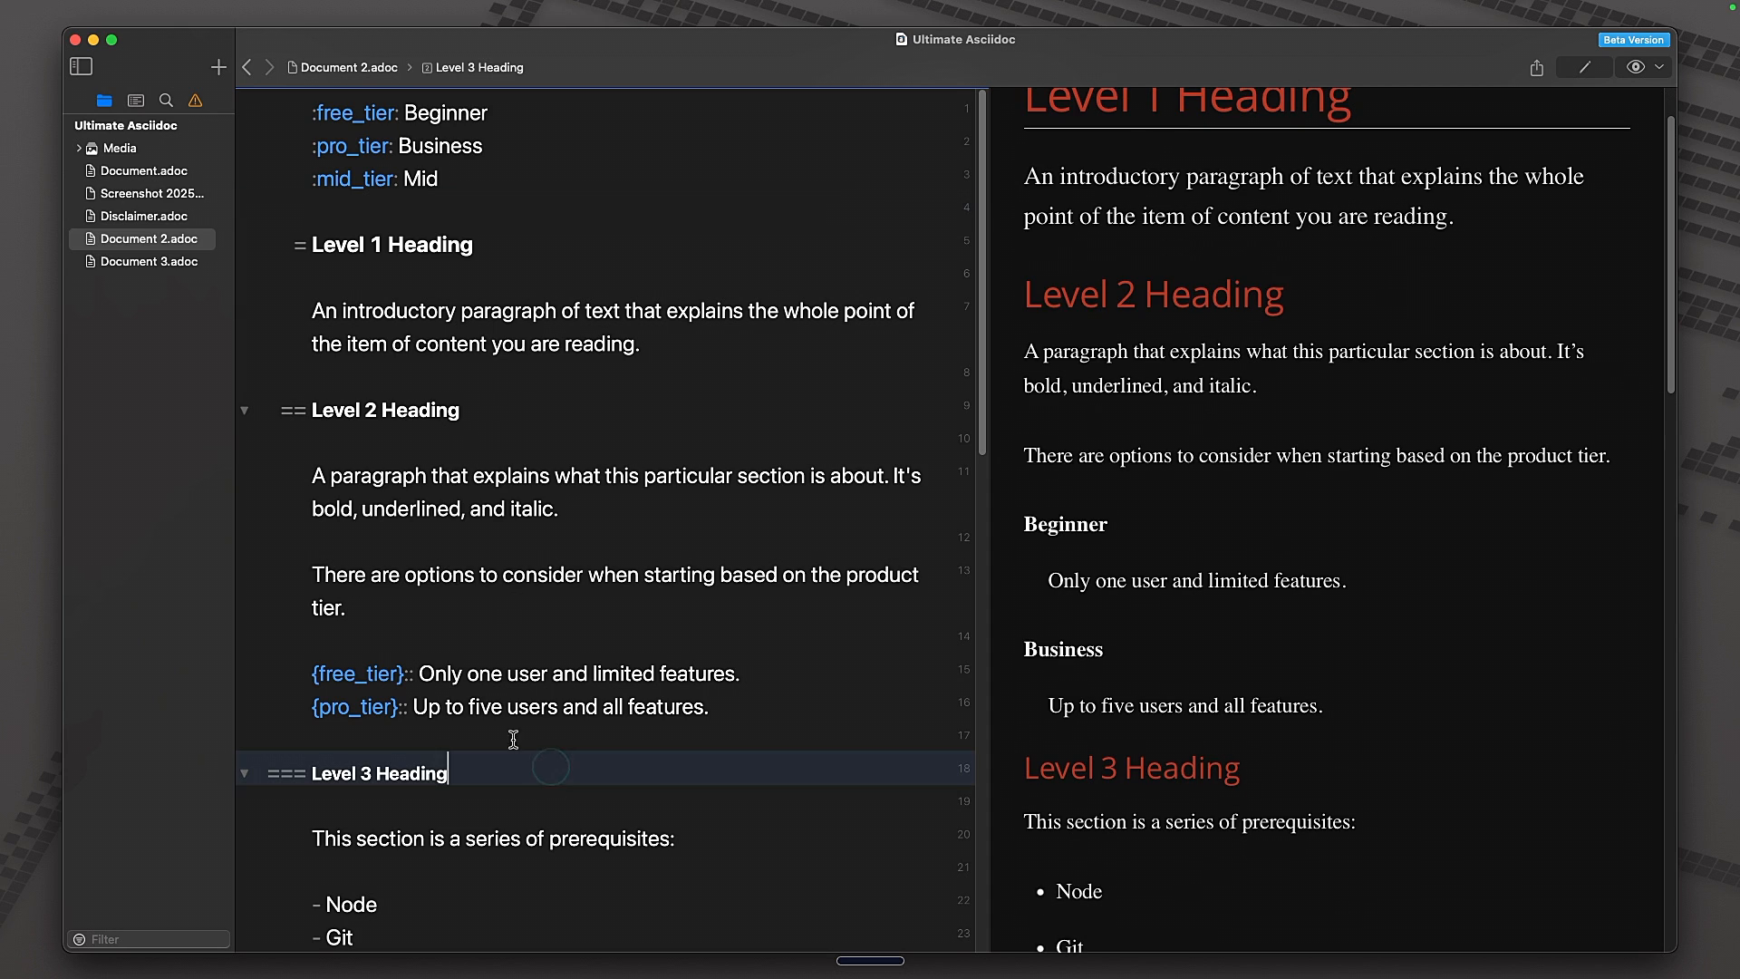
# - Insert a {mid_tier} attribute reference after the tier sentence via autocomplete
pyautogui.click(386, 654)
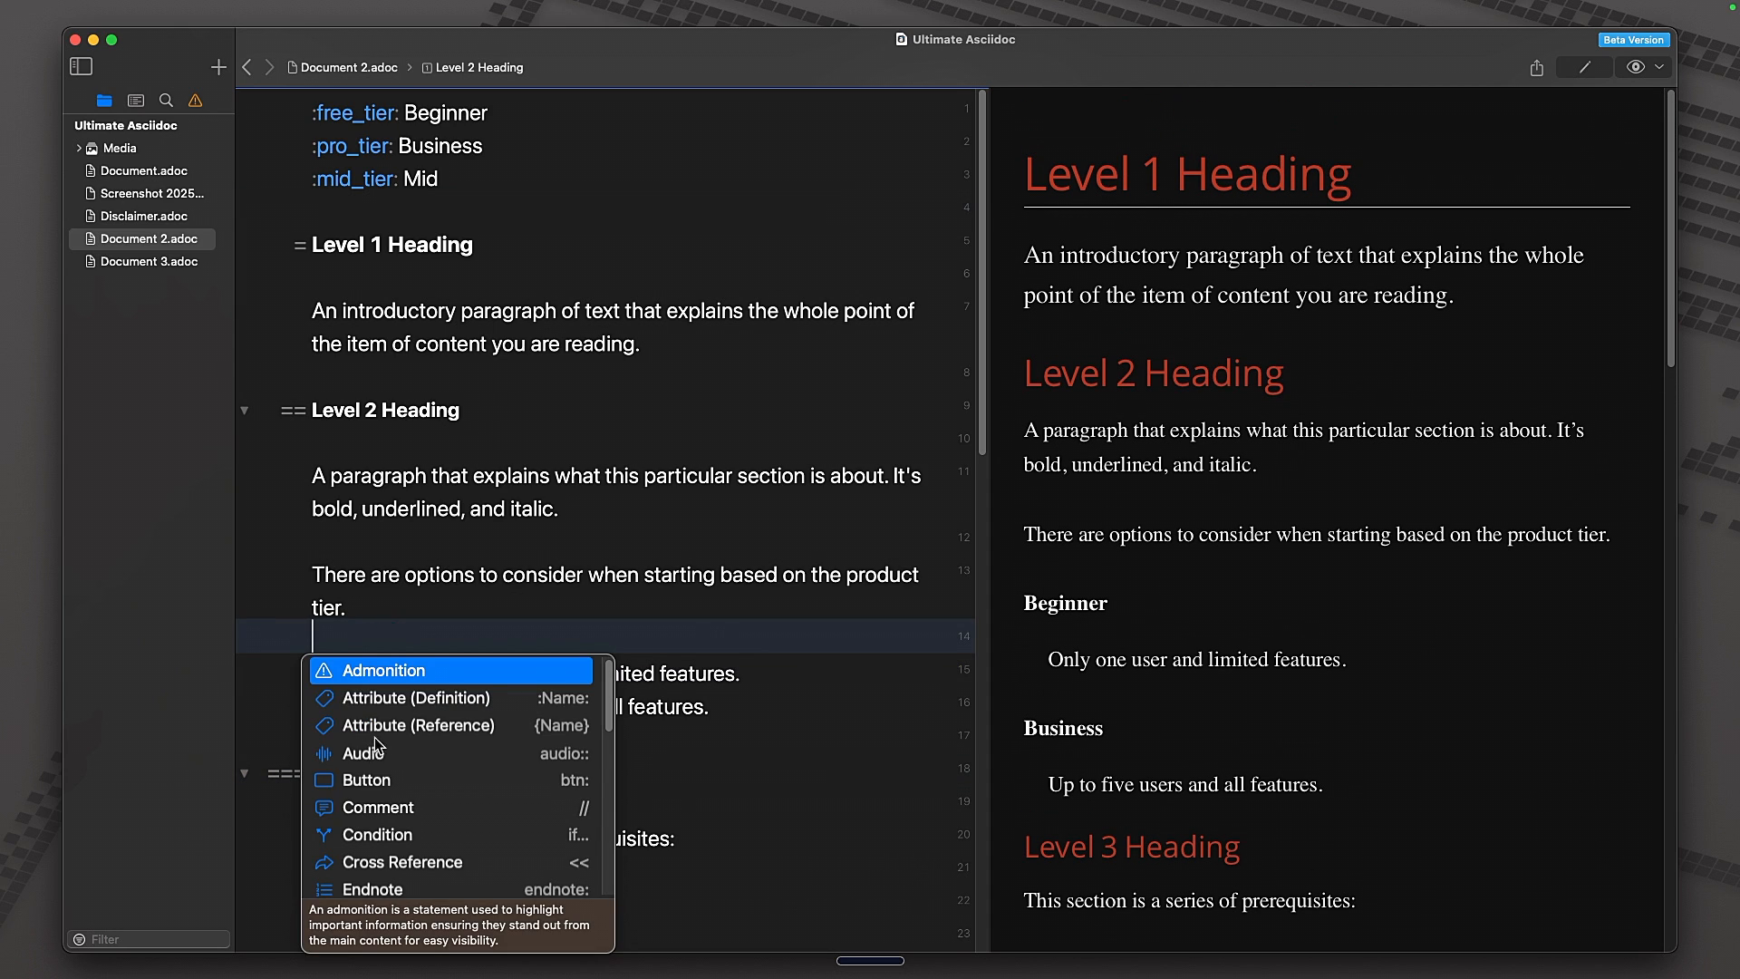
pyautogui.click(419, 725)
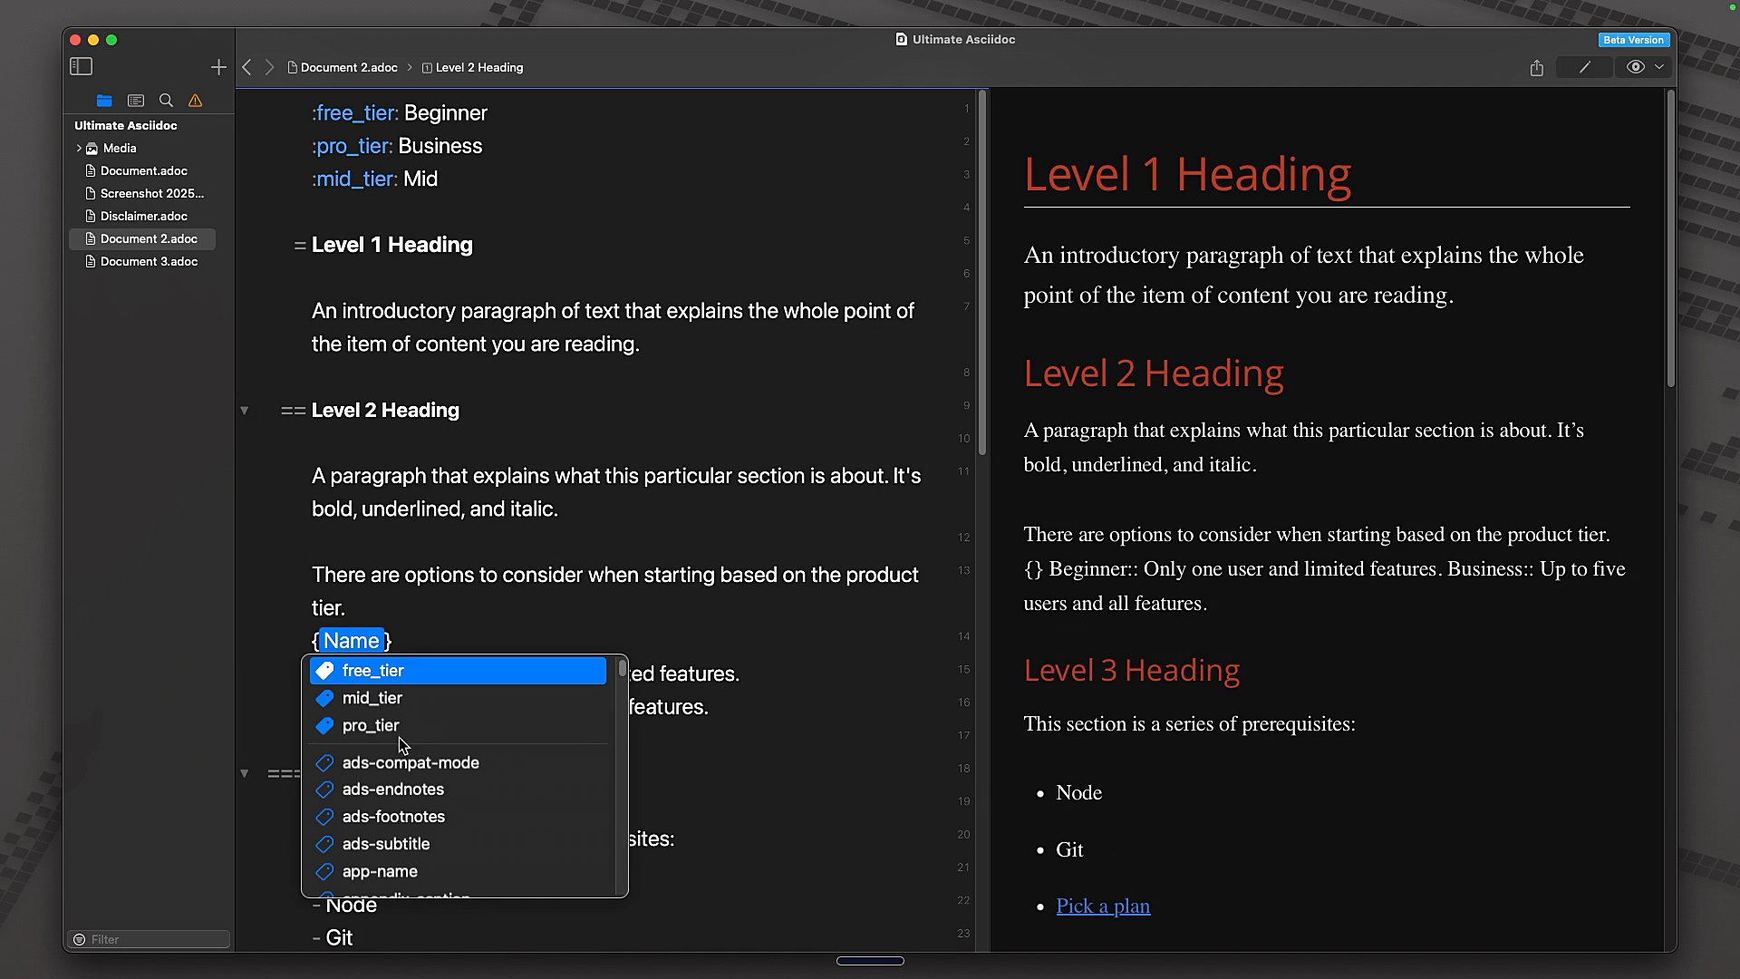
pyautogui.click(388, 695)
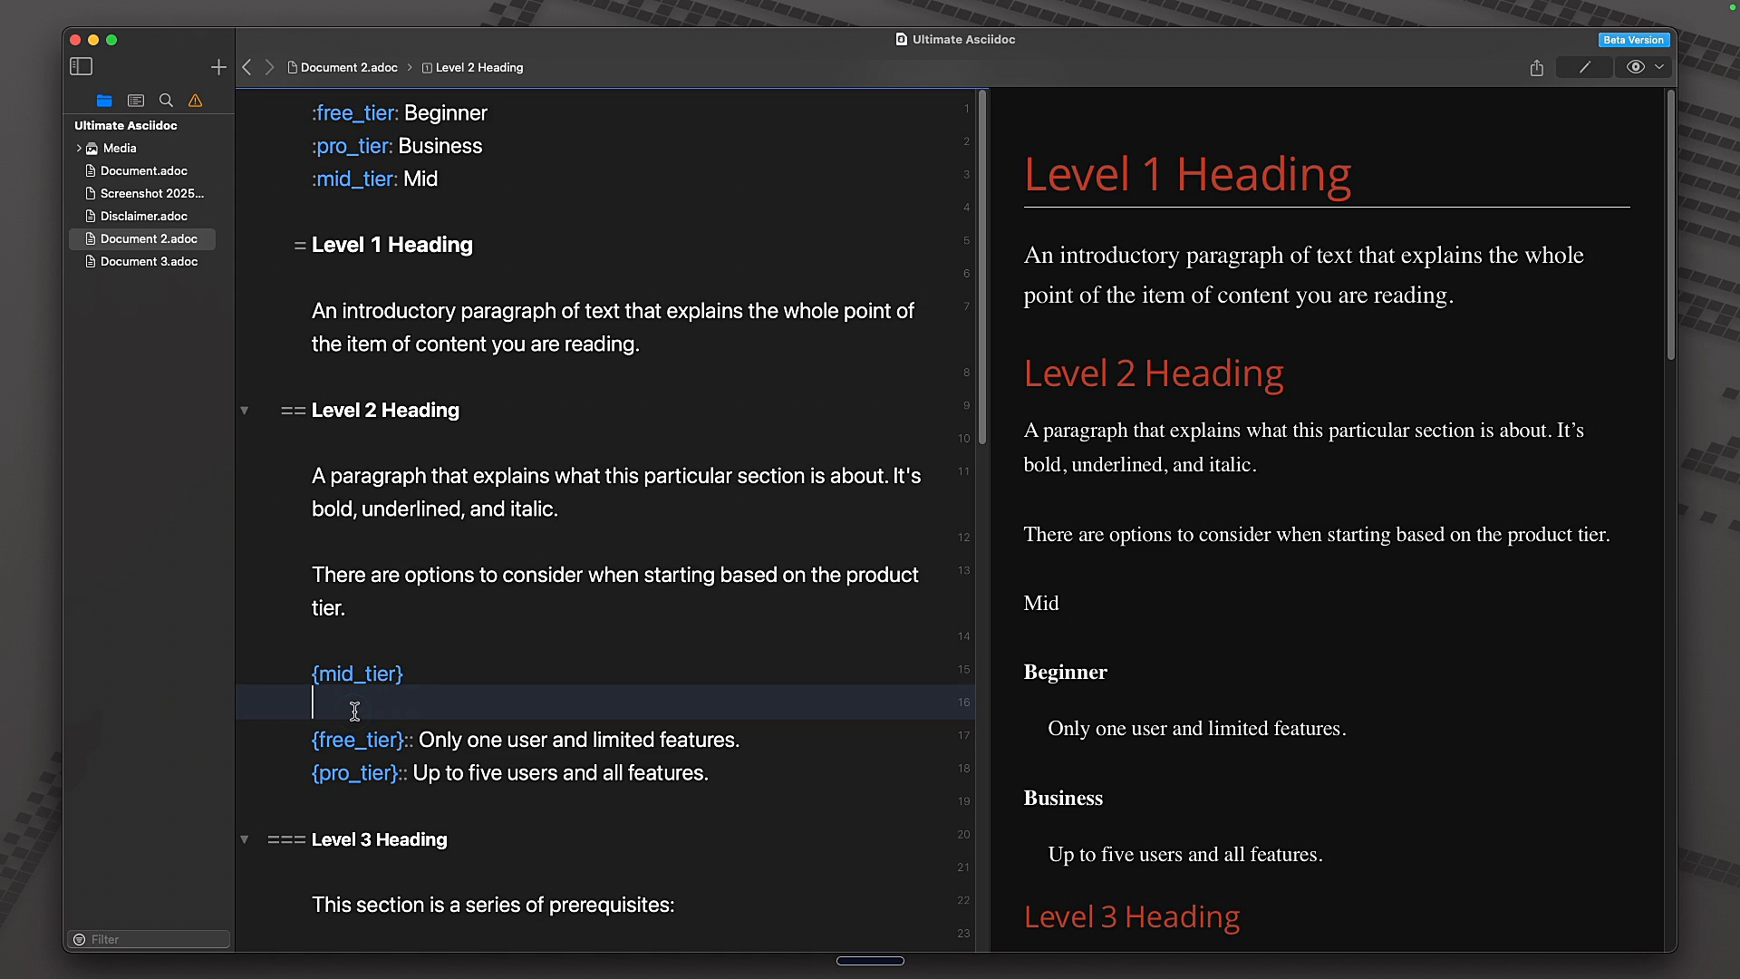
pyautogui.doubleClick(357, 674)
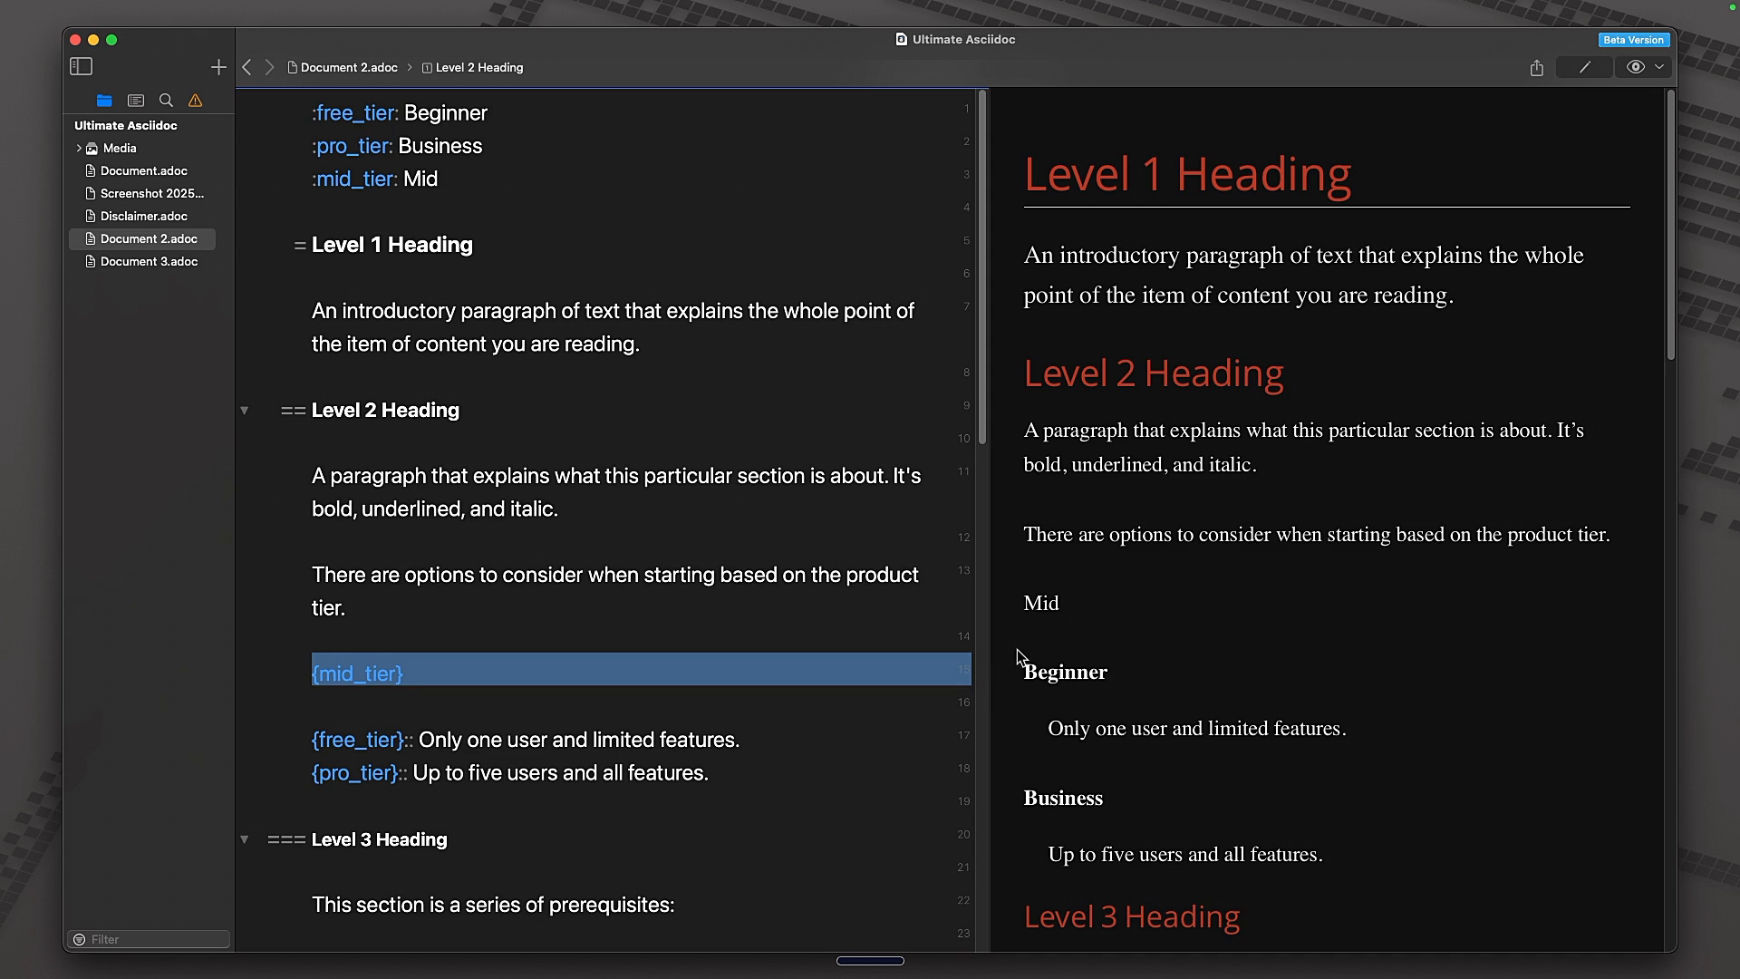
pyautogui.click(522, 739)
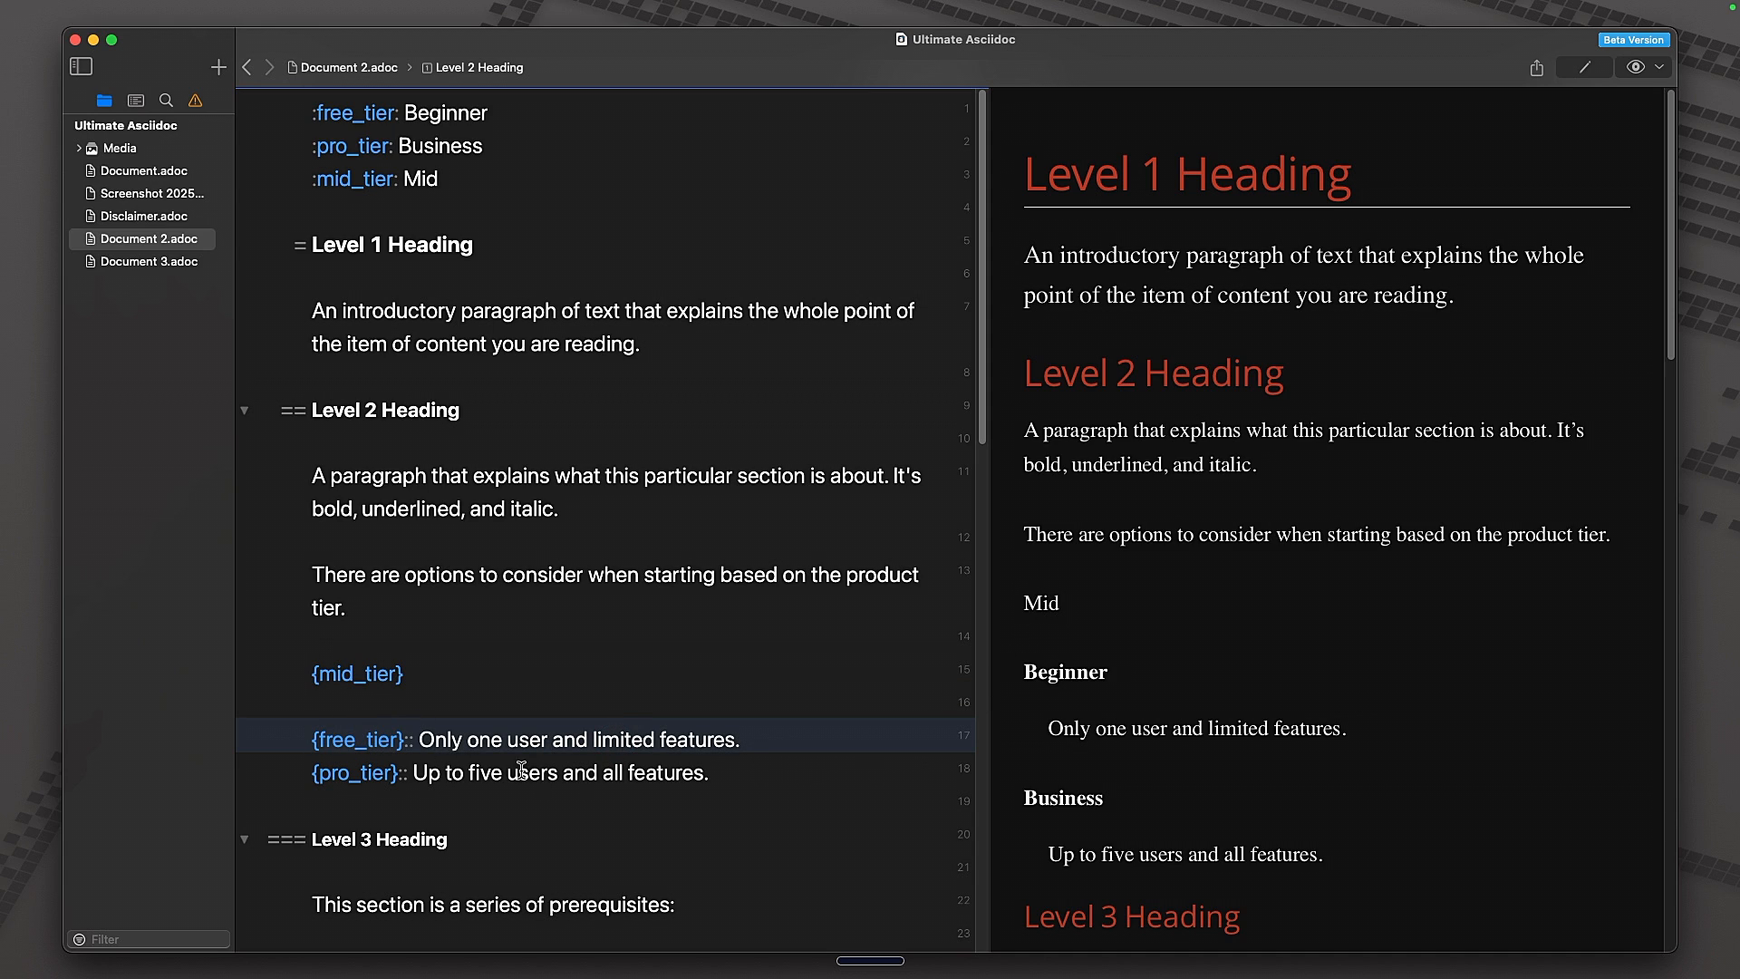
pyautogui.click(619, 739)
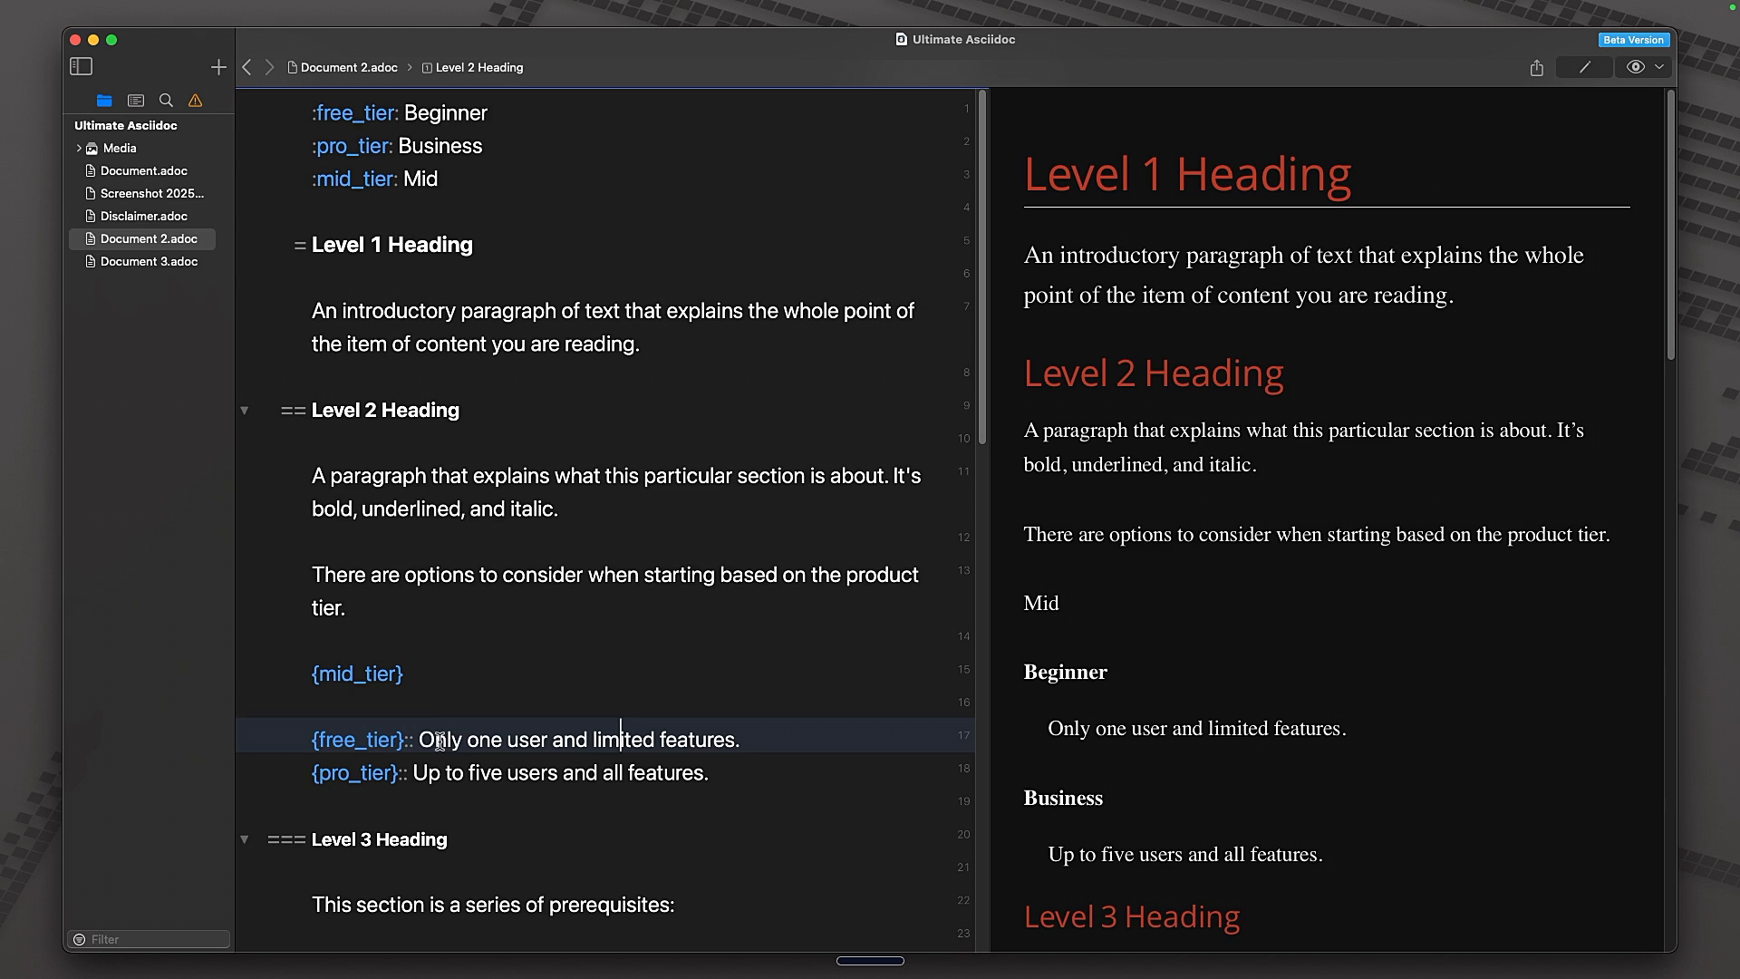
pyautogui.moveTo(419, 719)
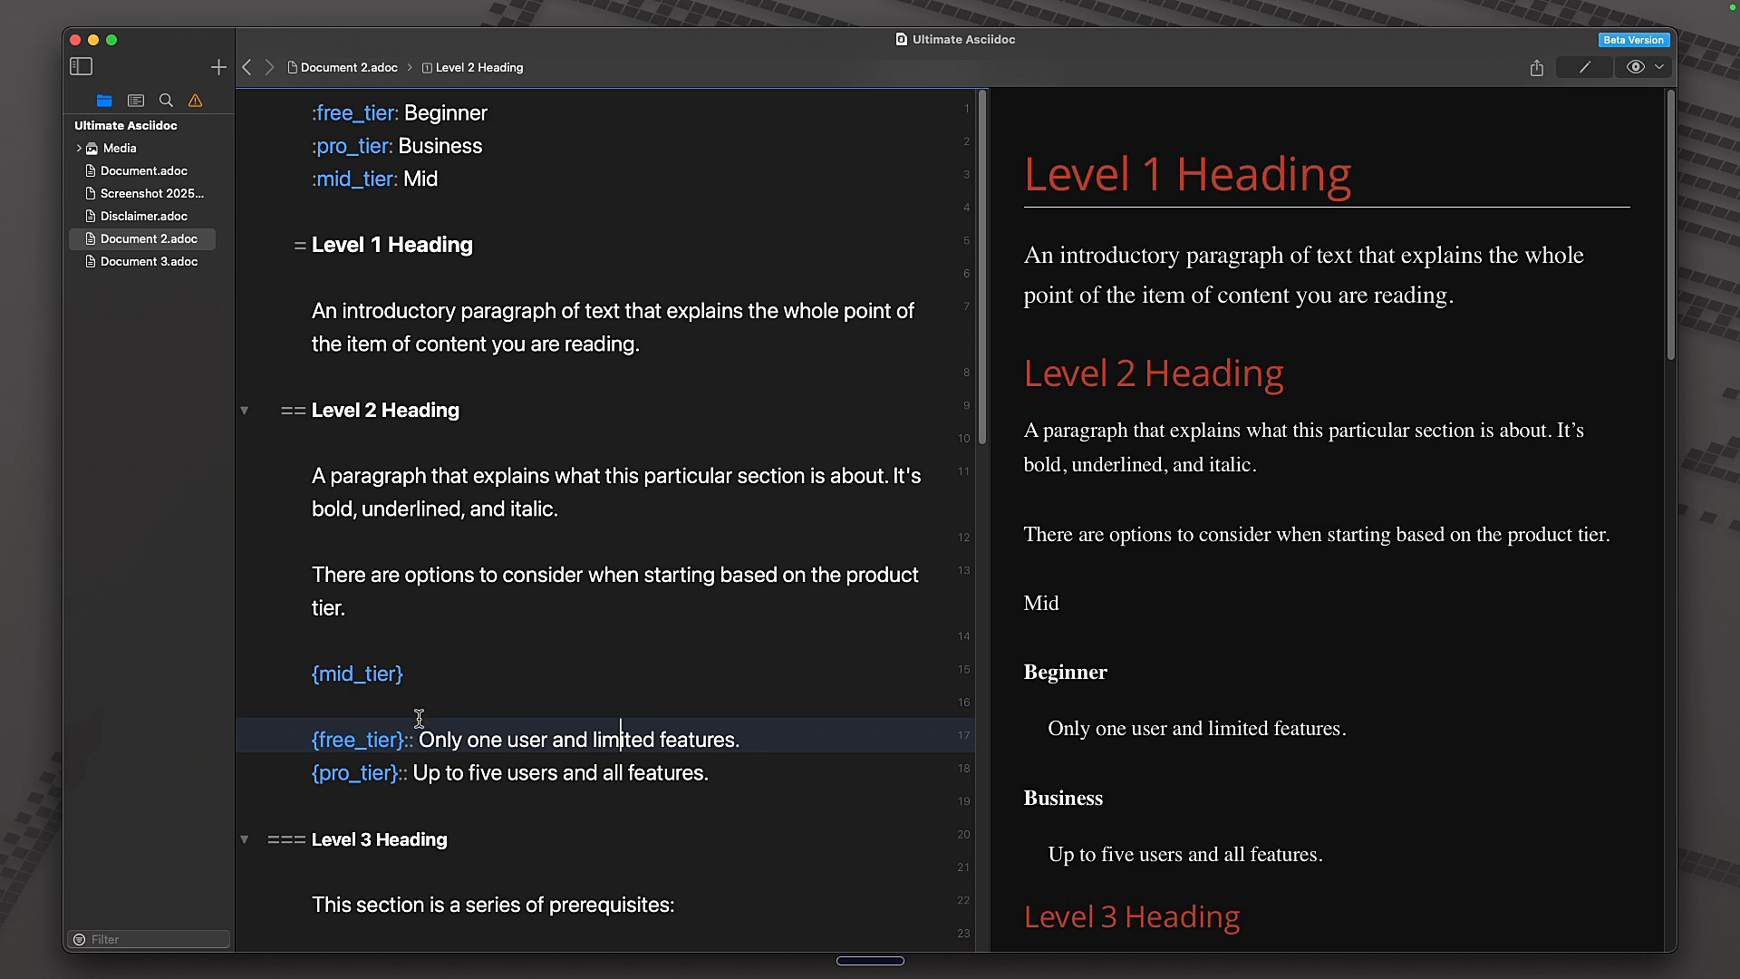
pyautogui.moveTo(377, 634)
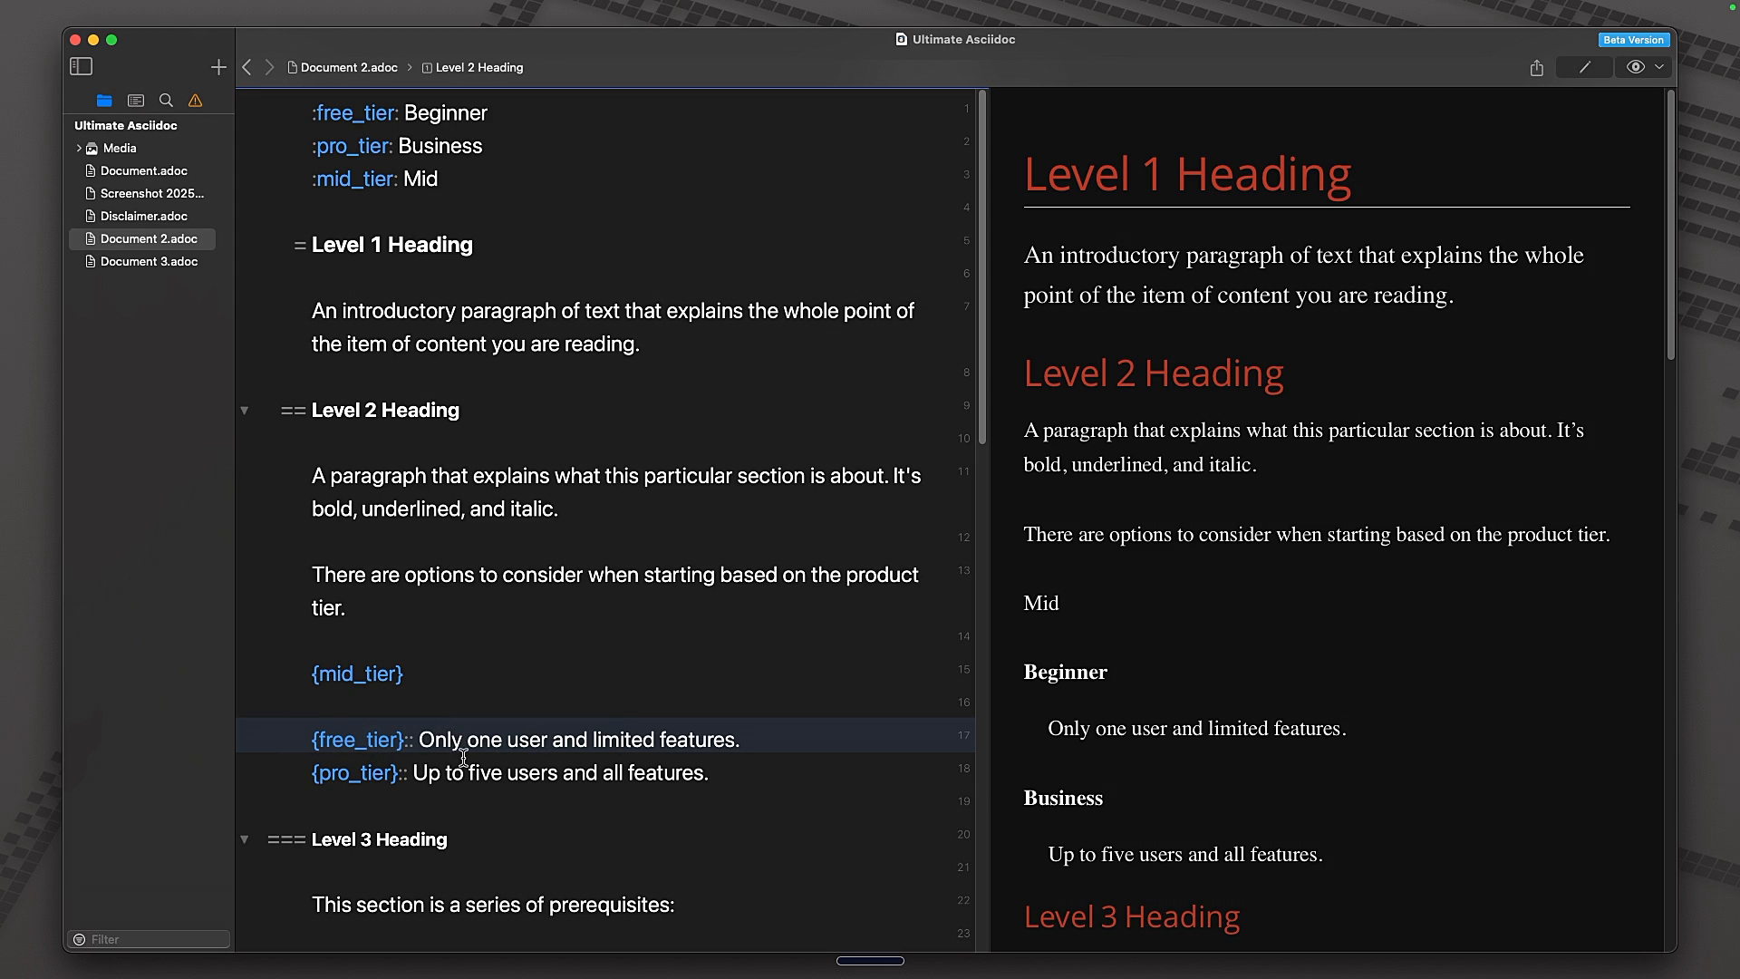
# - Change the free_tier attribute value from Beginner to Free and check the preview heading
pyautogui.click(402, 739)
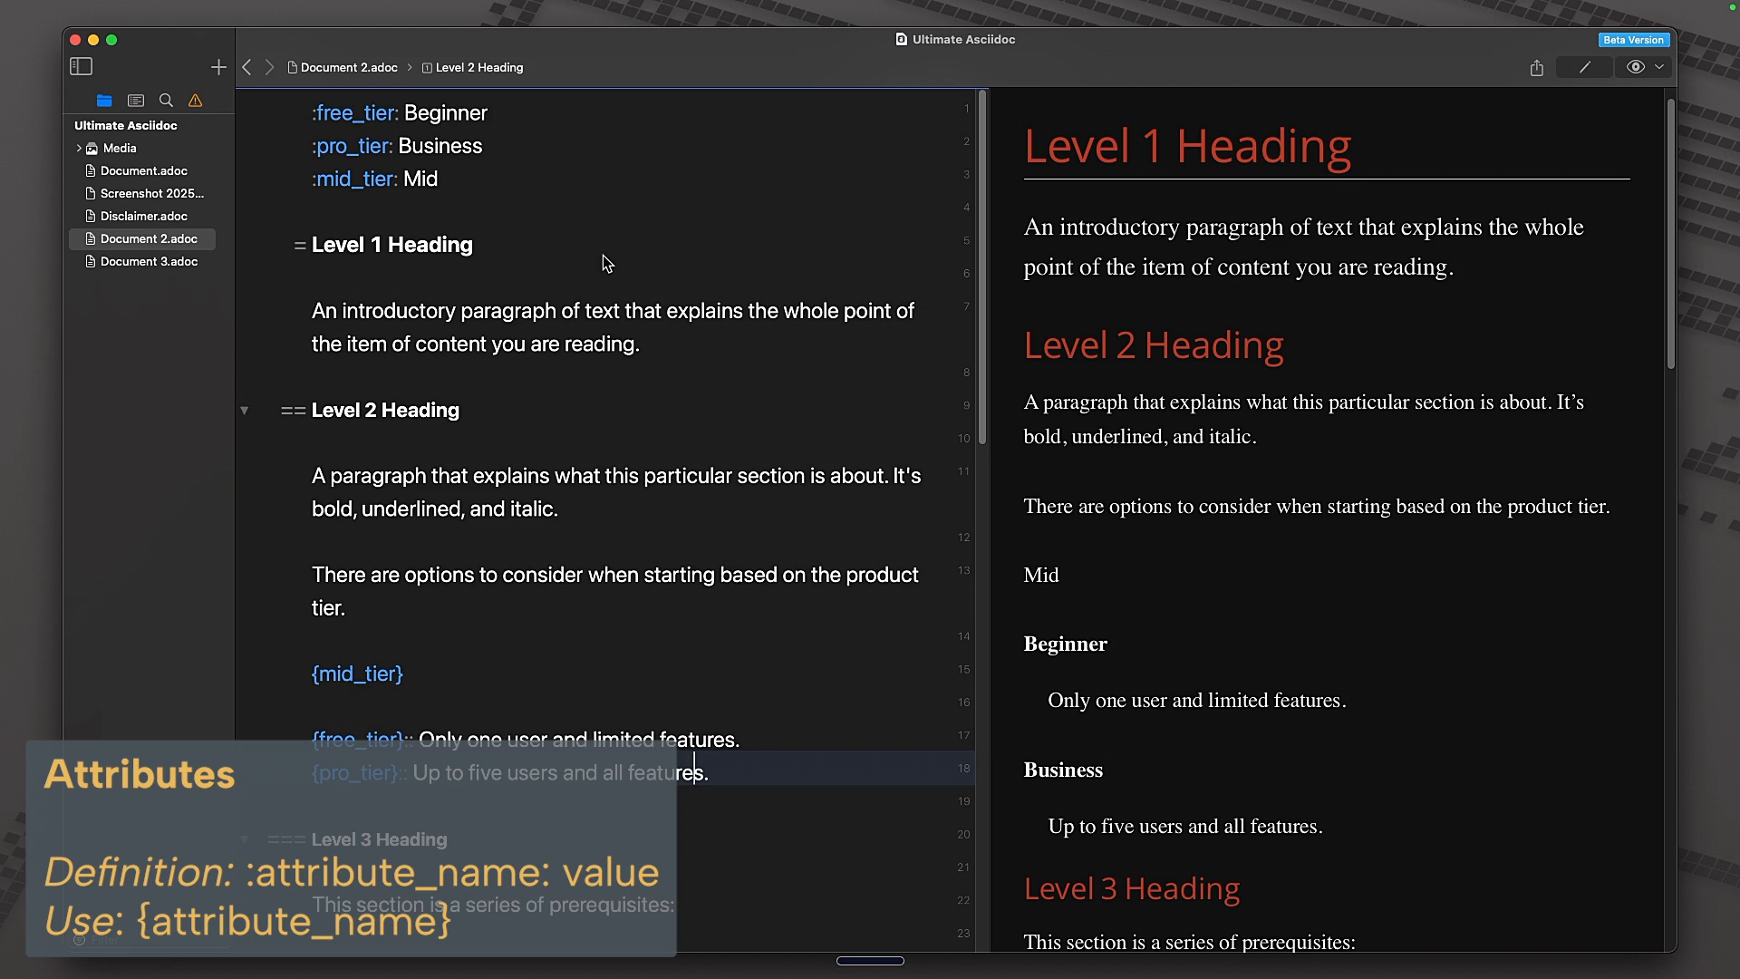
pyautogui.doubleClick(444, 112)
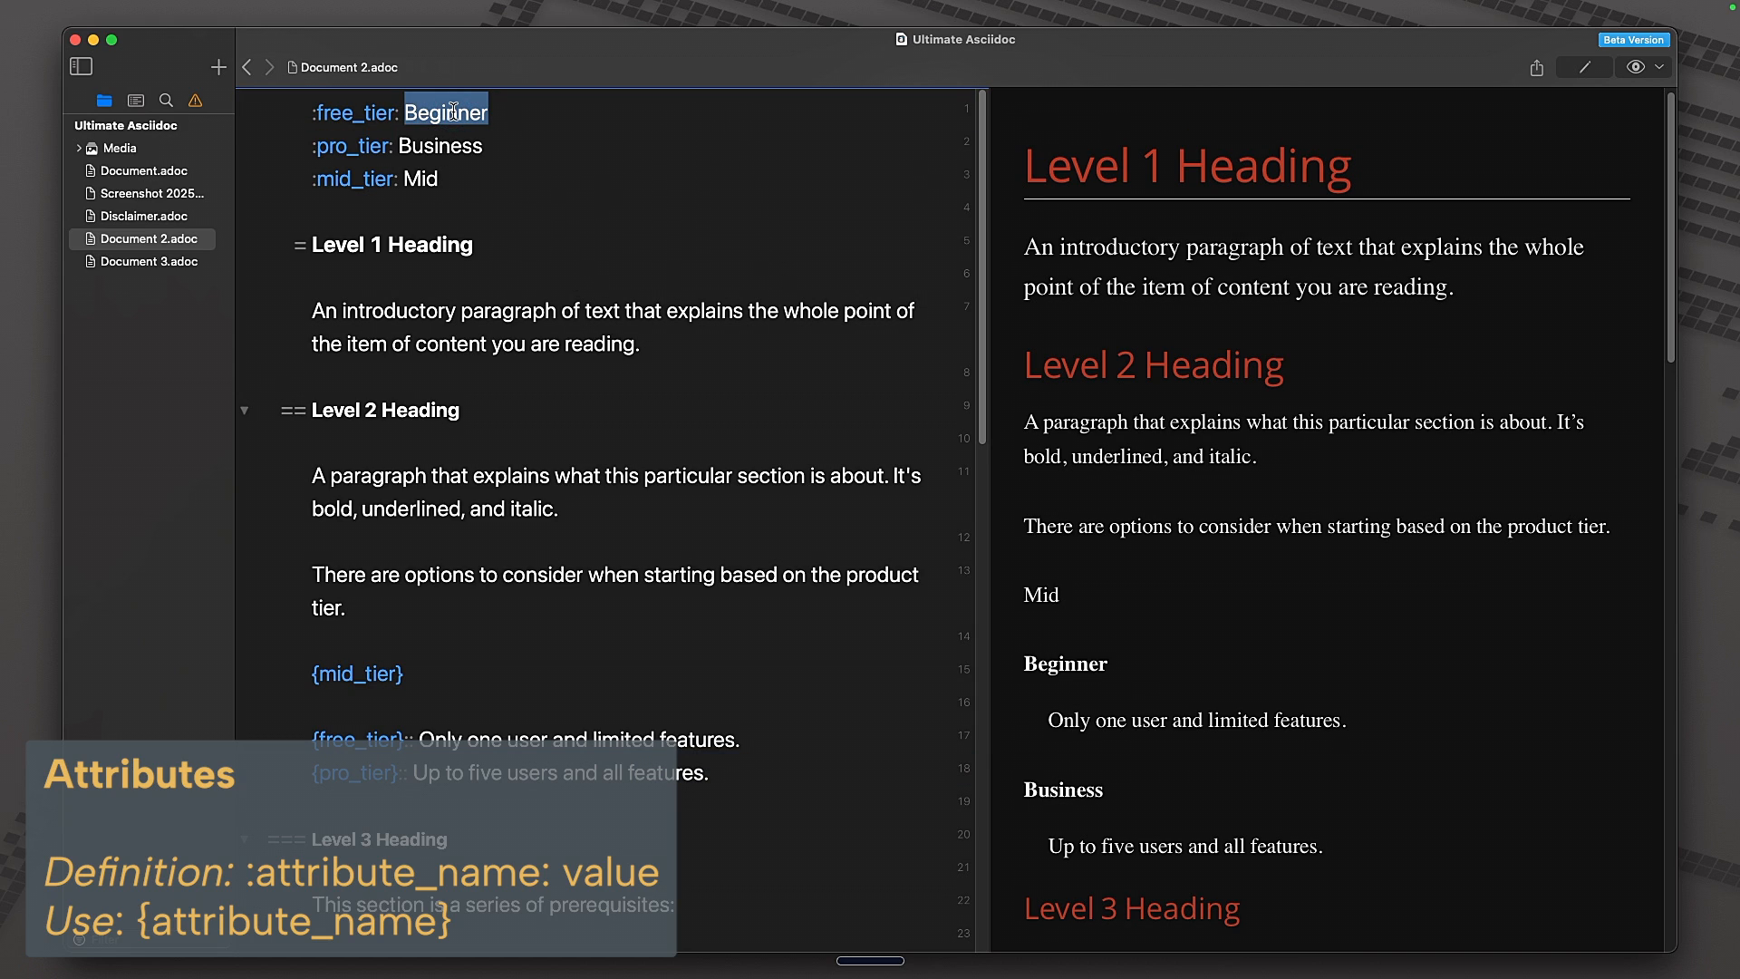
pyautogui.write('Free')
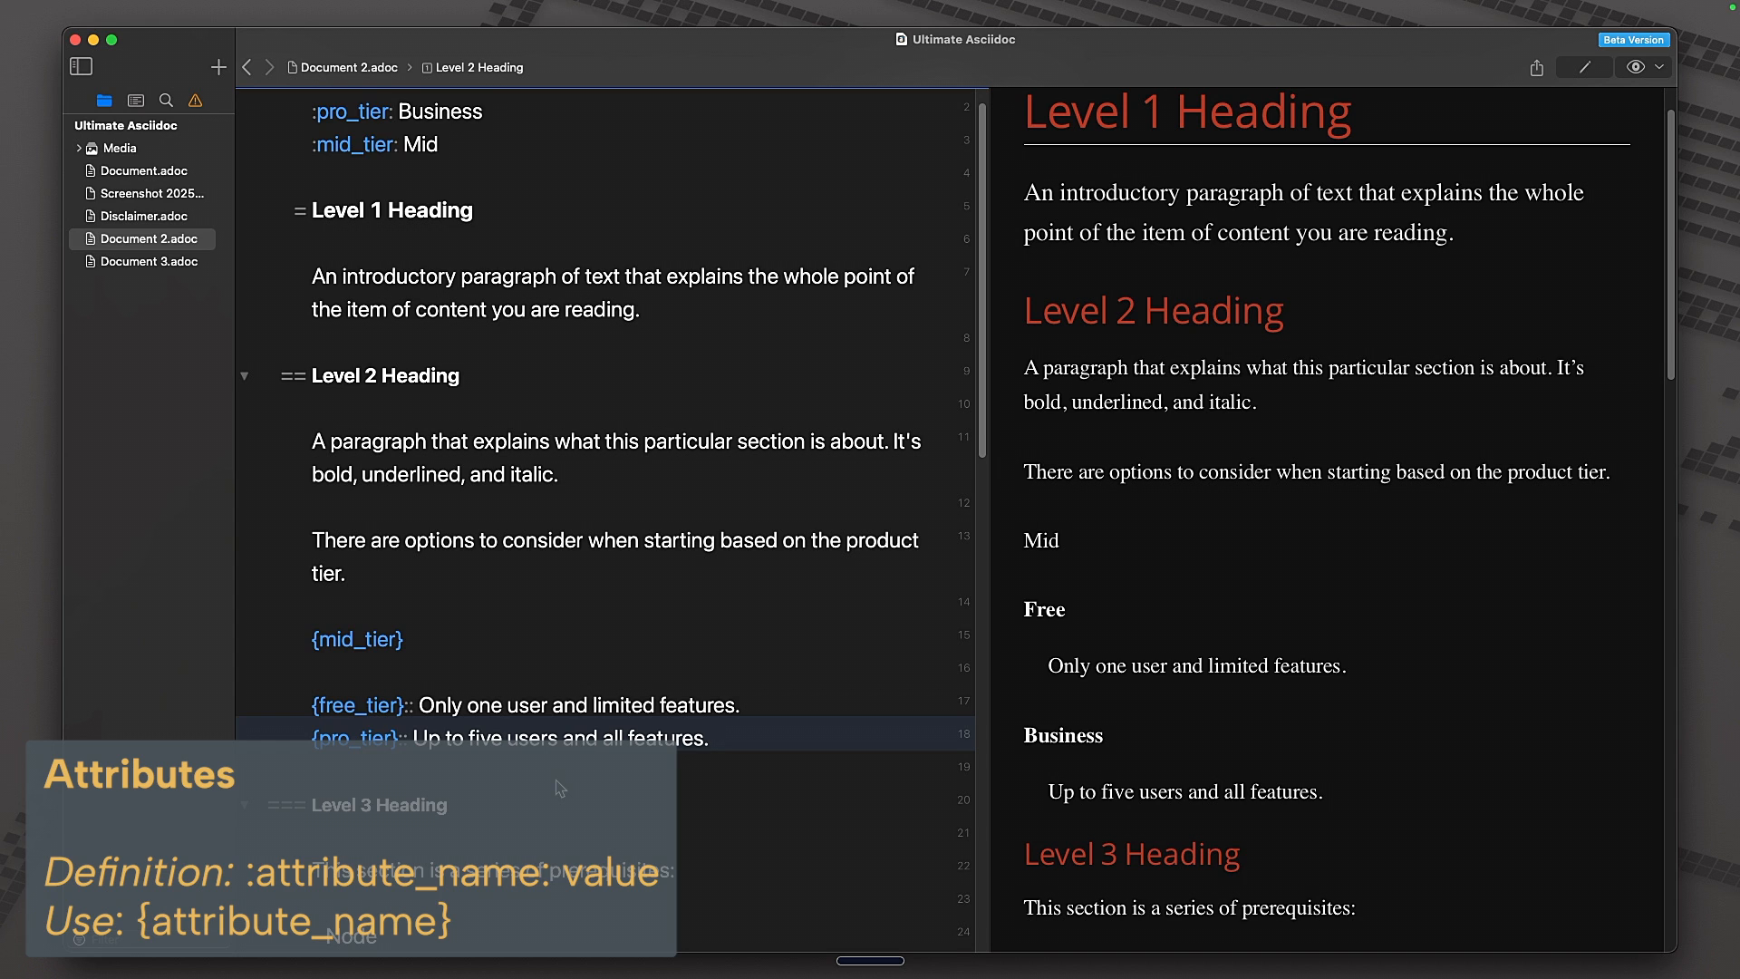
pyautogui.scroll(-3)
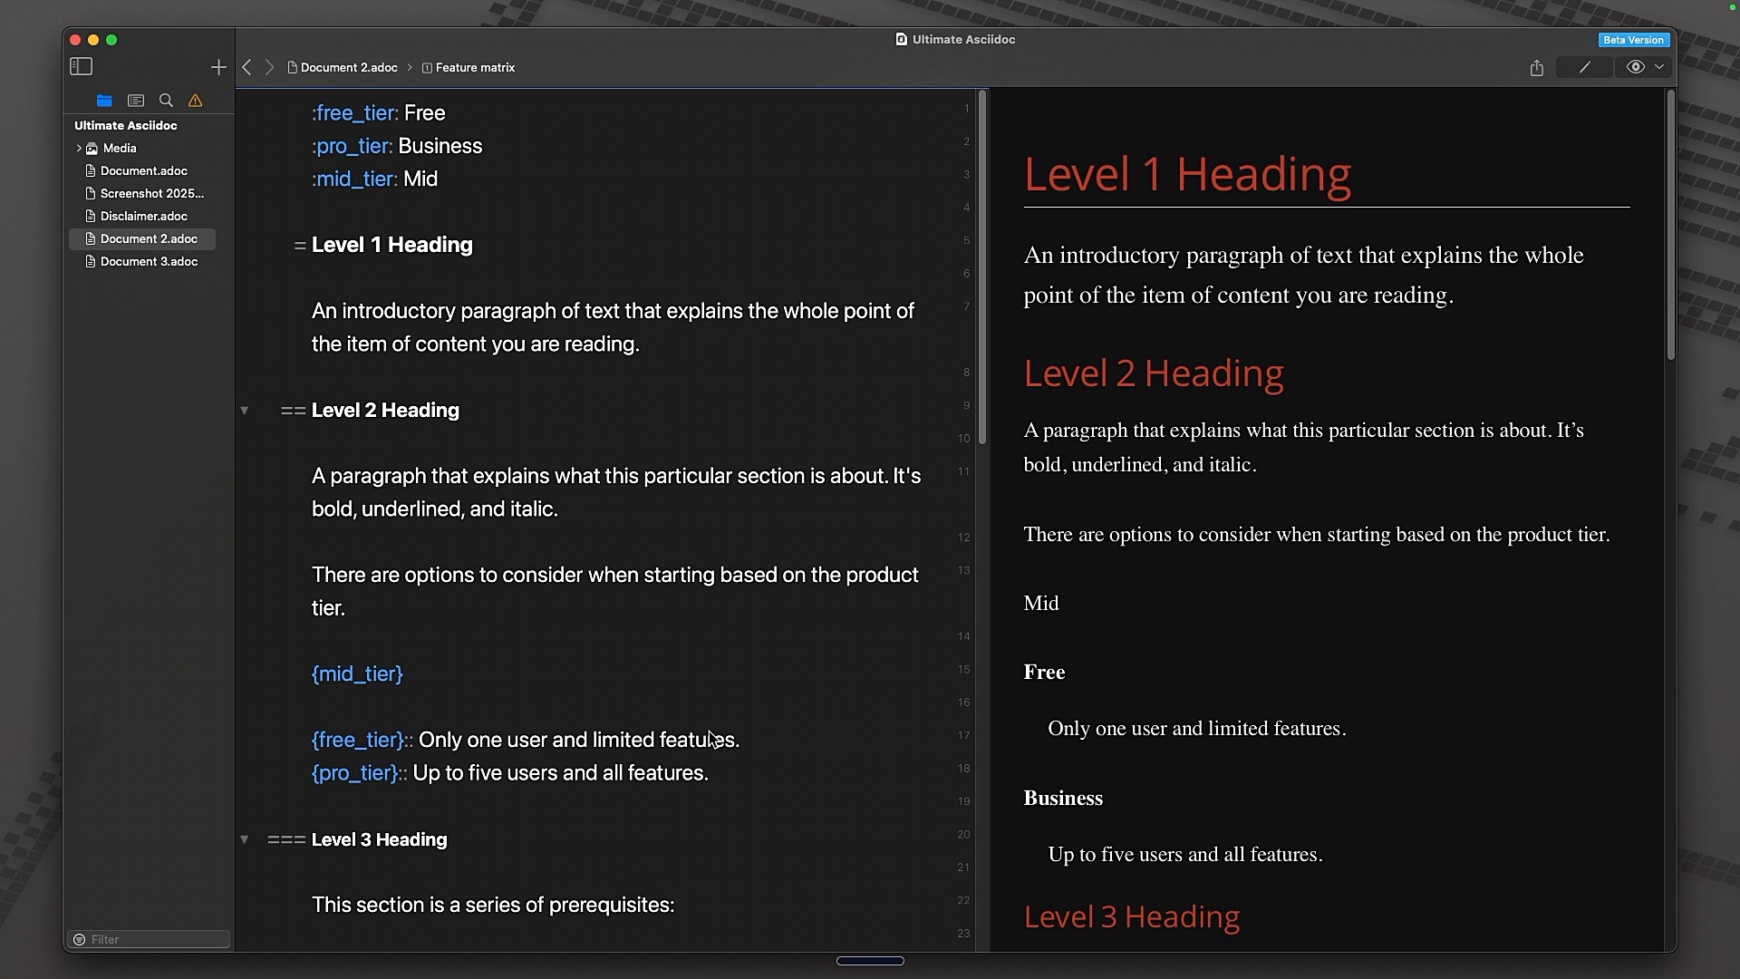
pyautogui.click(149, 261)
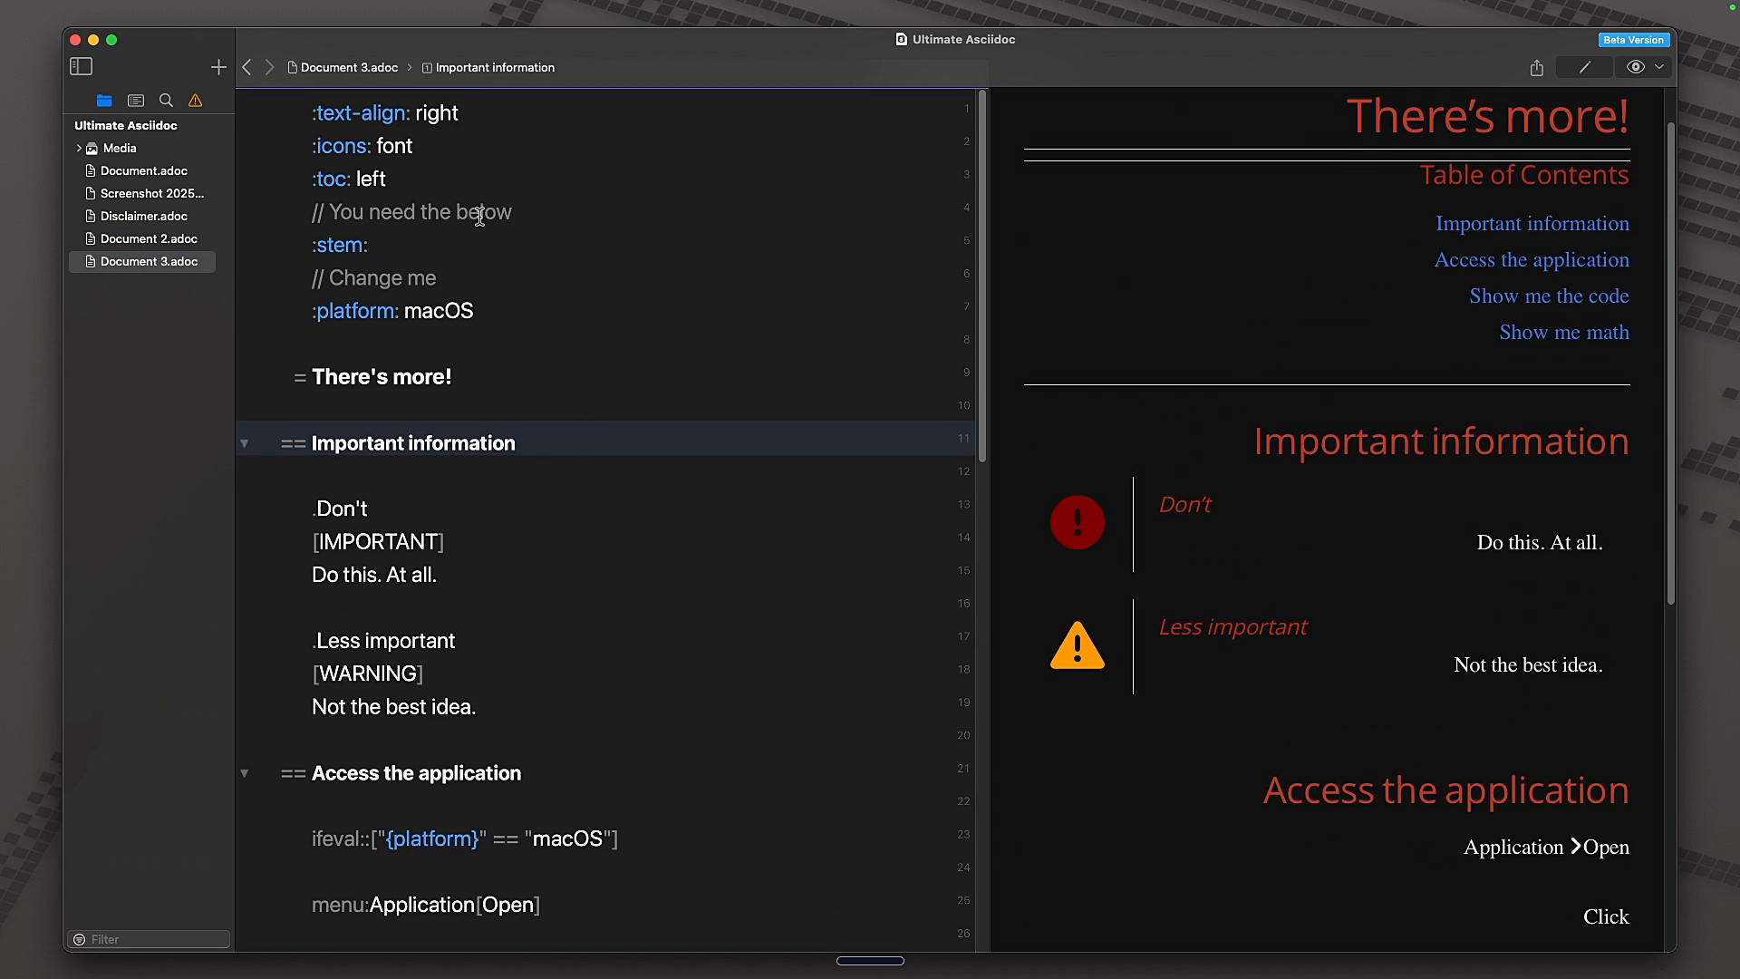
pyautogui.click(513, 443)
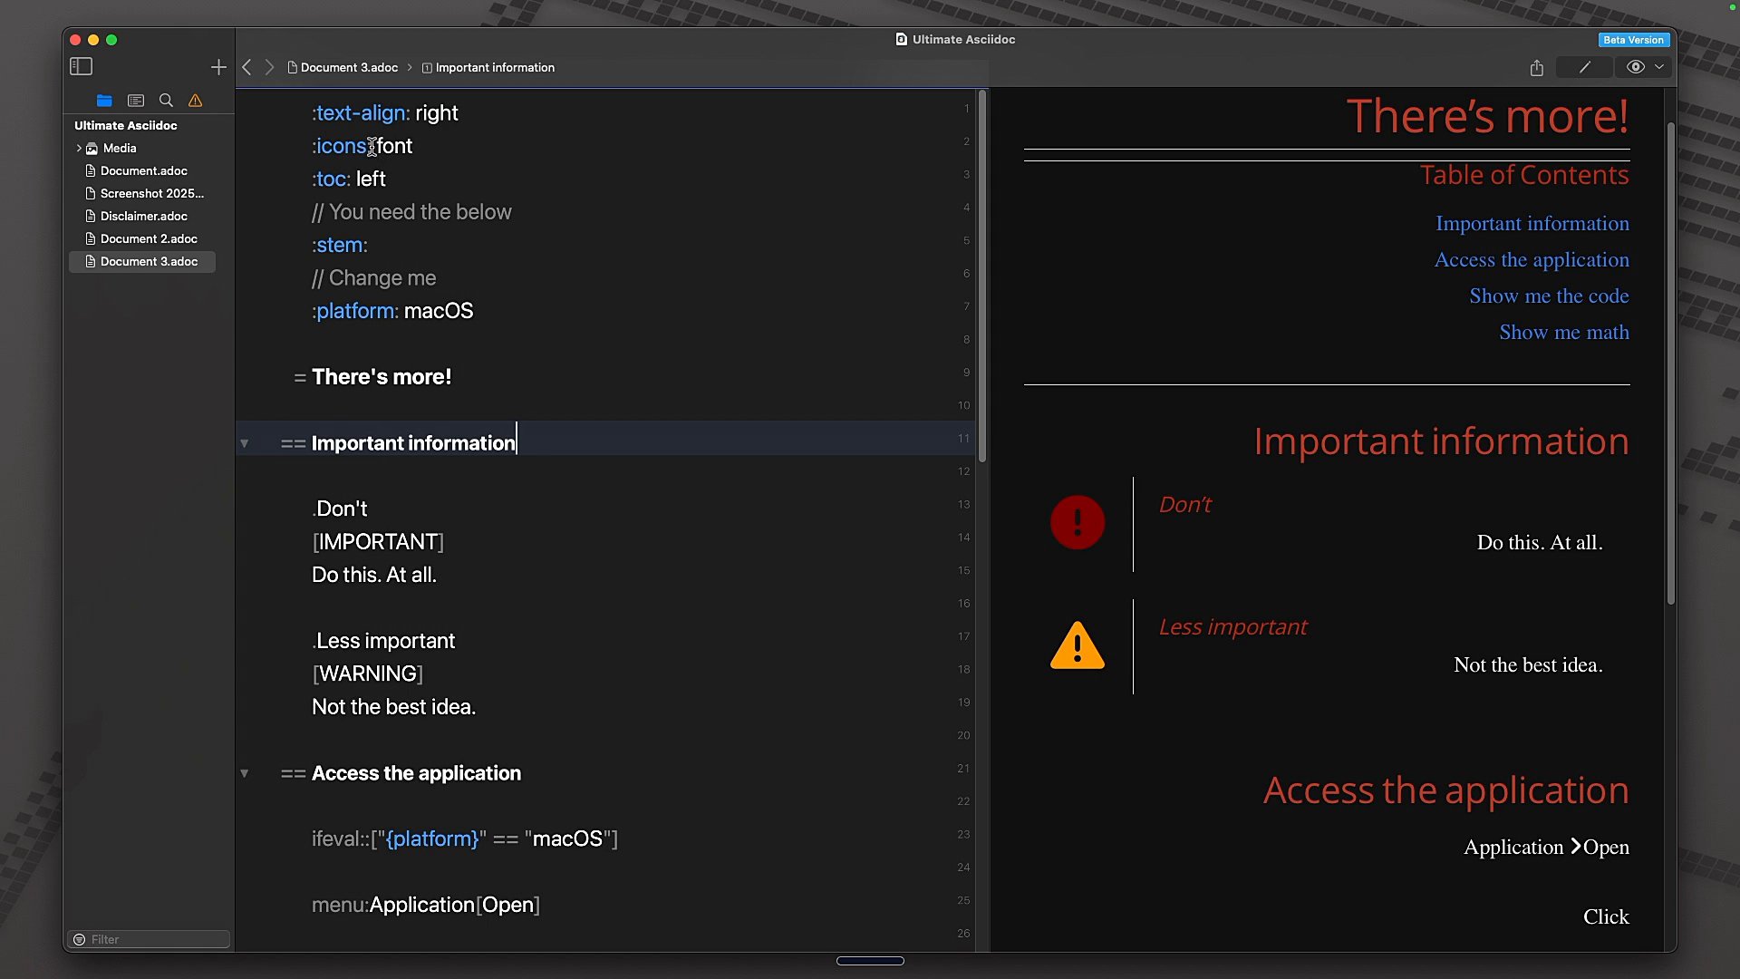
pyautogui.moveTo(522, 249)
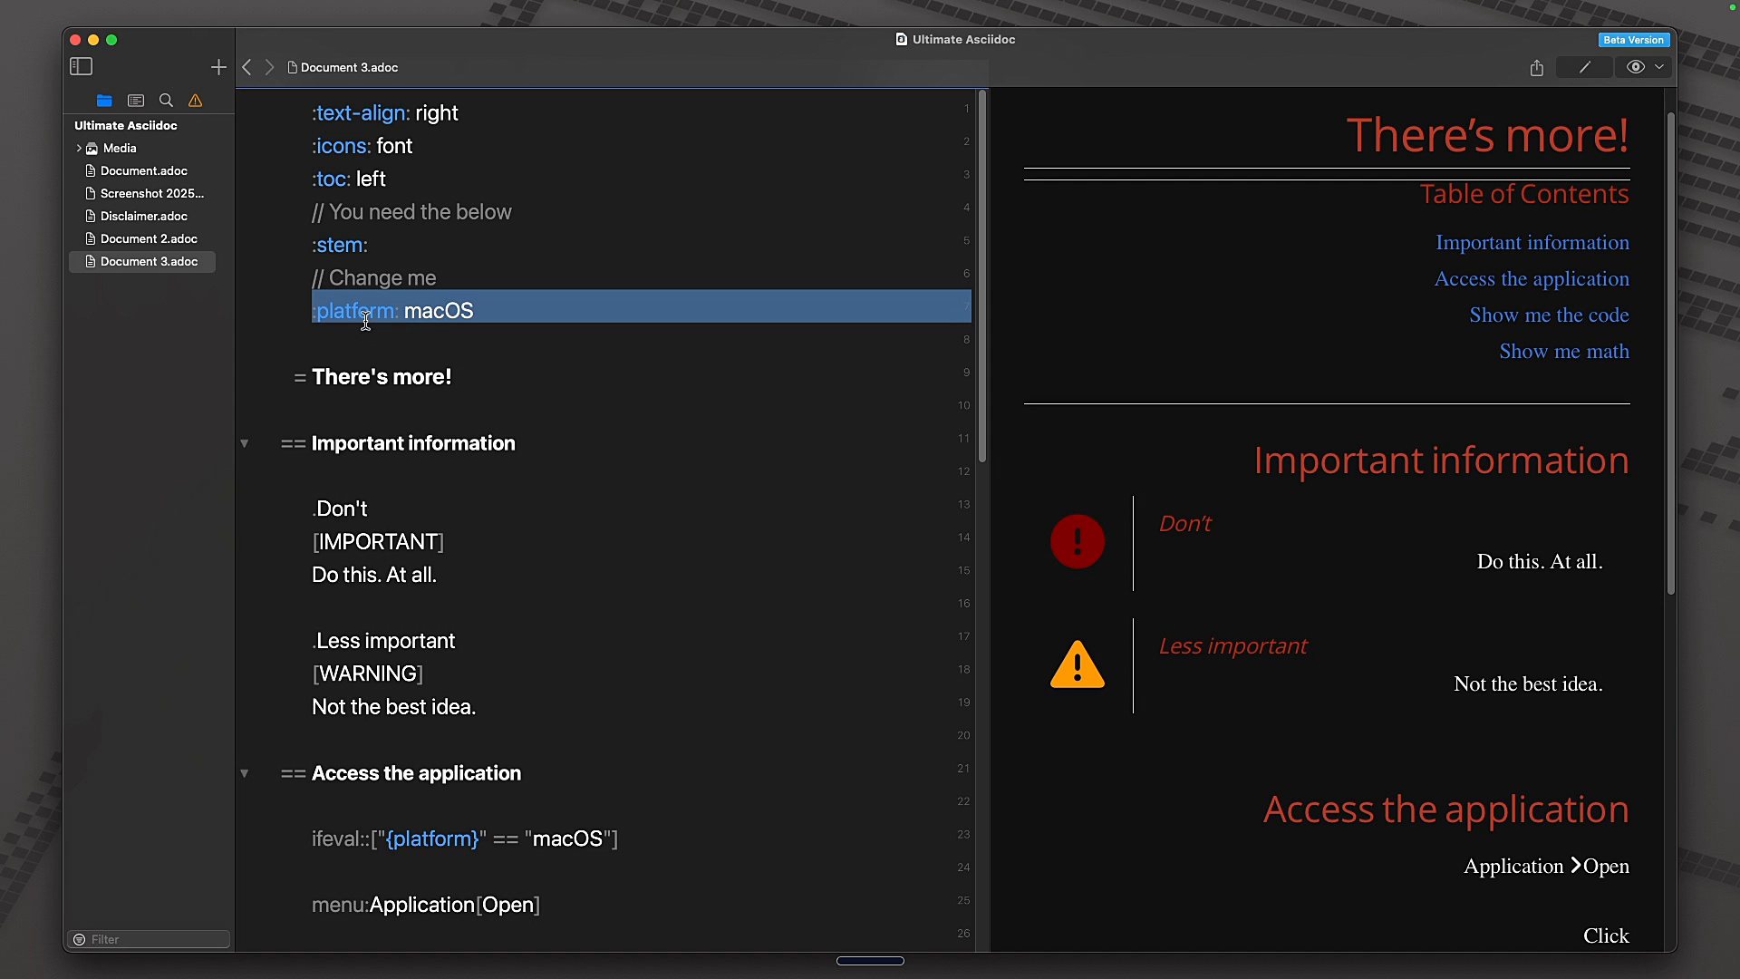
pyautogui.scroll(-3)
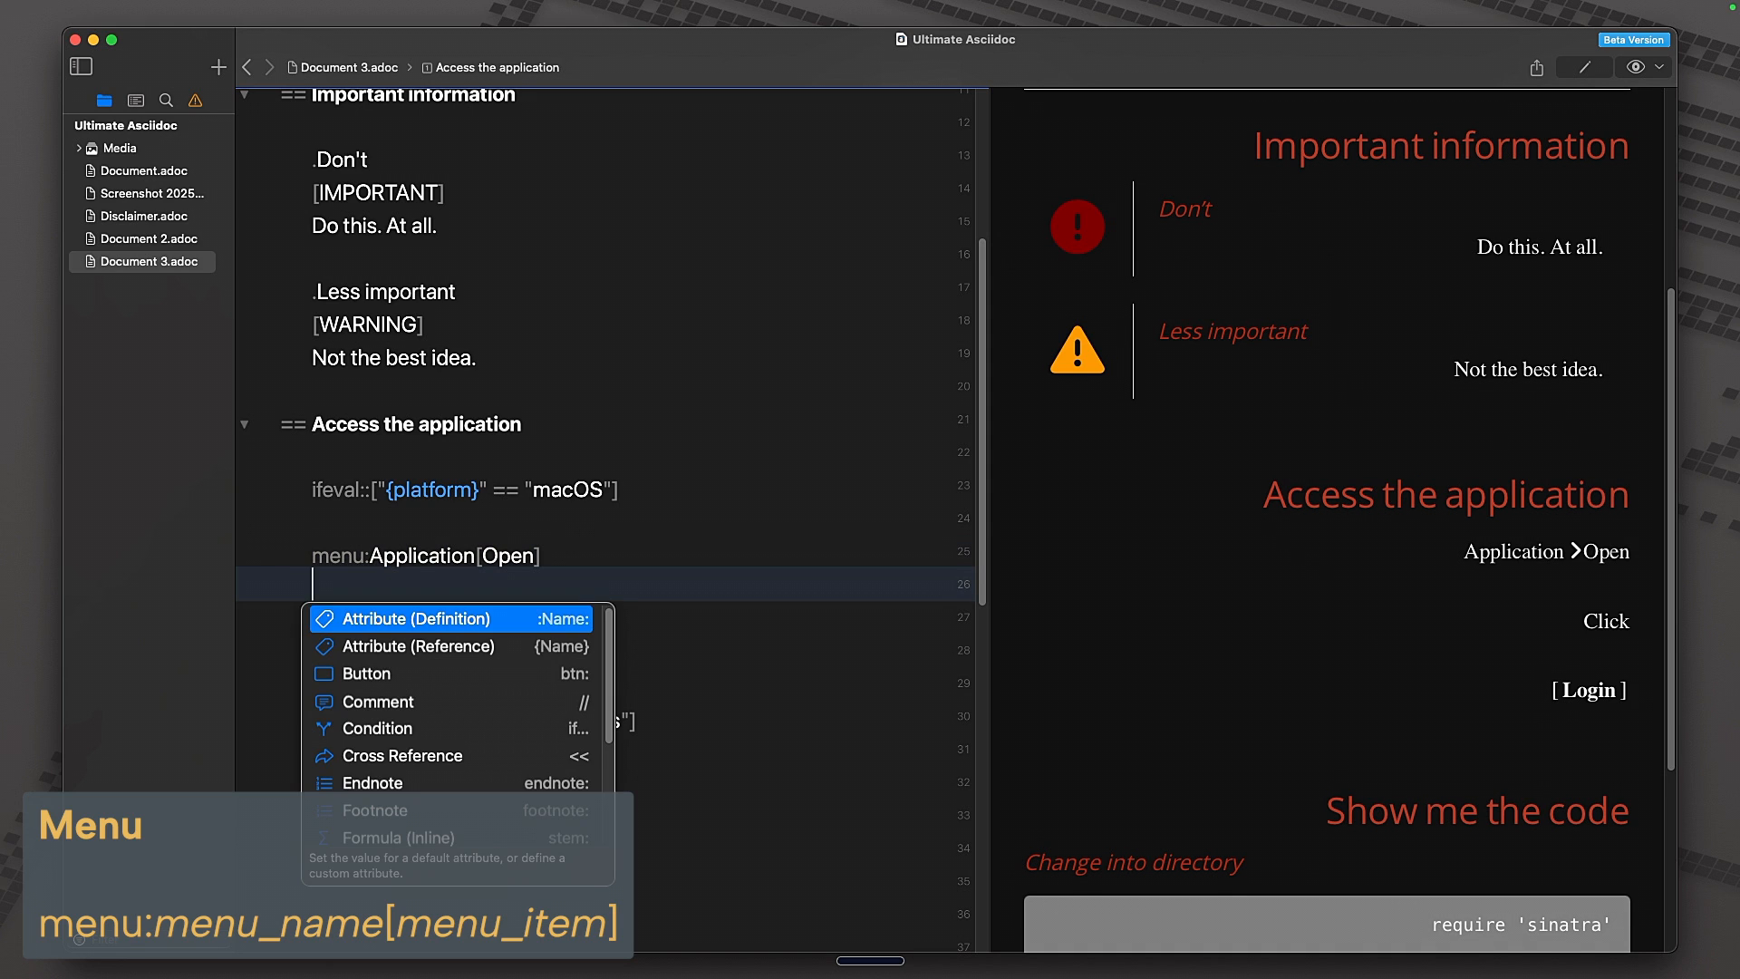
pyautogui.write('menu')
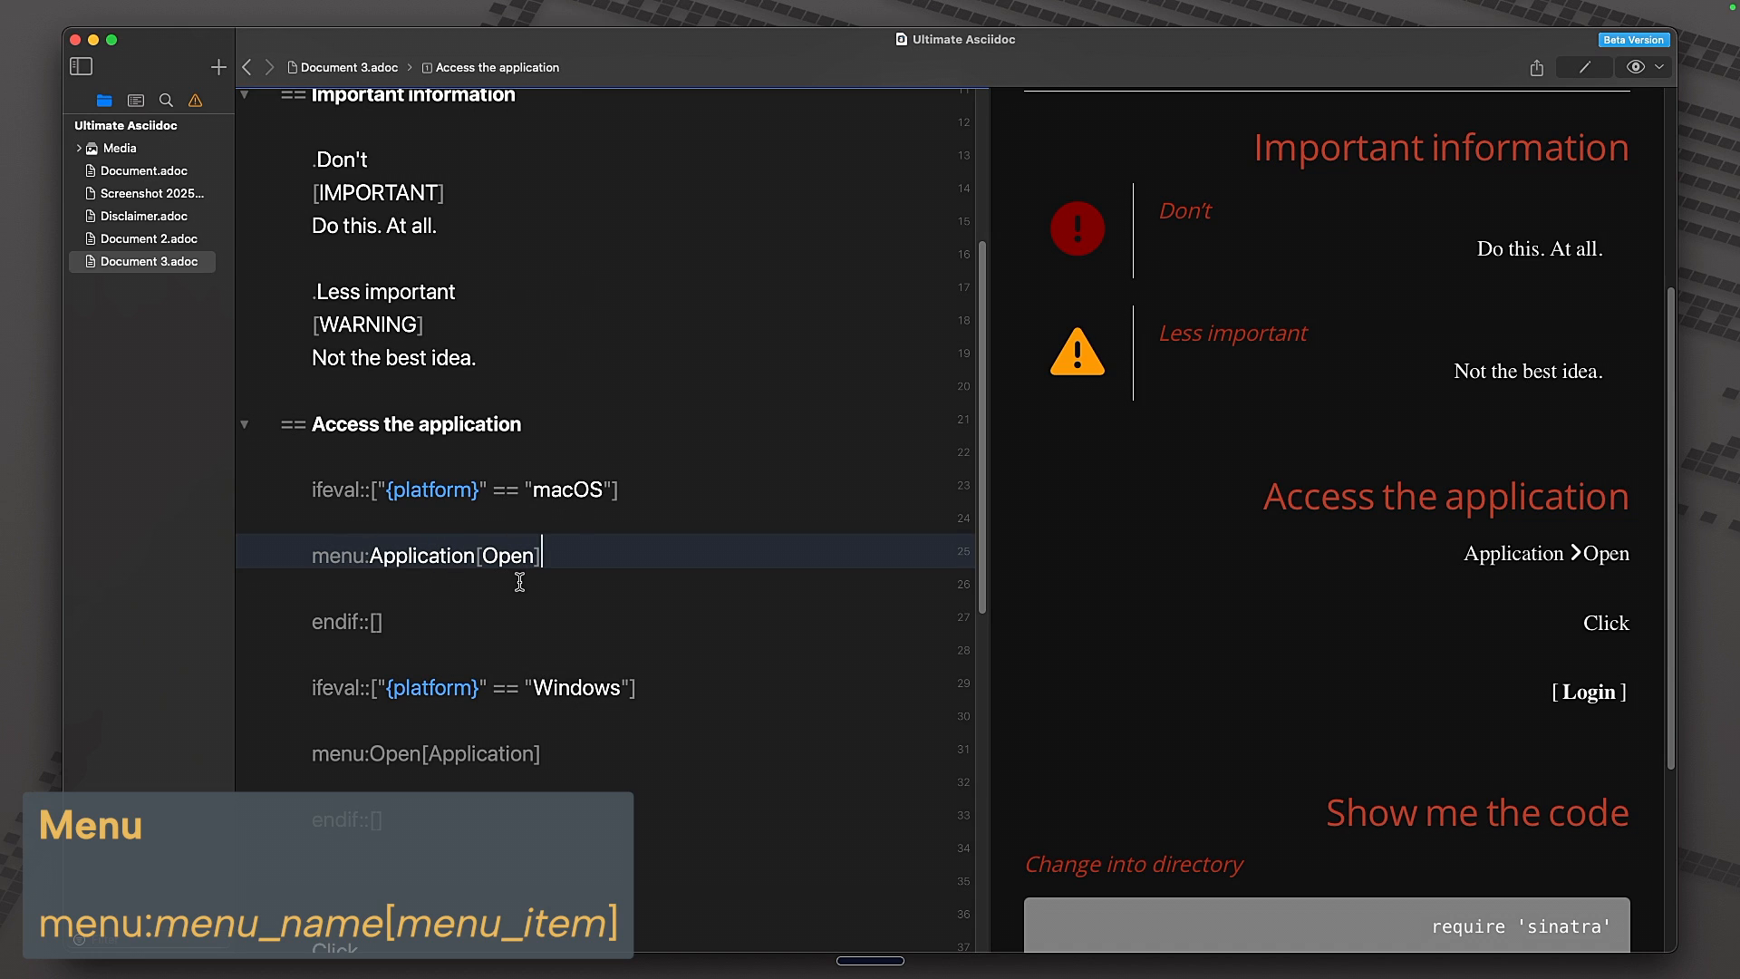
pyautogui.moveTo(397, 754)
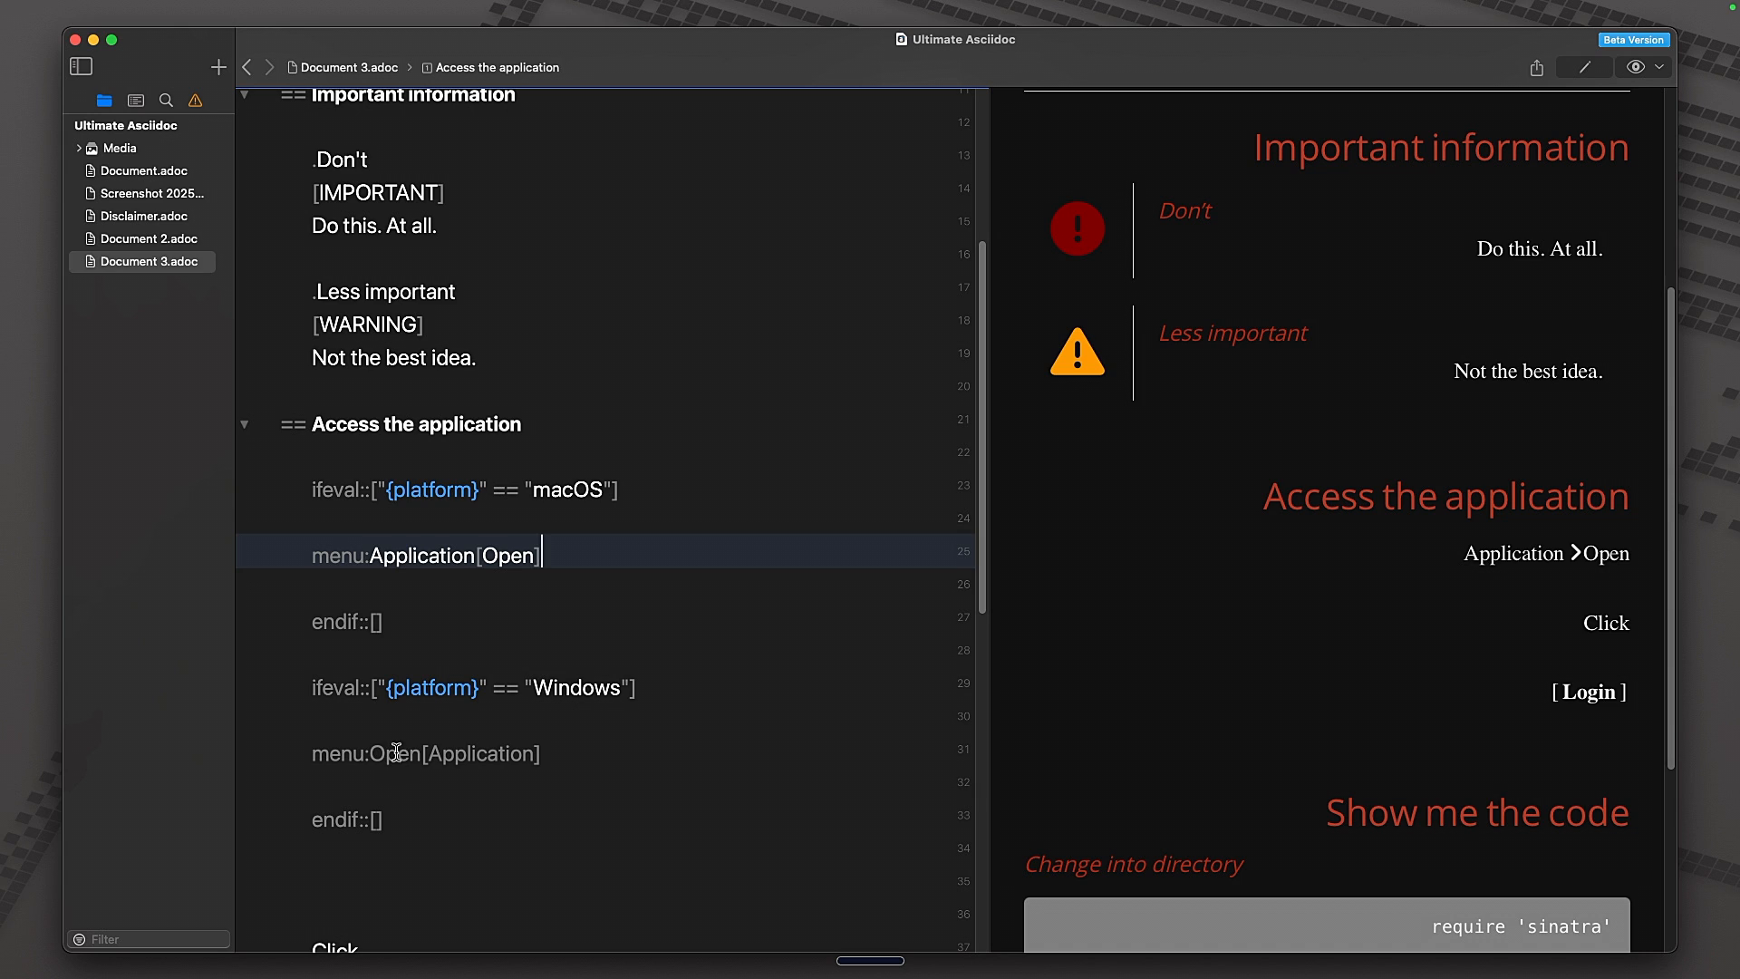
pyautogui.moveTo(1541, 756)
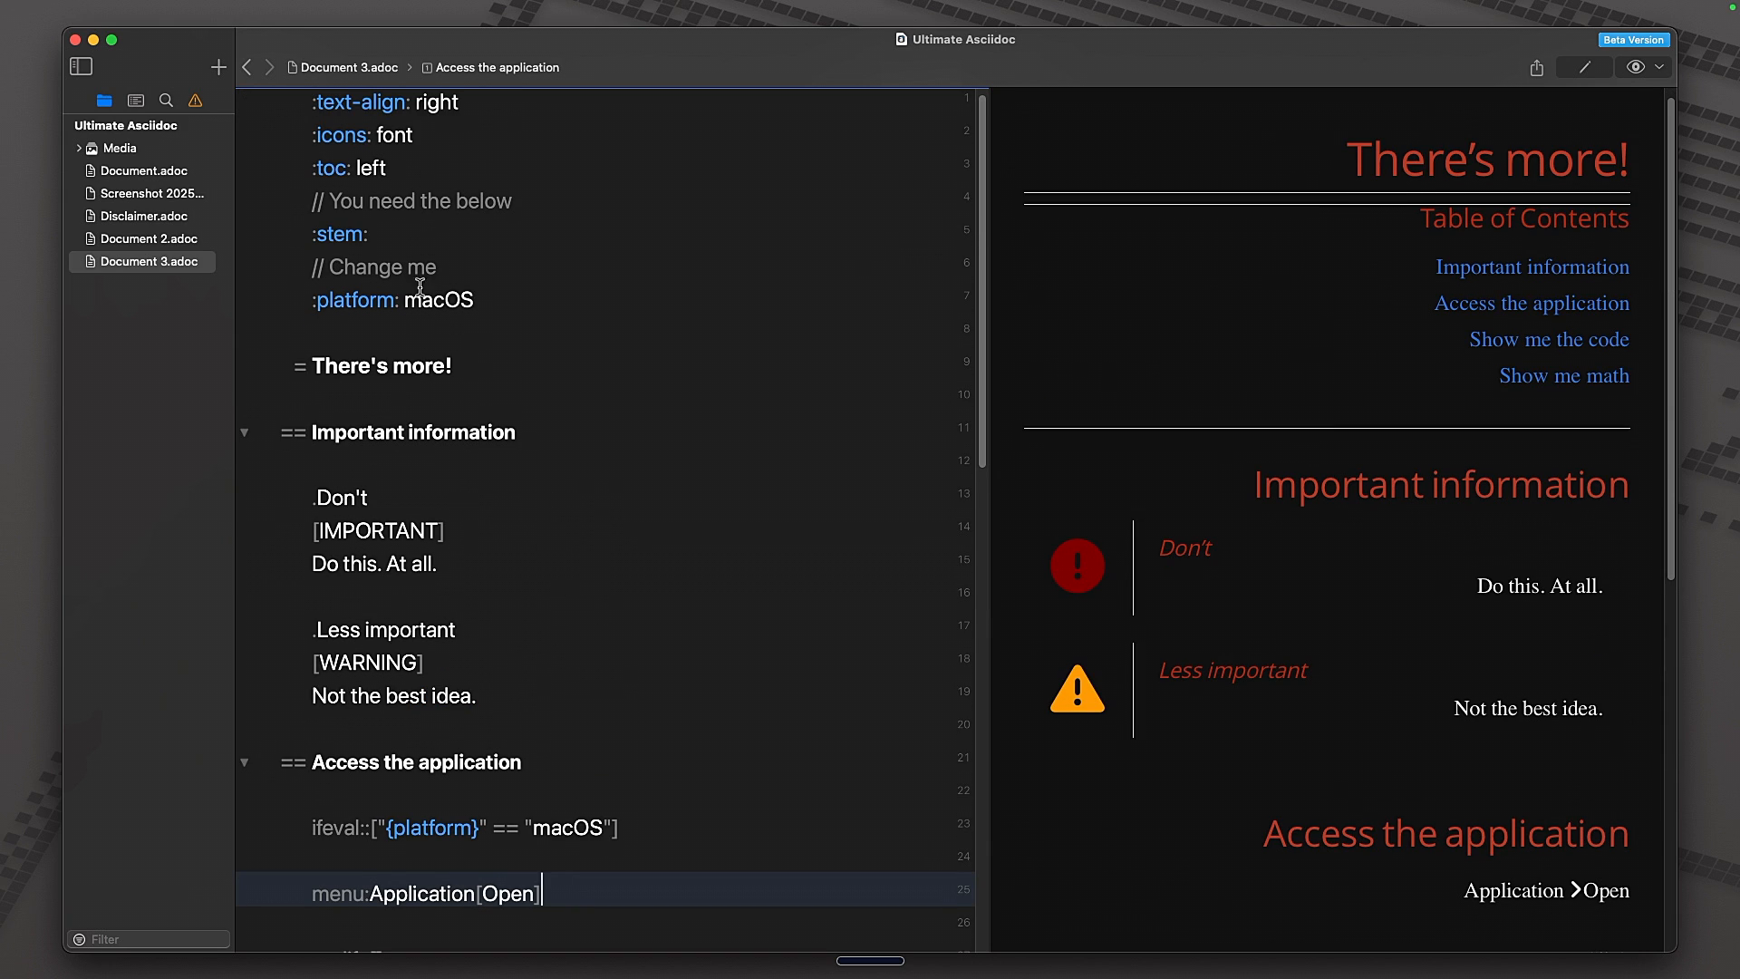
pyautogui.doubleClick(437, 299)
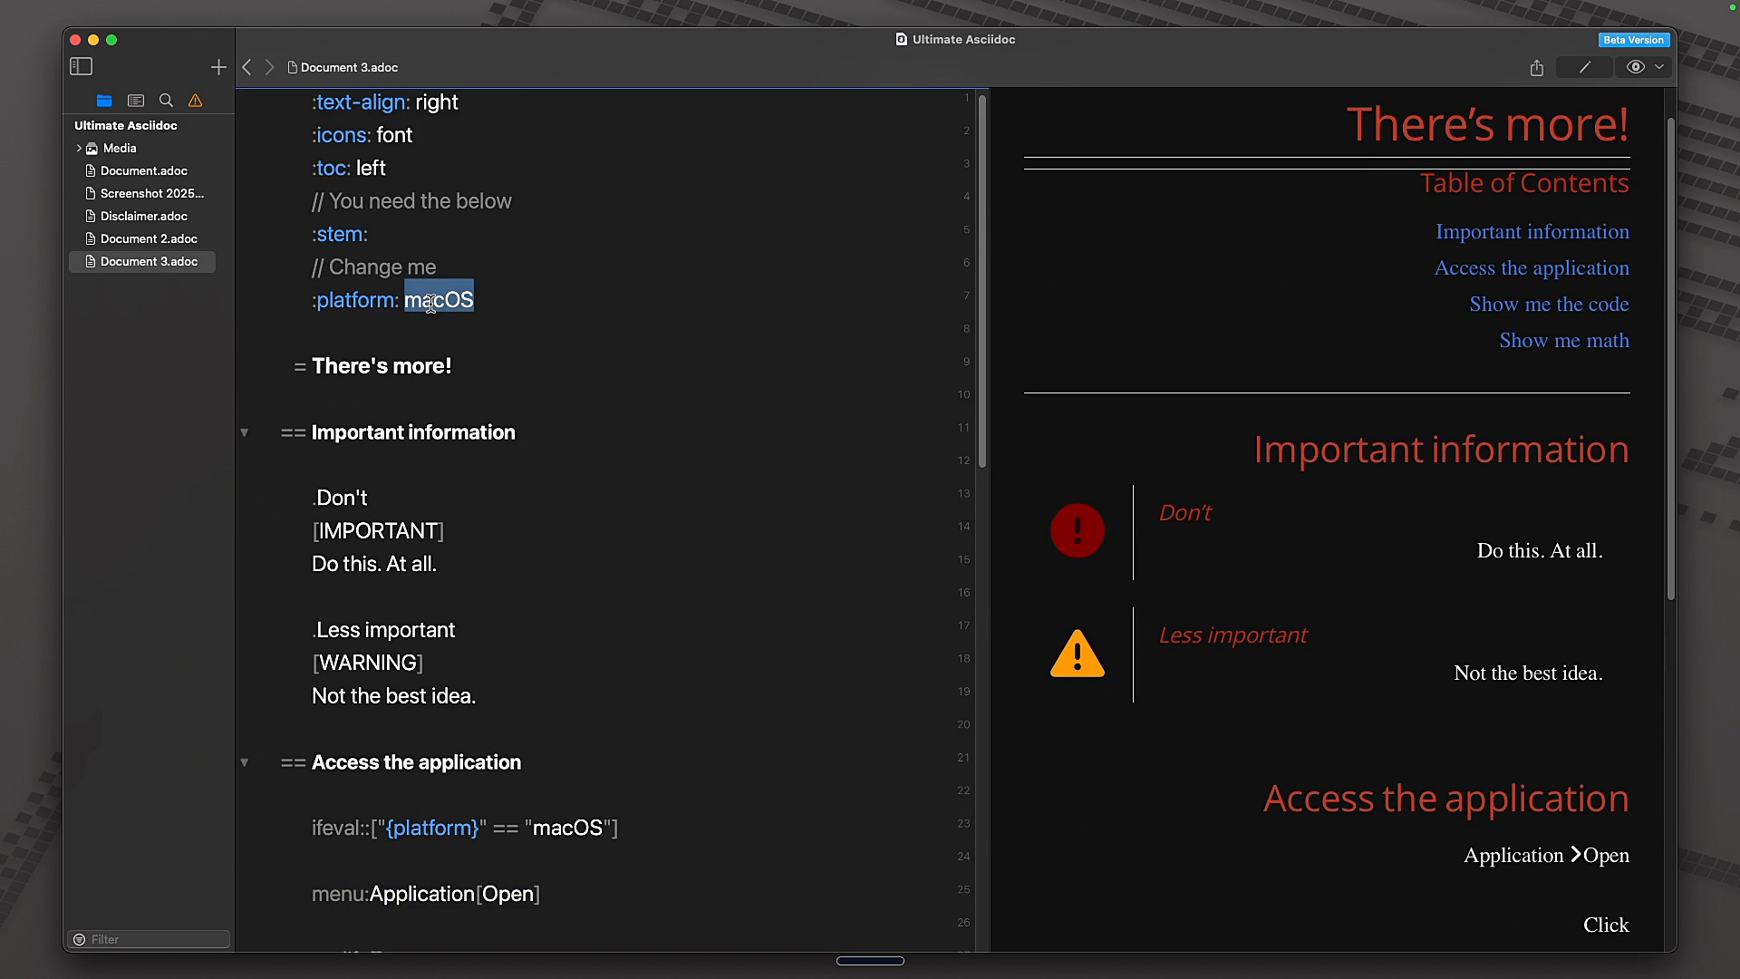
pyautogui.write('Win')
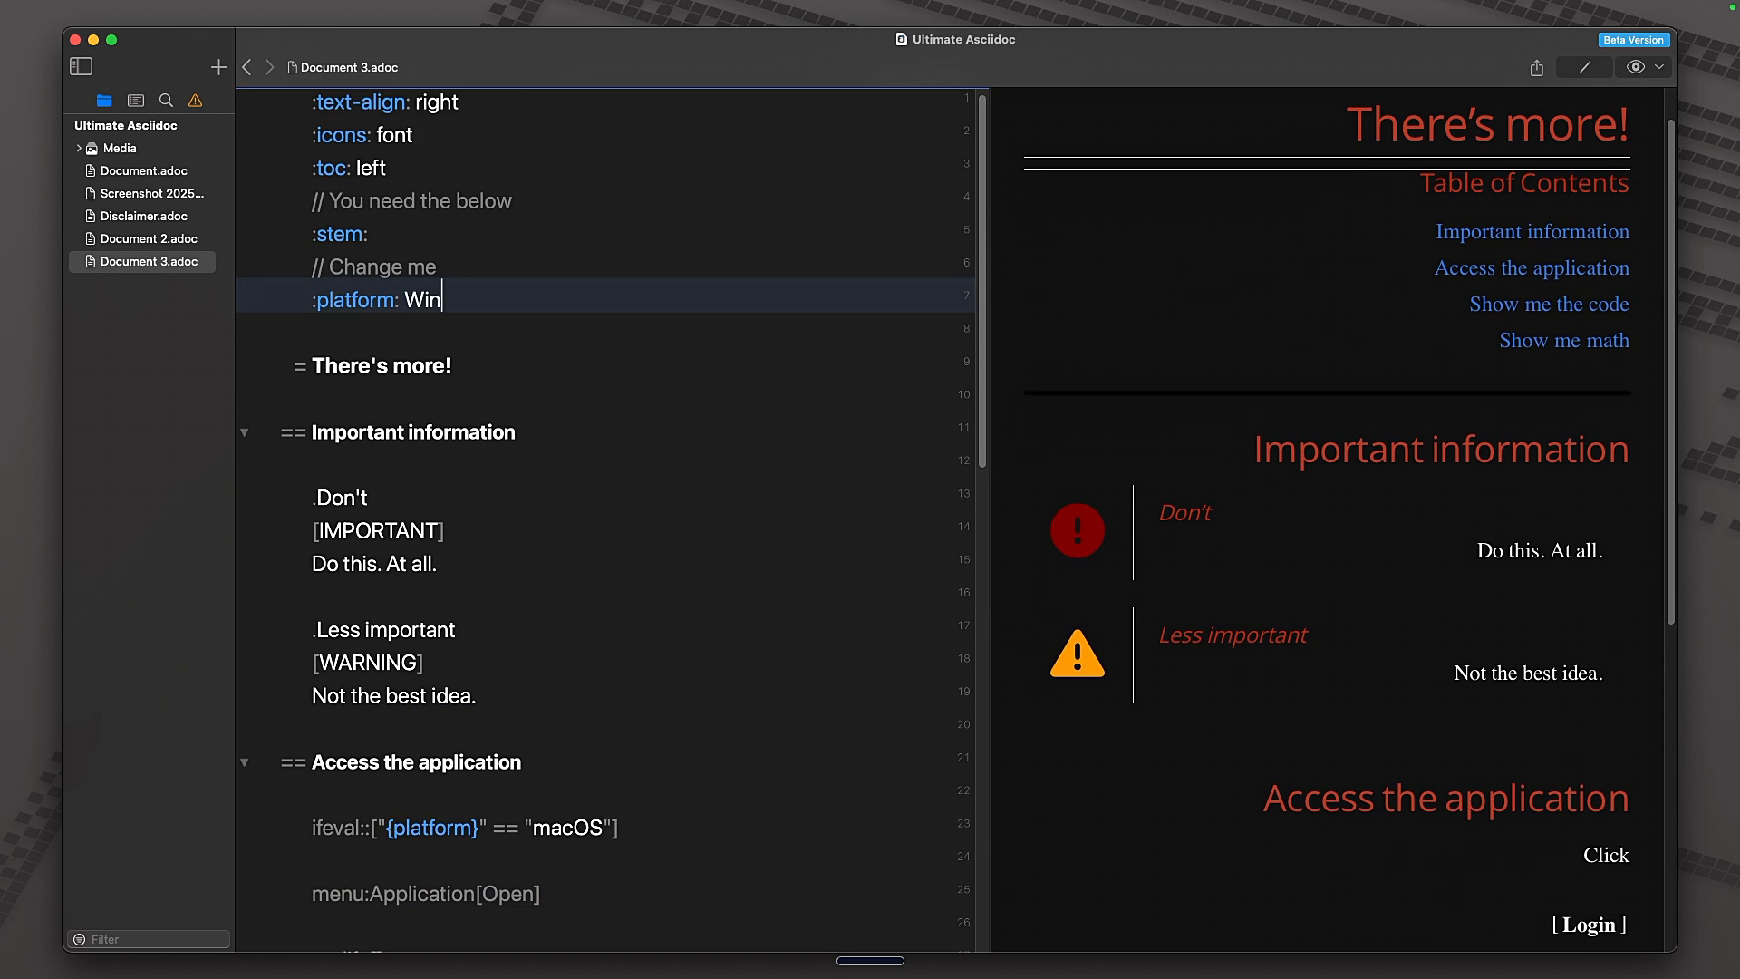
pyautogui.scroll(-3)
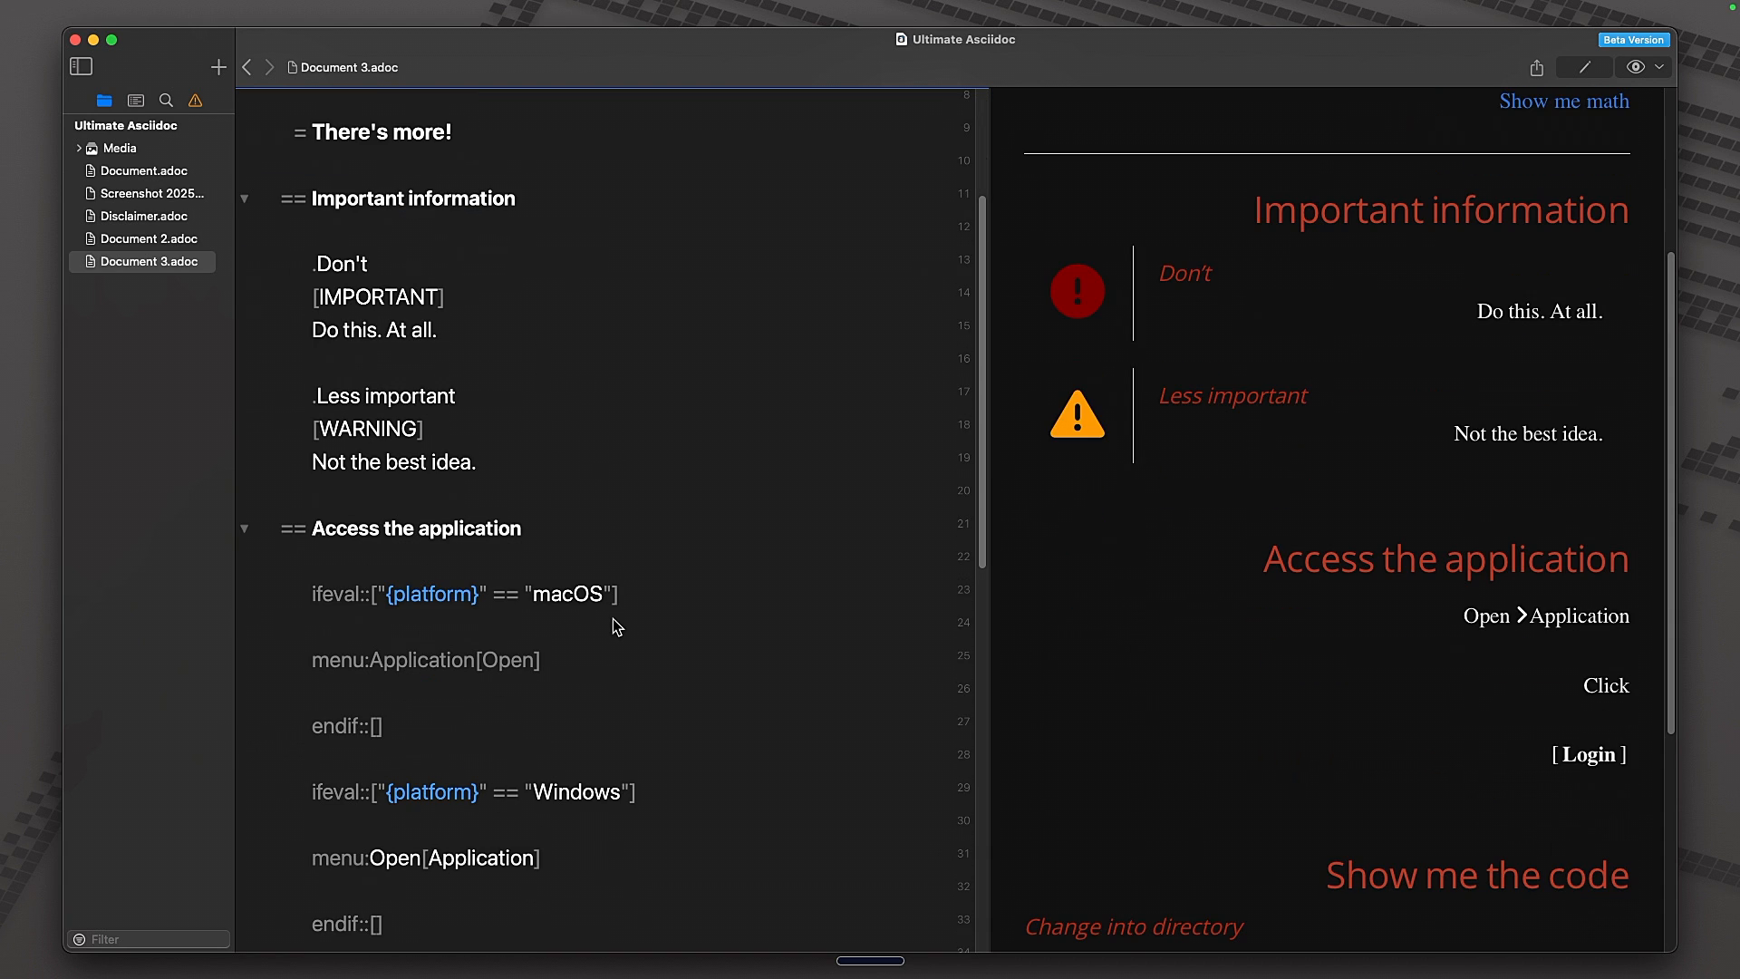
pyautogui.moveTo(1535, 616)
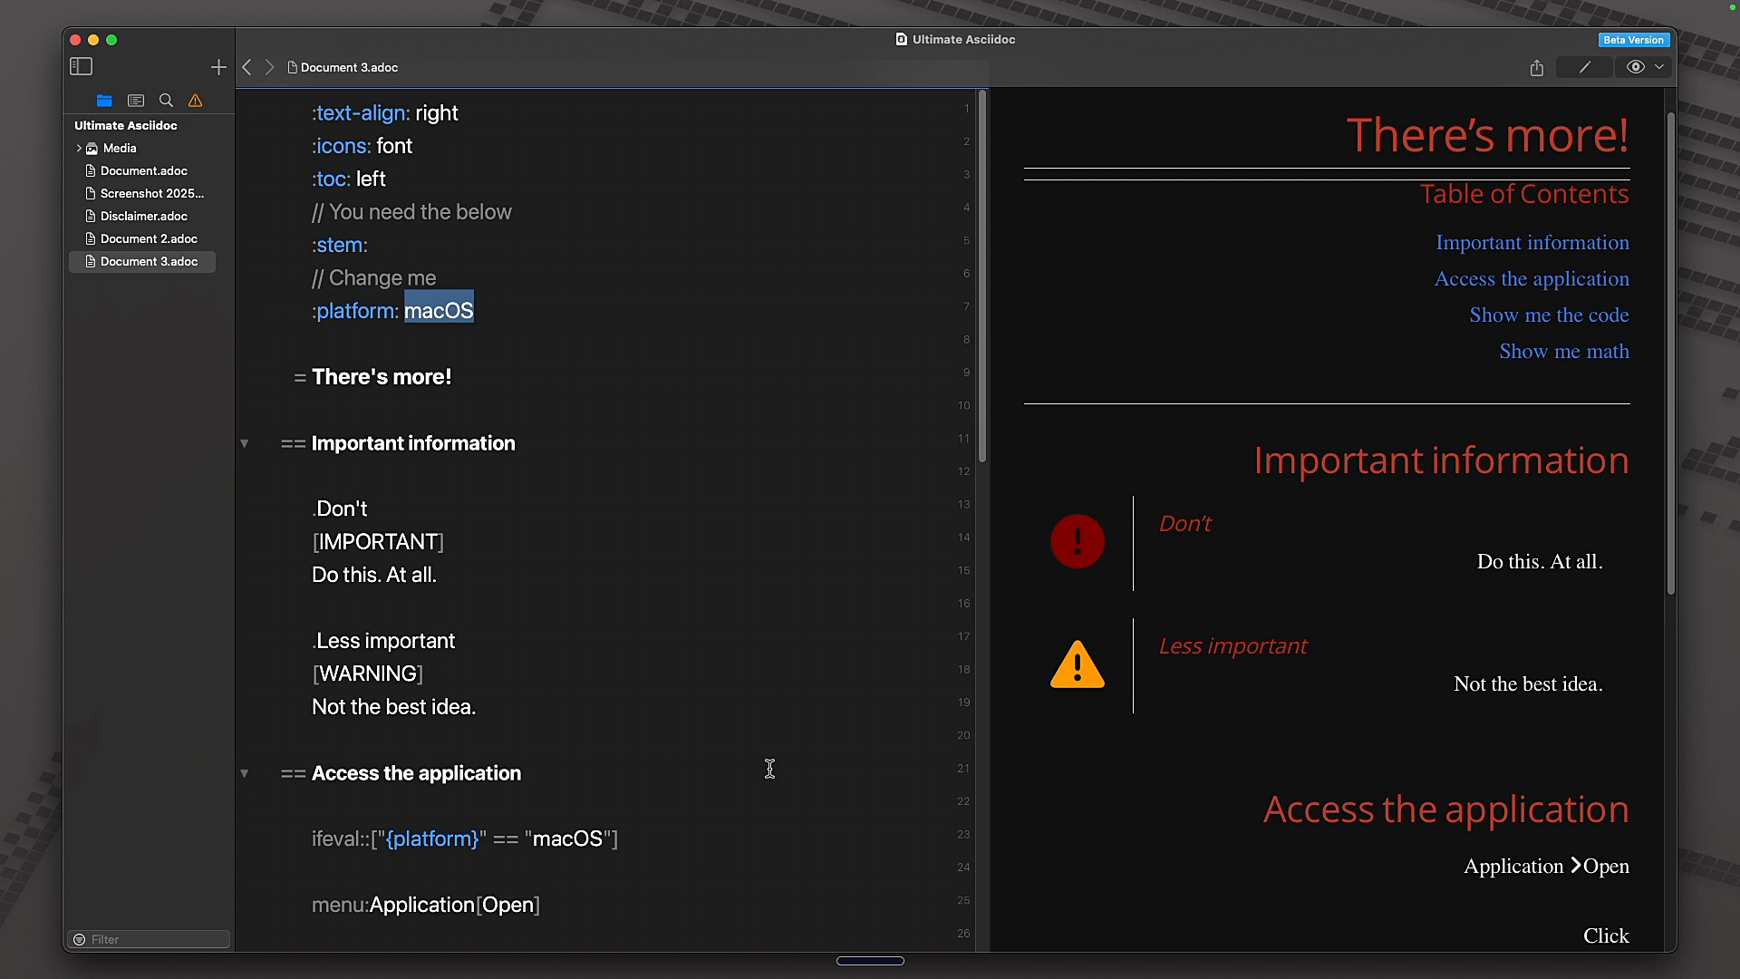
pyautogui.scroll(-3)
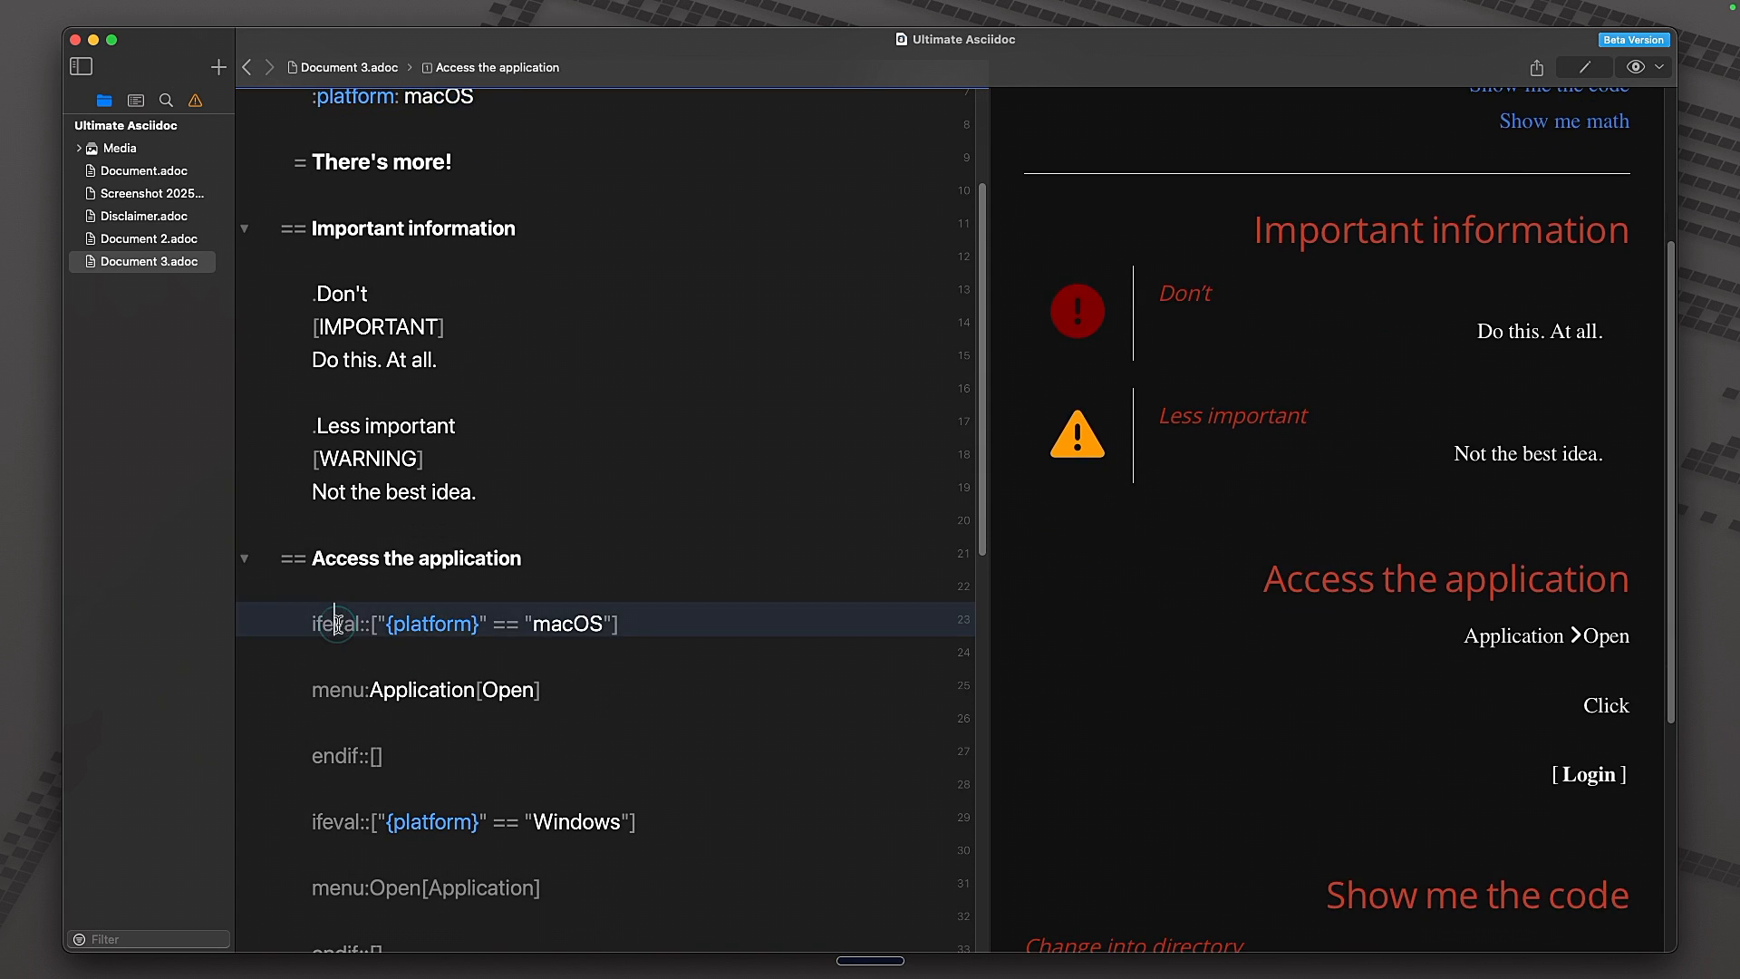
pyautogui.doubleClick(337, 621)
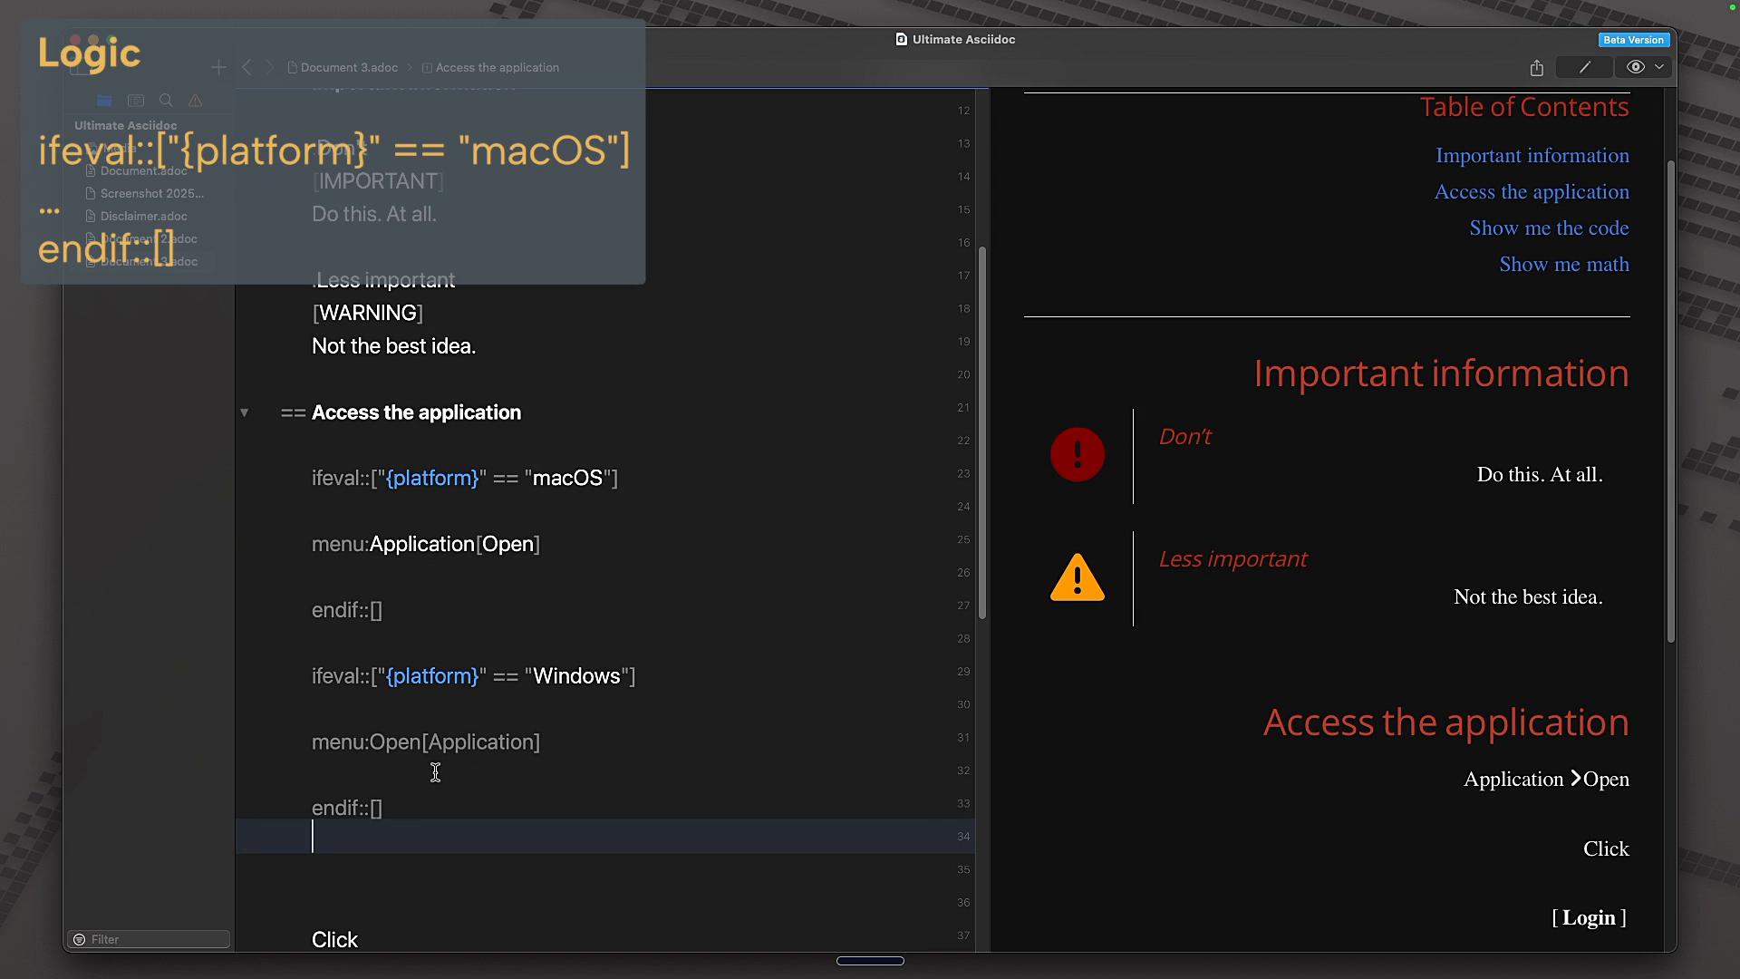
pyautogui.scroll(-3)
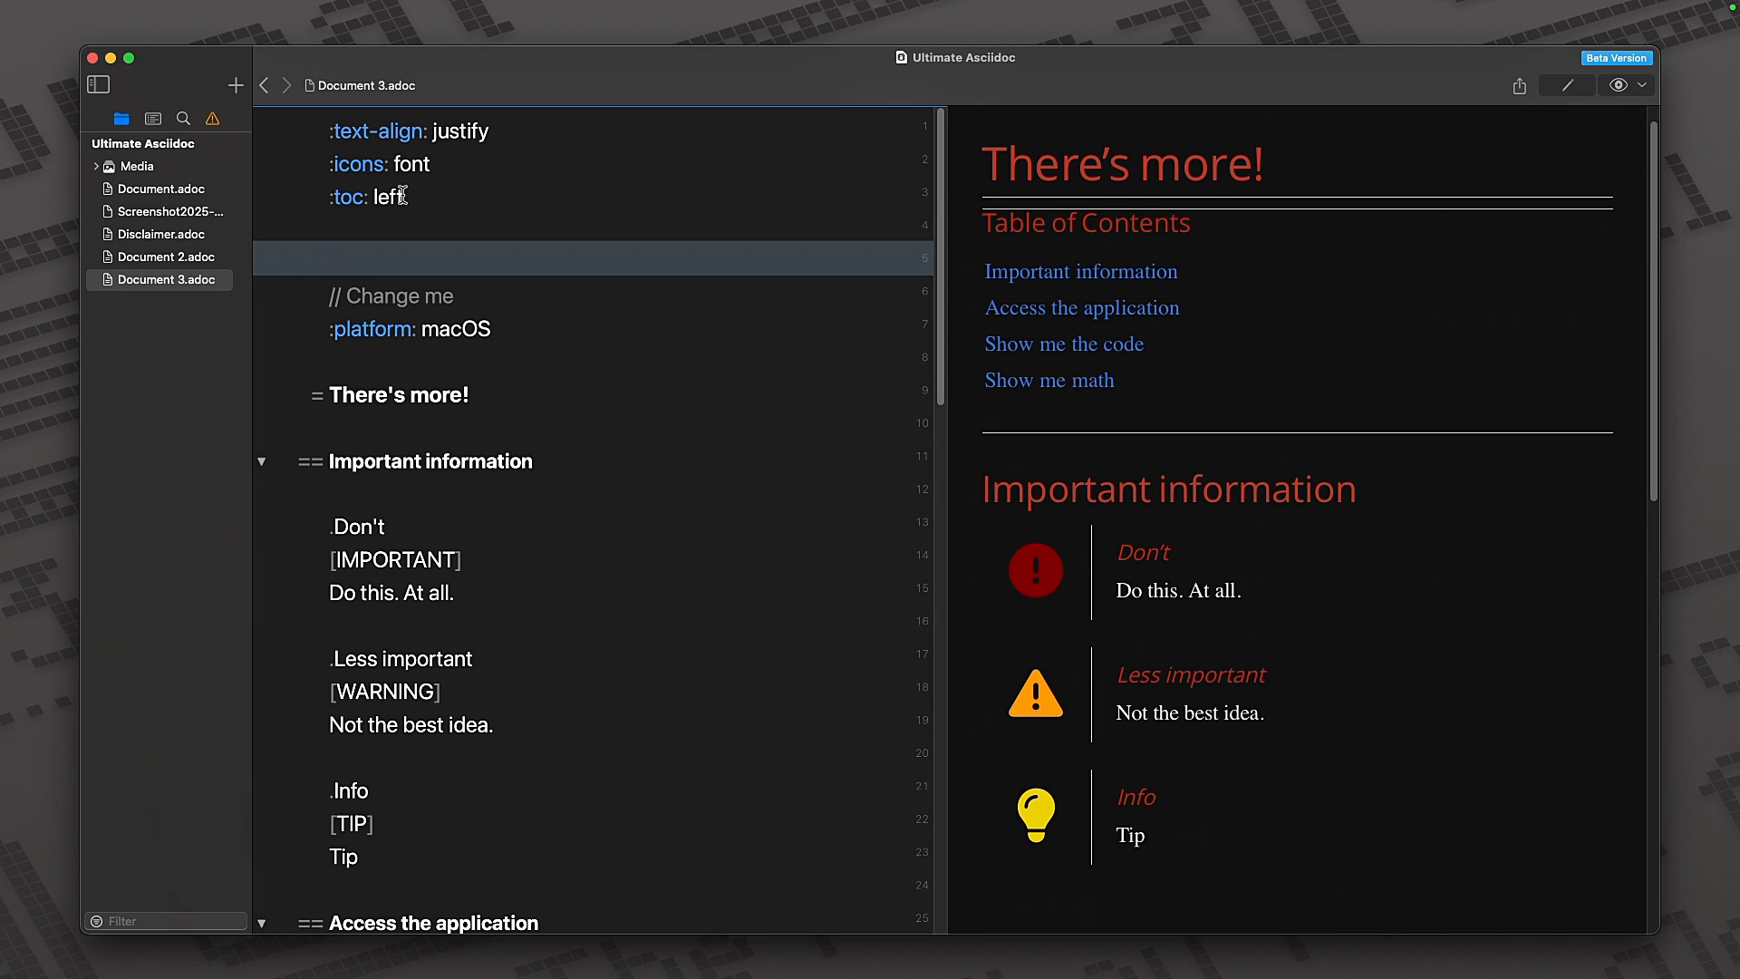
pyautogui.moveTo(334, 131); pyautogui.dragTo(404, 198)
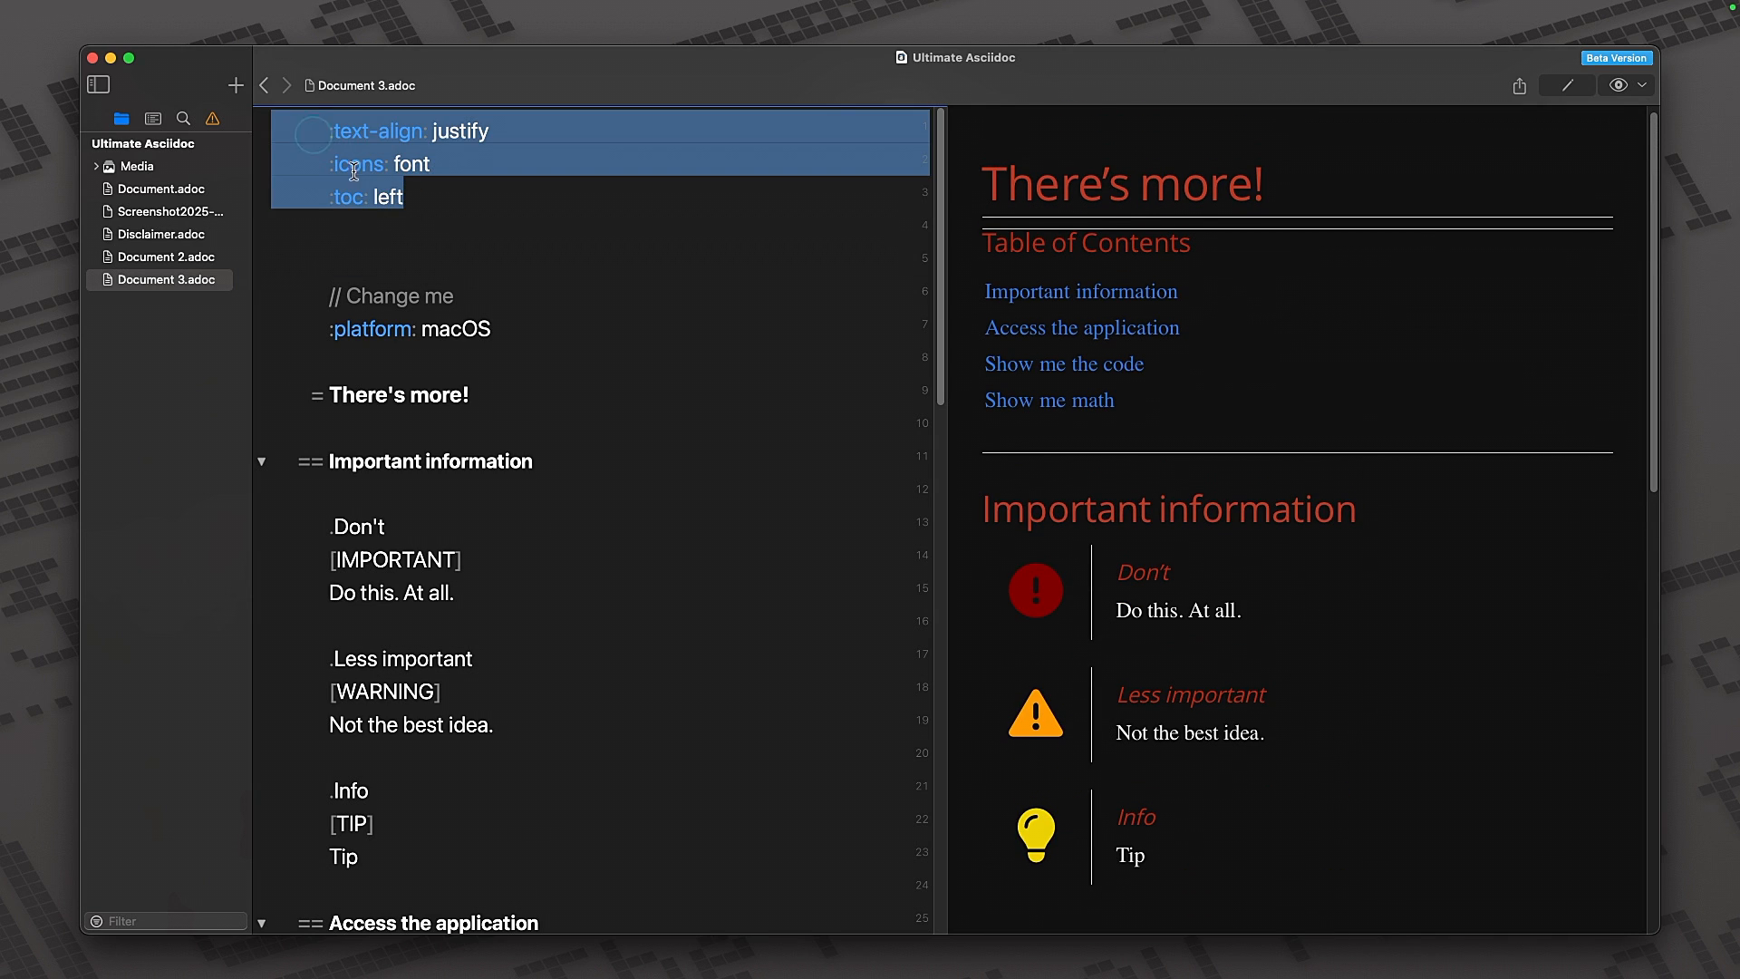
pyautogui.click(404, 195)
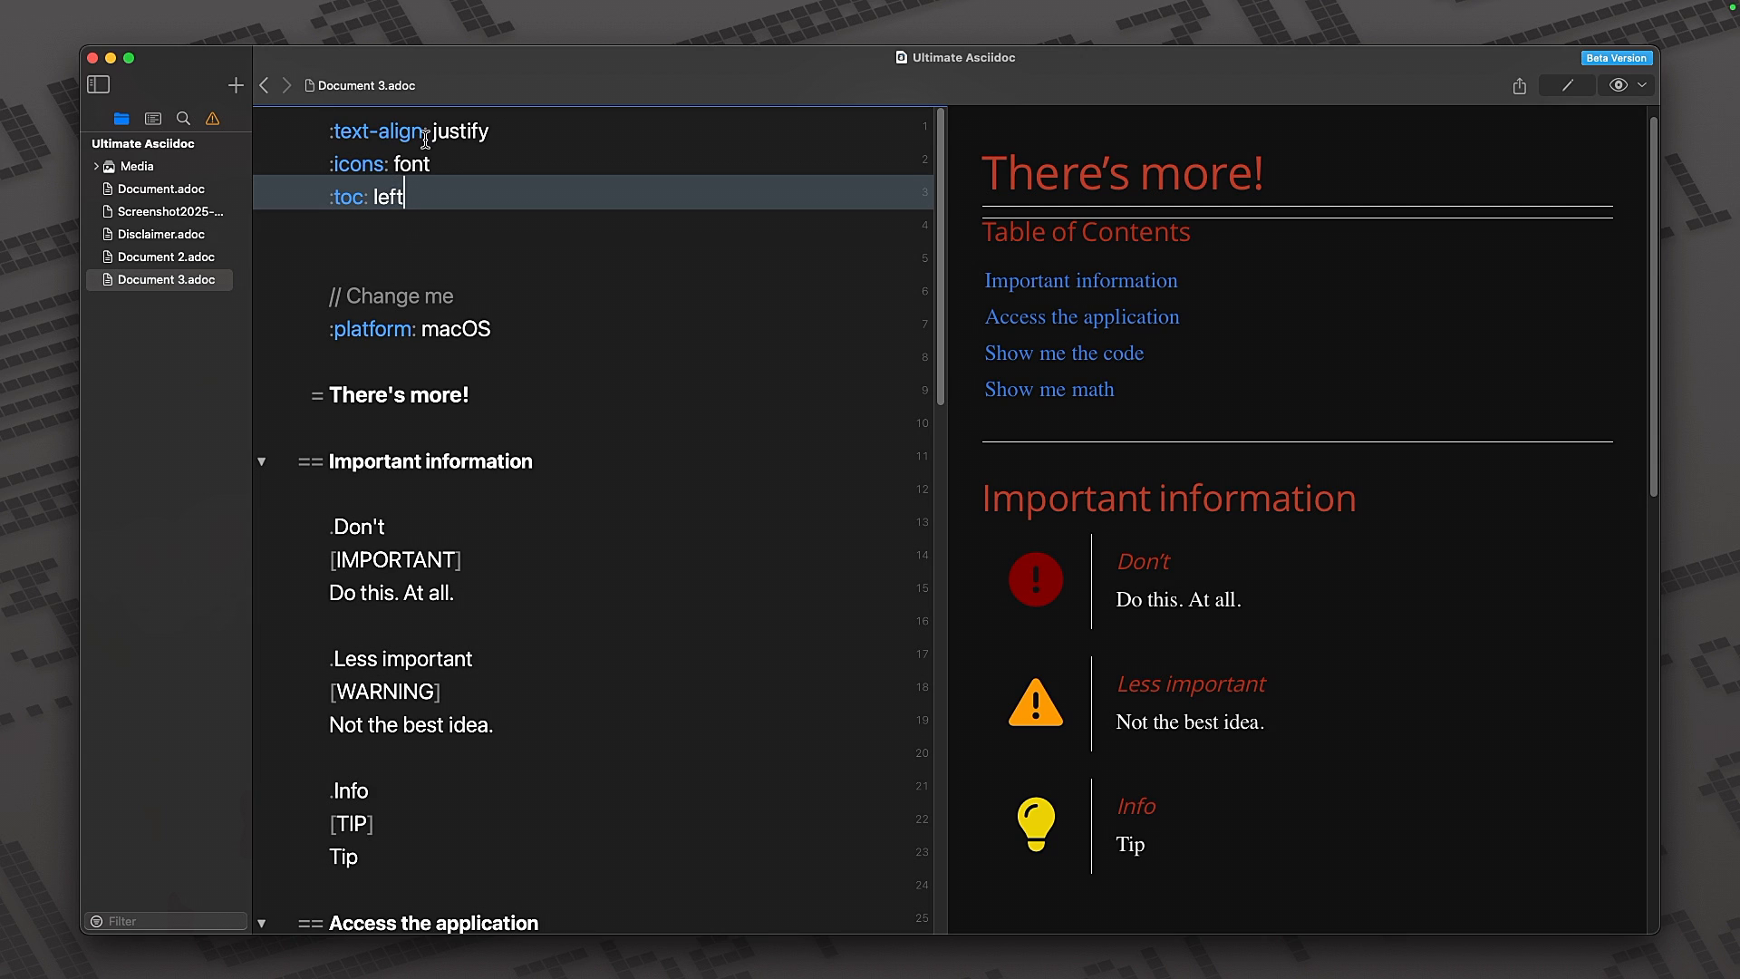
pyautogui.doubleClick(459, 131)
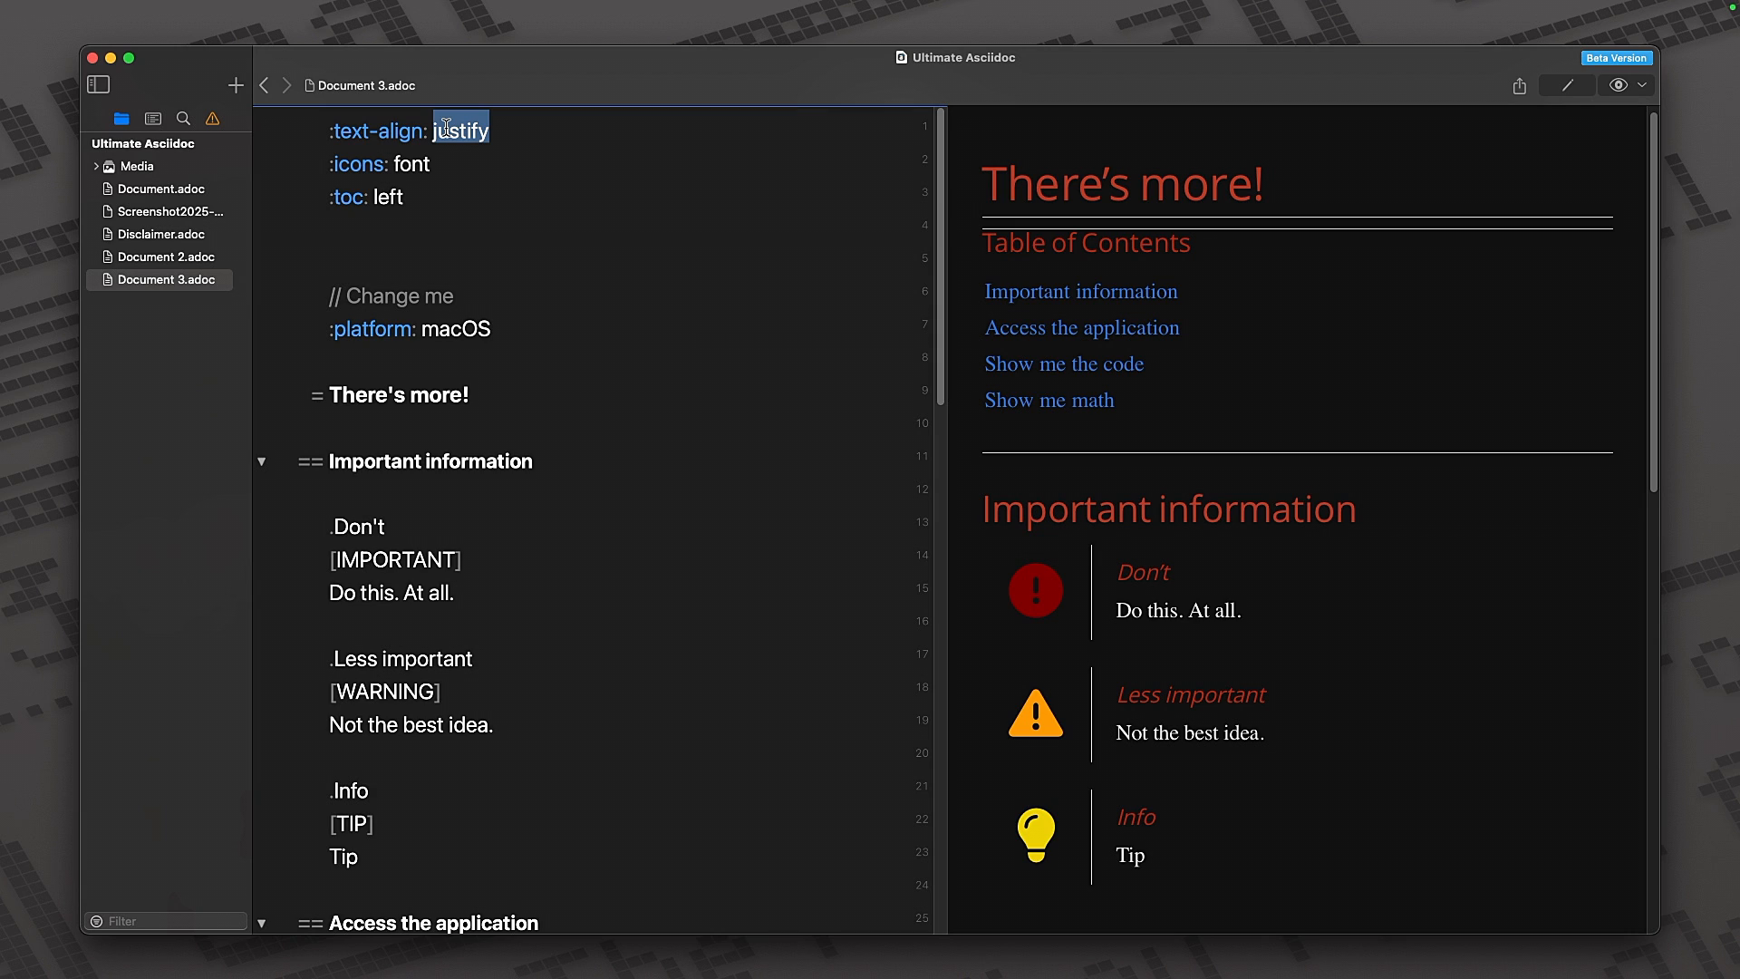
pyautogui.write('right')
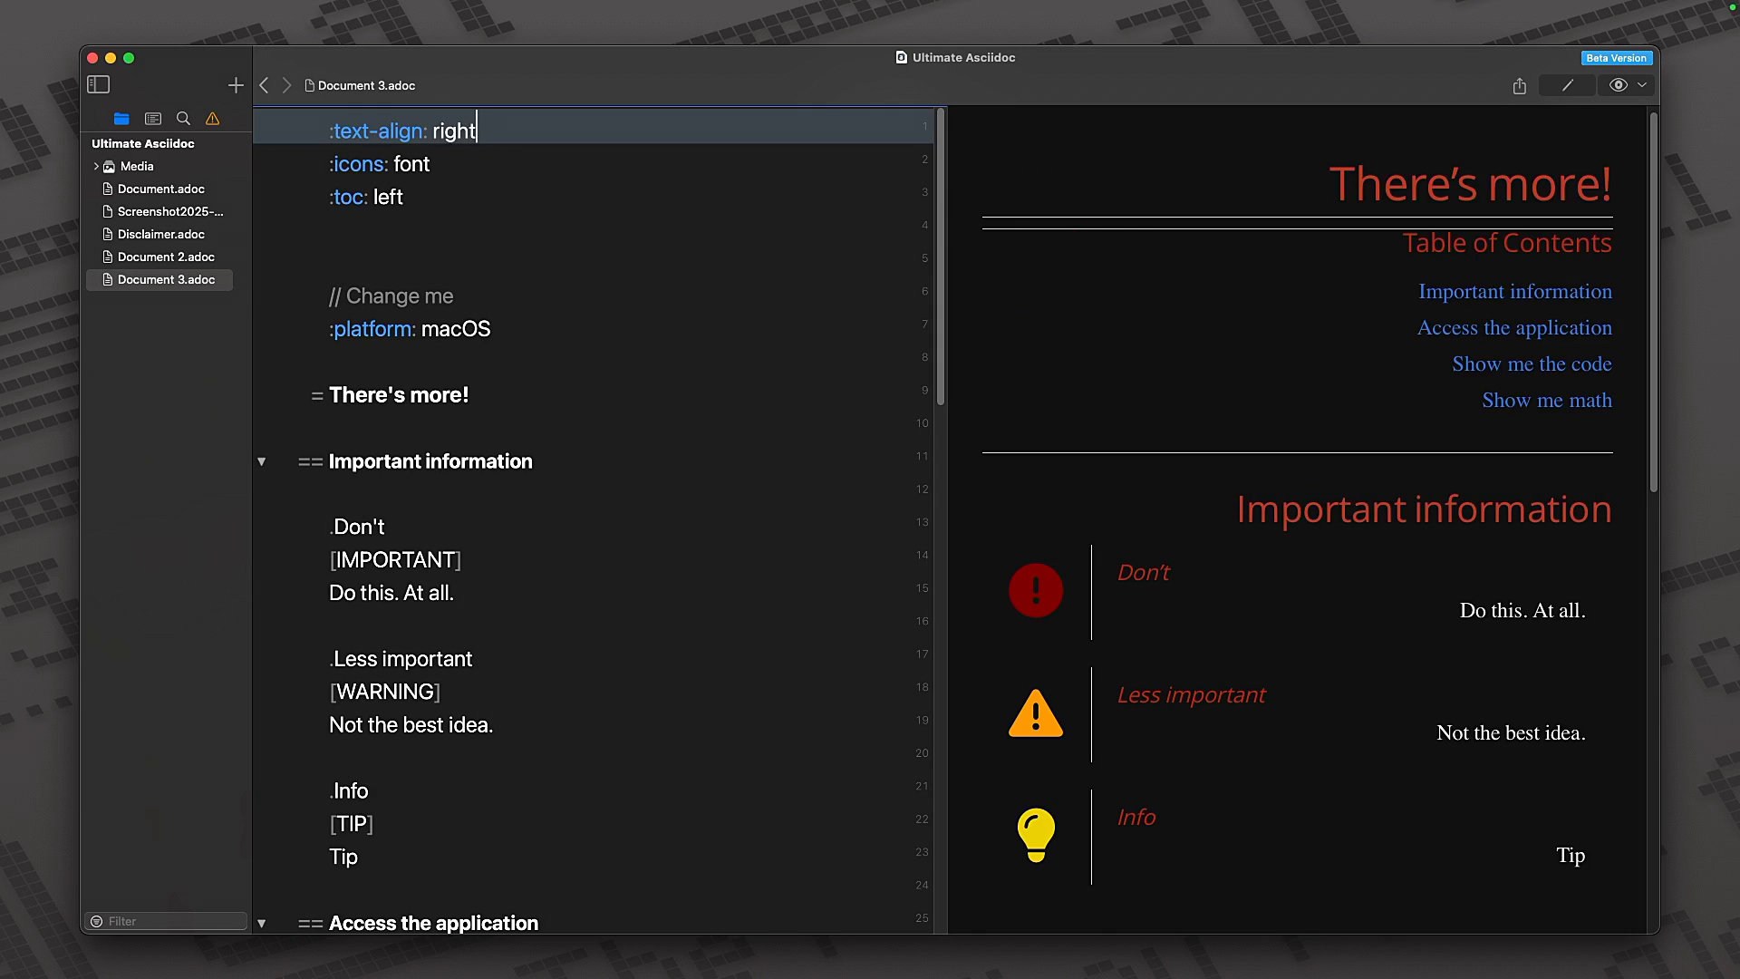
pyautogui.write('justify')
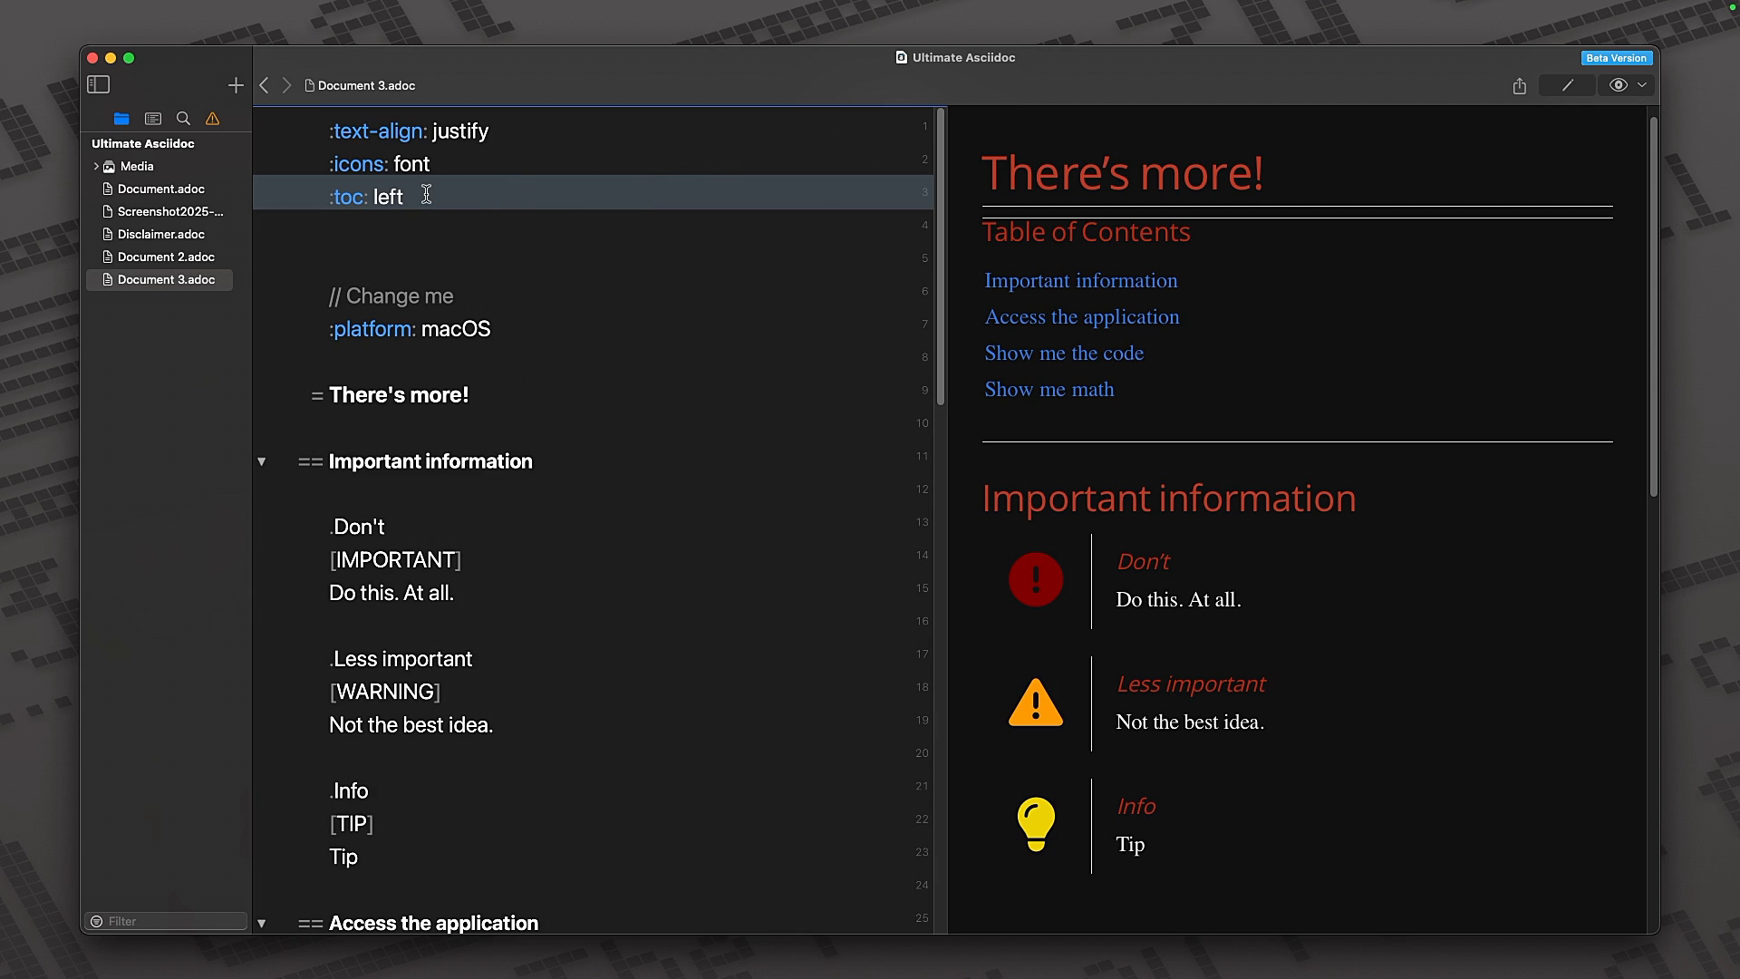
# - Insert an Attribute (Definition) placeholder below the toc line and browse the attribute name list
pyautogui.press('enter')
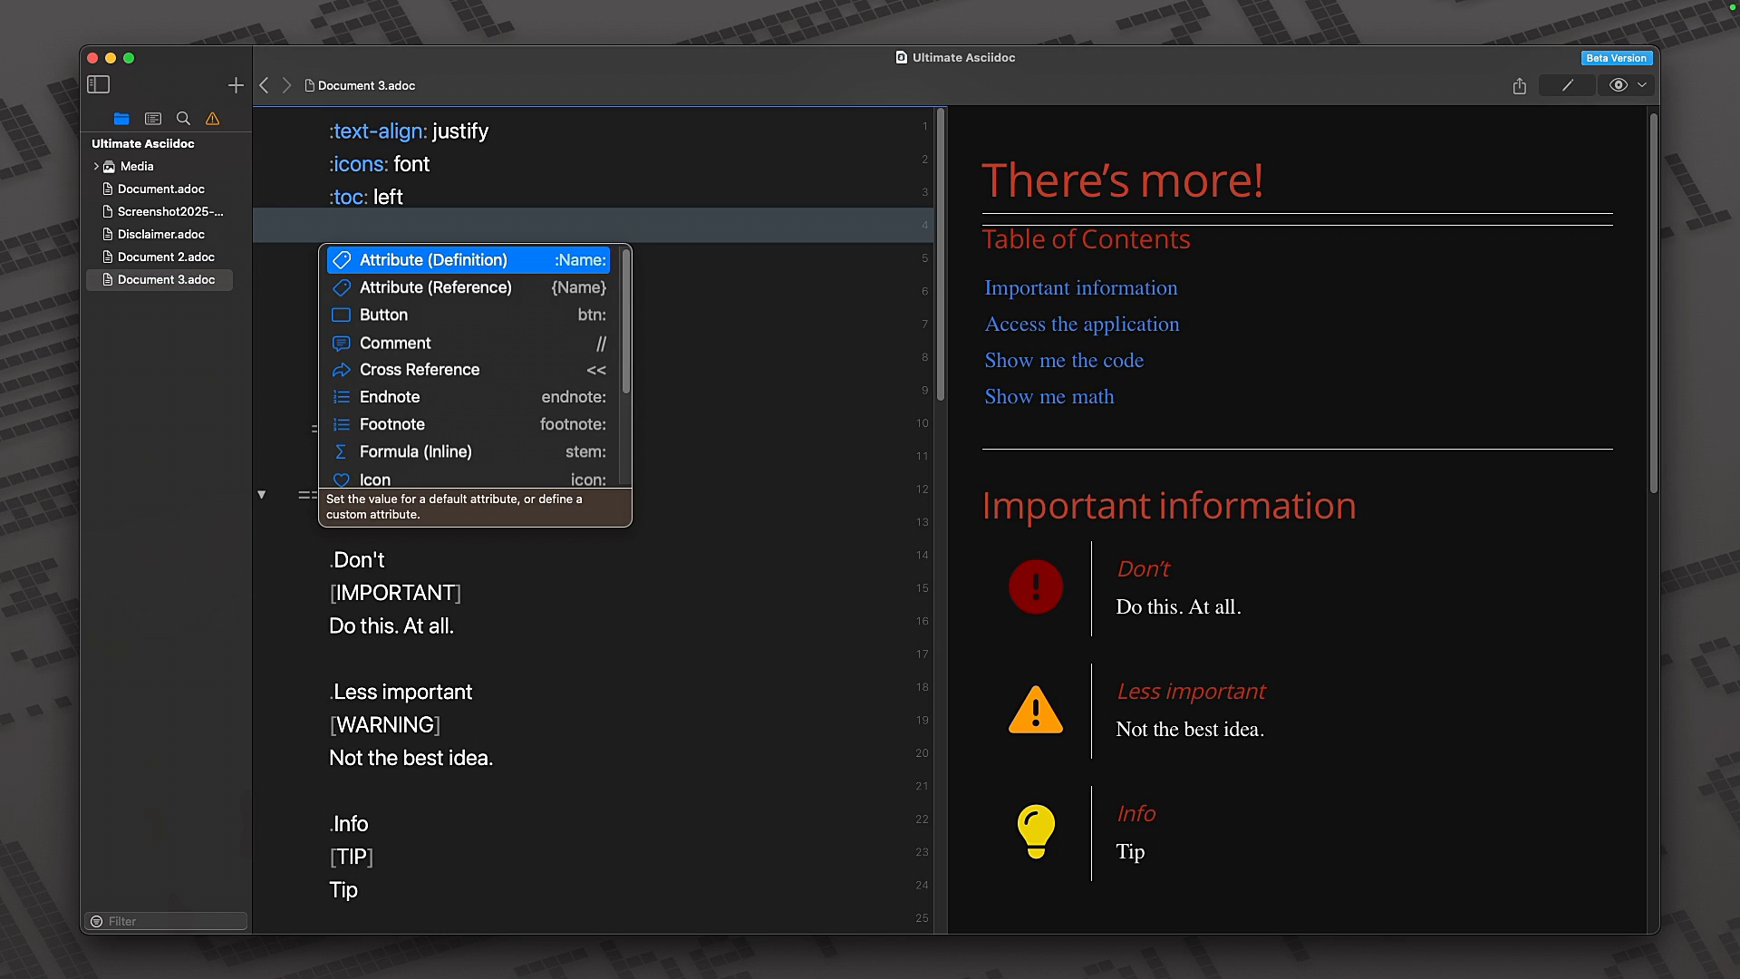
pyautogui.moveTo(398, 321)
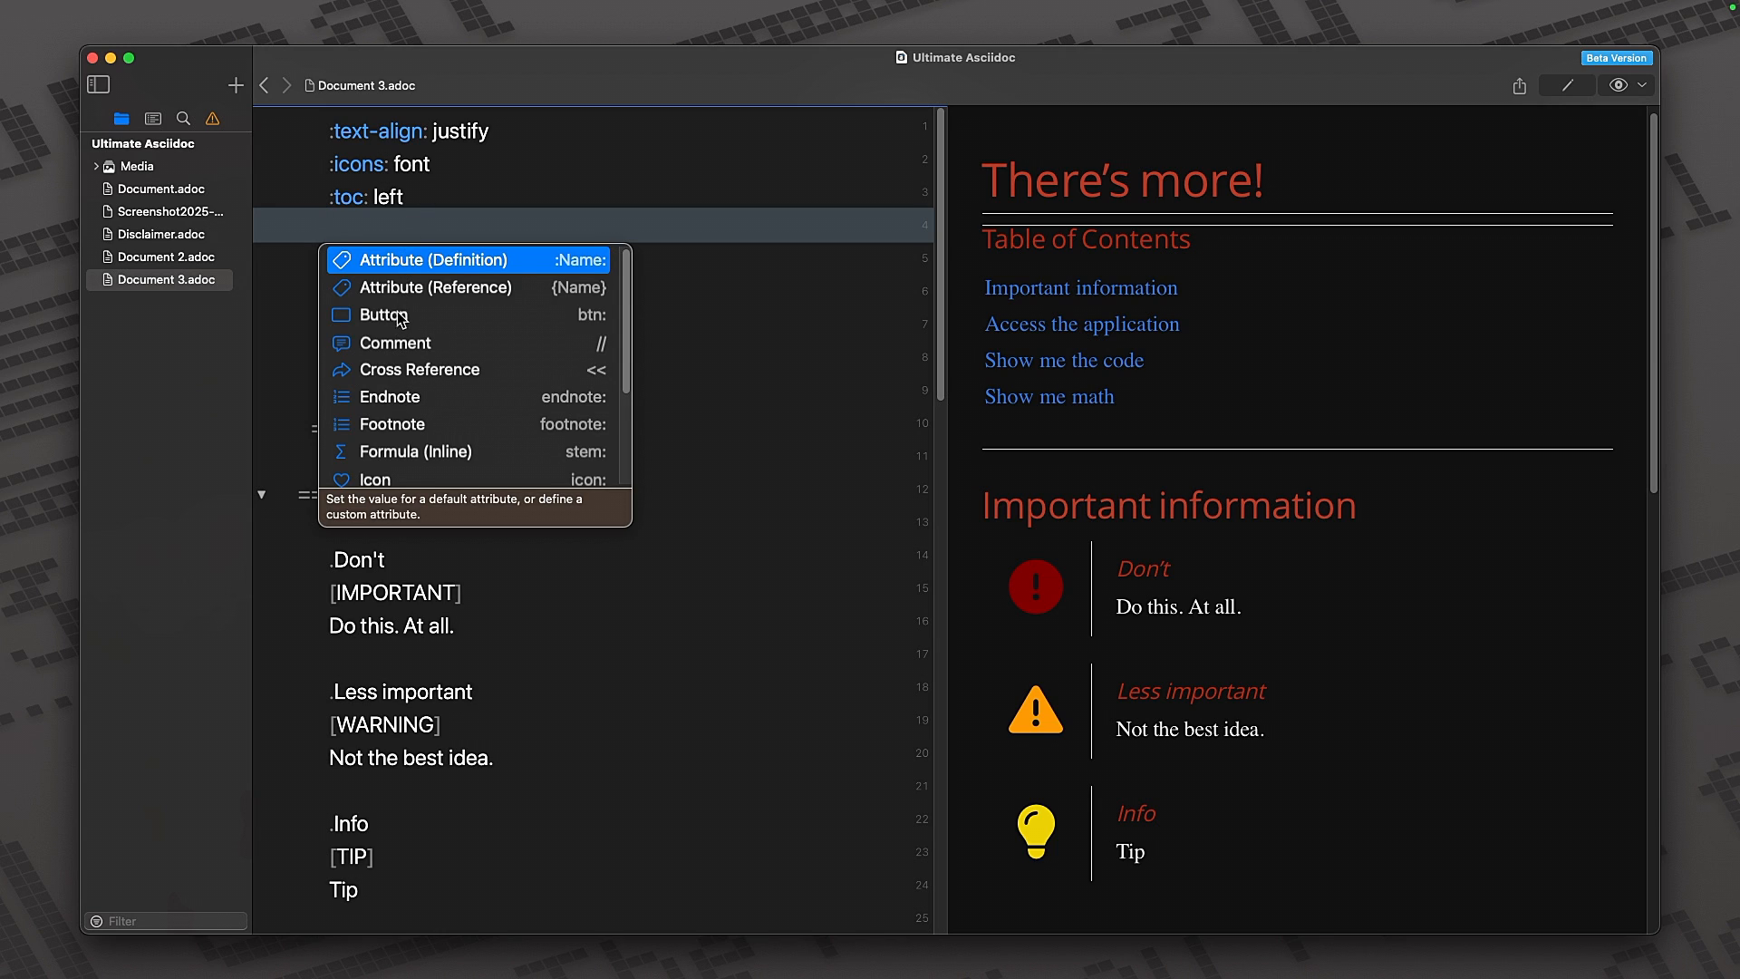
pyautogui.moveTo(416, 267)
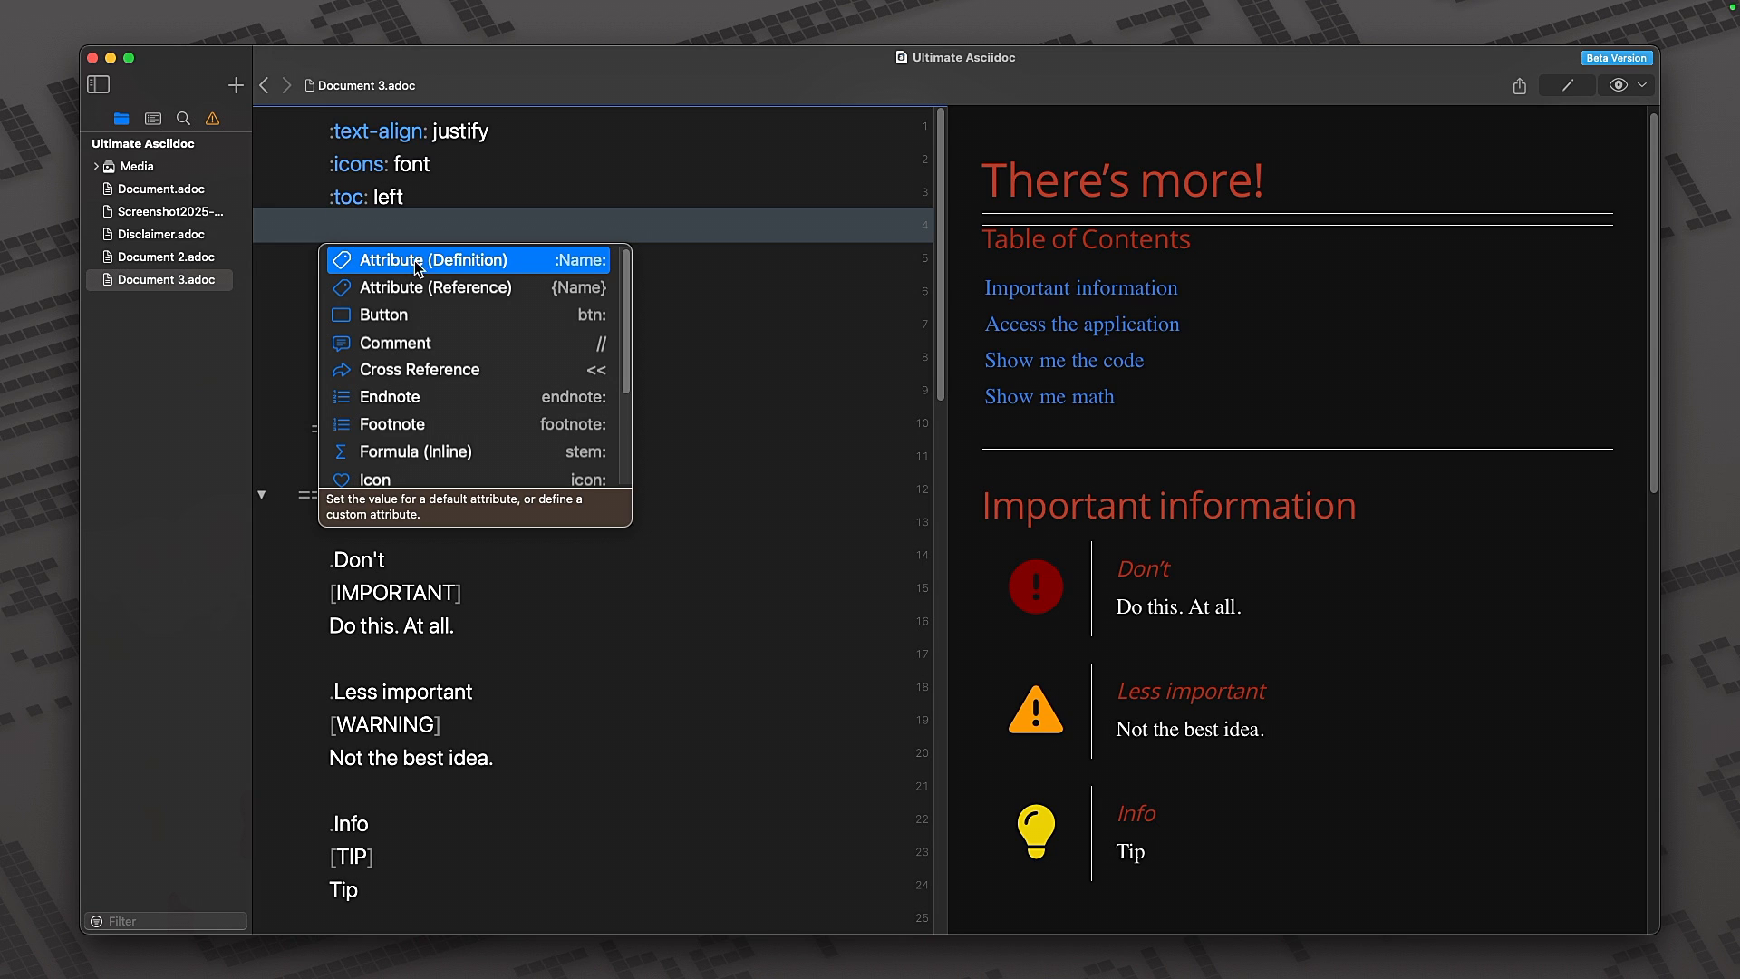
pyautogui.click(433, 259)
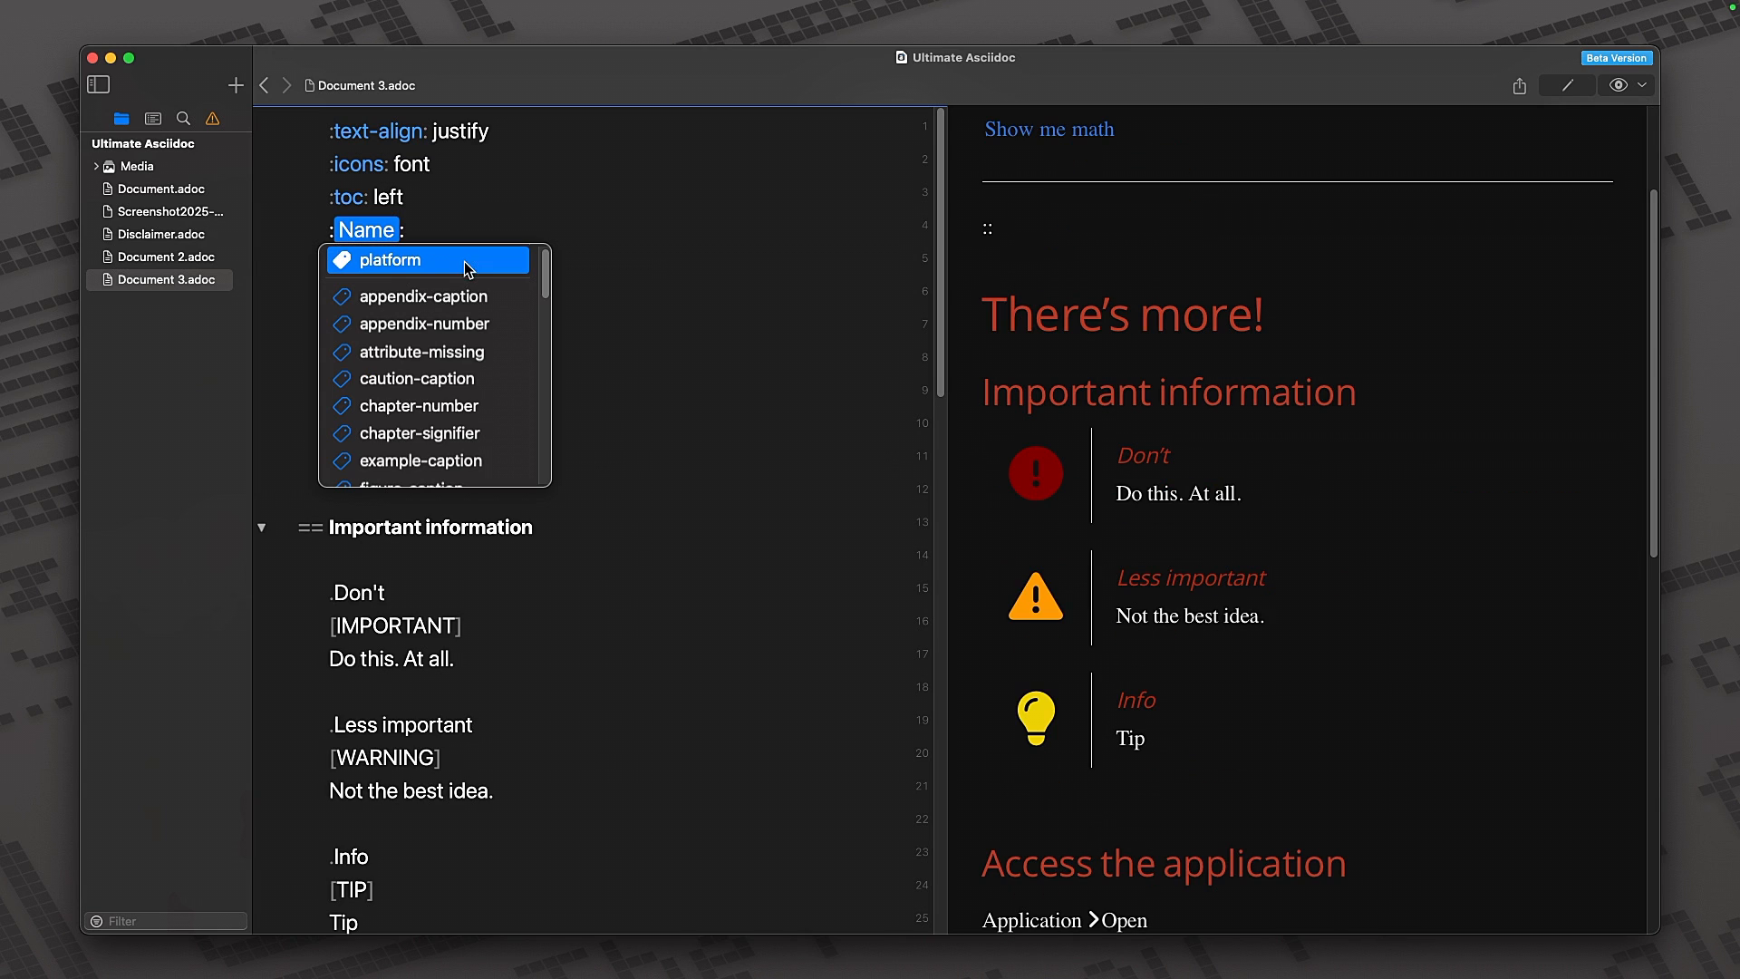
pyautogui.scroll(-3)
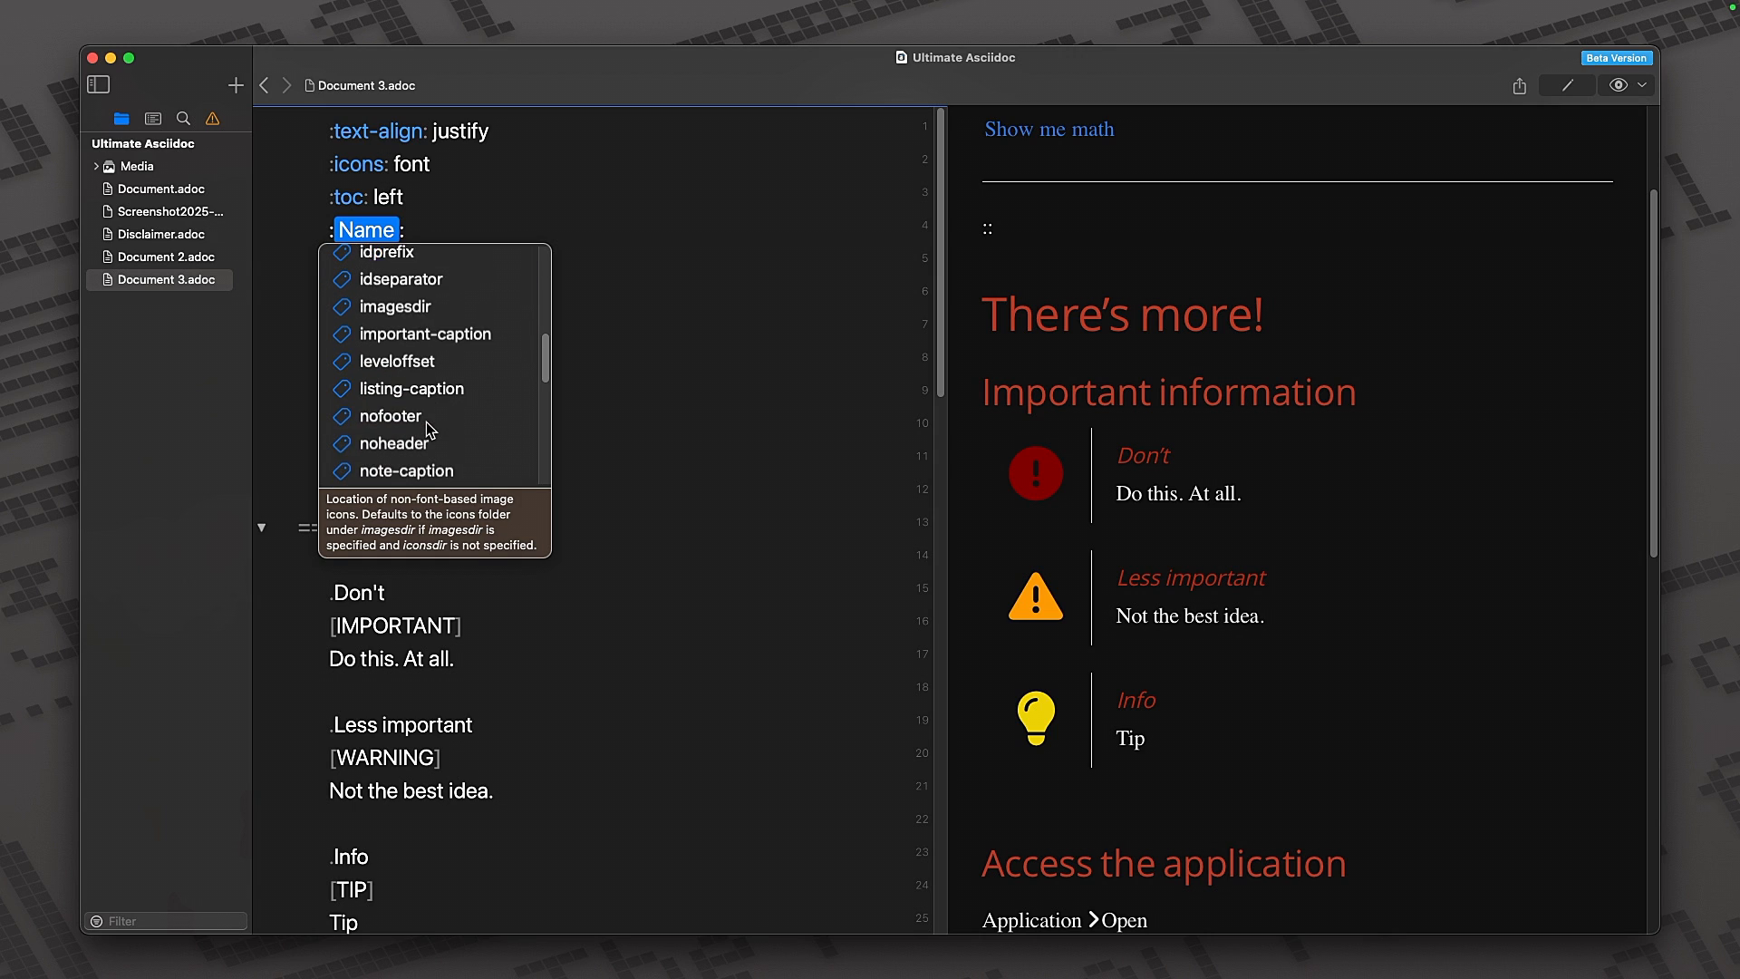
pyautogui.scroll(-3)
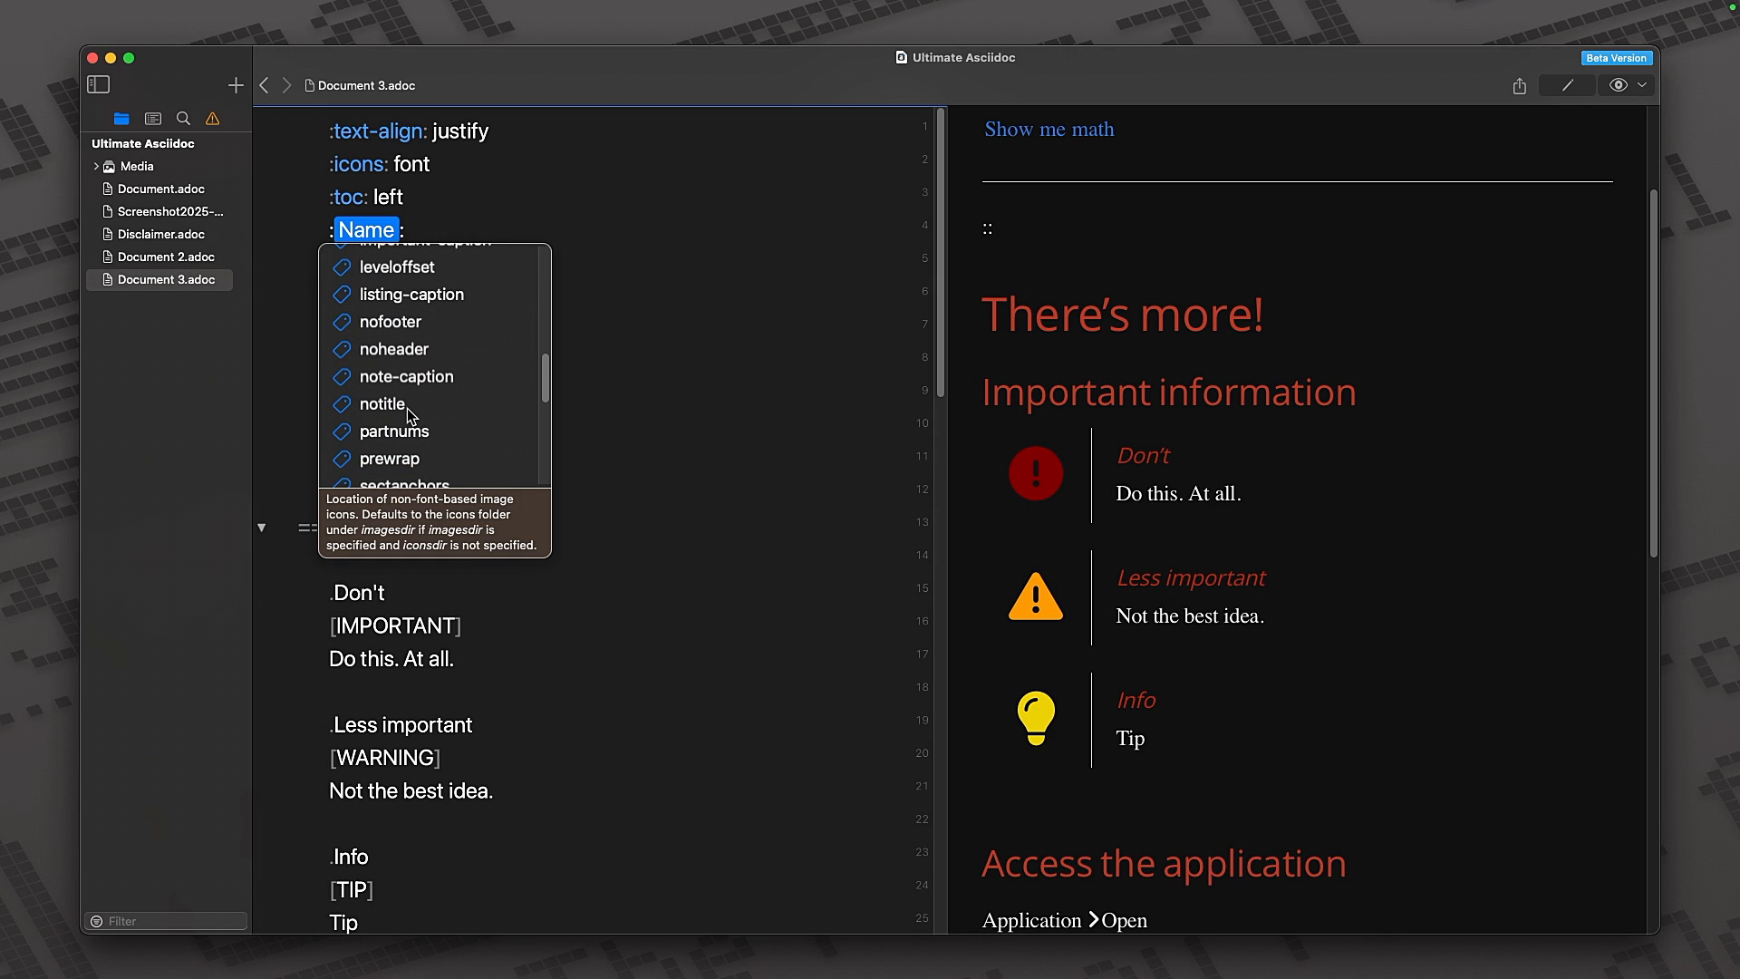
# - Choose notitle for the new attribute and review the :stem: attribute definition
pyautogui.click(382, 402)
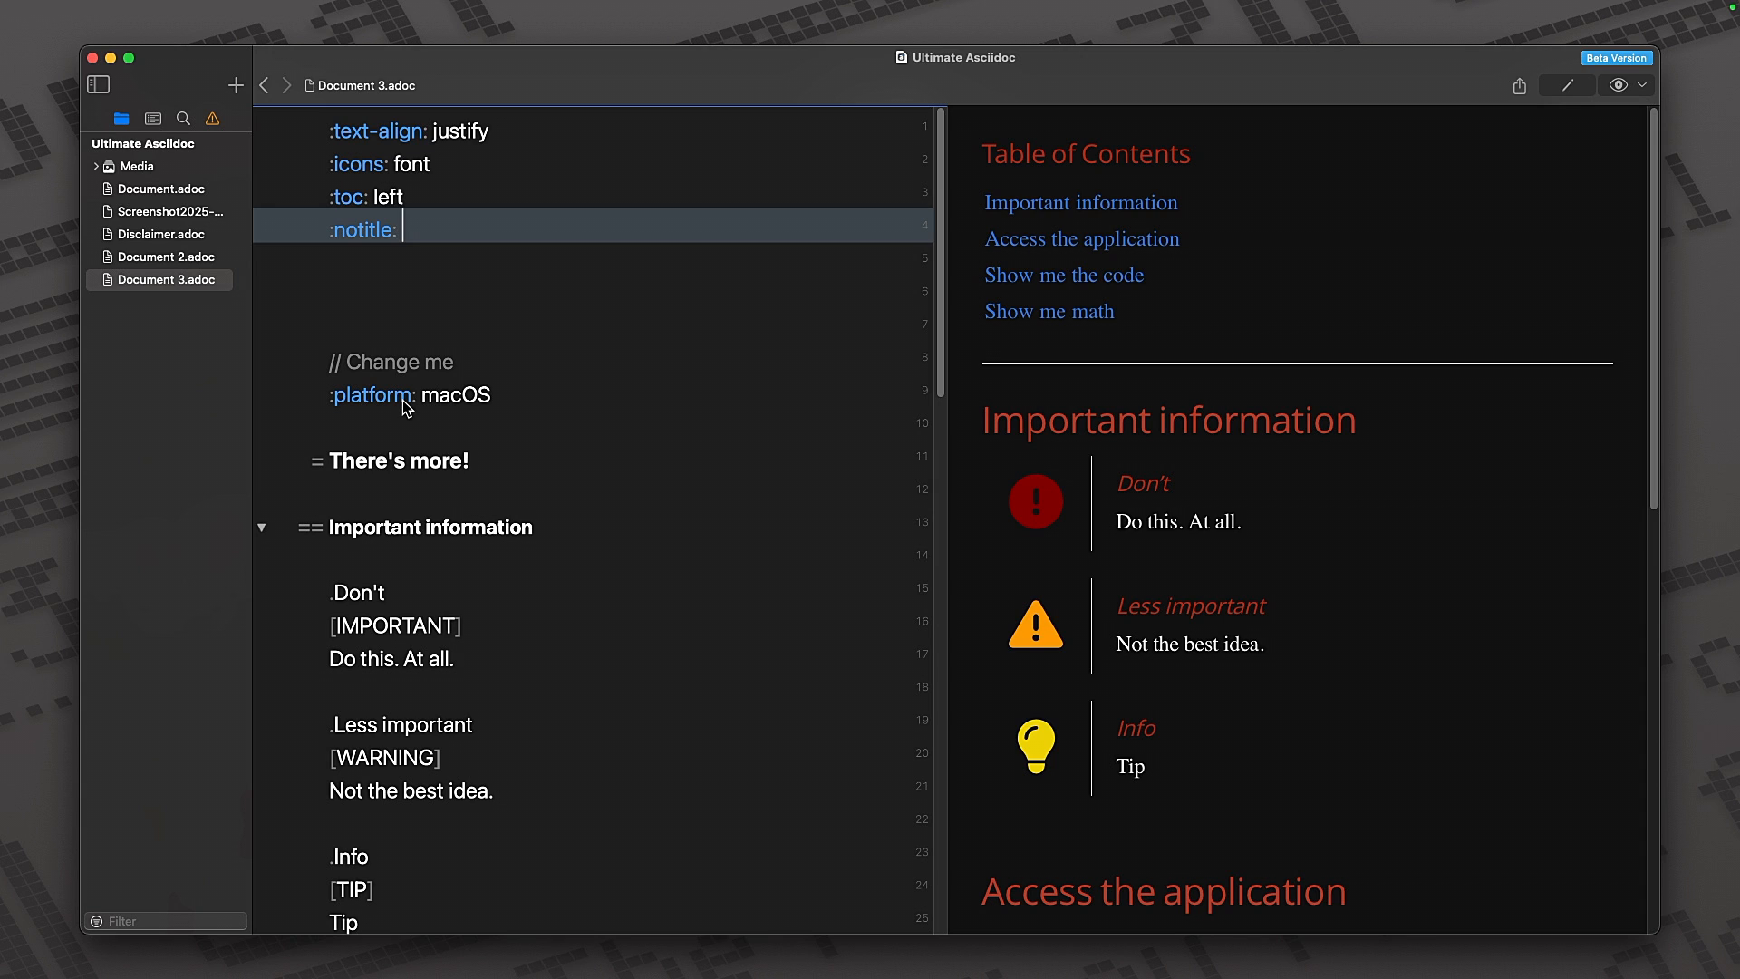
pyautogui.moveTo(375, 230)
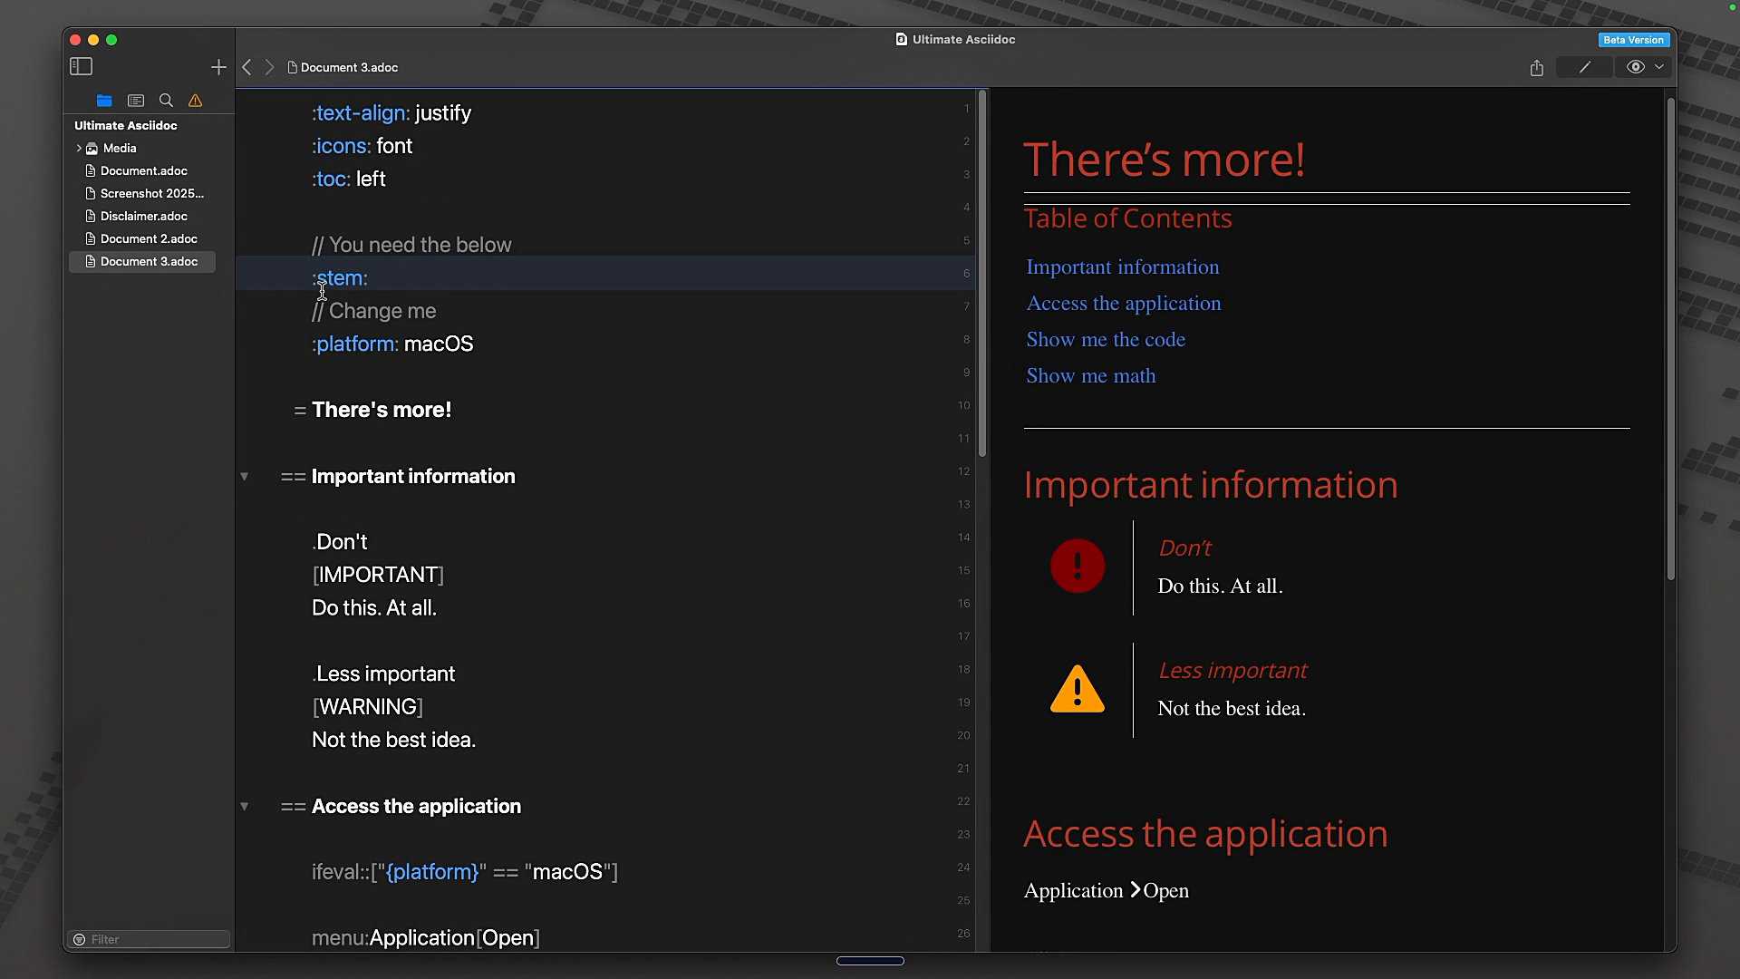
pyautogui.doubleClick(340, 277)
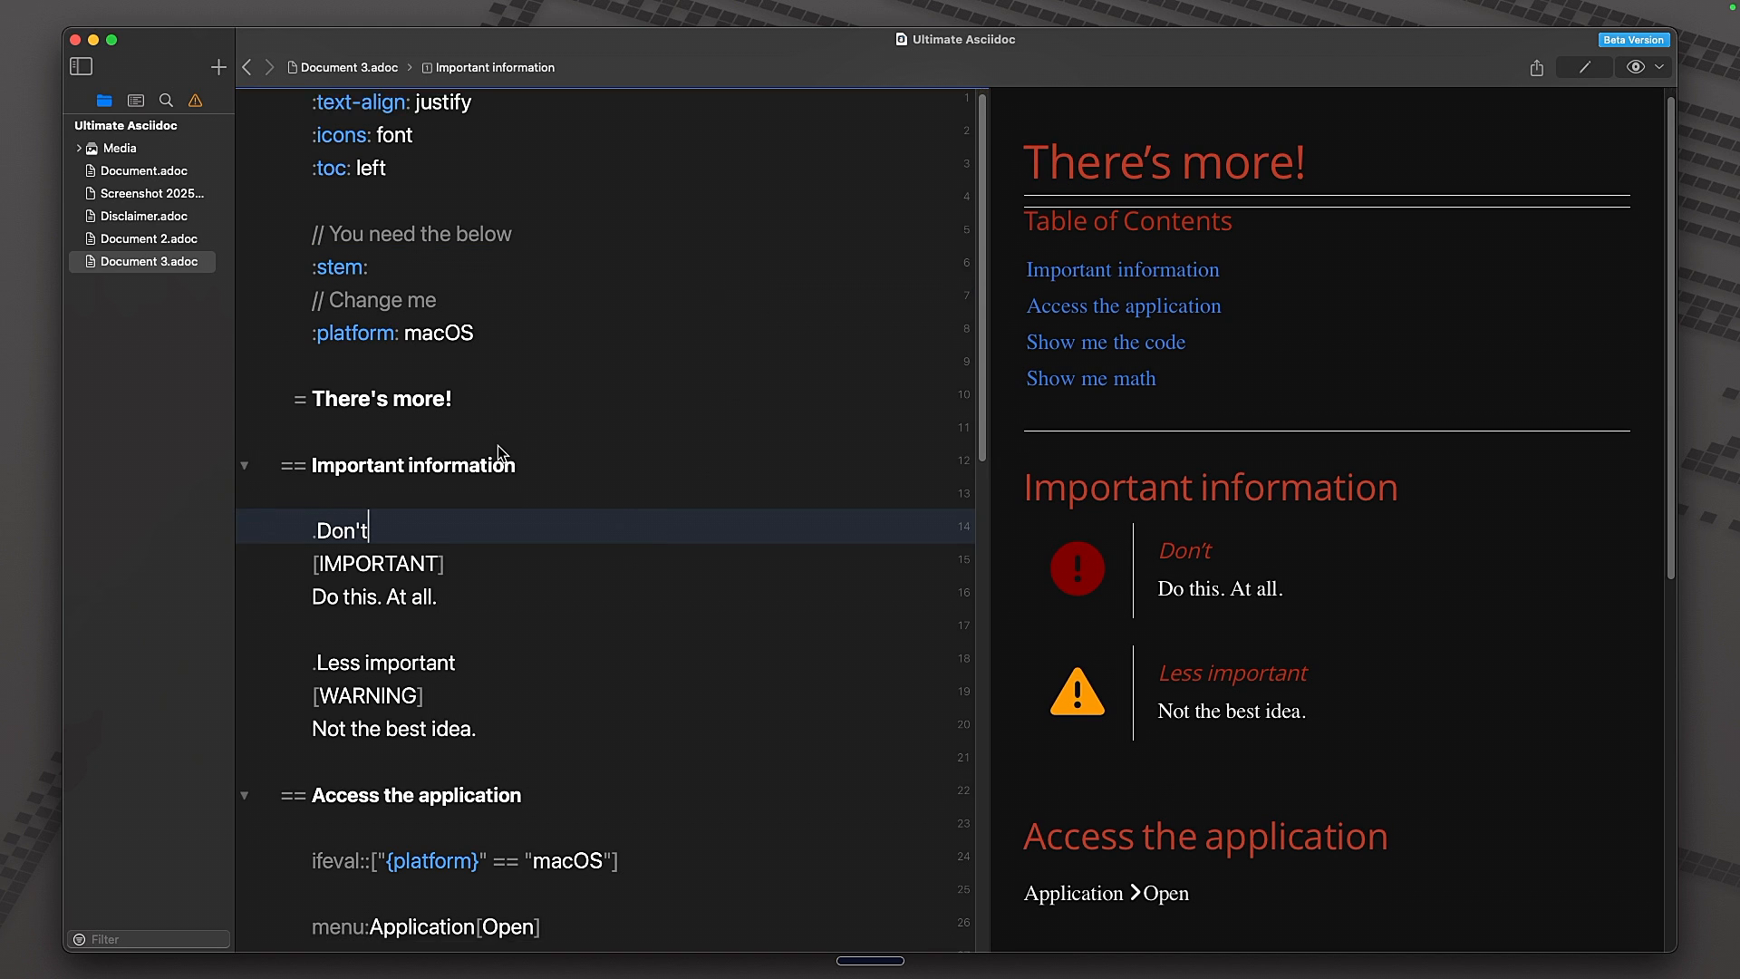
pyautogui.scroll(-3)
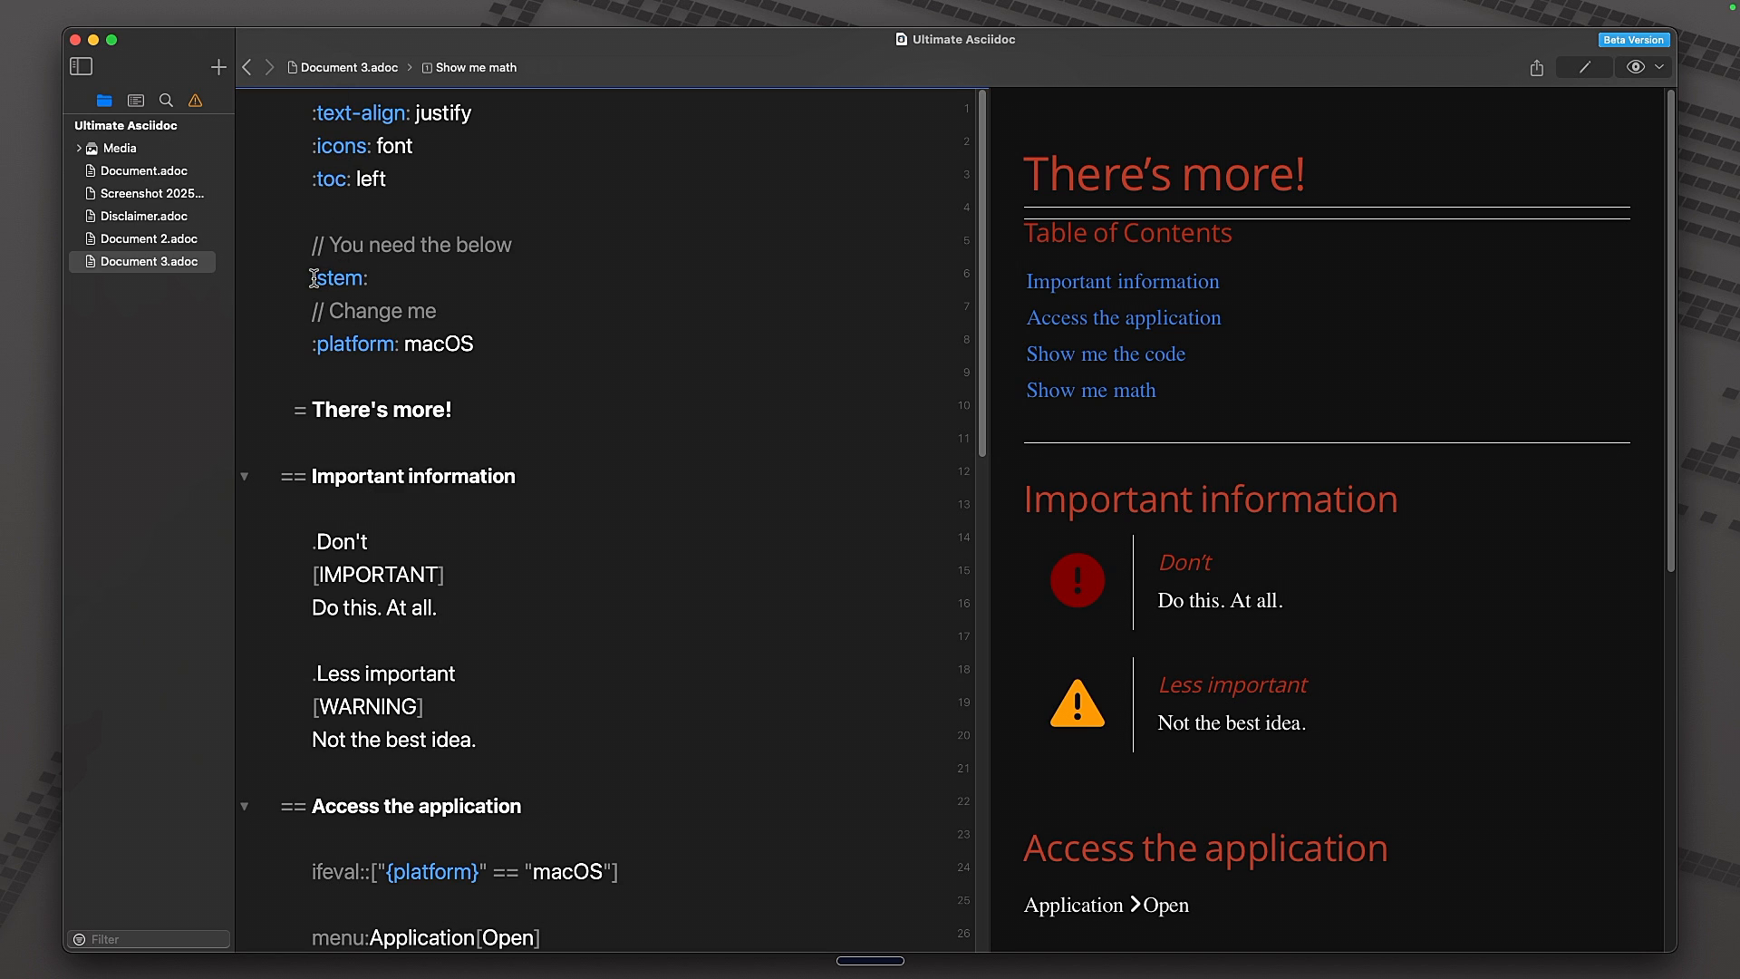
# - Add a // comment, then start a [stem] marker above the sqrt(4) = 2 block
pyautogui.write('//')
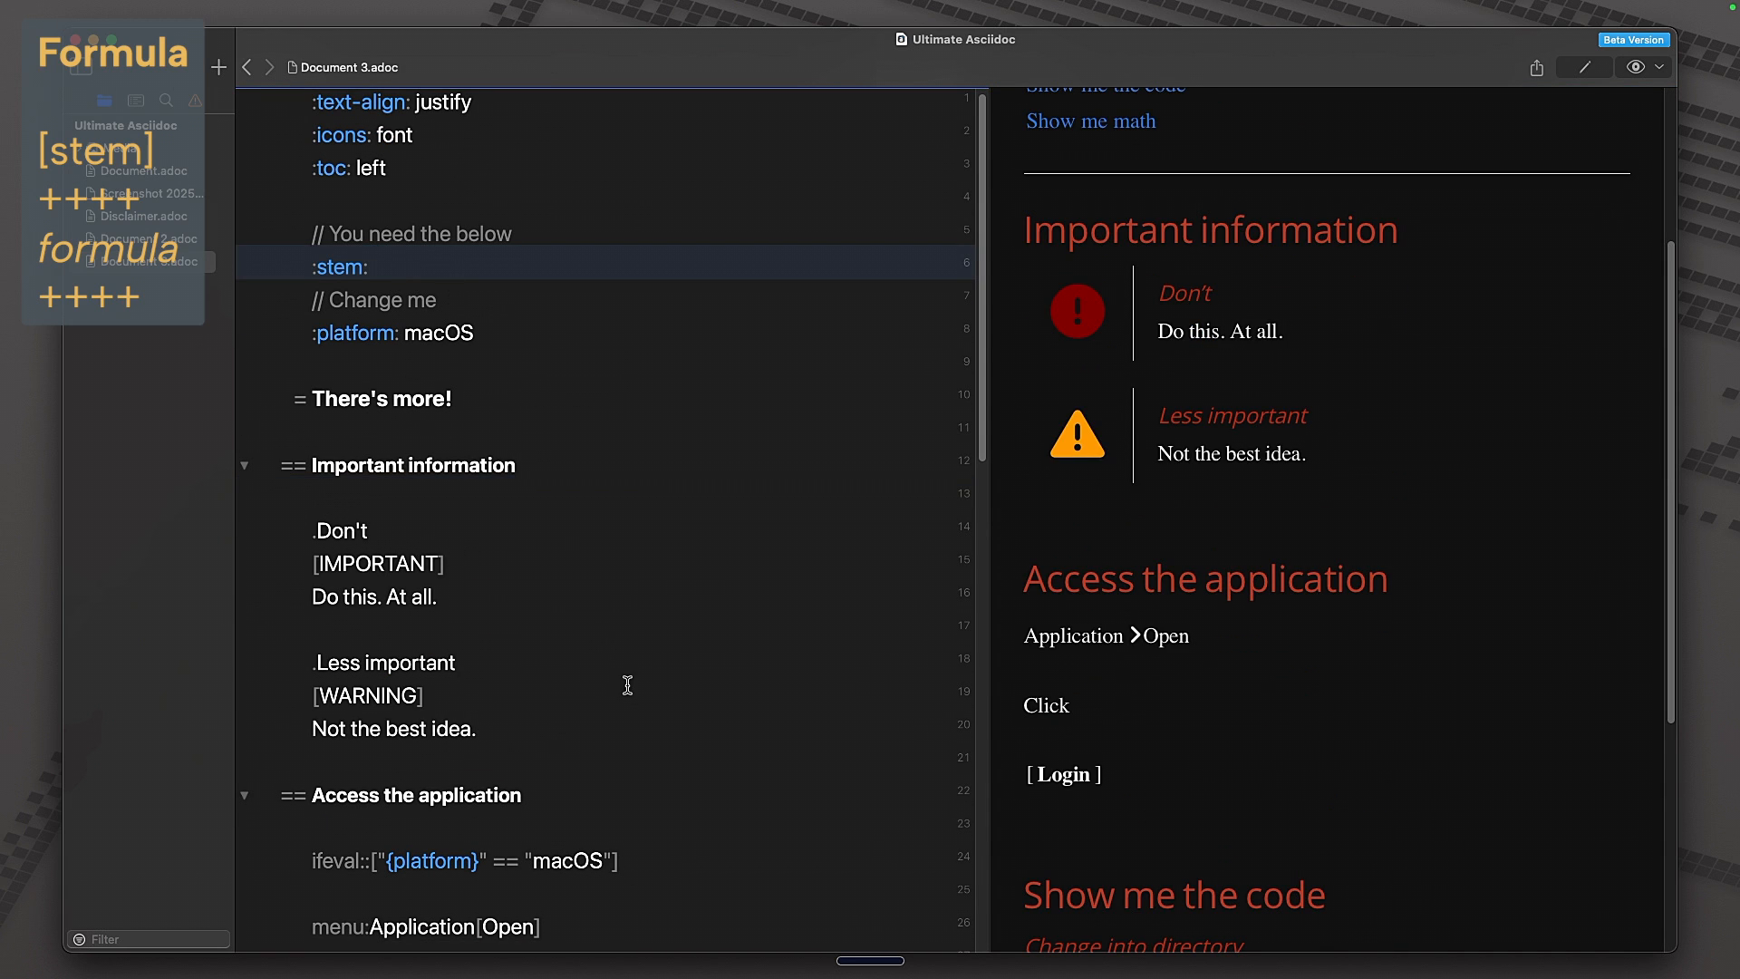
pyautogui.scroll(-3)
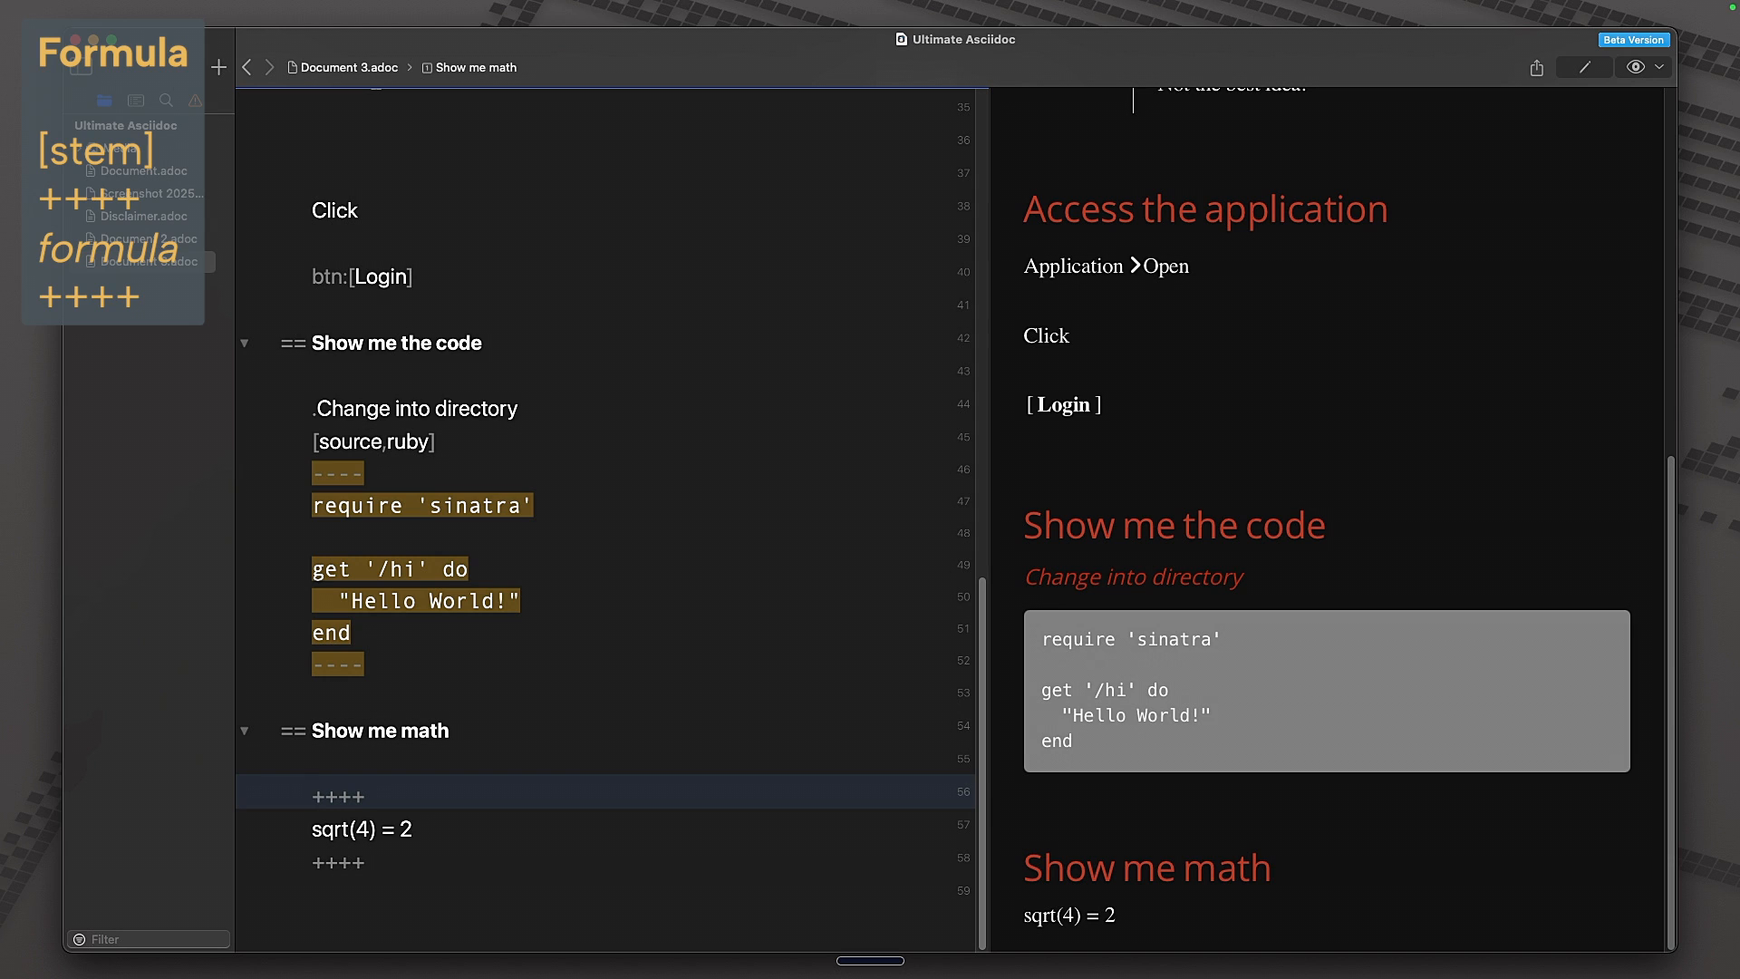
pyautogui.click(313, 794)
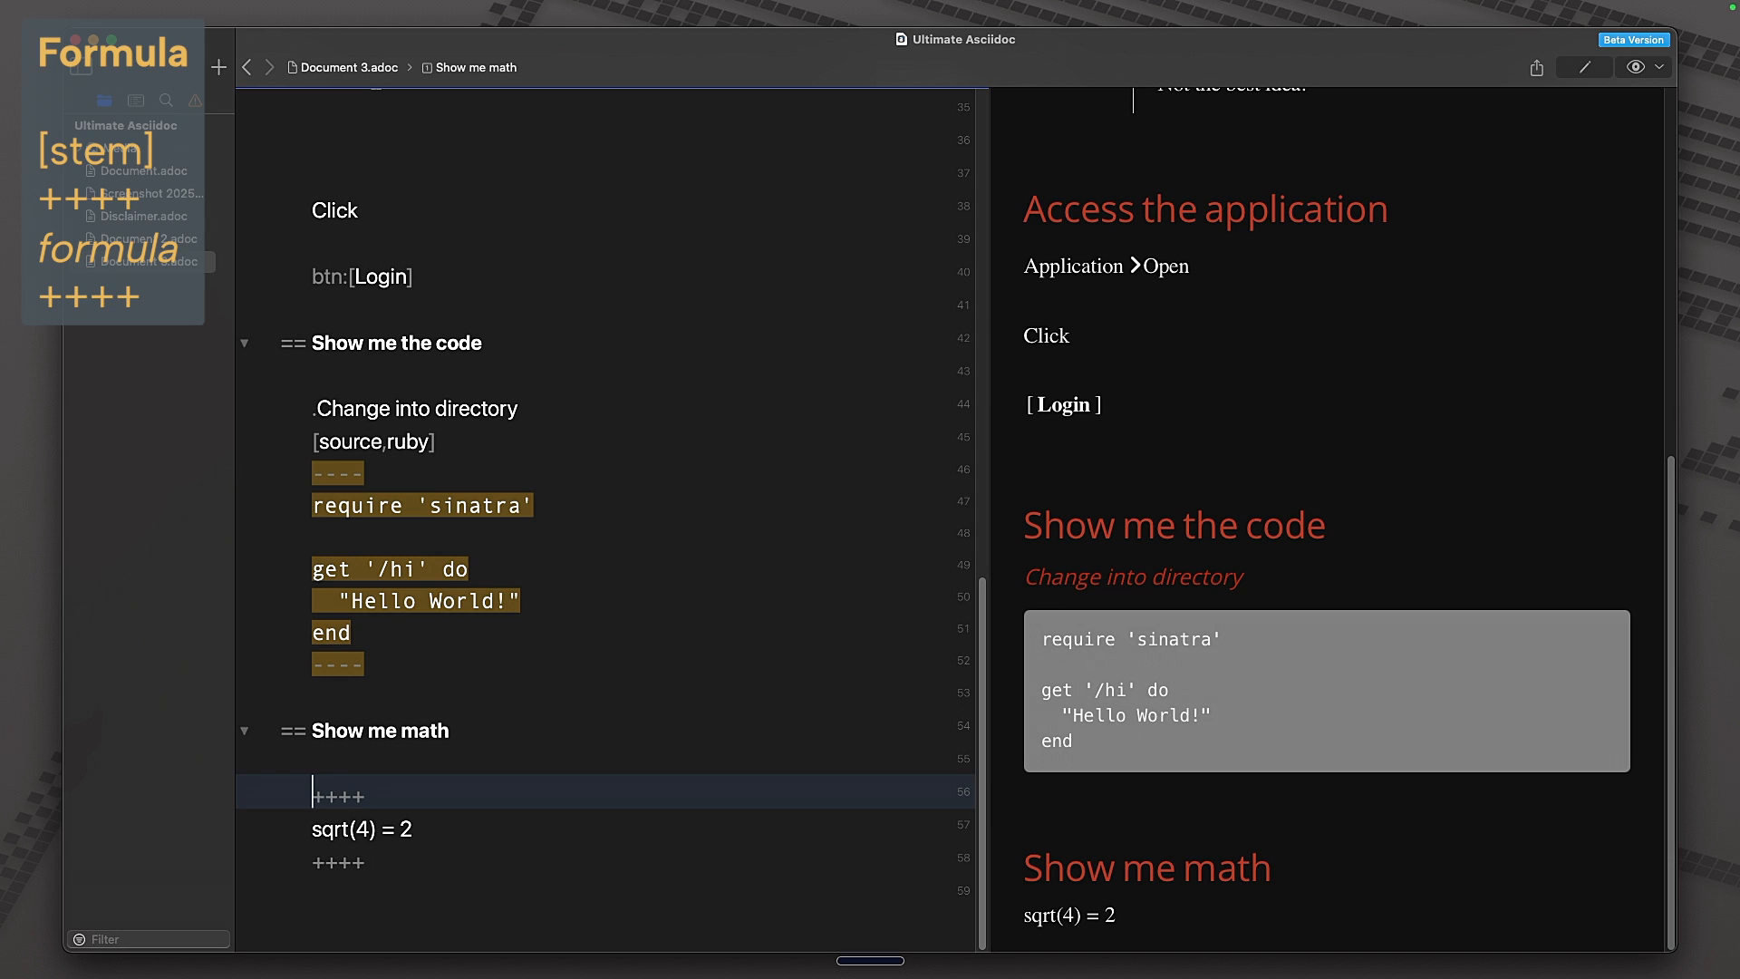
pyautogui.write('[stem')
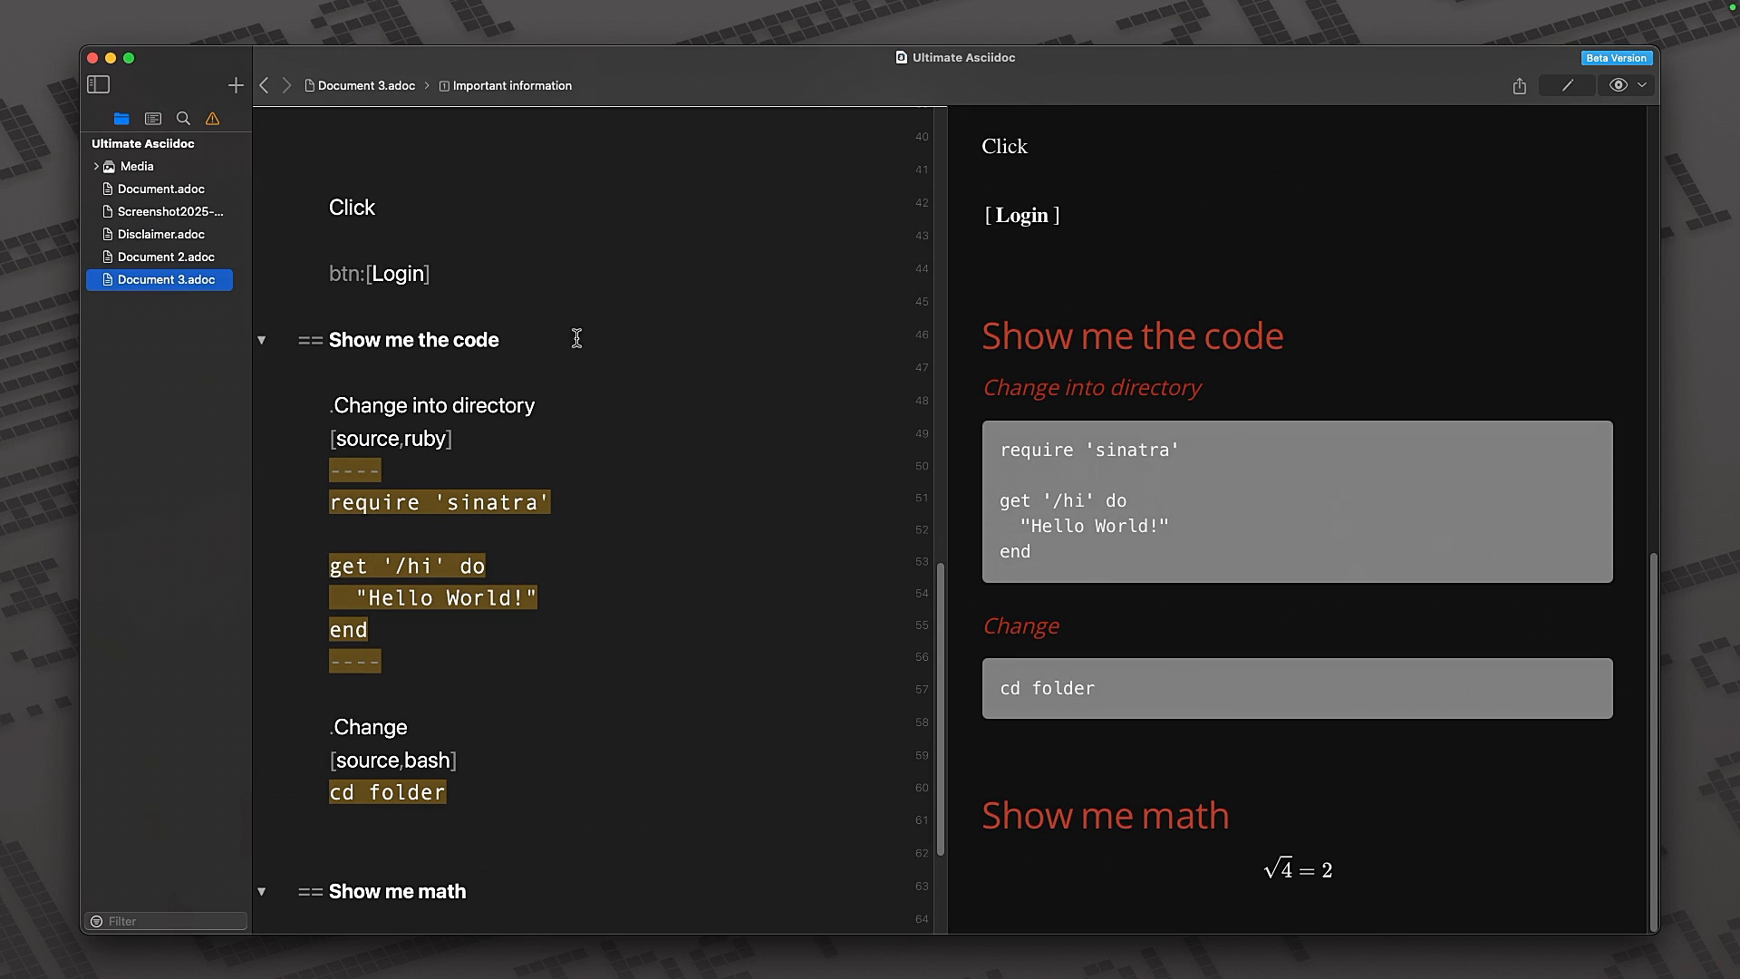
pyautogui.moveTo(457, 481)
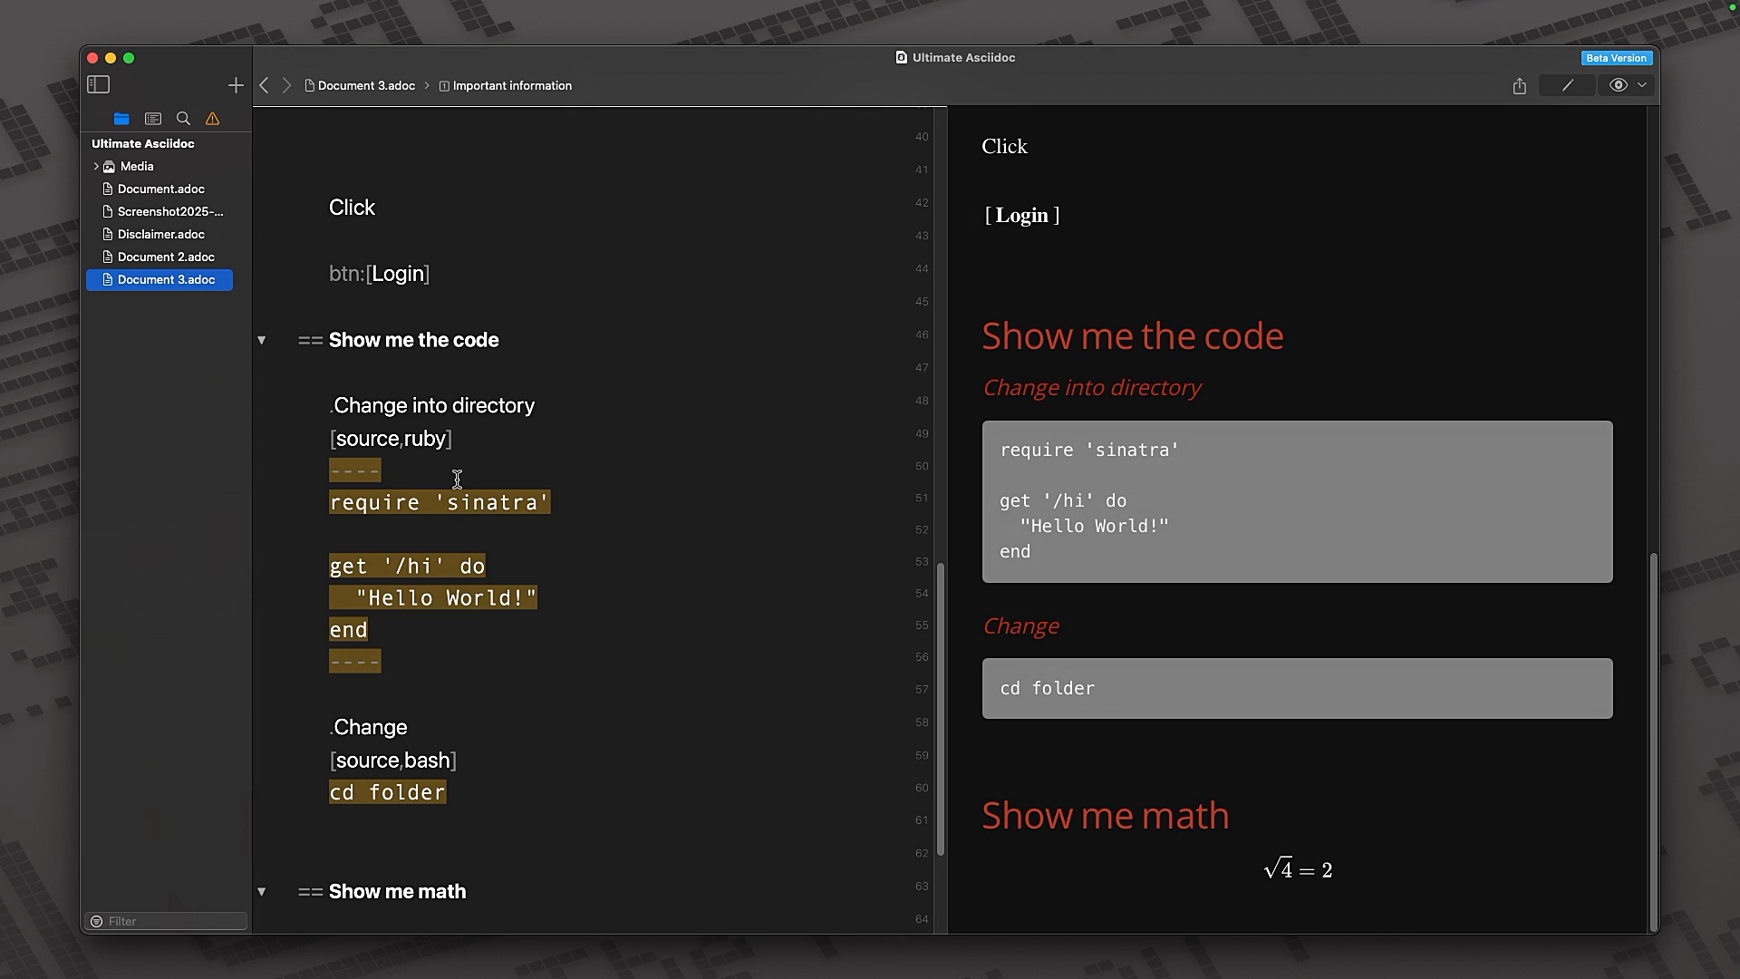
pyautogui.moveTo(456, 566)
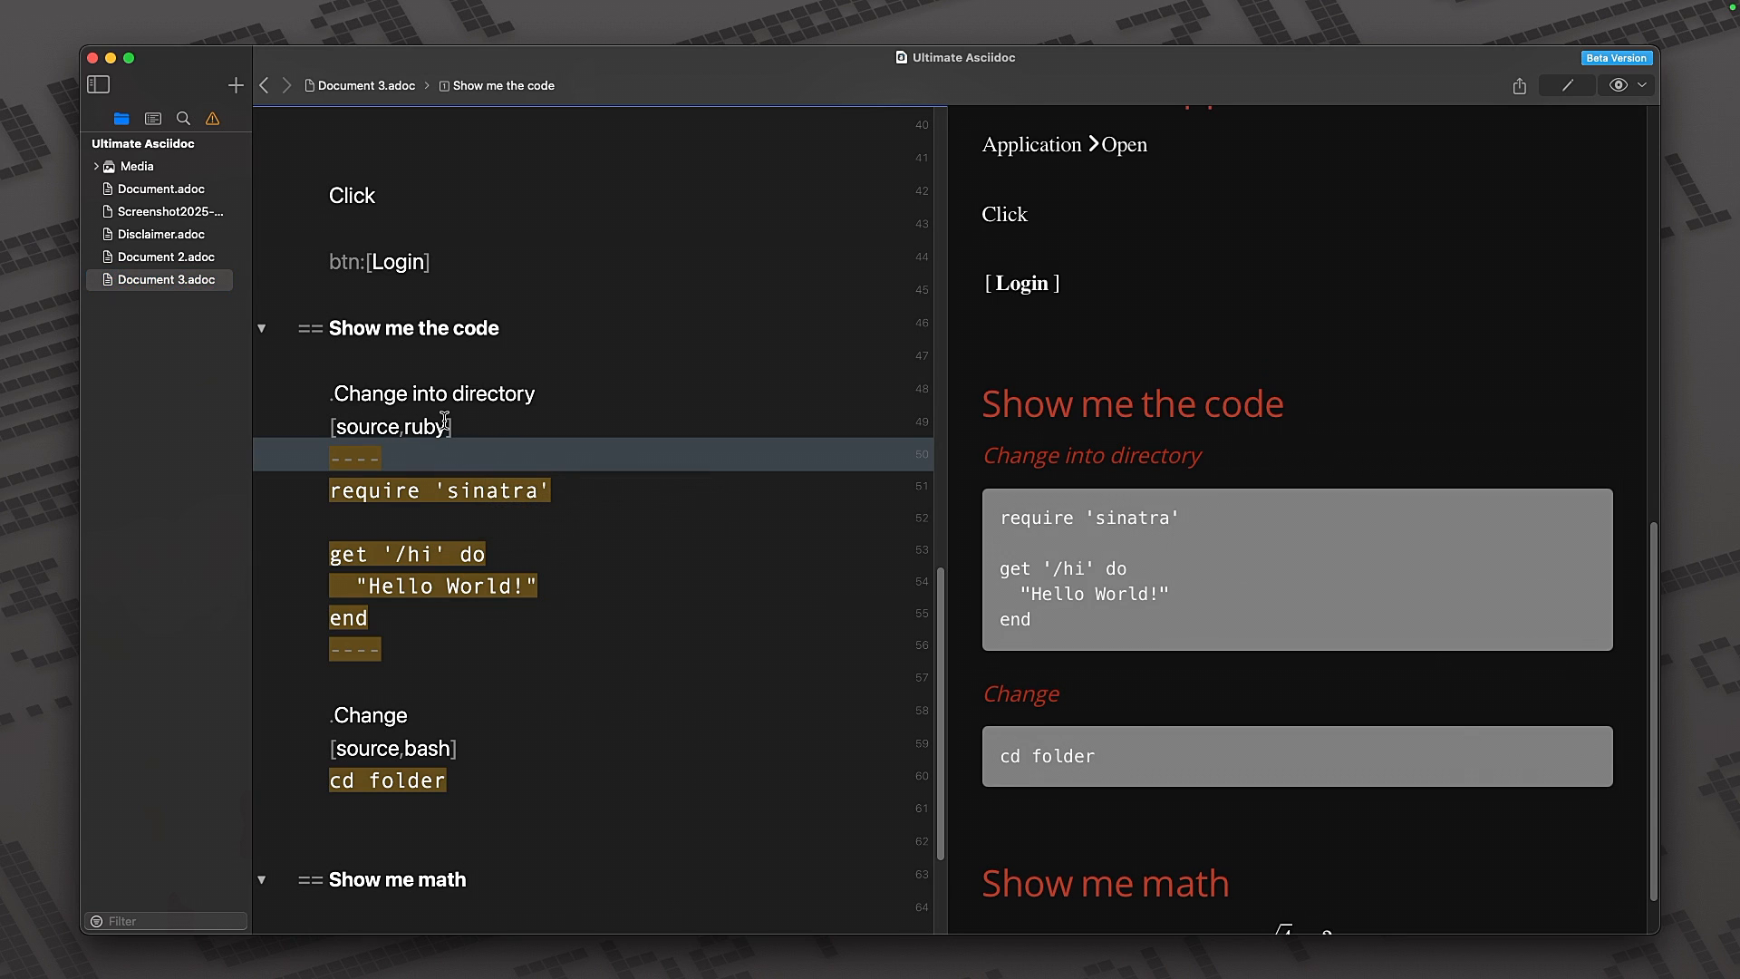
pyautogui.moveTo(424, 820)
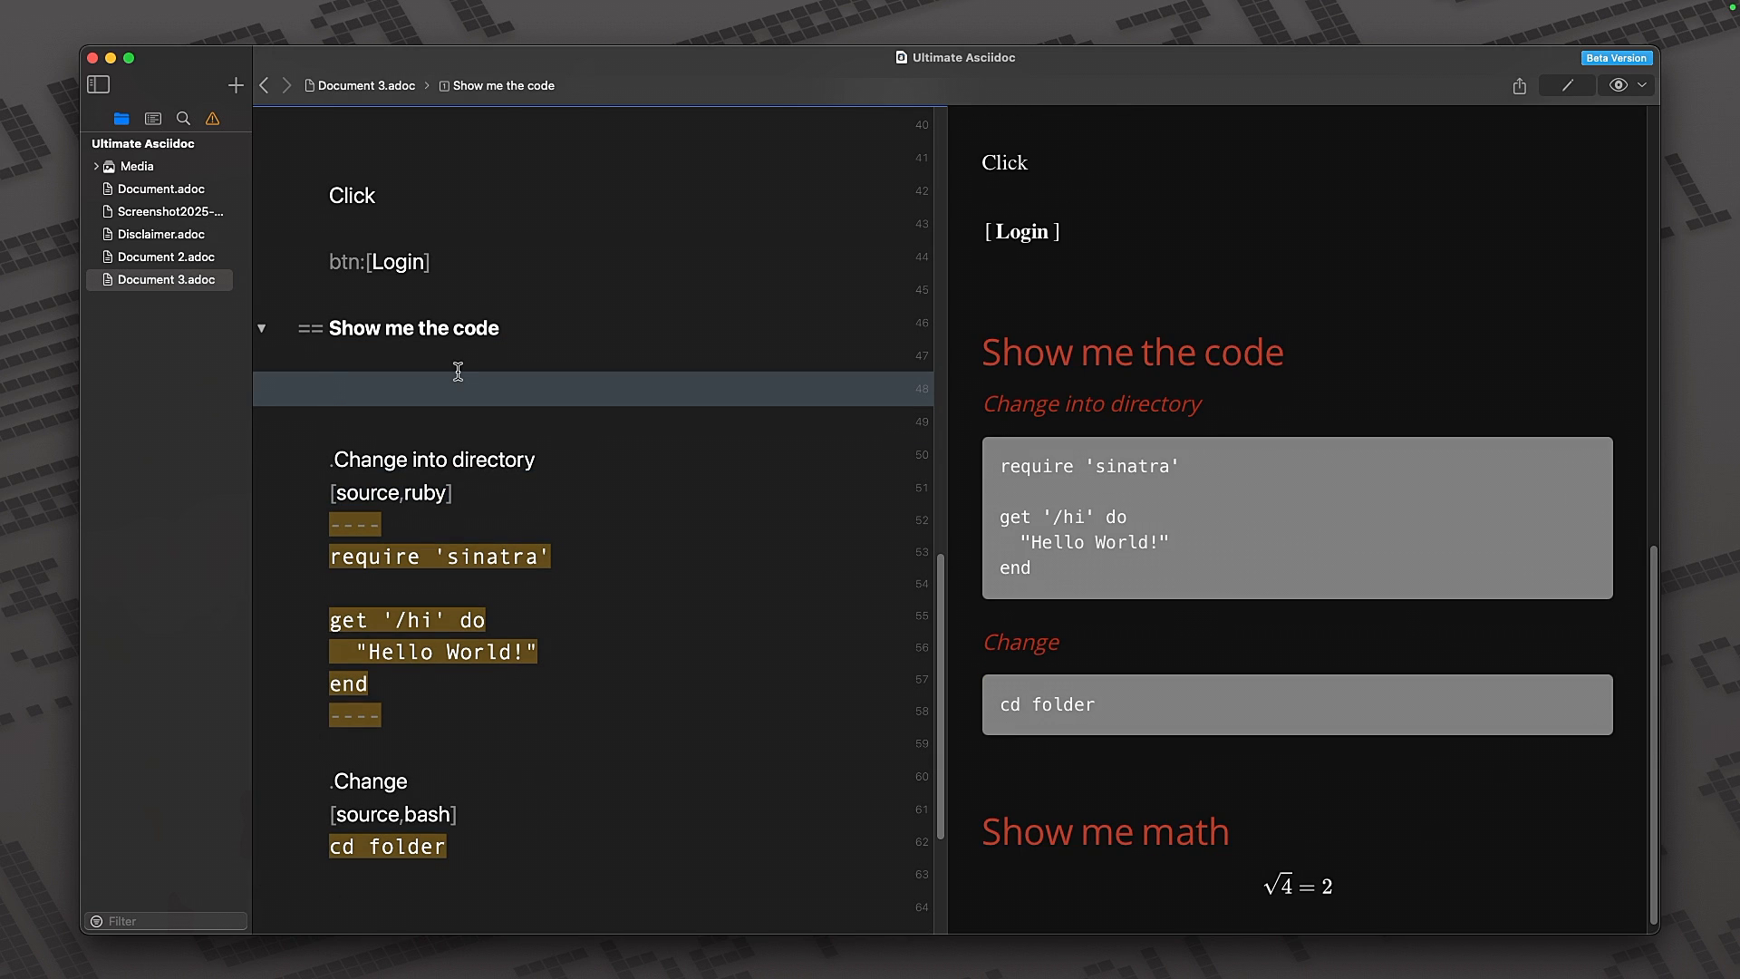
pyautogui.write('c')
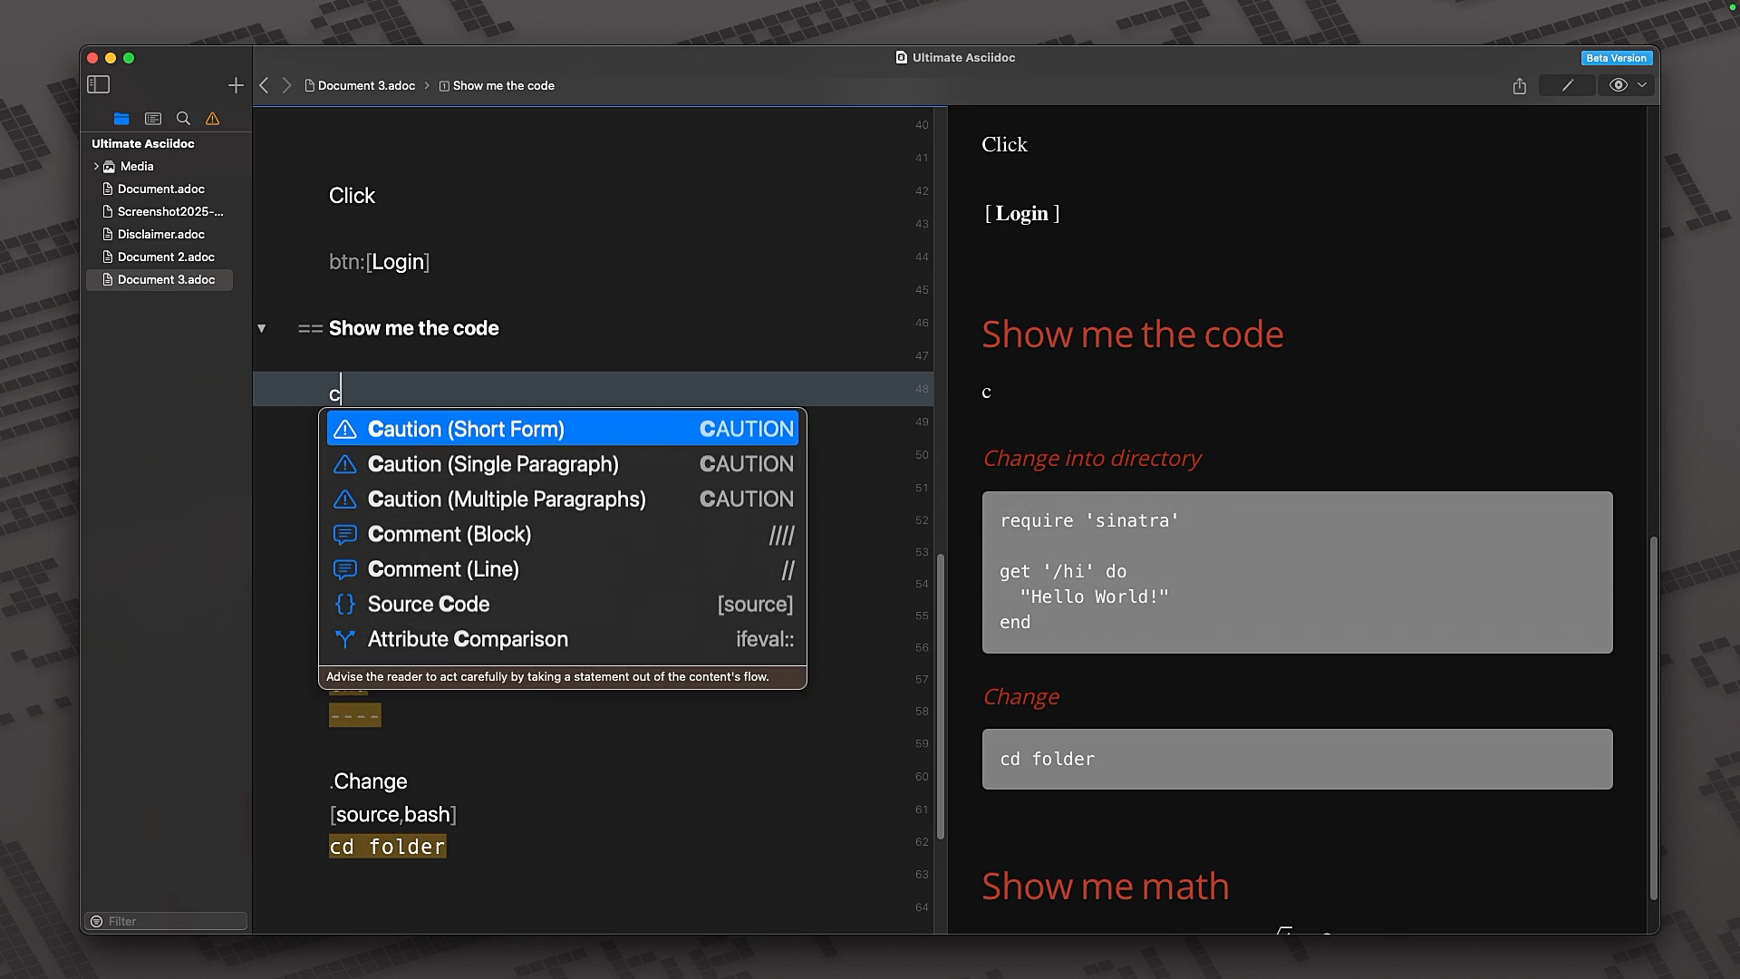
pyautogui.write('ode')
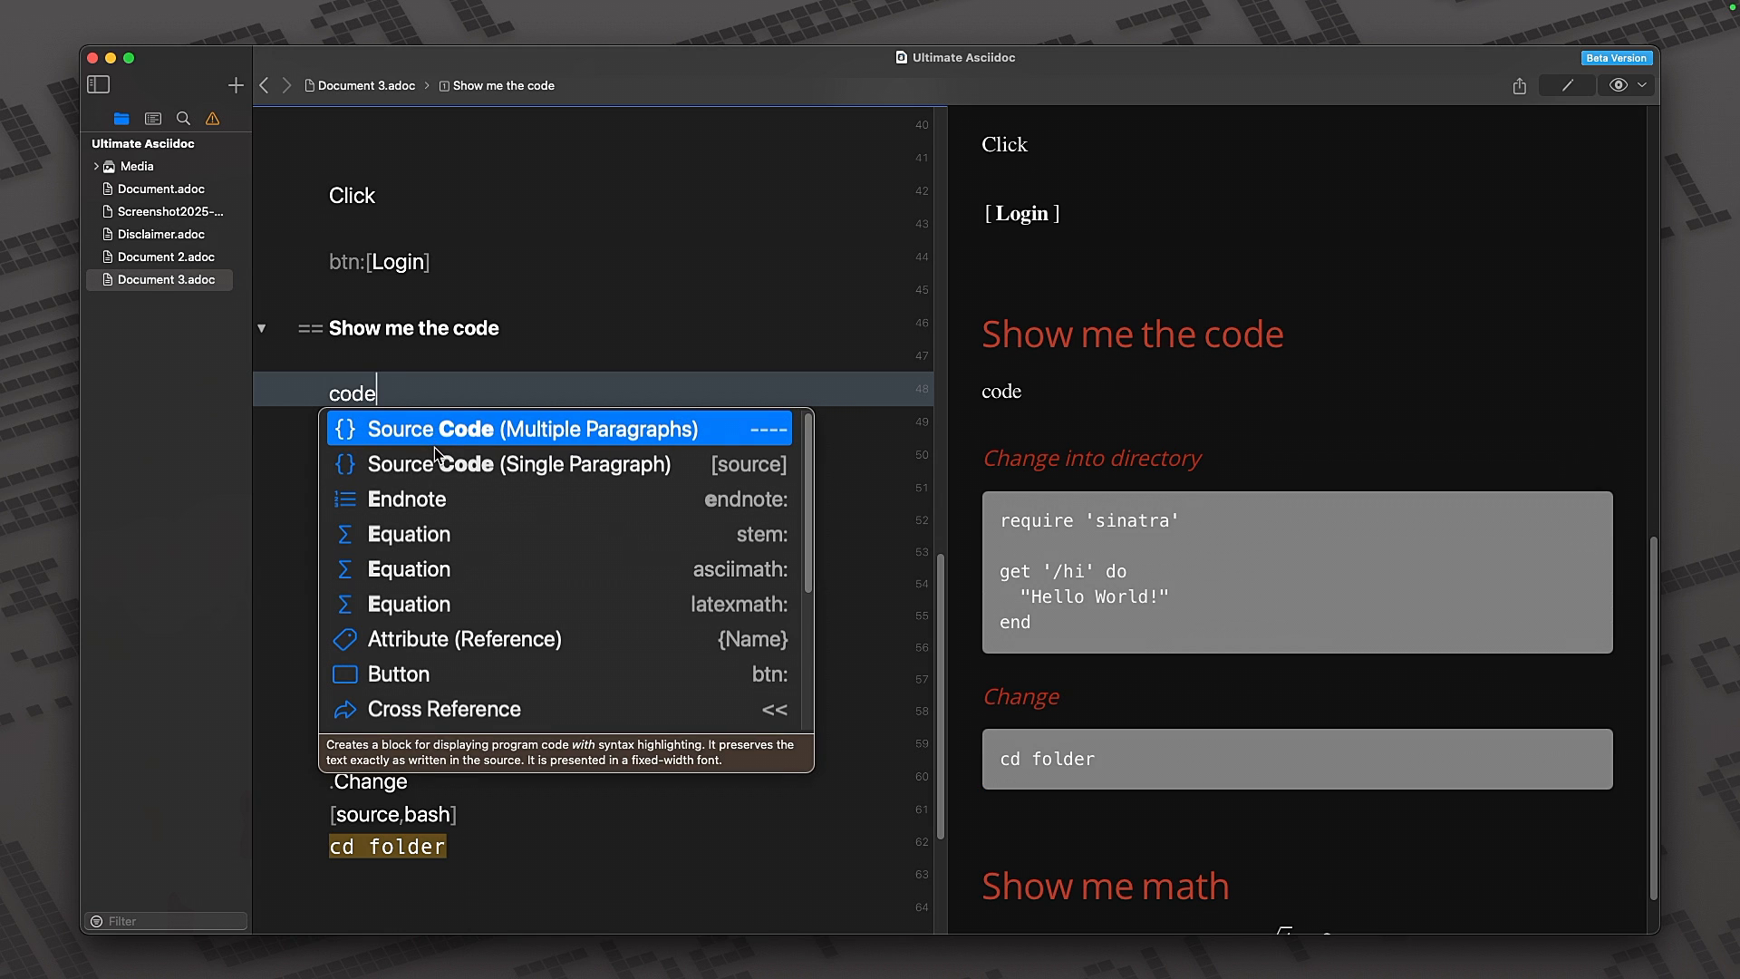
pyautogui.click(522, 430)
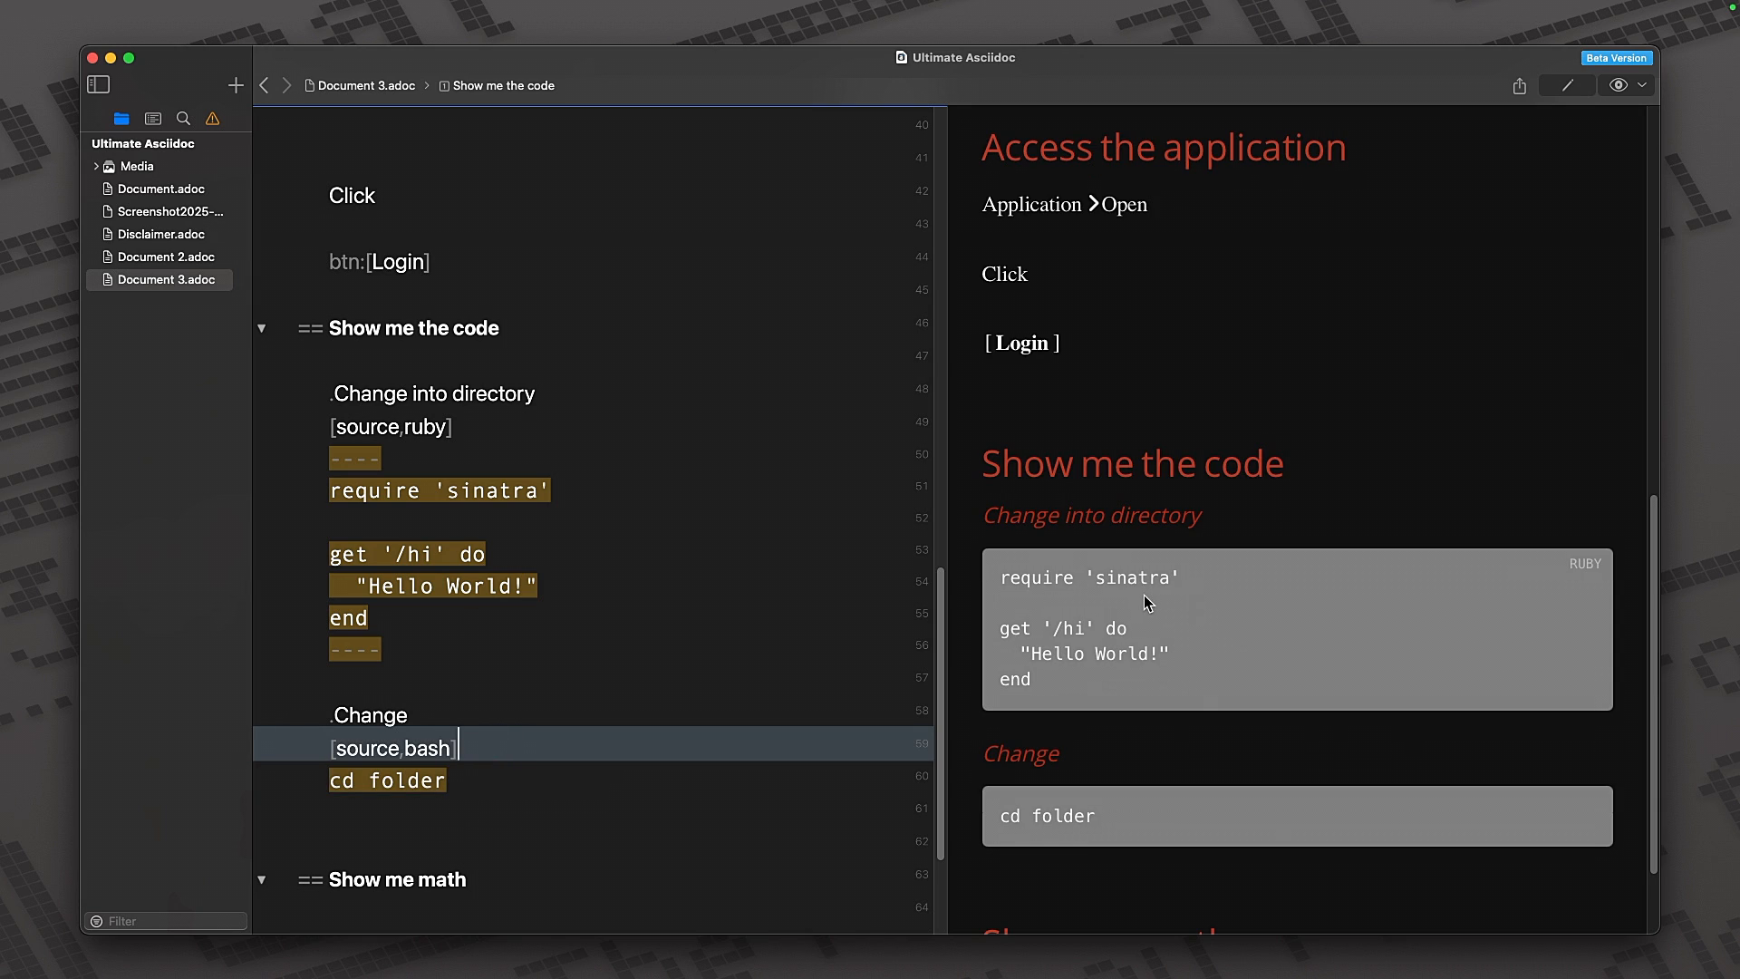
pyautogui.moveTo(1086, 644)
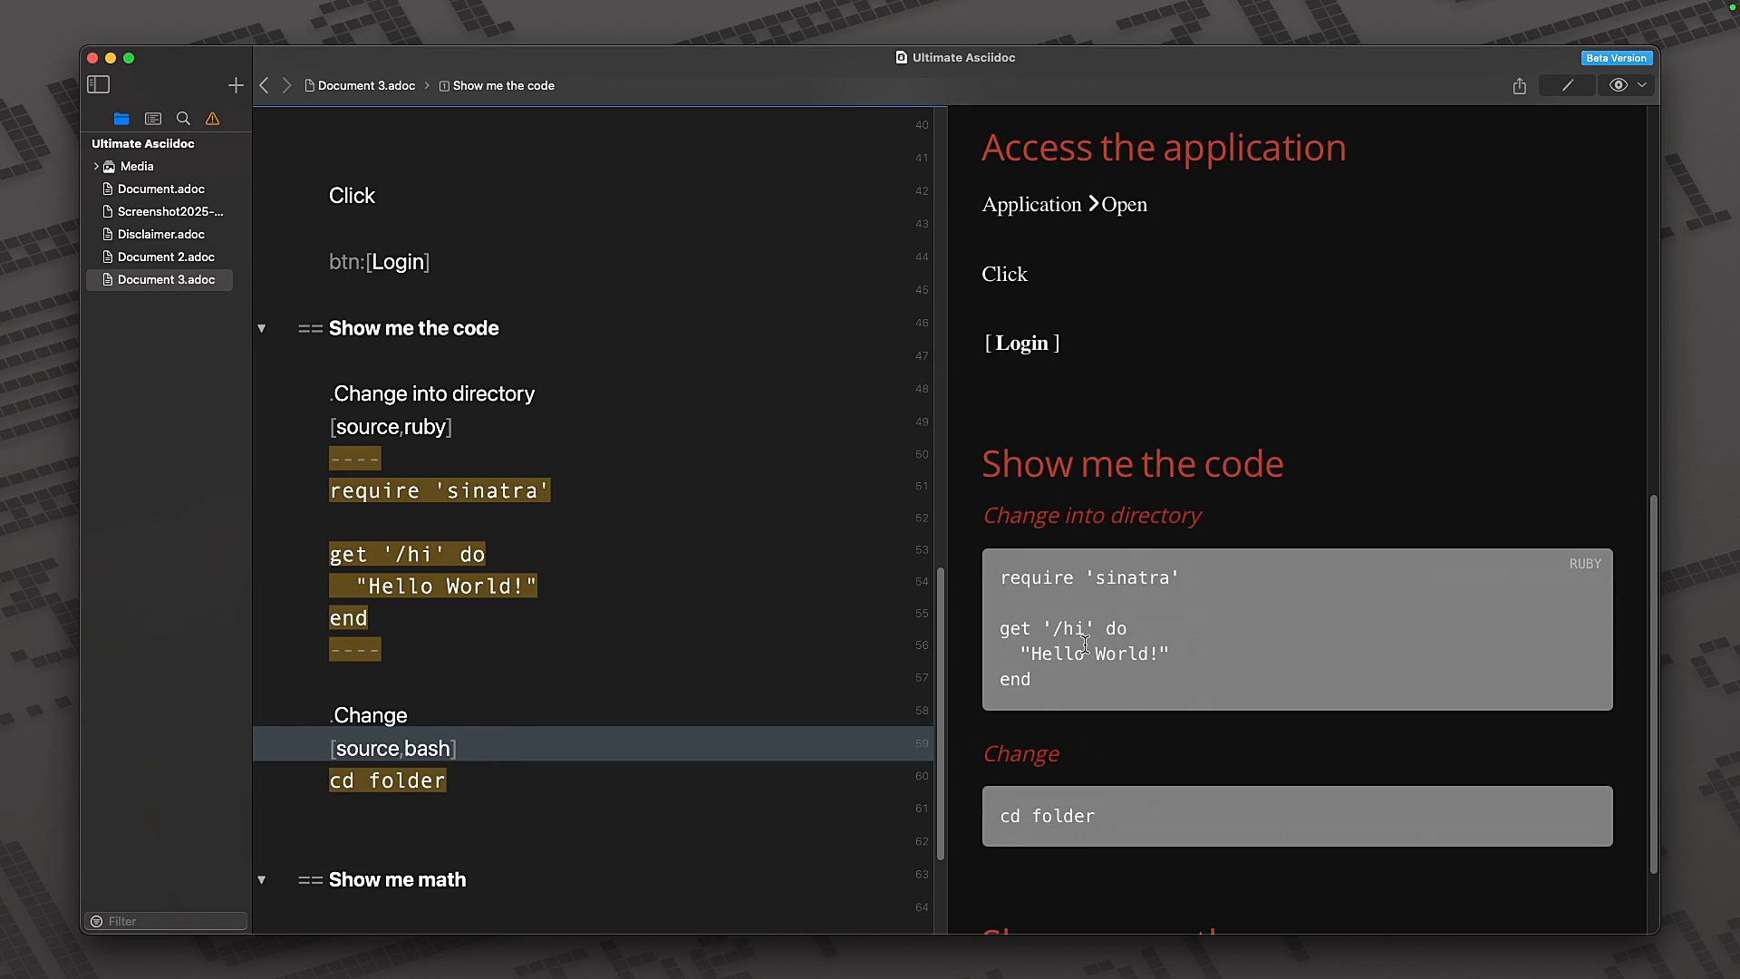
pyautogui.moveTo(1051, 620)
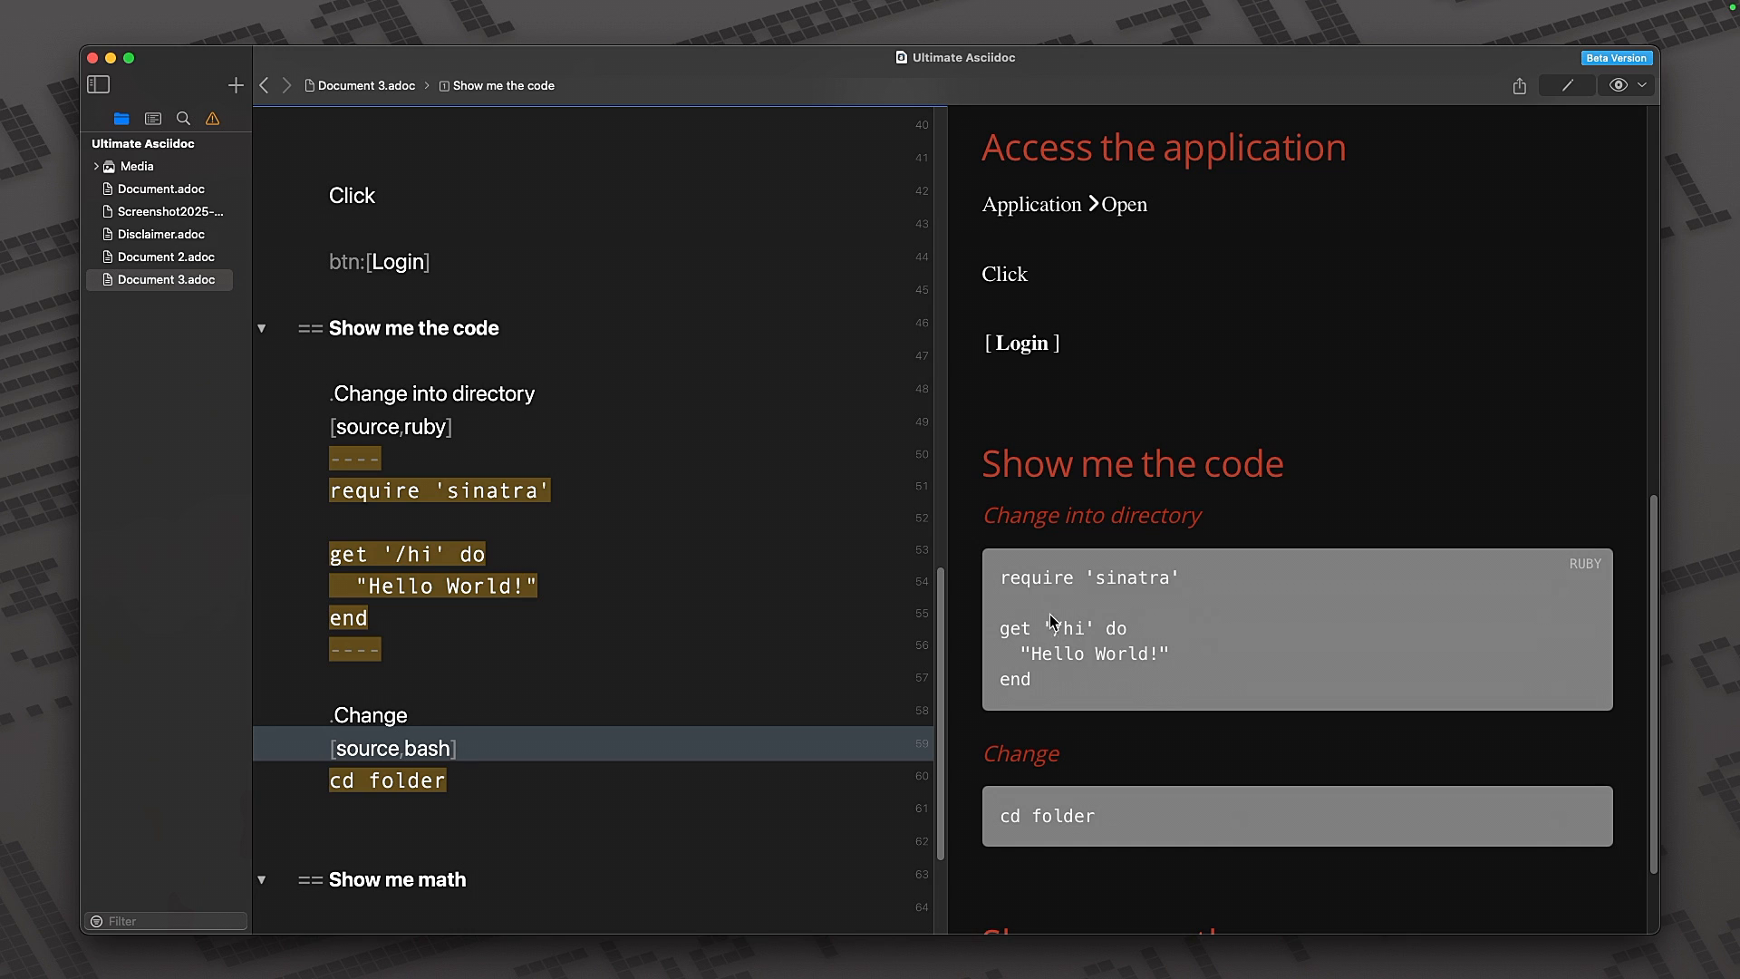
pyautogui.moveTo(435, 586)
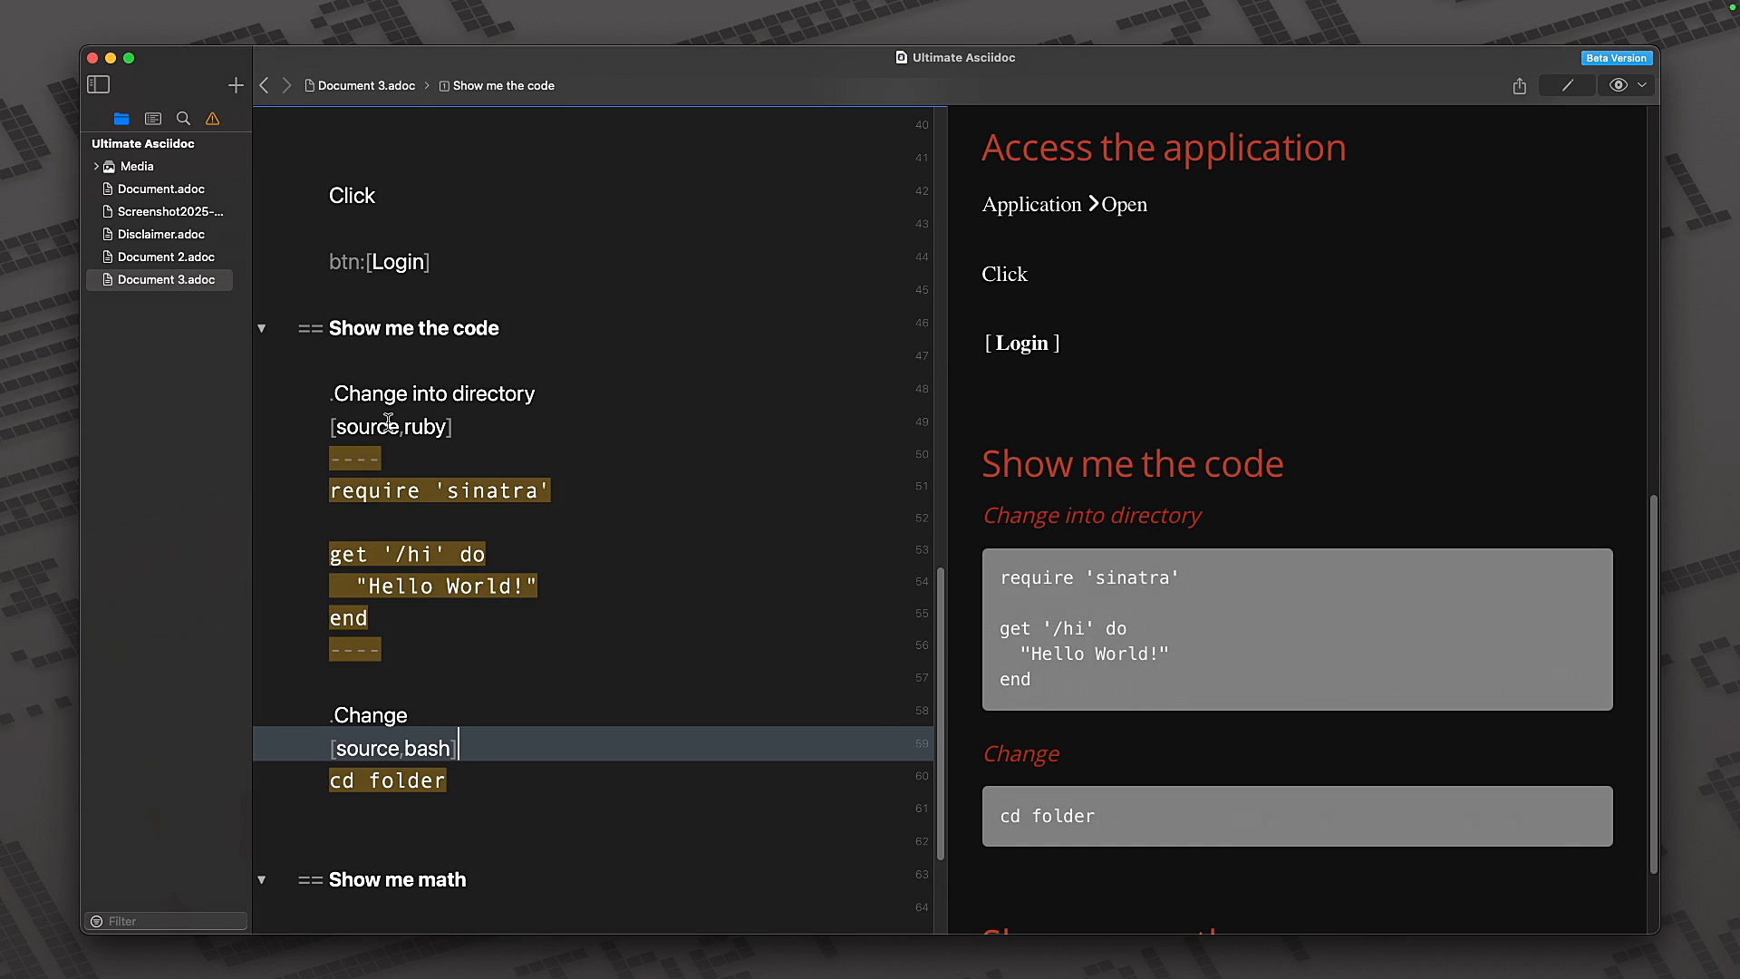
# - Add :source-highlighter: to the header and check the coloured ruby and bash code blocks
pyautogui.scroll(-3)
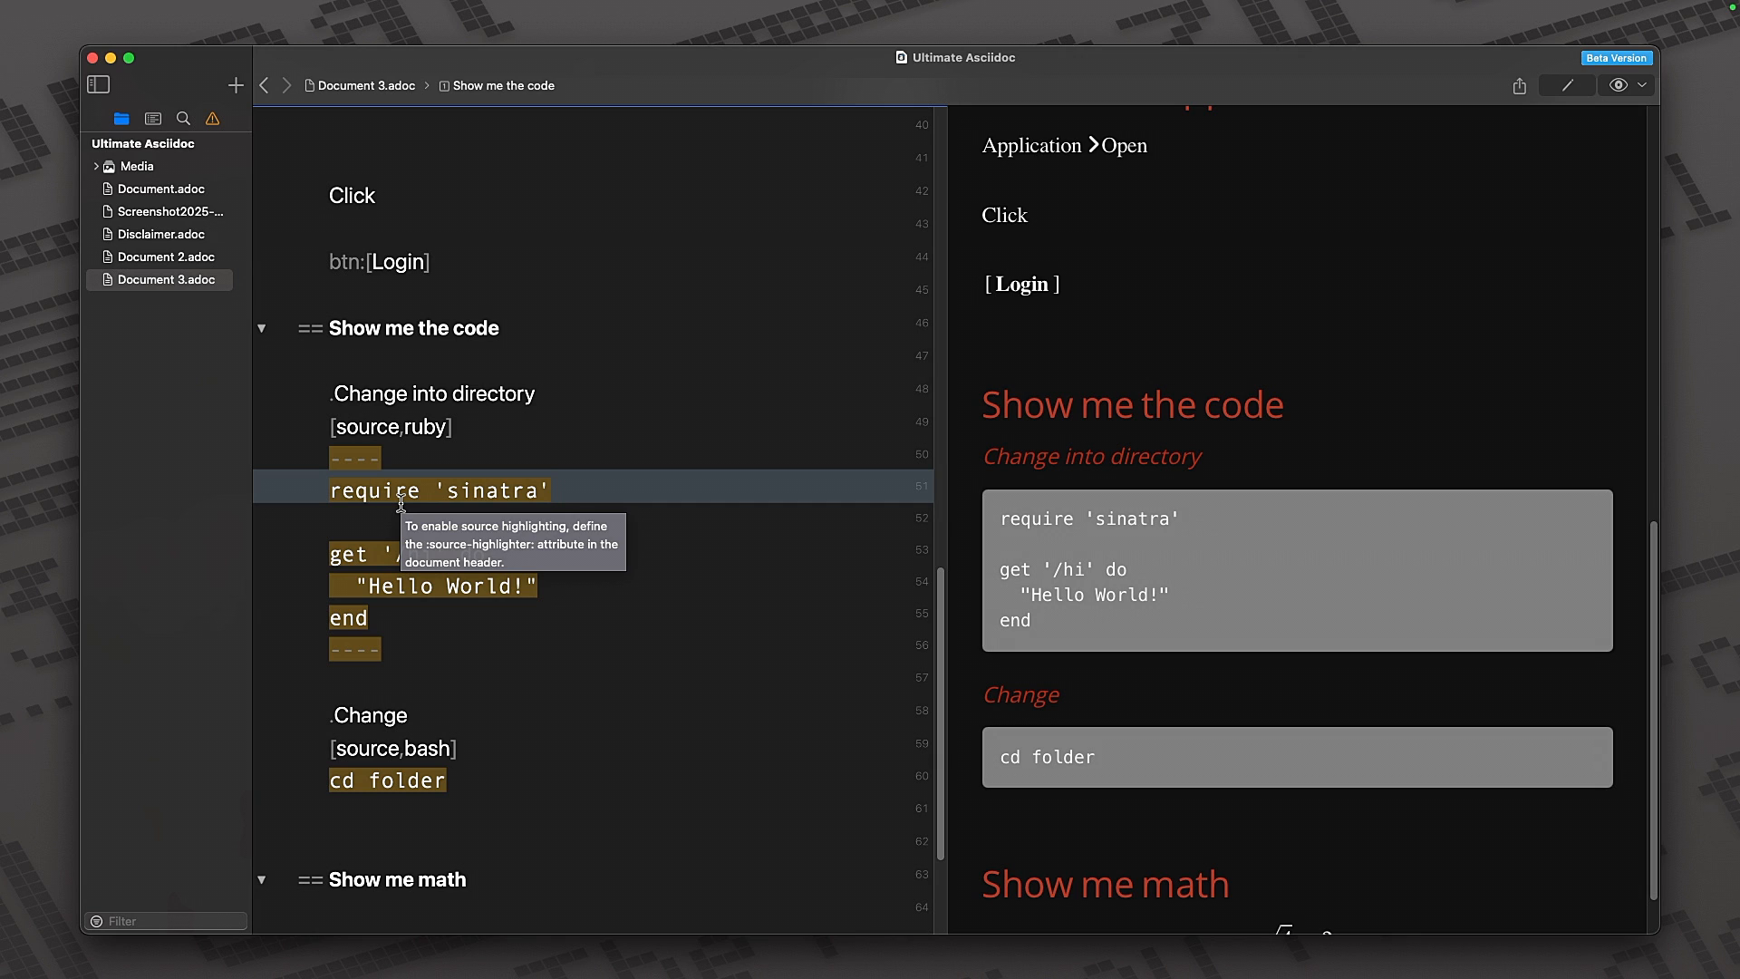
pyautogui.moveTo(236, 259)
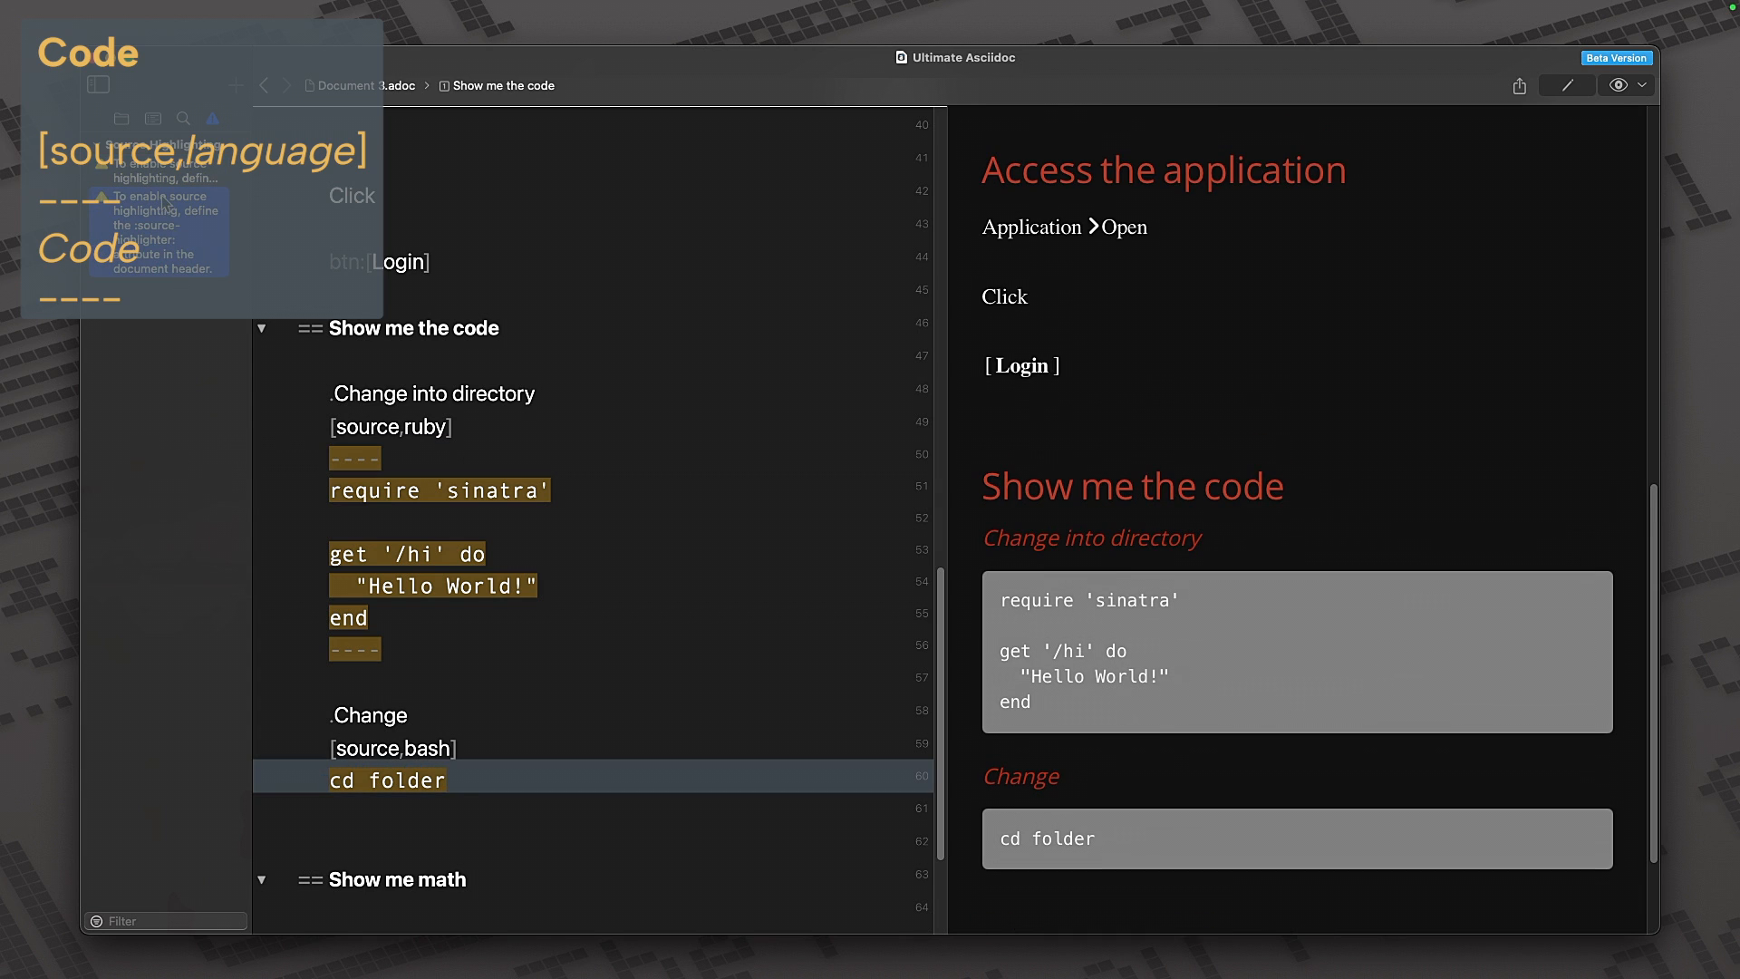
pyautogui.scroll(-3)
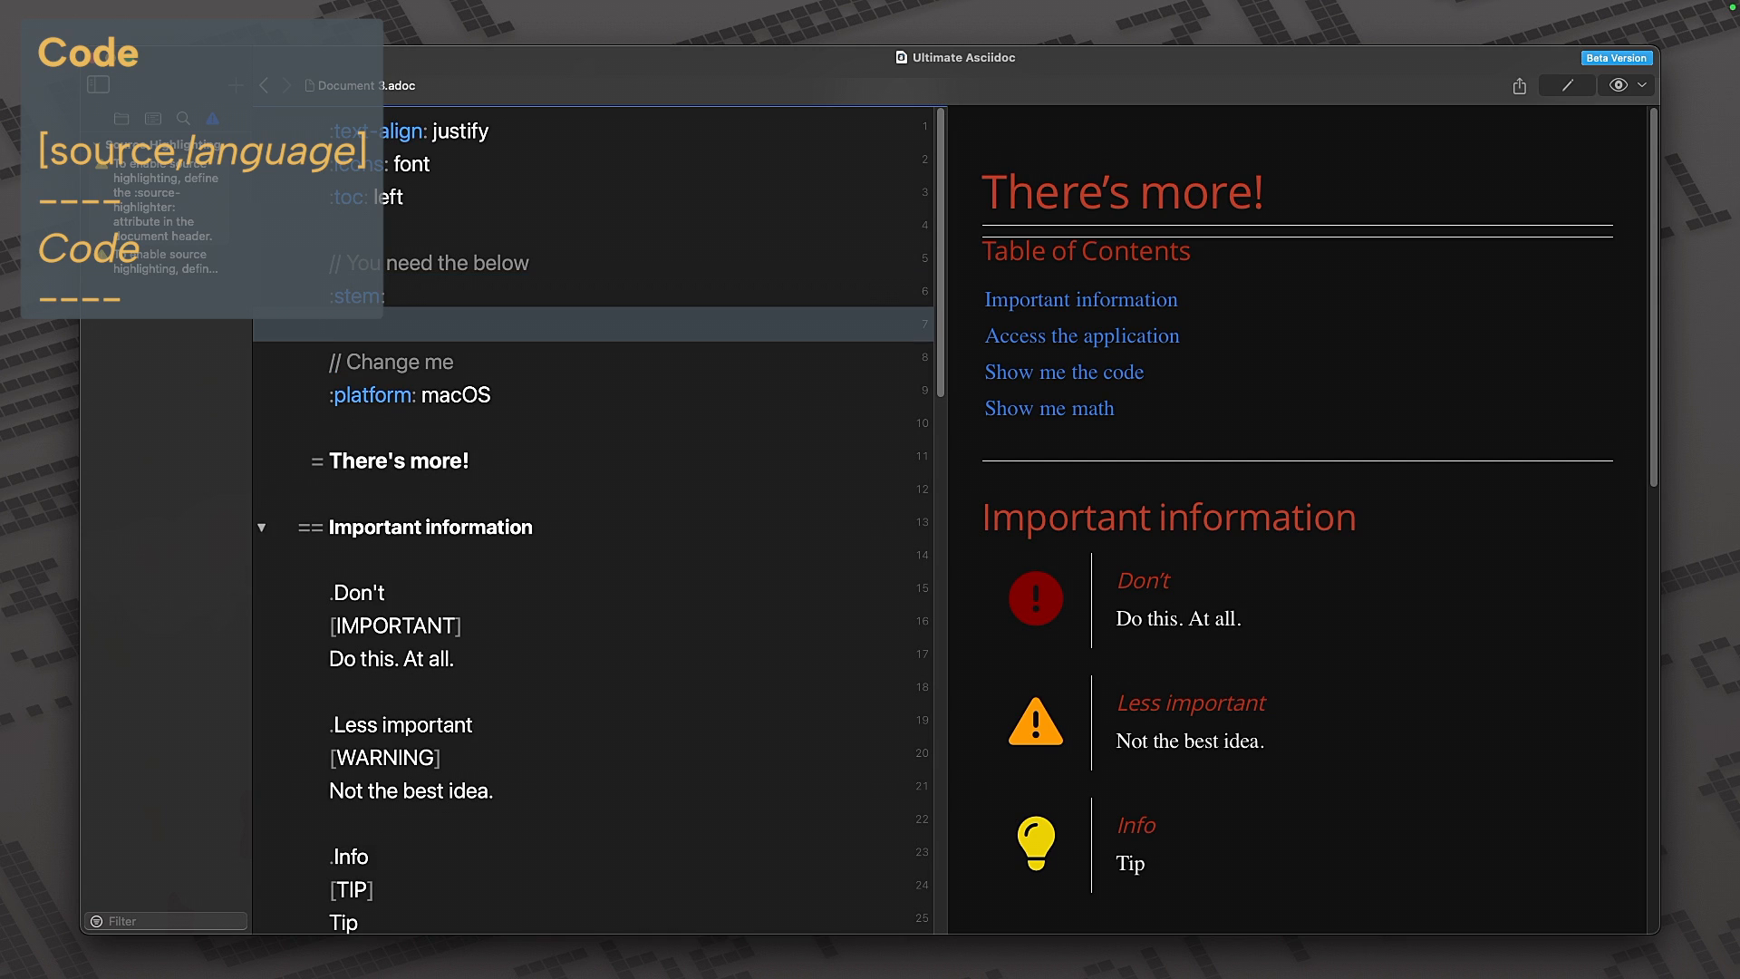
pyautogui.write(':source-highlighter:')
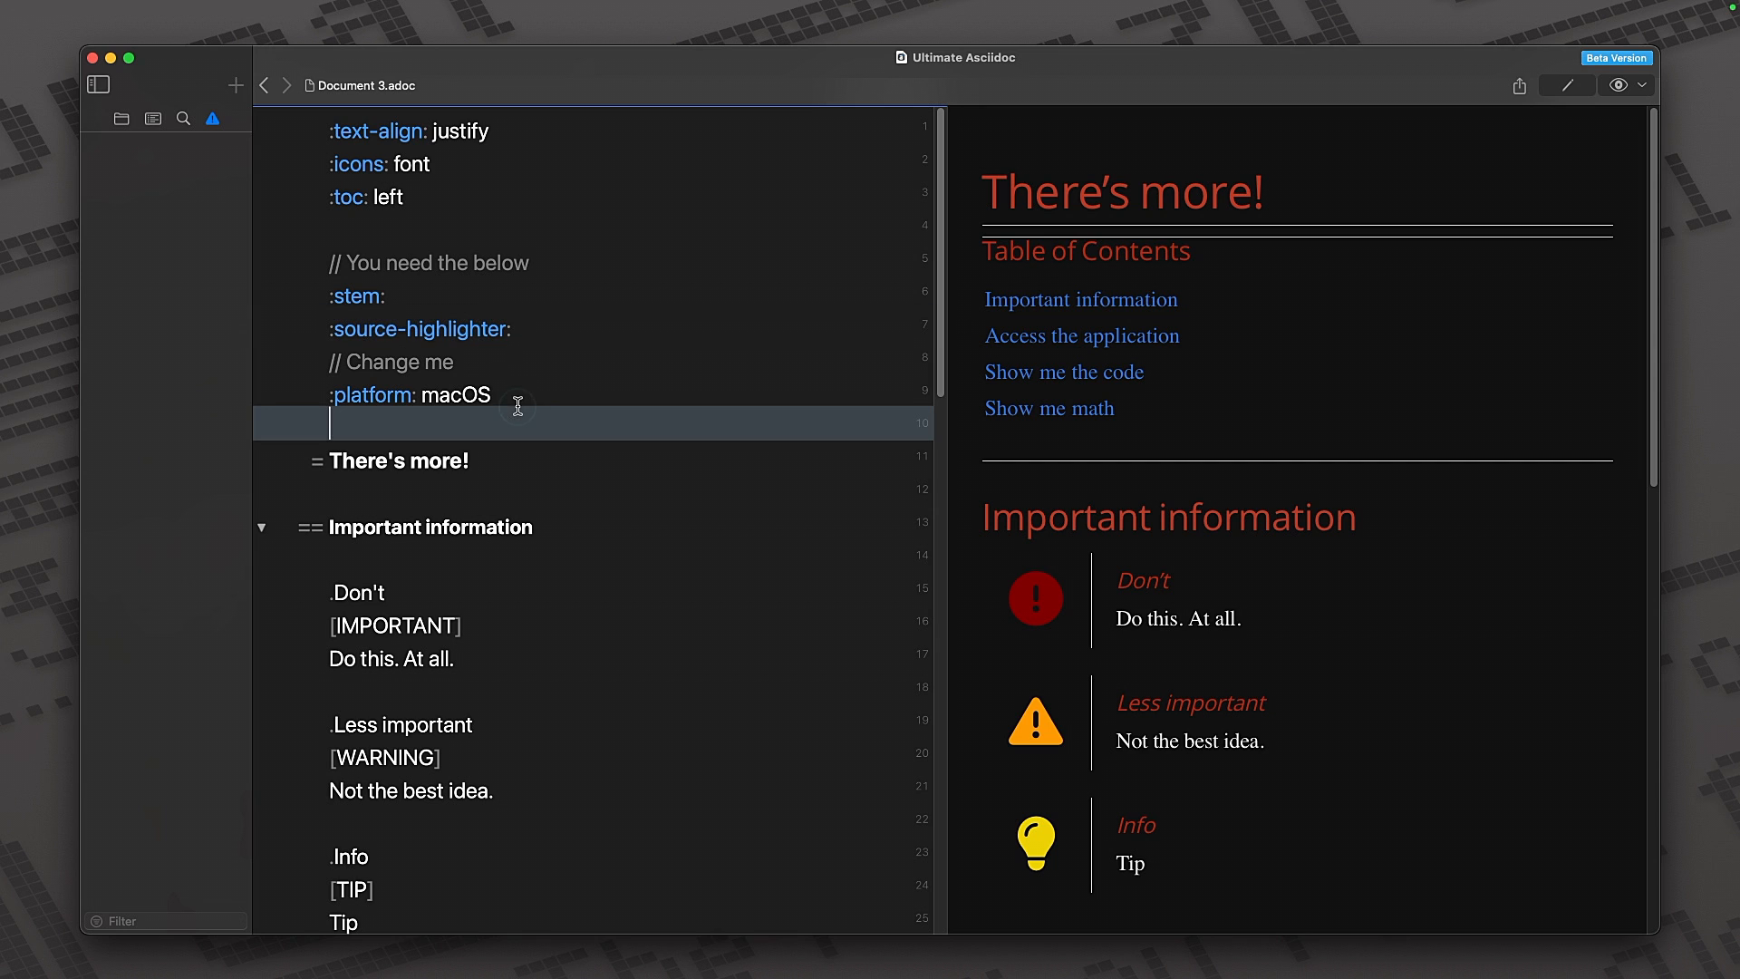
pyautogui.scroll(-3)
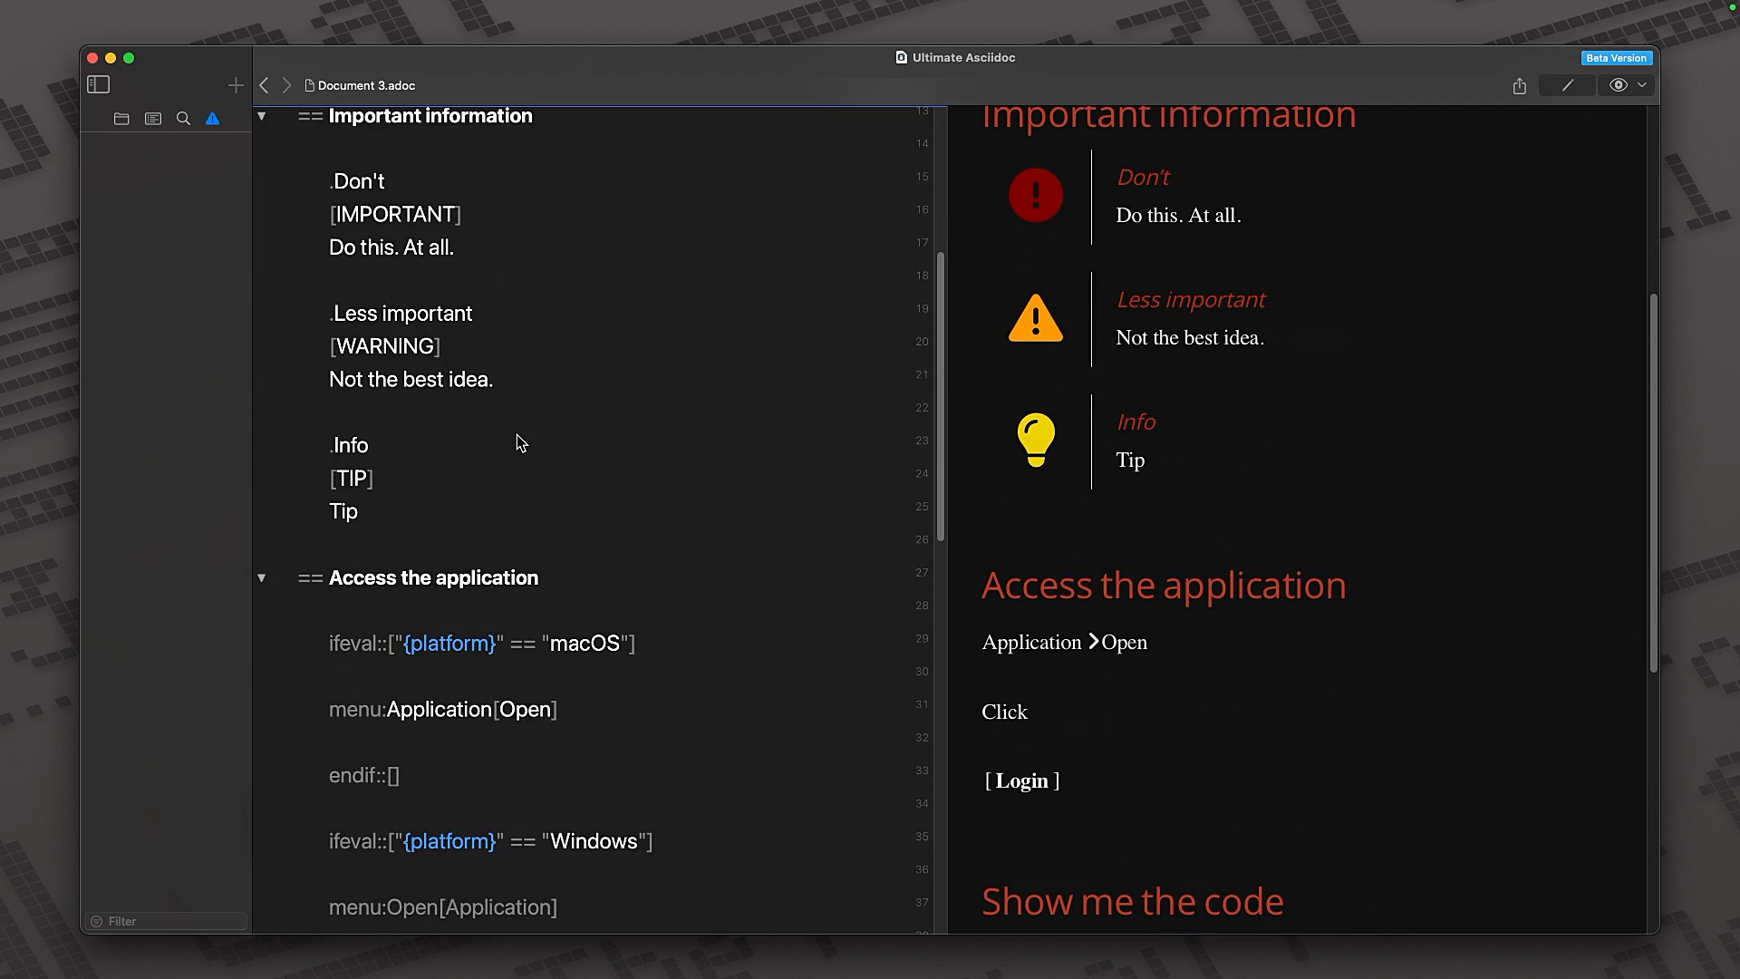
pyautogui.scroll(-3)
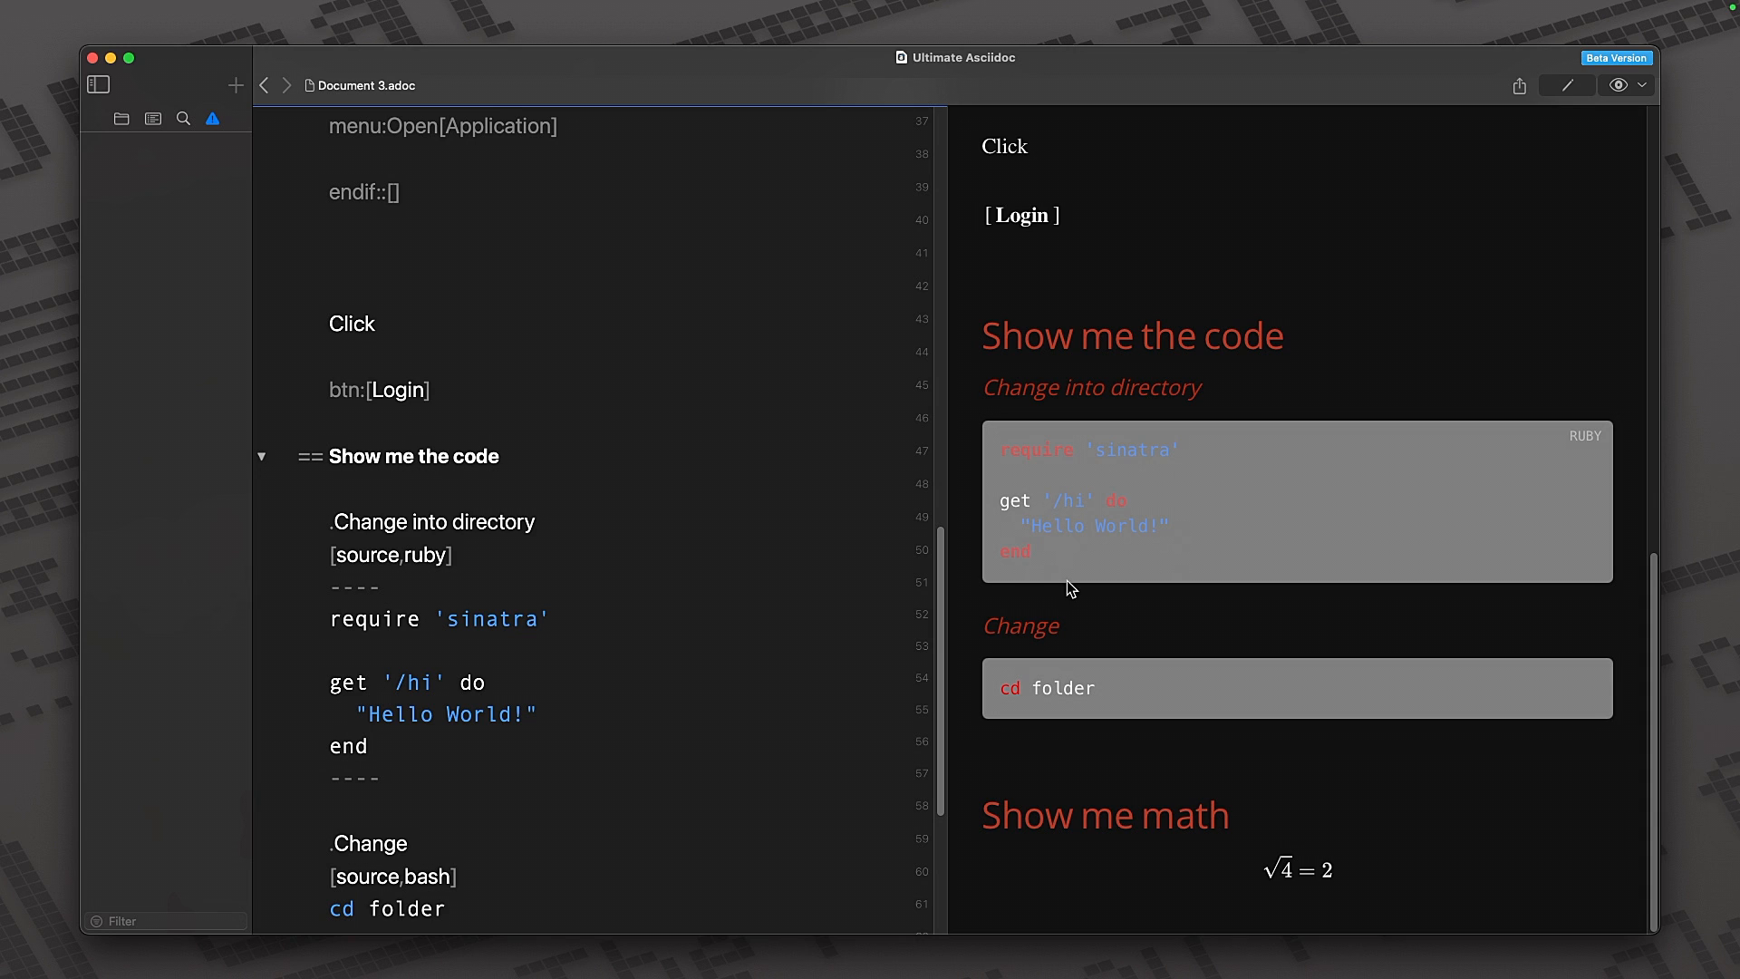
pyautogui.click(350, 745)
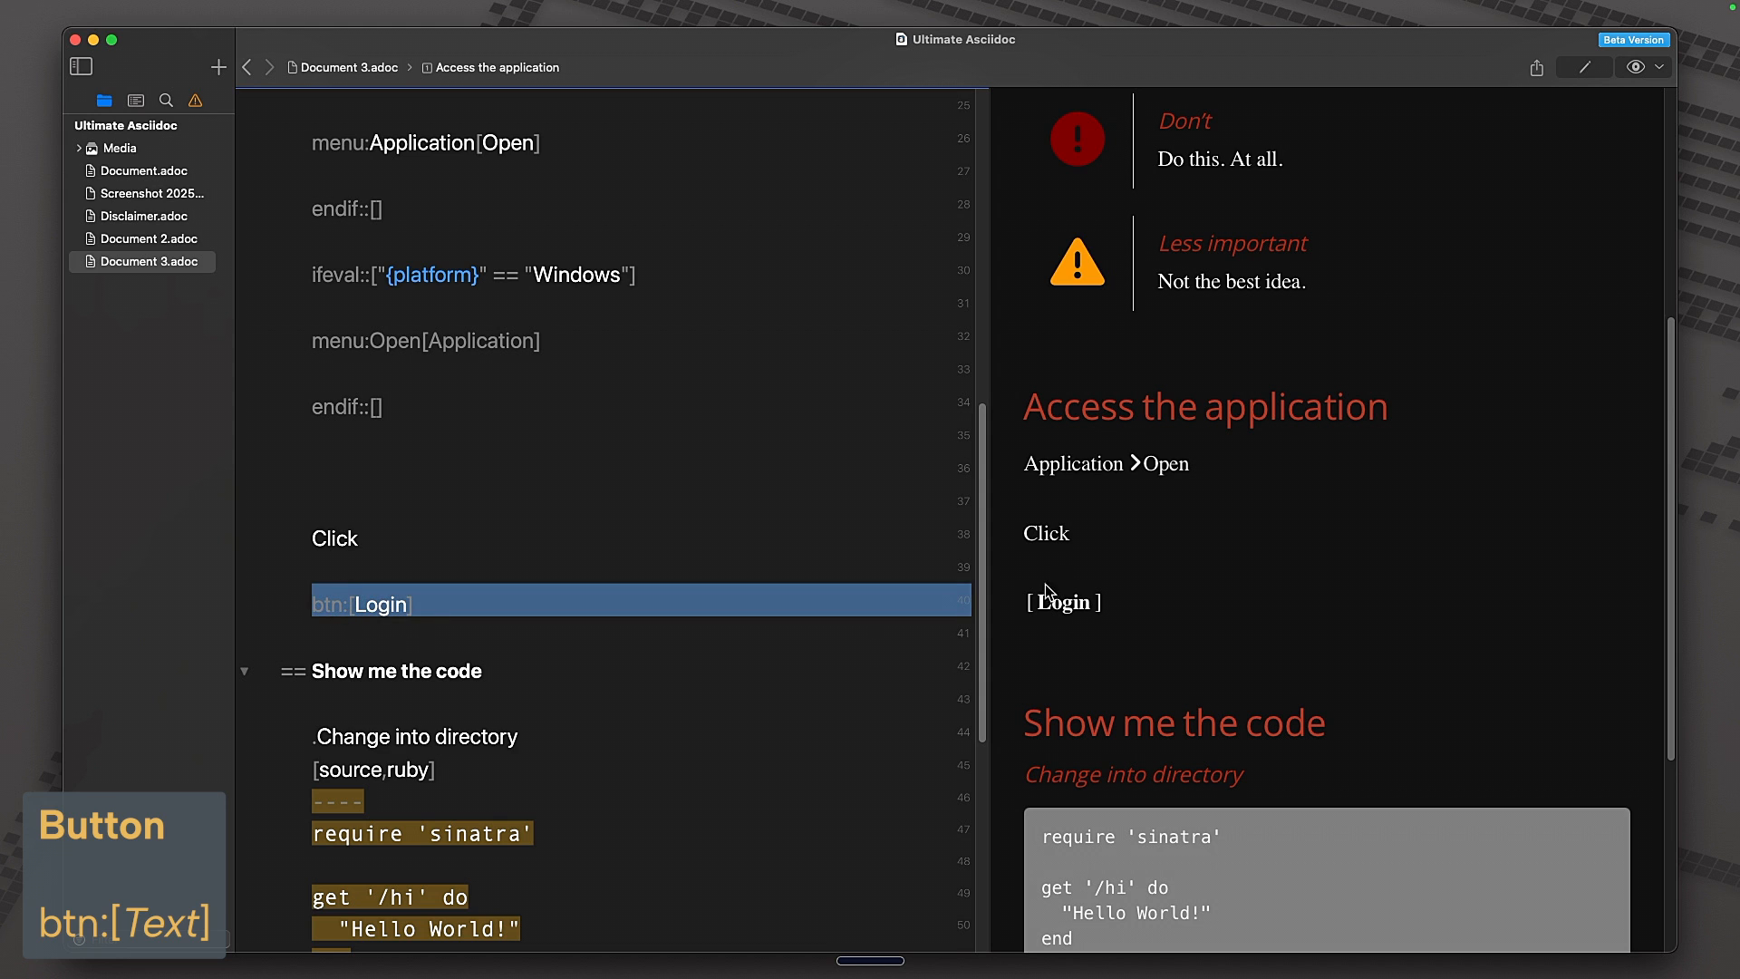
pyautogui.moveTo(1053, 602)
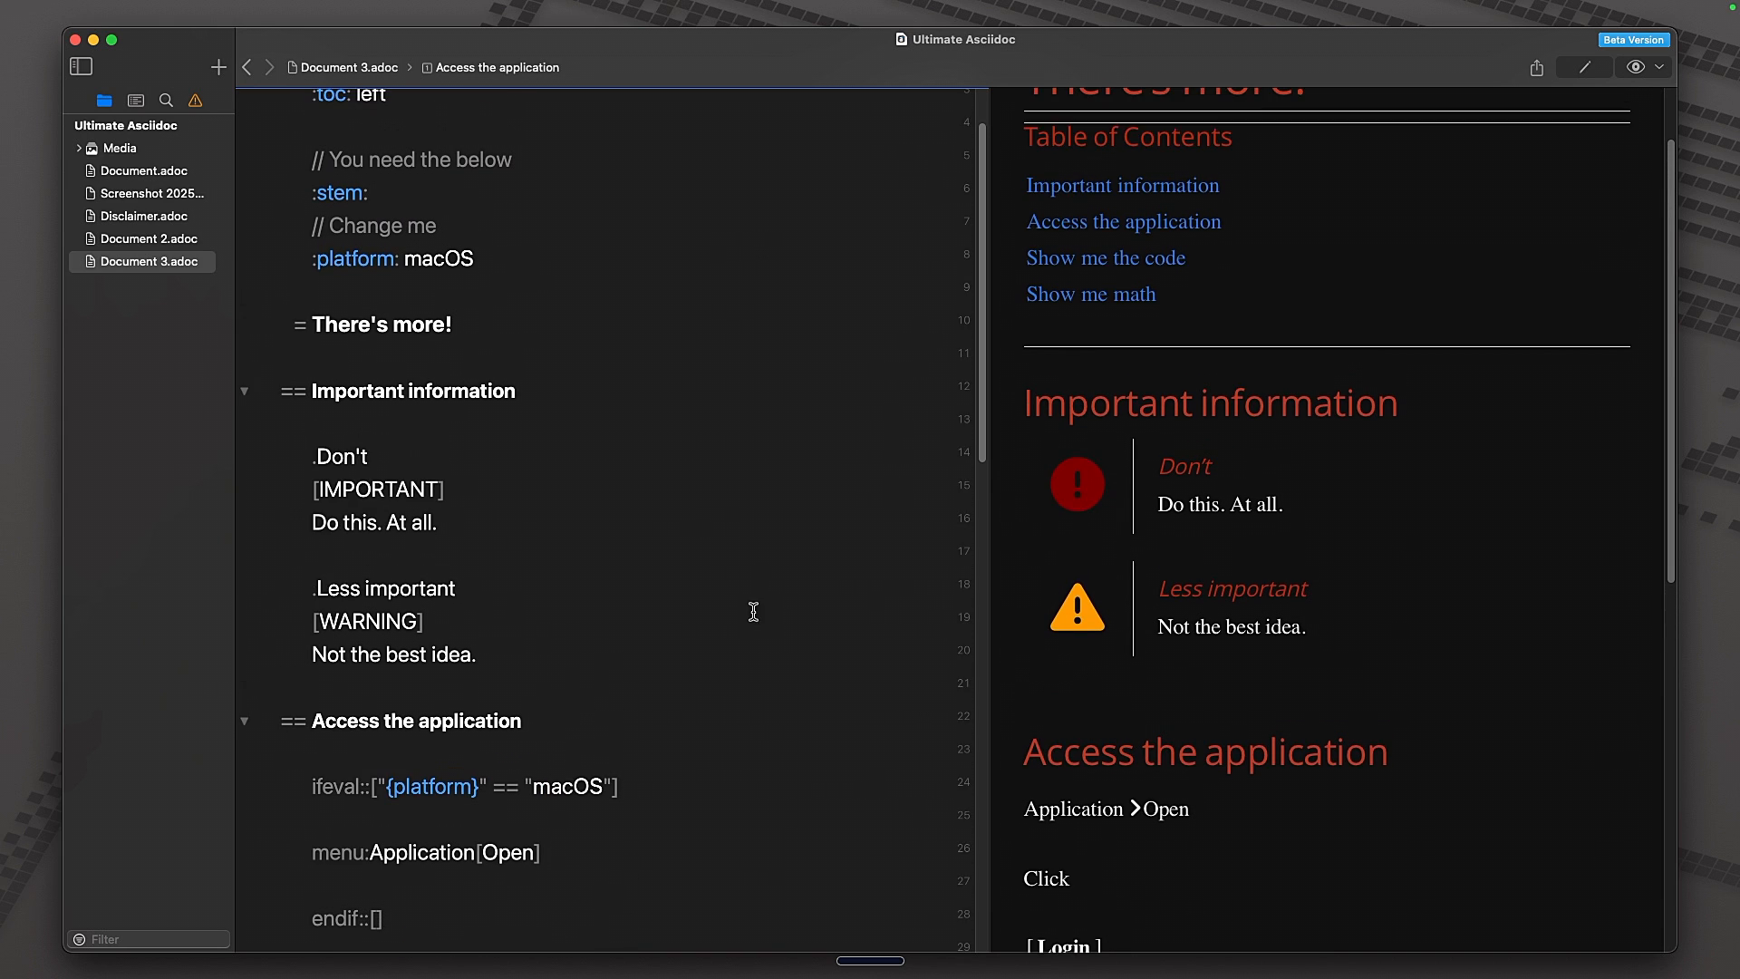
pyautogui.moveTo(602, 655)
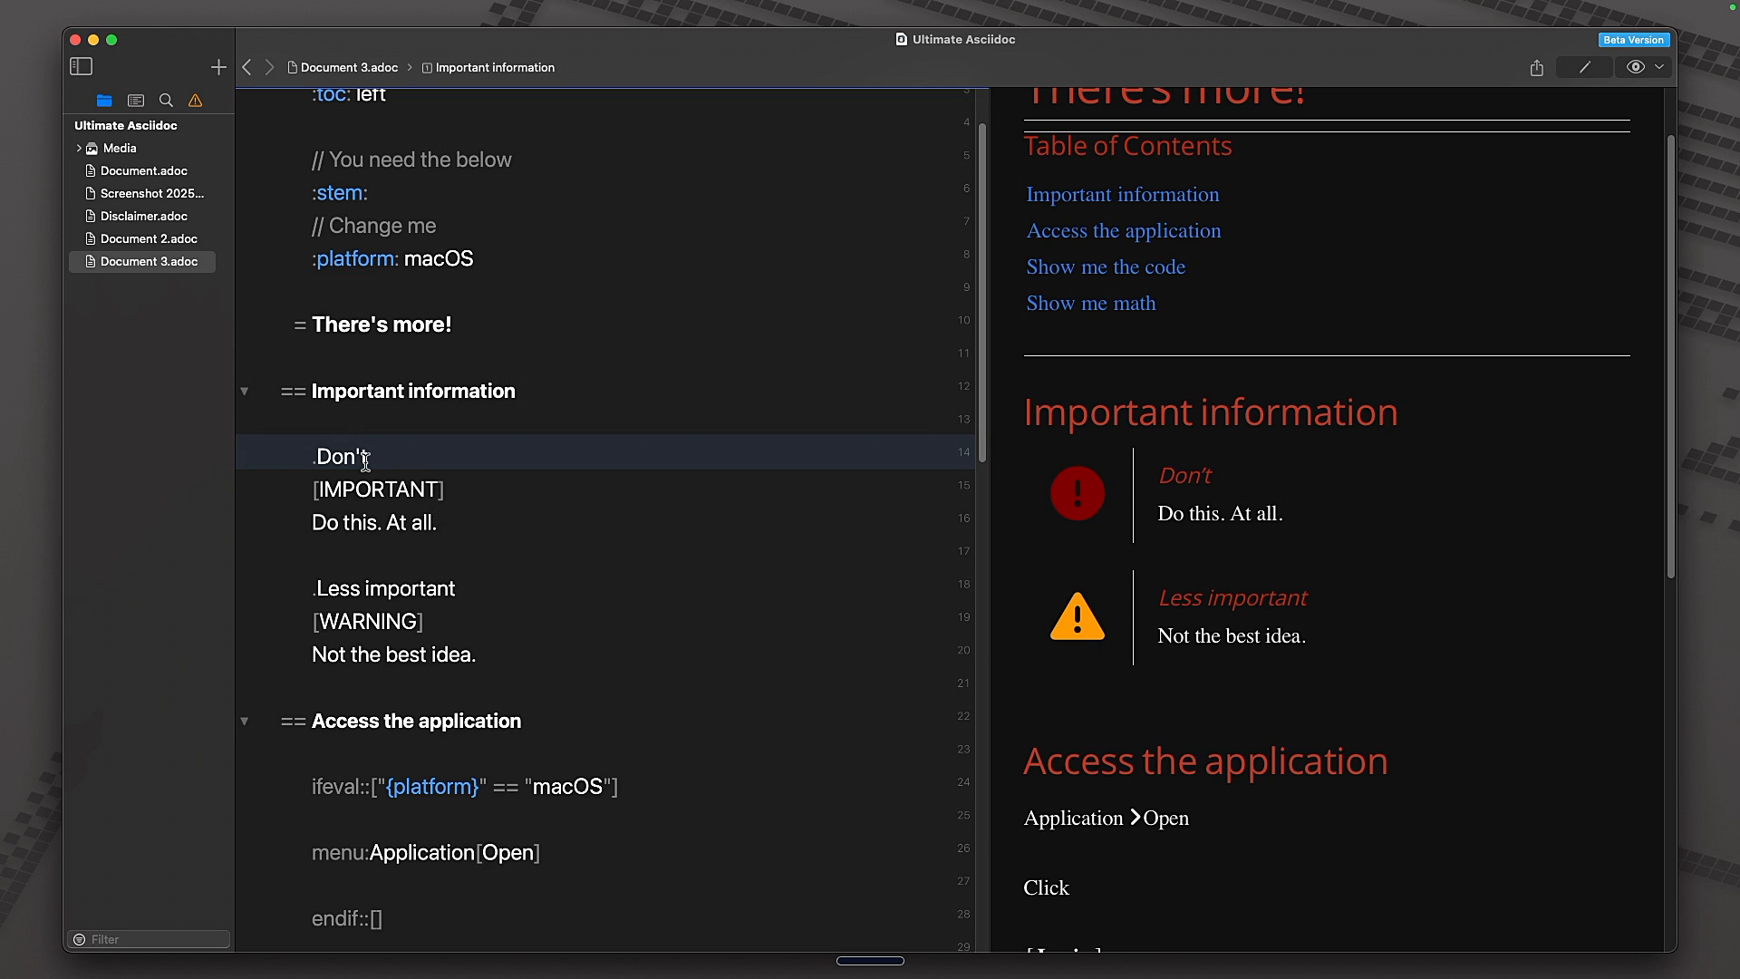
# - Select the .Info [TIP] admonition lines under Important information for deletion
pyautogui.doubleClick(339, 456)
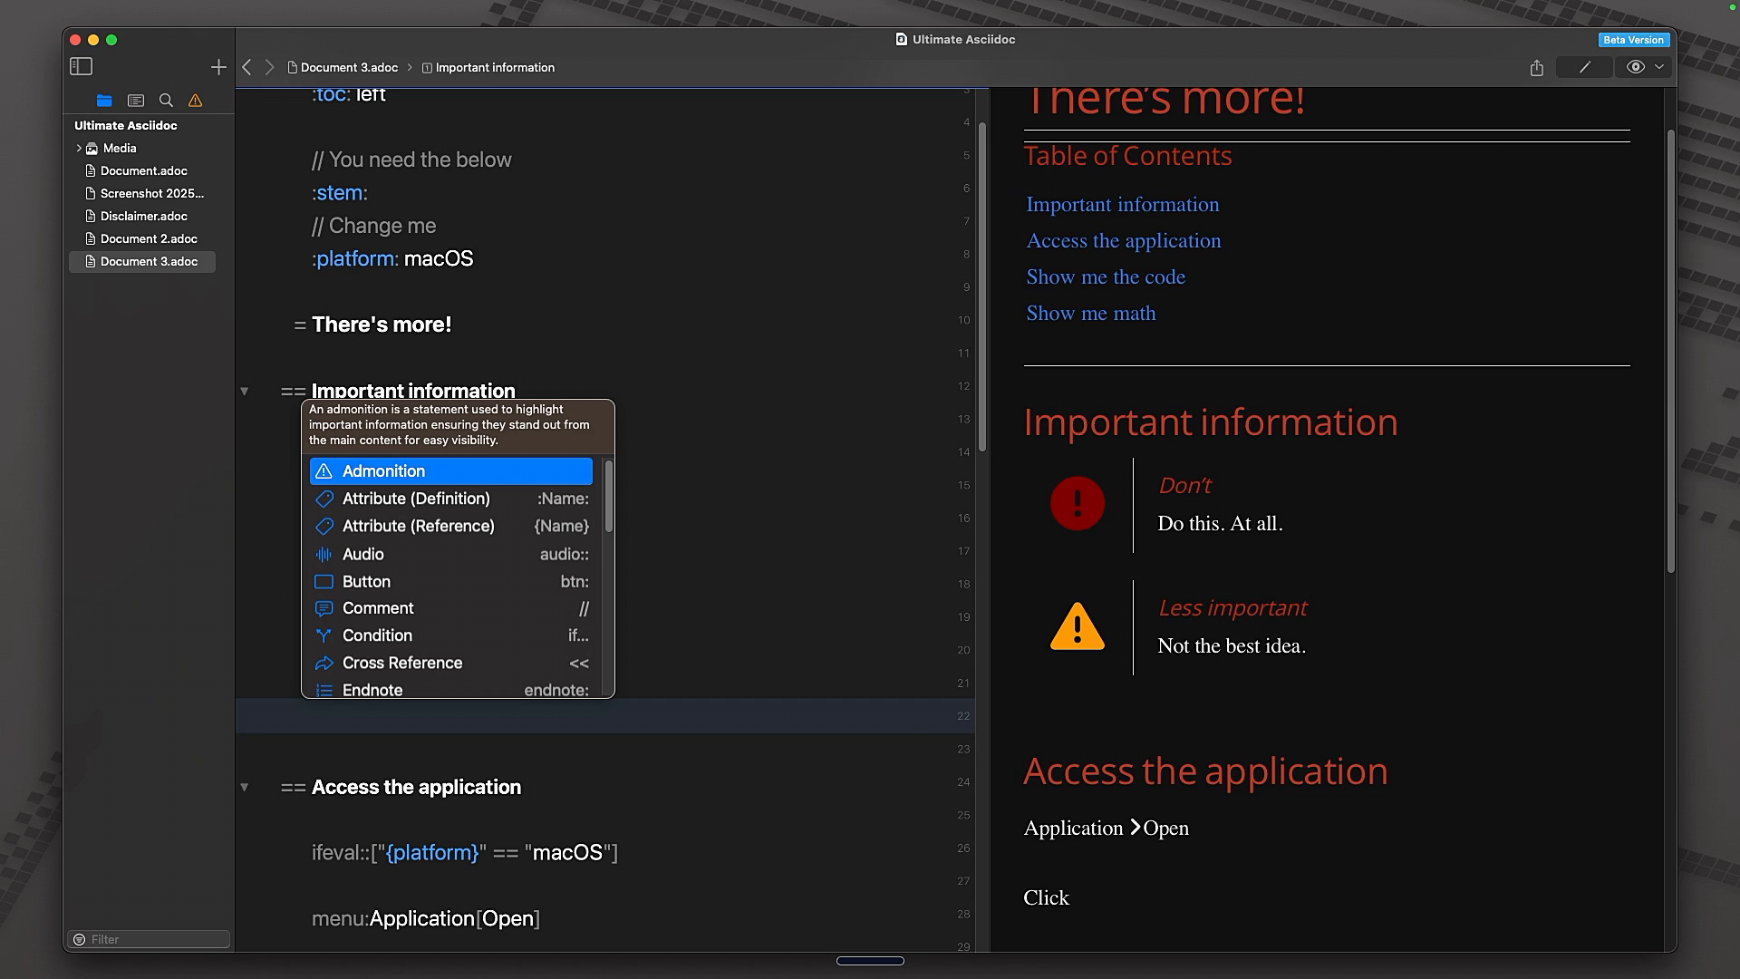
pyautogui.moveTo(399, 471)
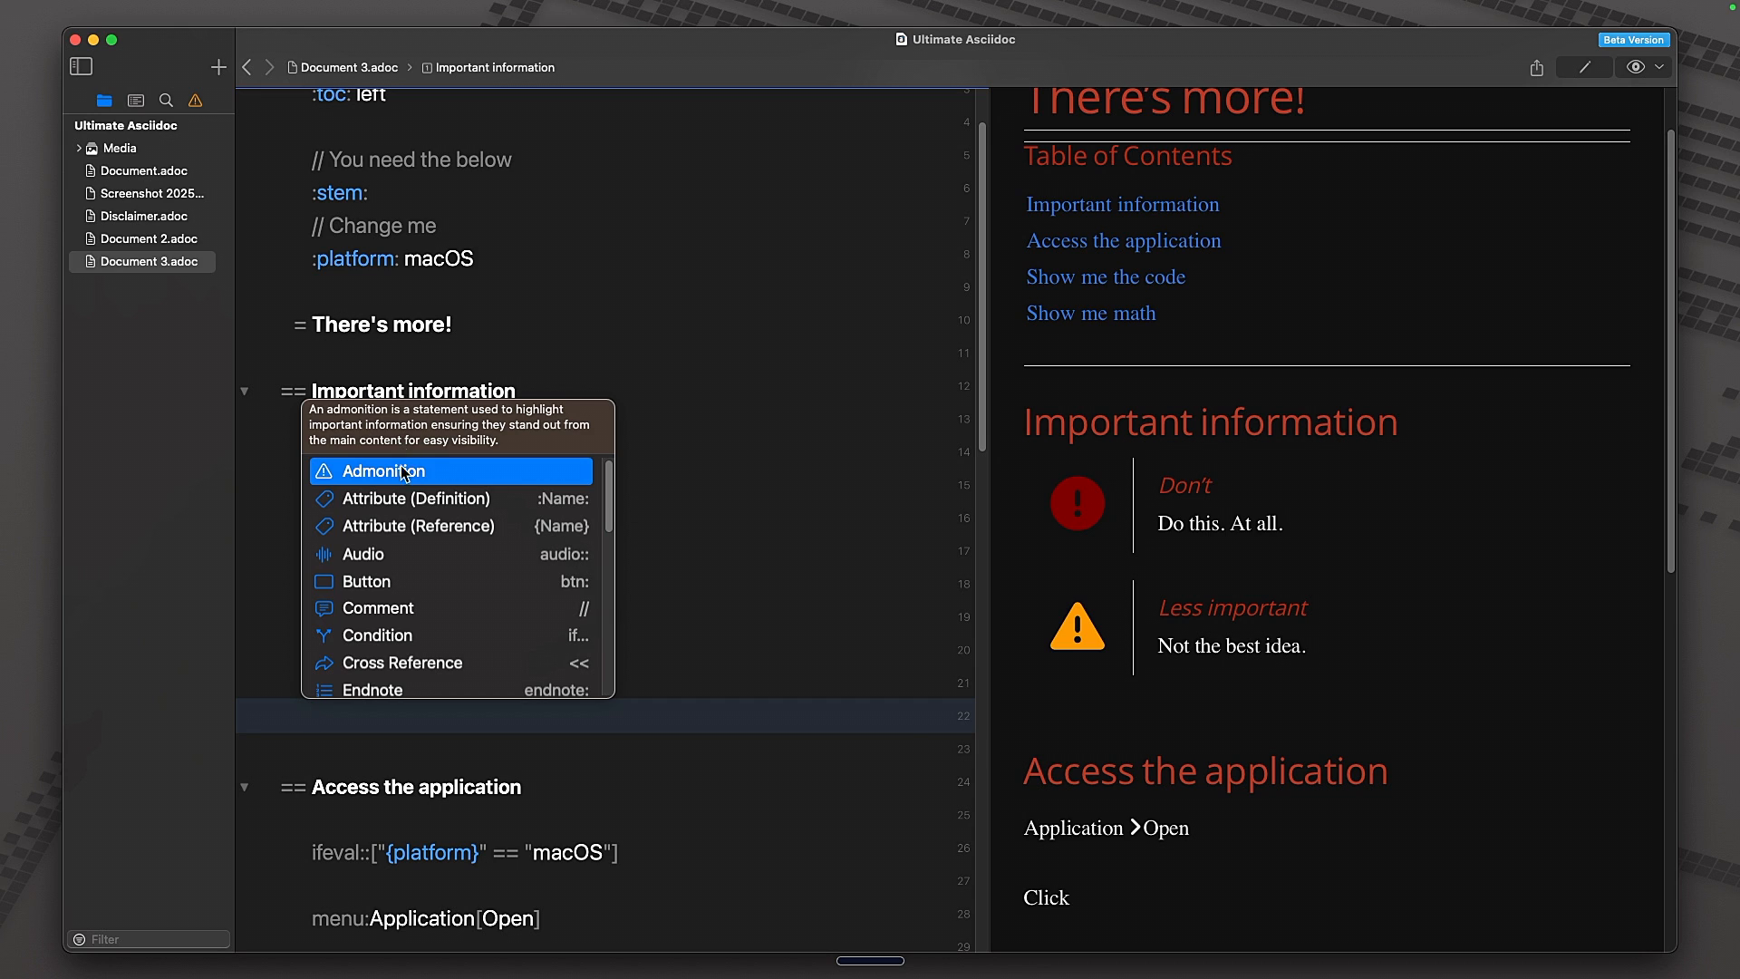
# - Insert a multi-paragraph Tip admonition titled Info and select its sample paragraphs One, Two, Three to remove
pyautogui.click(384, 472)
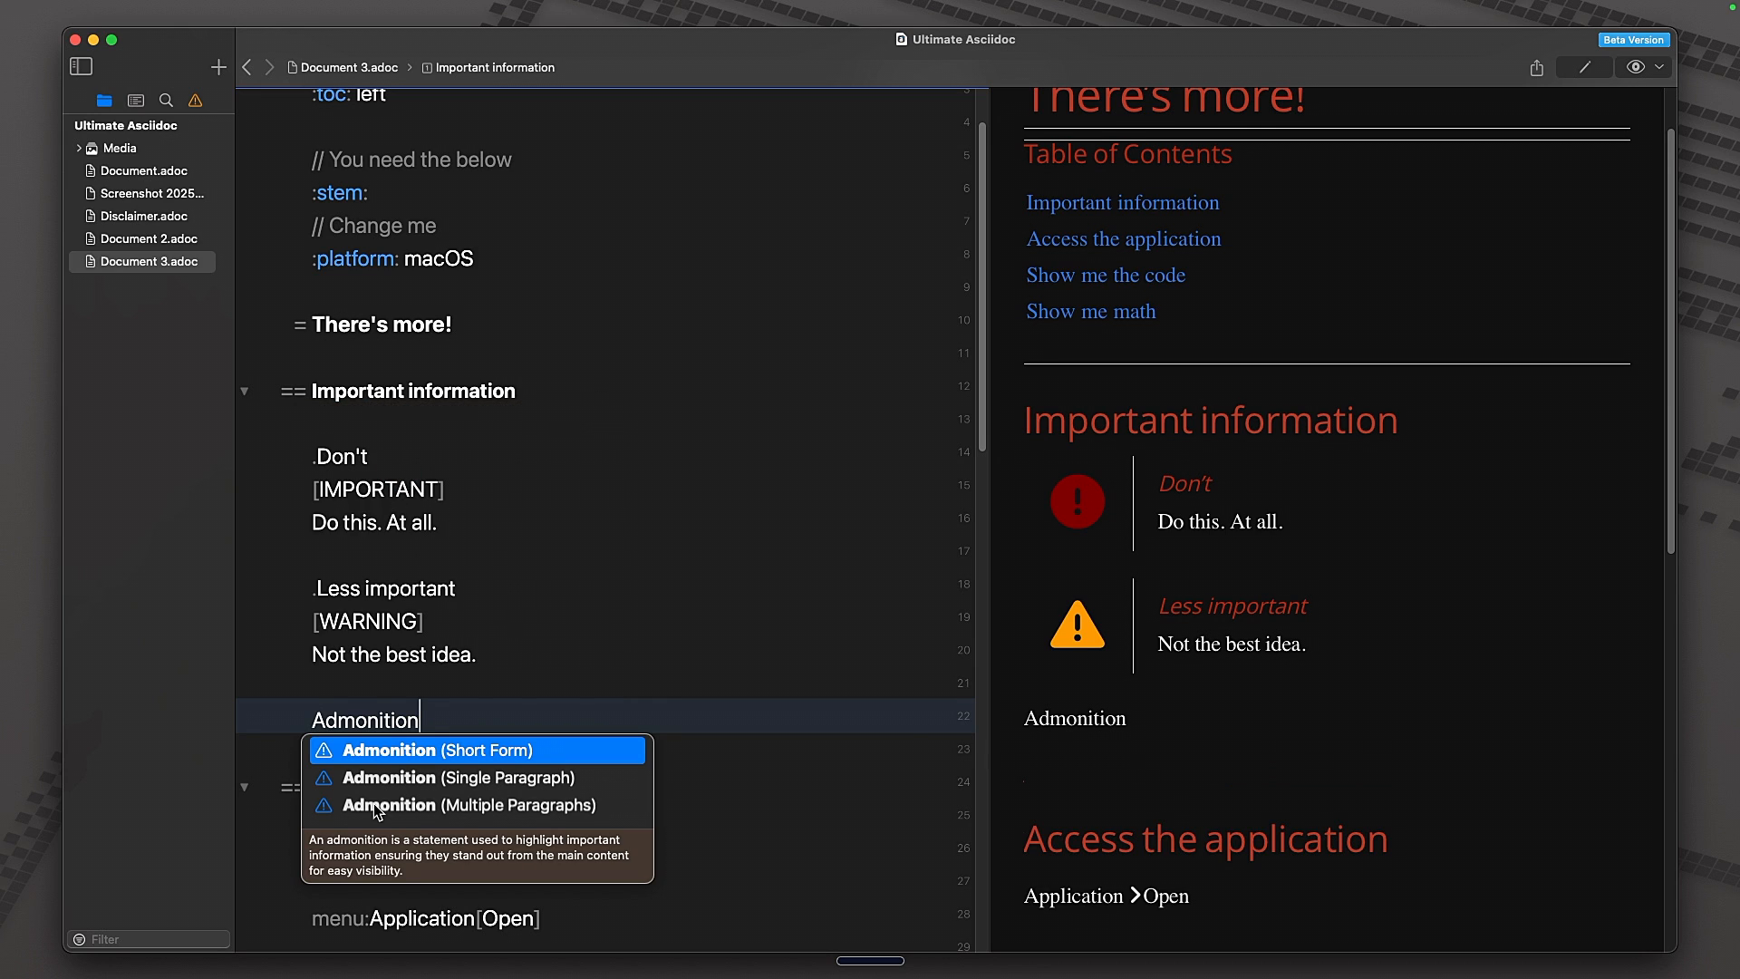
pyautogui.moveTo(471, 819)
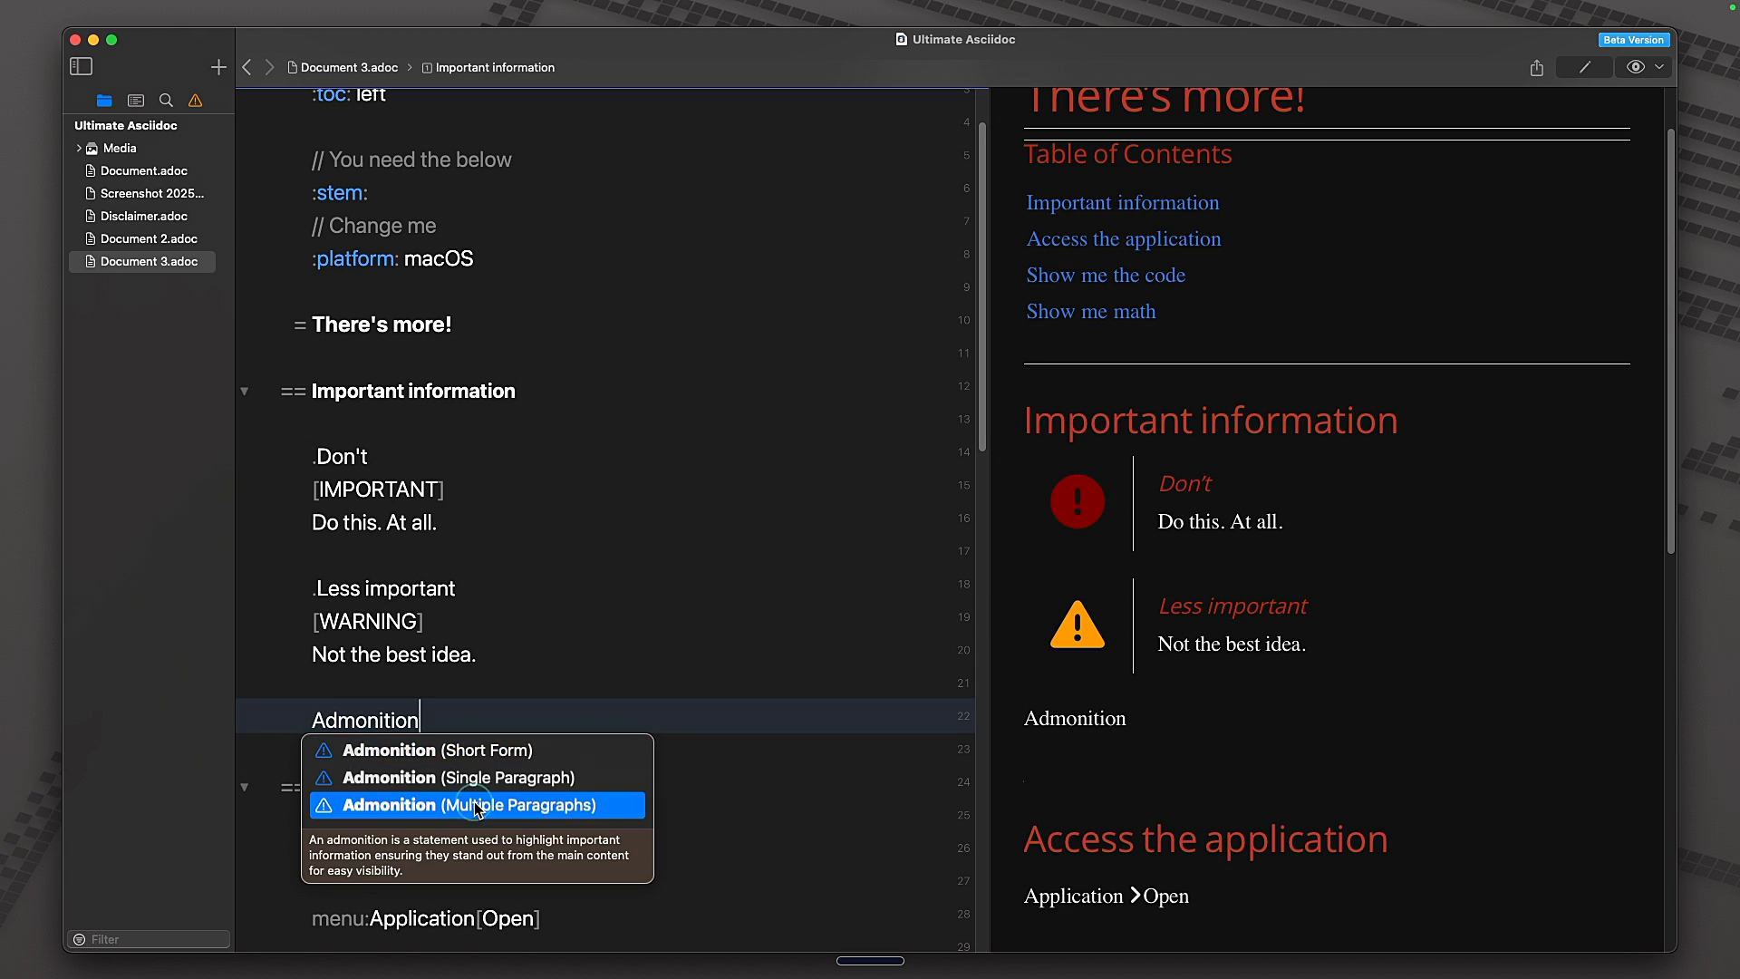
pyautogui.click(473, 805)
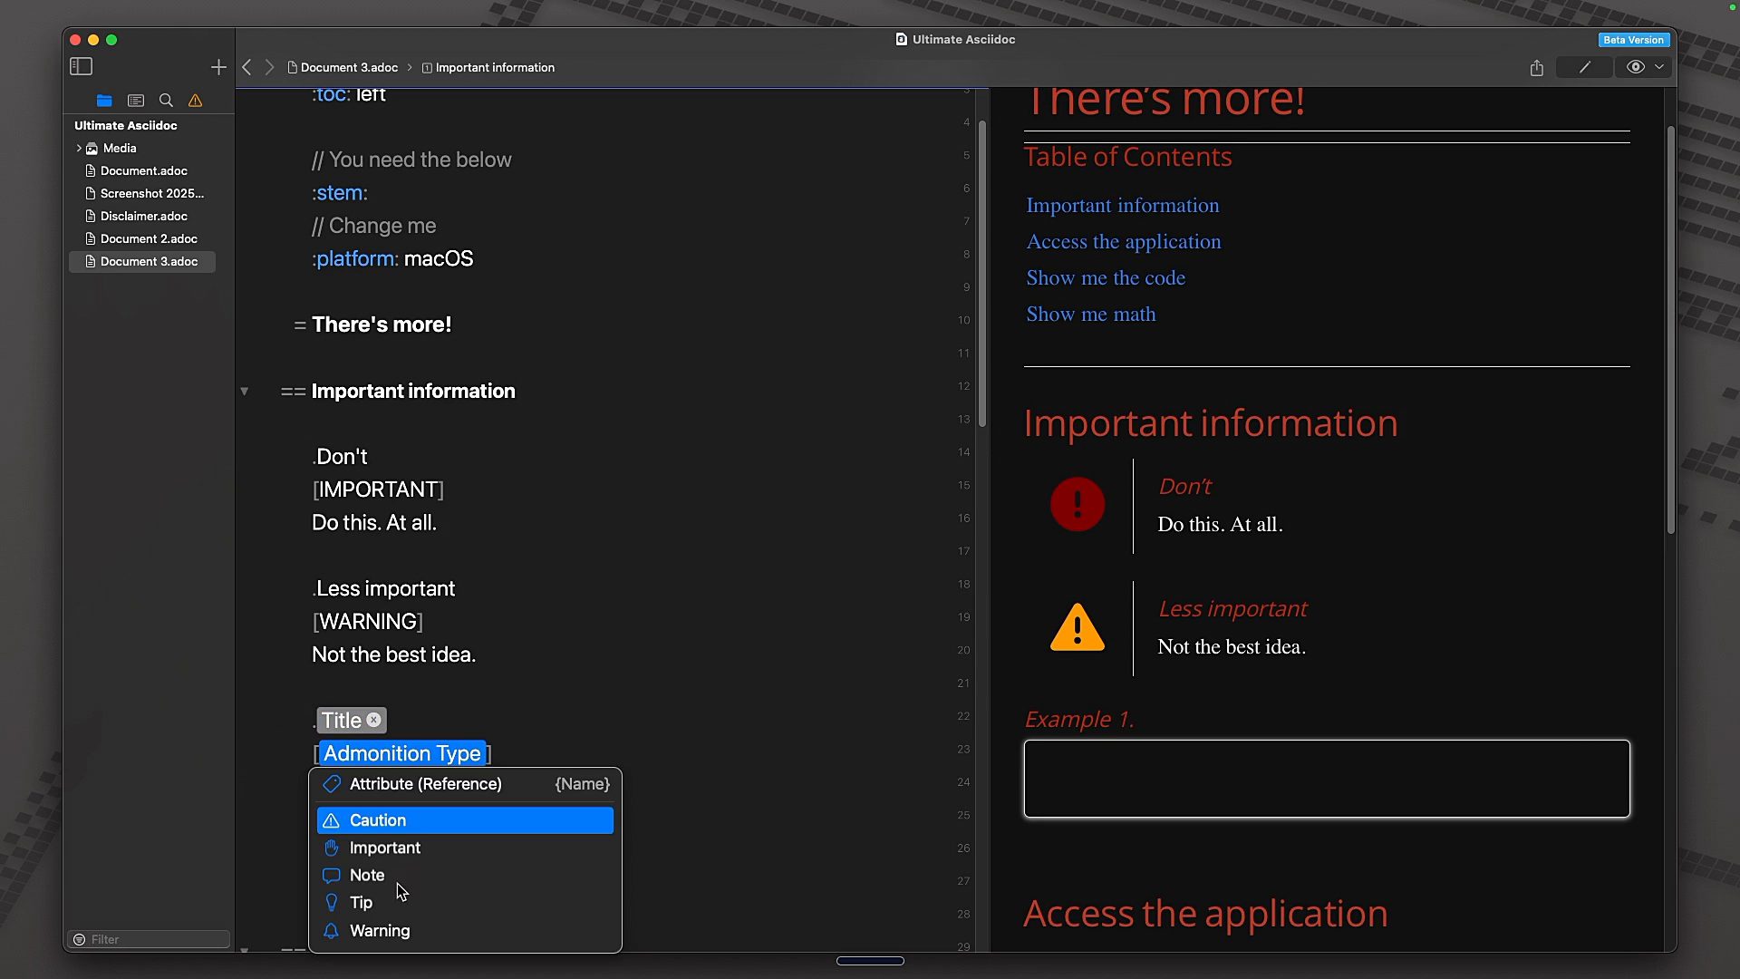
pyautogui.click(361, 903)
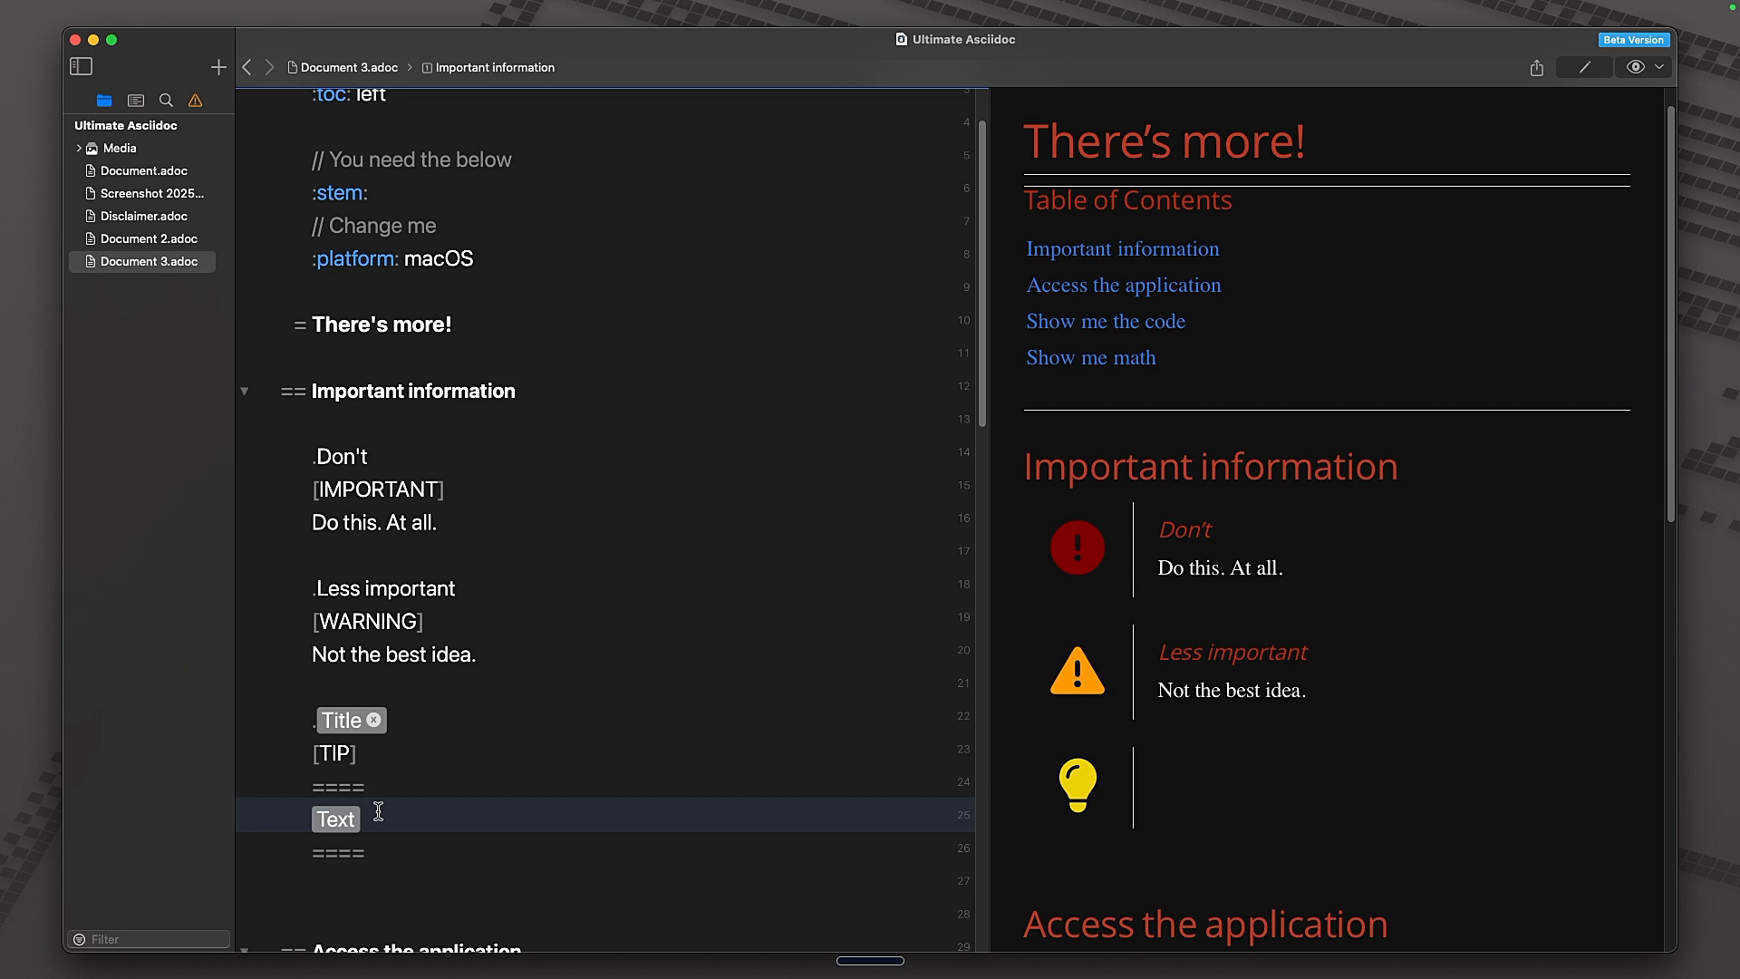
pyautogui.write('One')
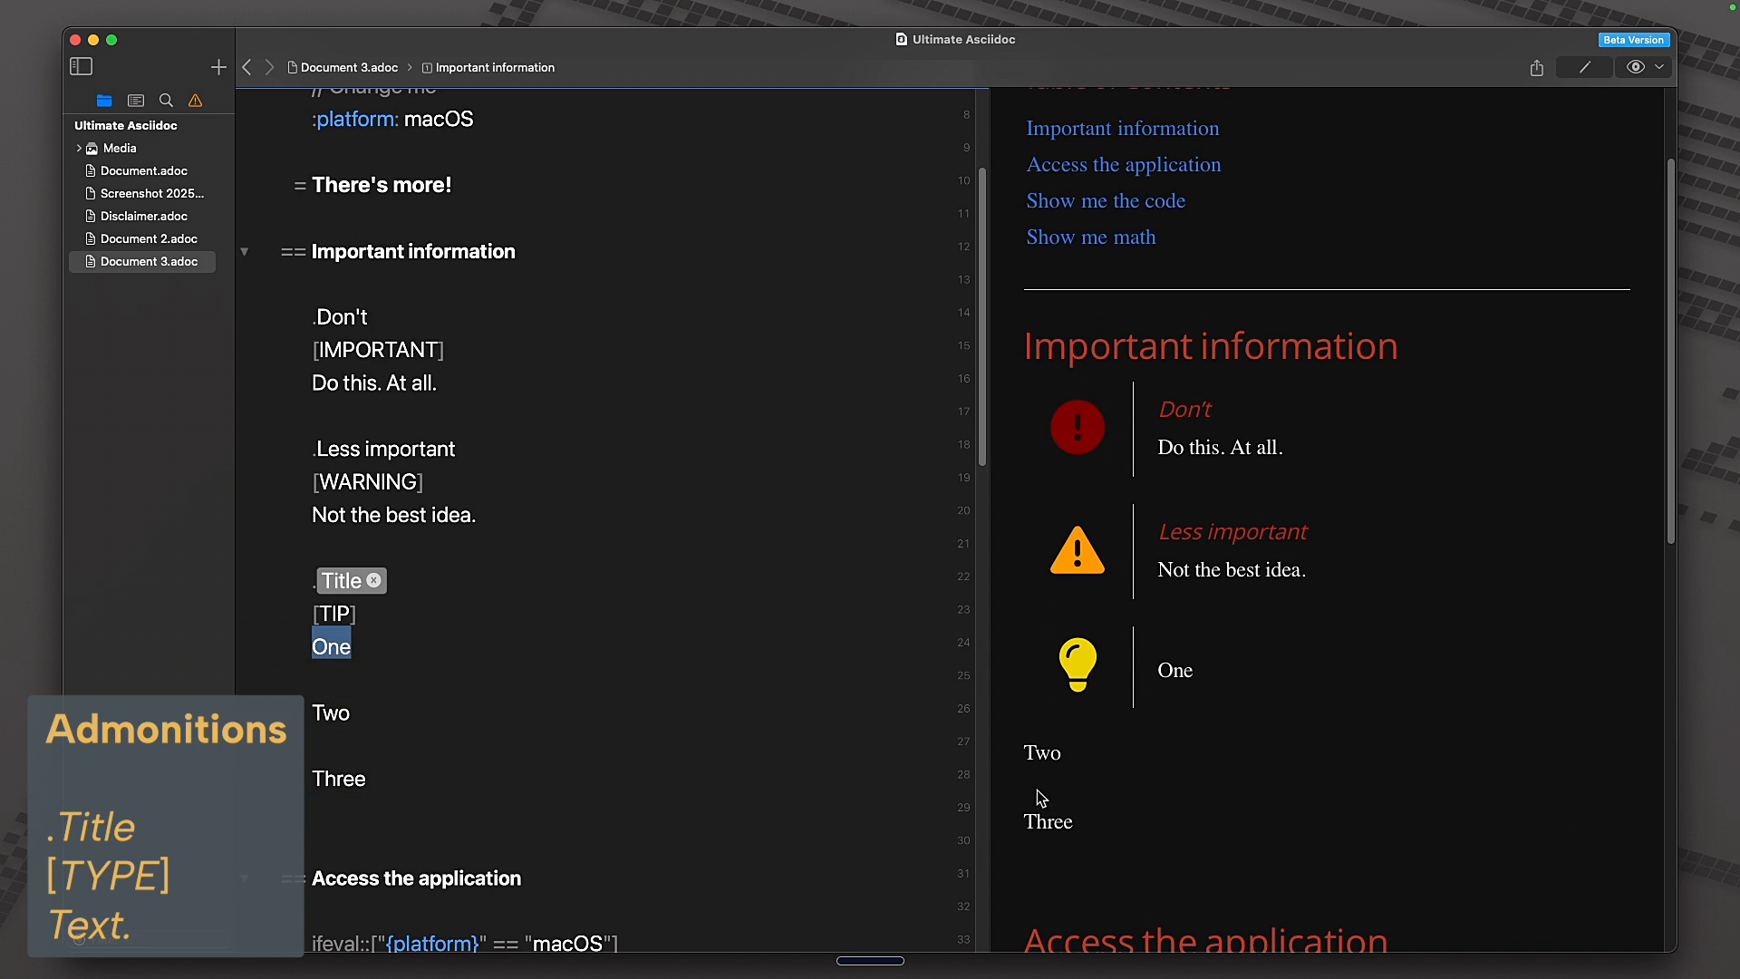
pyautogui.moveTo(330, 647); pyautogui.dragTo(386, 715)
pyautogui.write('Info')
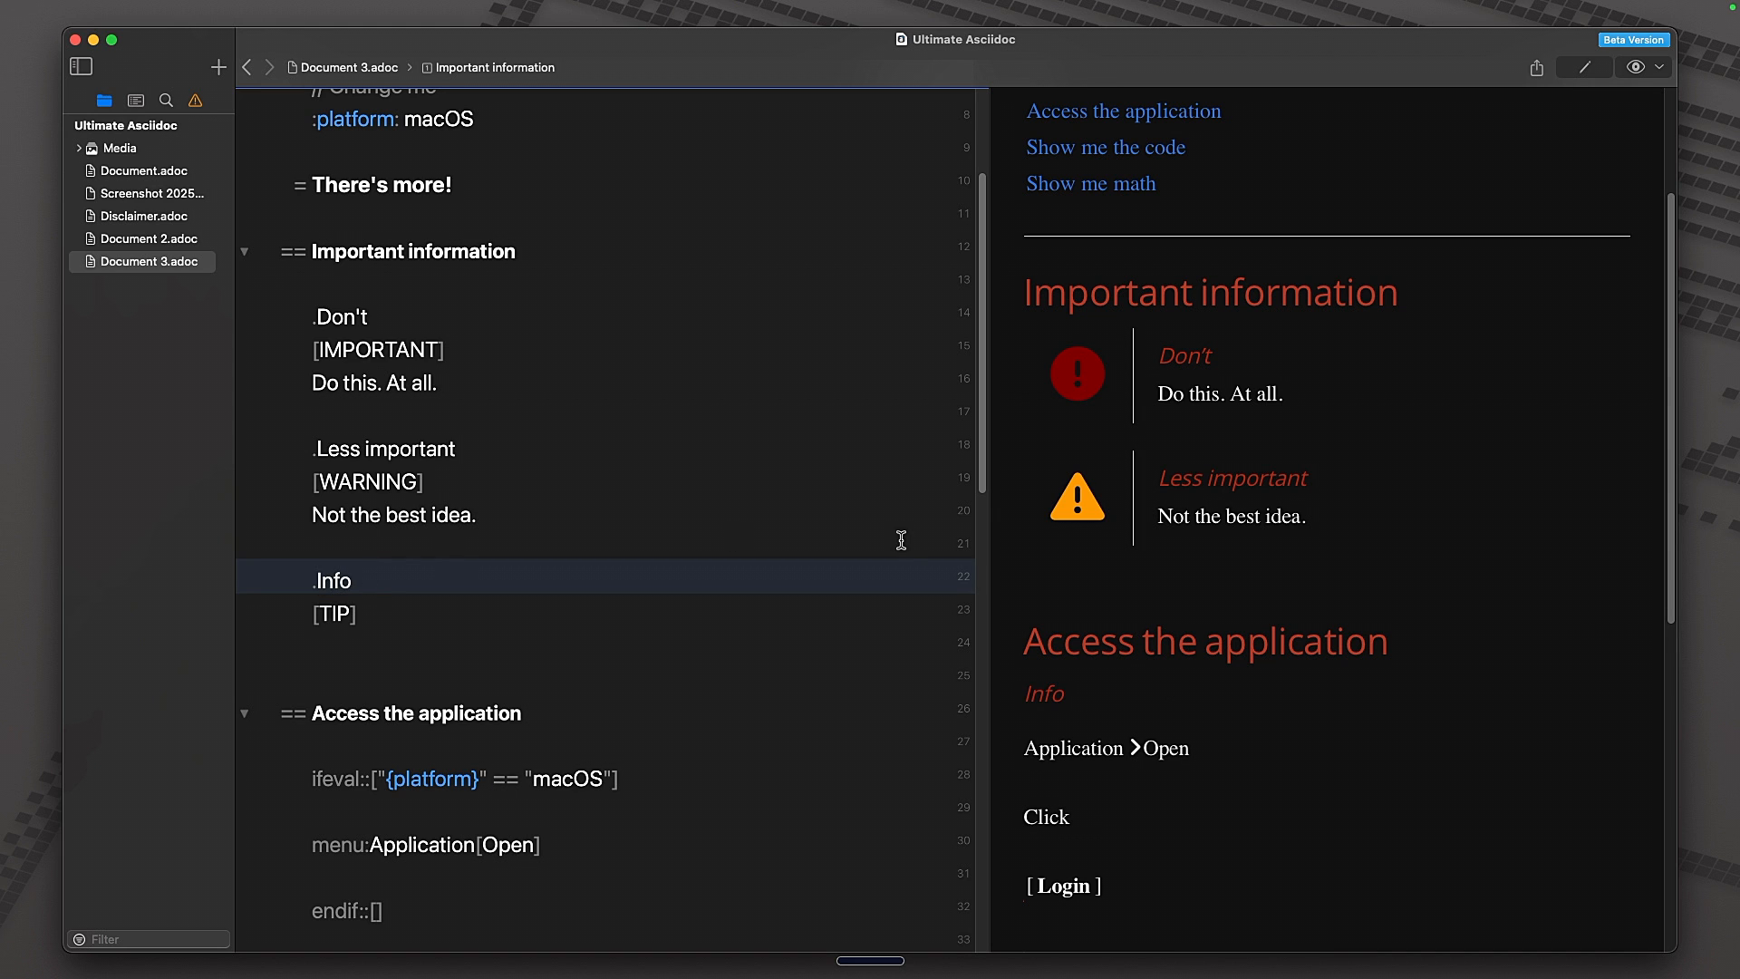
# - Scroll through the autocomplete list below the document title after giving the Info tip its body
pyautogui.scroll(-3)
pyautogui.write('Tip')
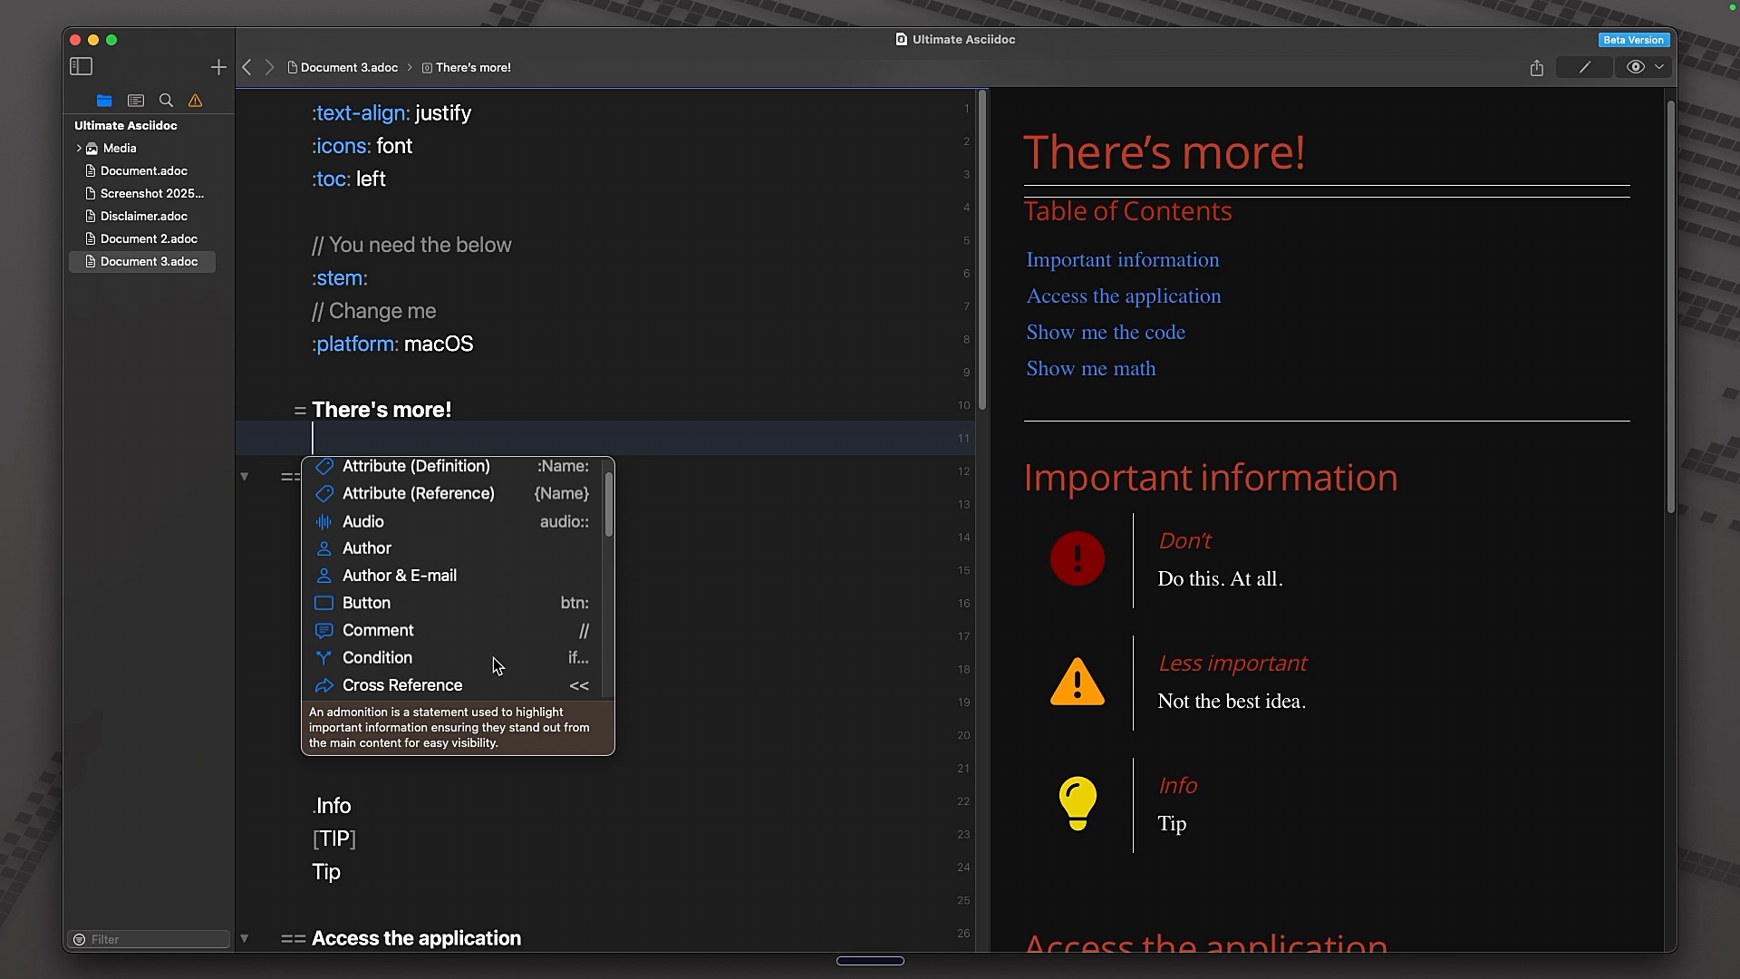
pyautogui.scroll(-3)
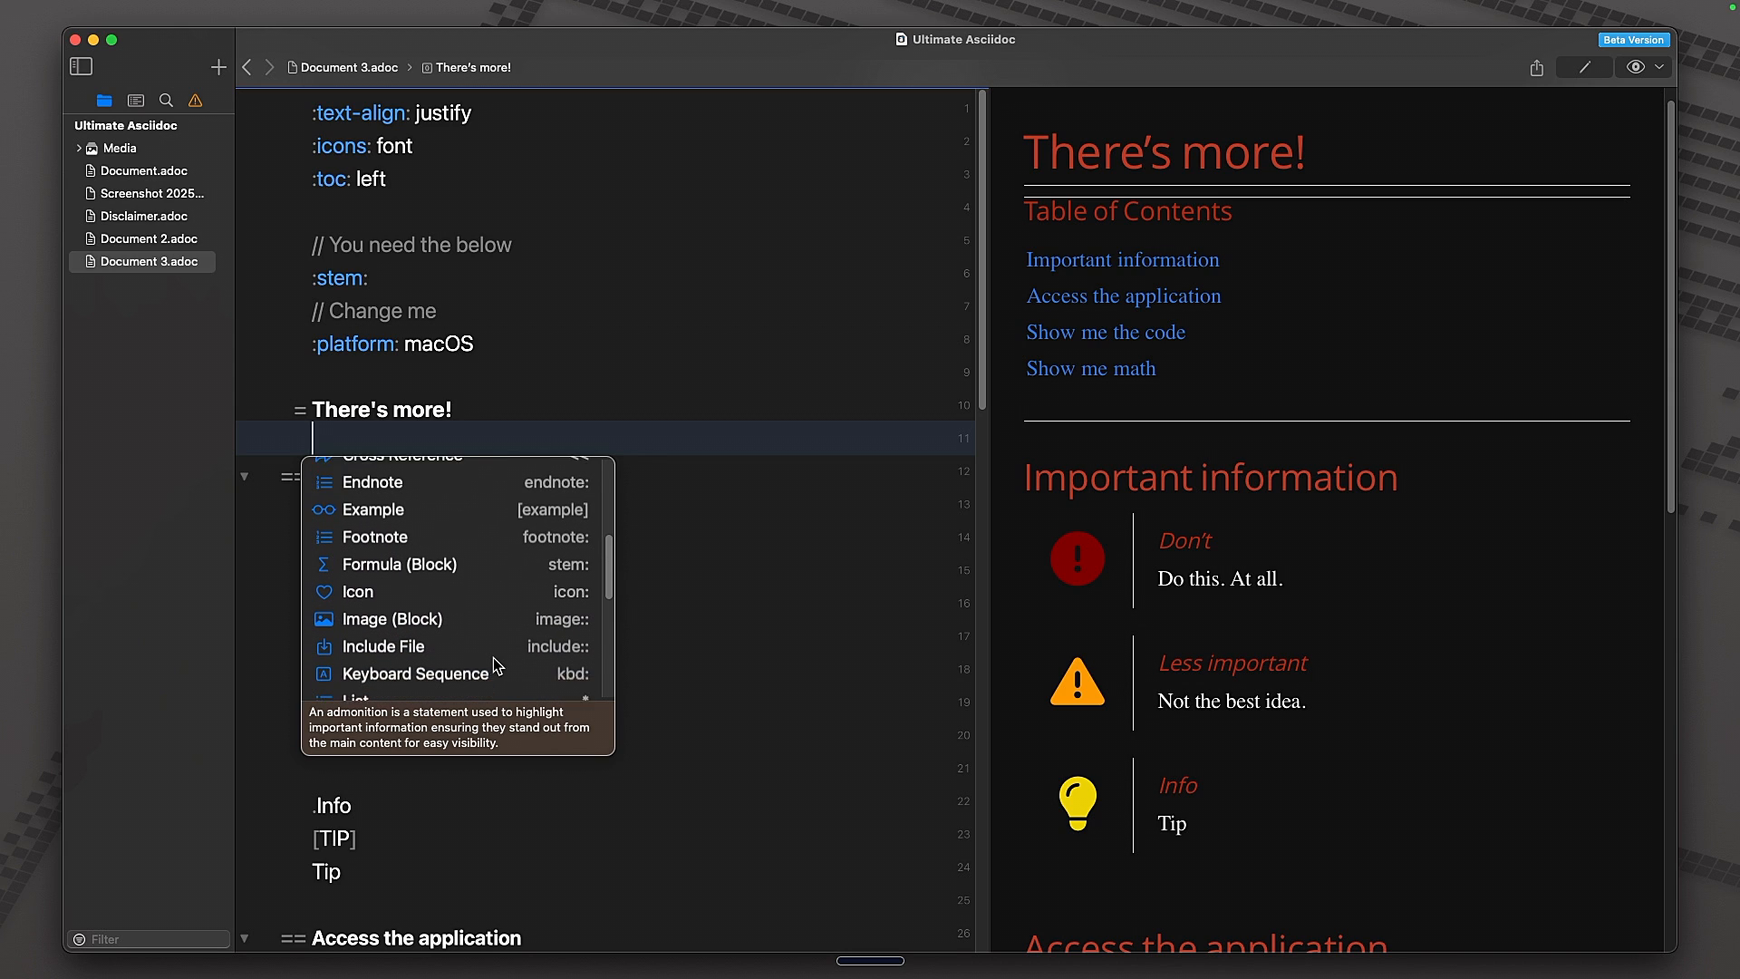
pyautogui.scroll(-3)
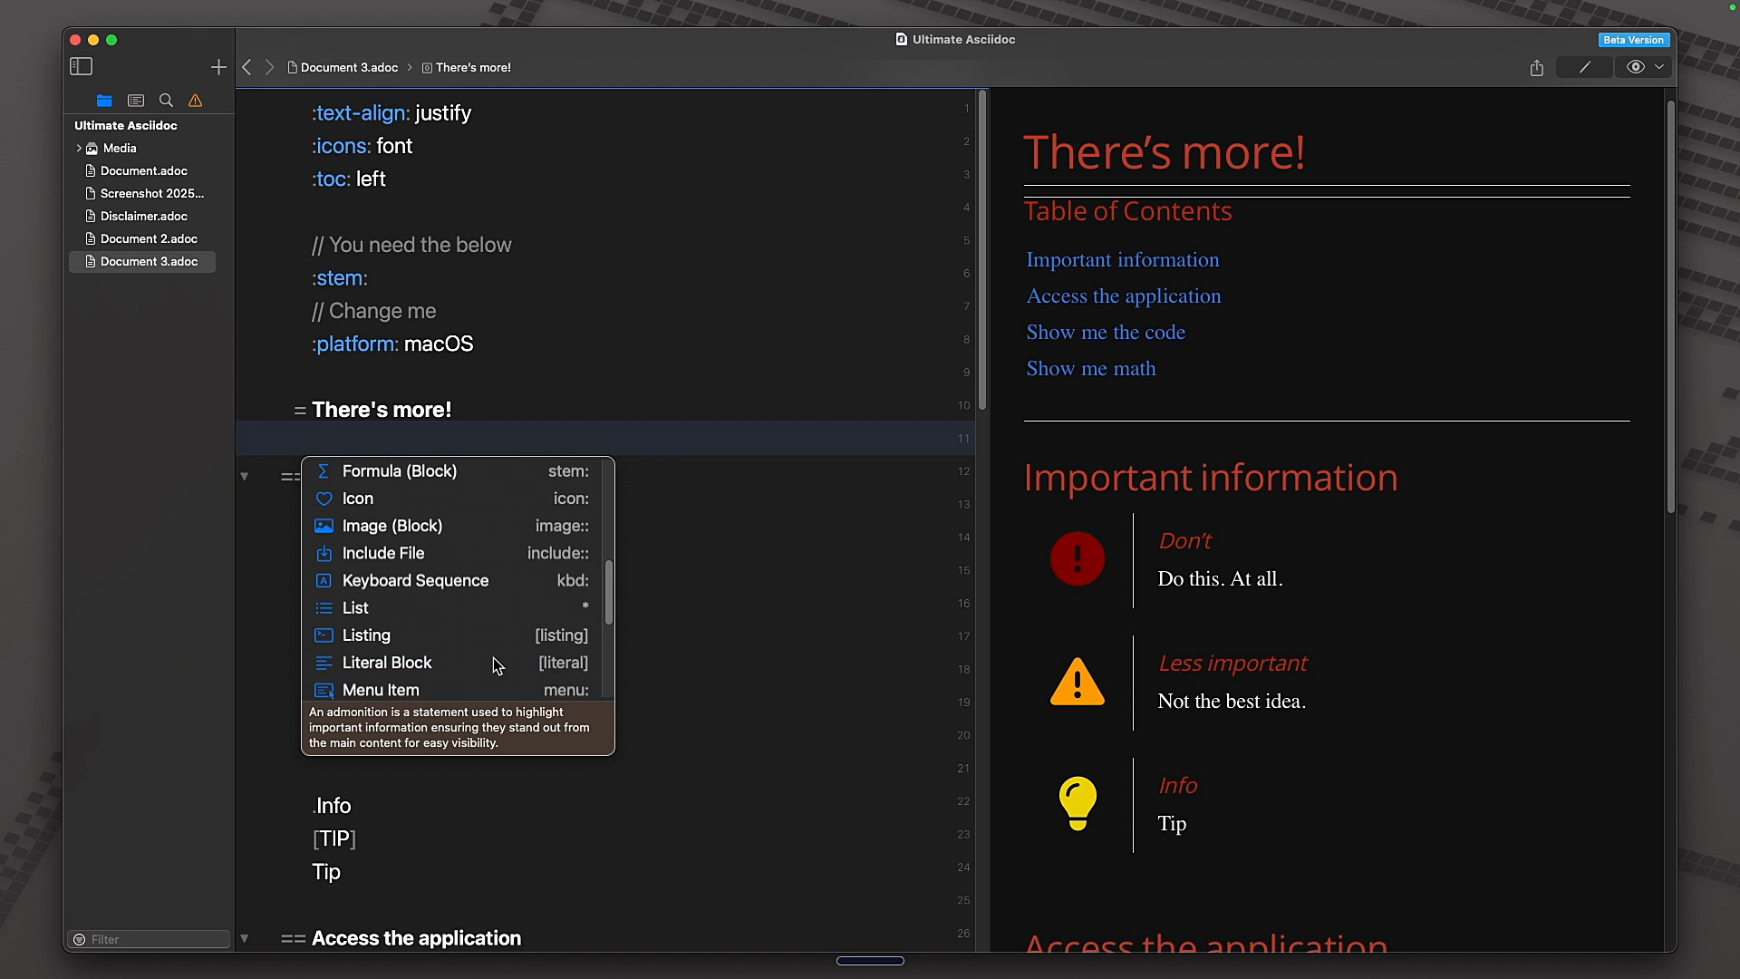